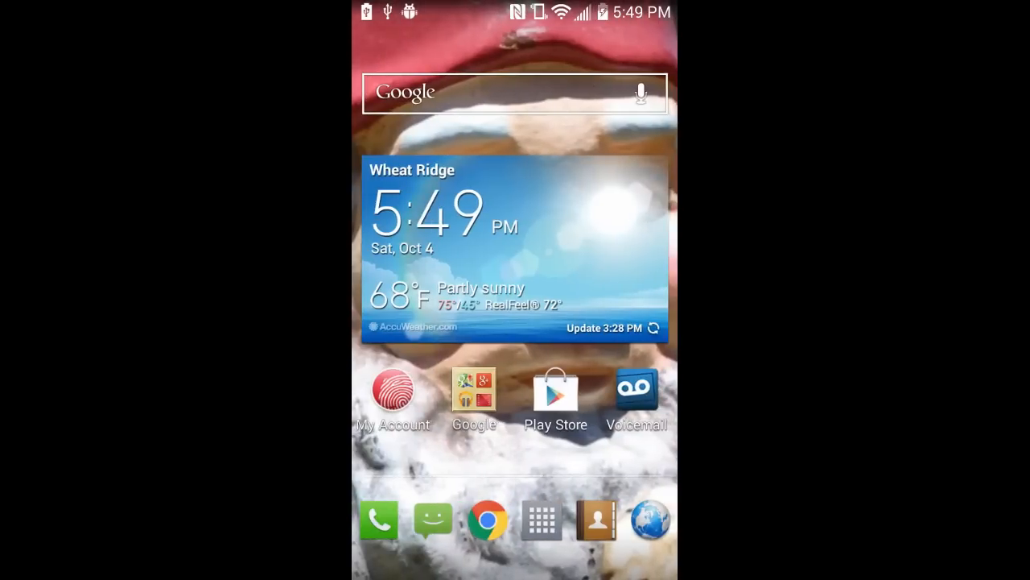
# Install ZXing Team's Barcode Scanner from the Play Store's 'zxing barcode scanner' search and accept its permissions.
pyautogui.click(556, 391)
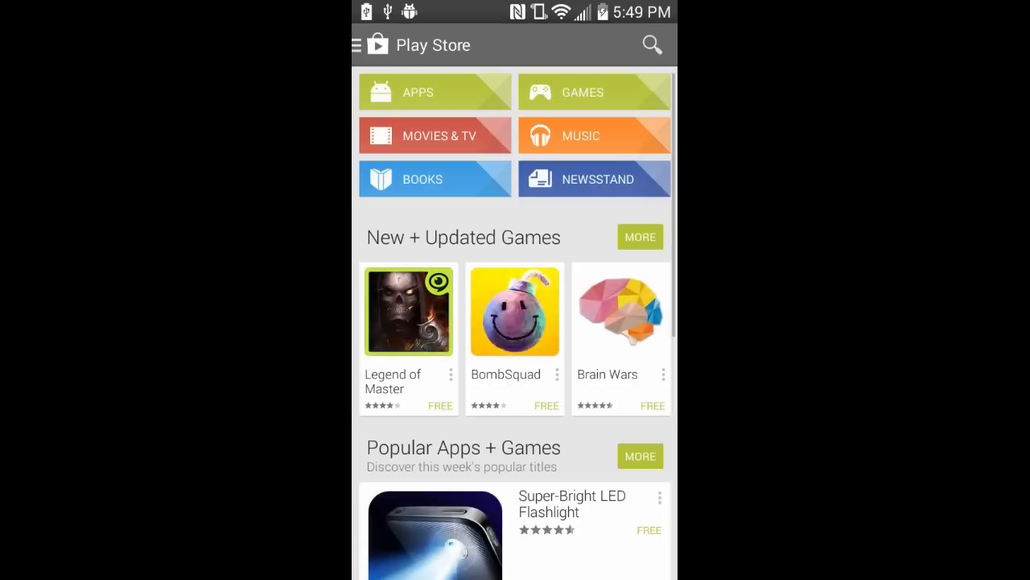
pyautogui.click(652, 44)
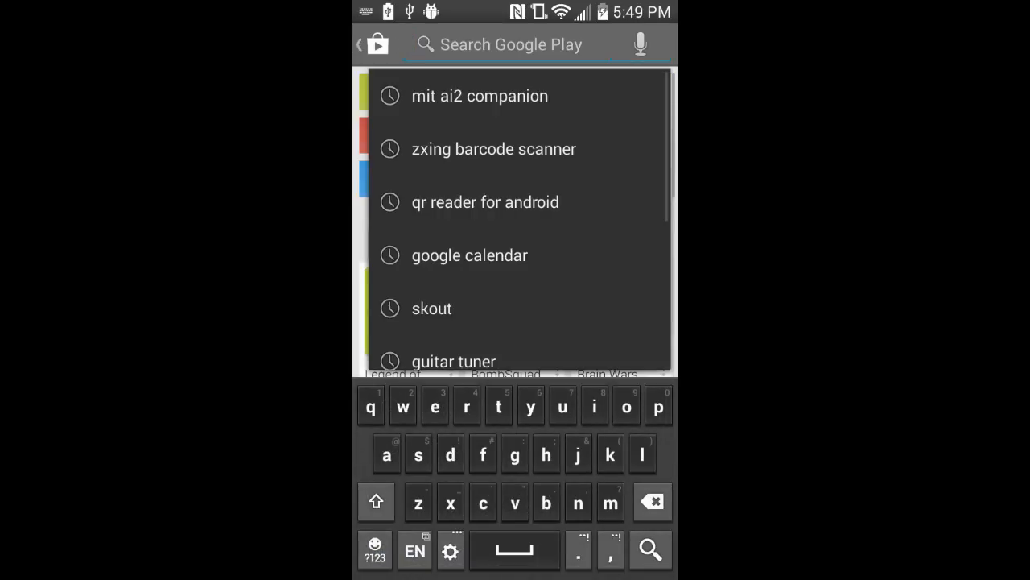
pyautogui.click(493, 149)
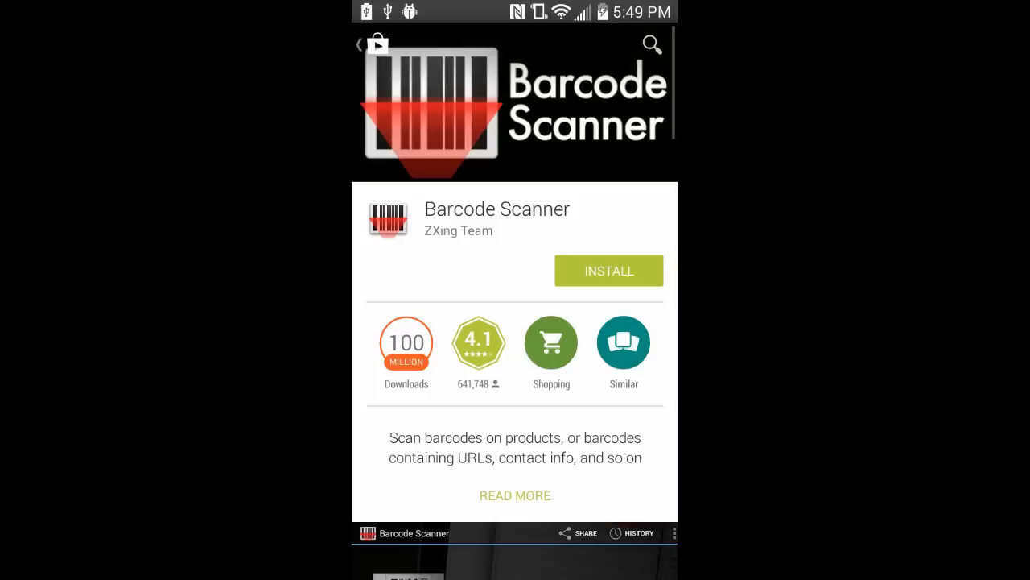
pyautogui.click(608, 269)
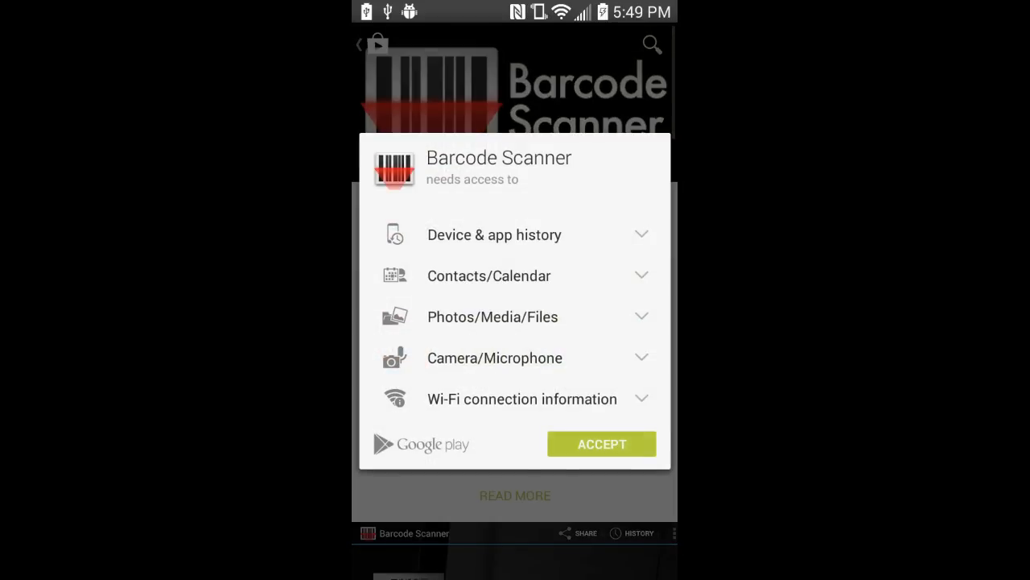
pyautogui.click(601, 443)
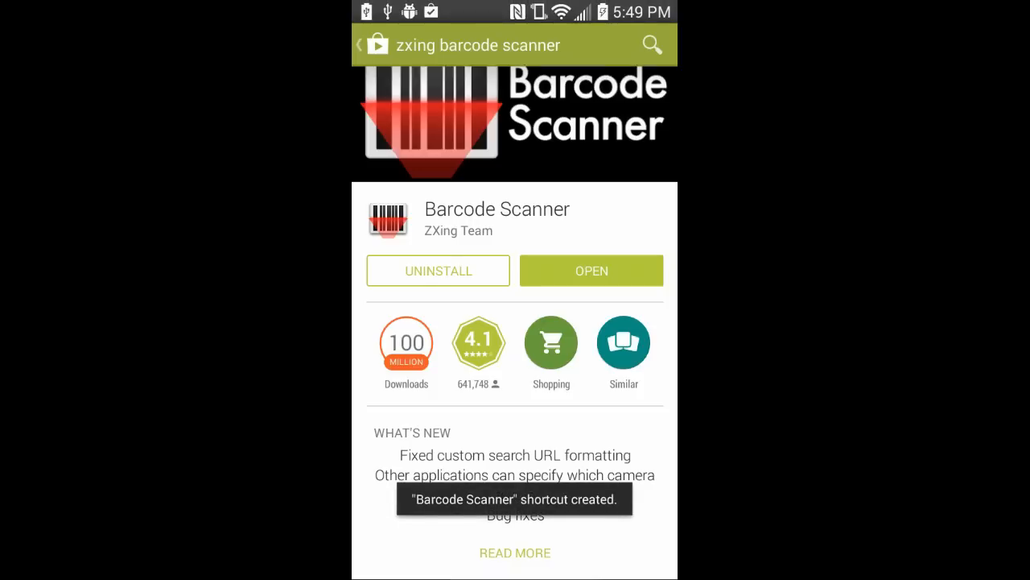
# Search the Play Store for 'mit ai2 companion' and install the MIT AI2 Companion app.
pyautogui.click(477, 45)
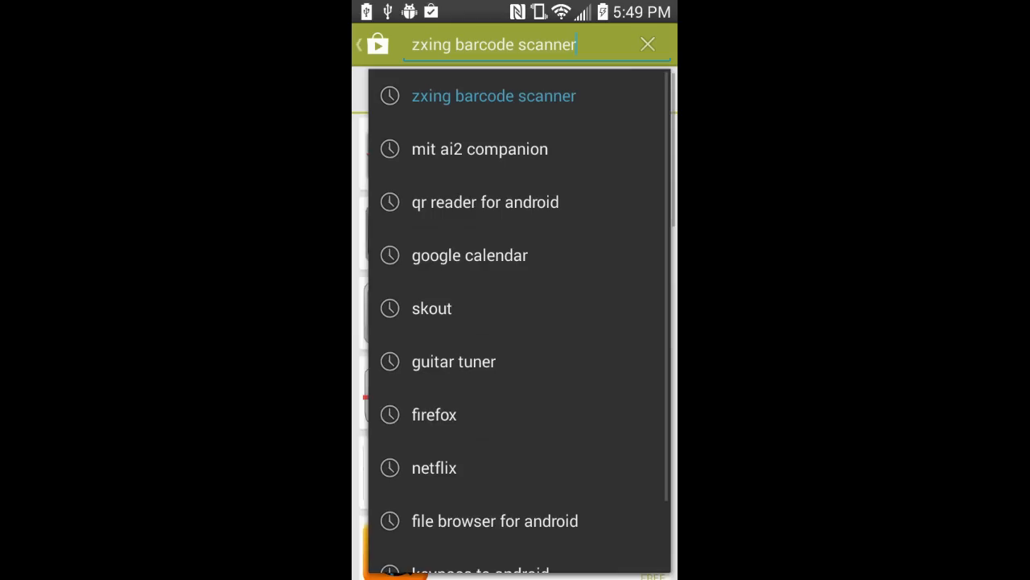
pyautogui.click(494, 44)
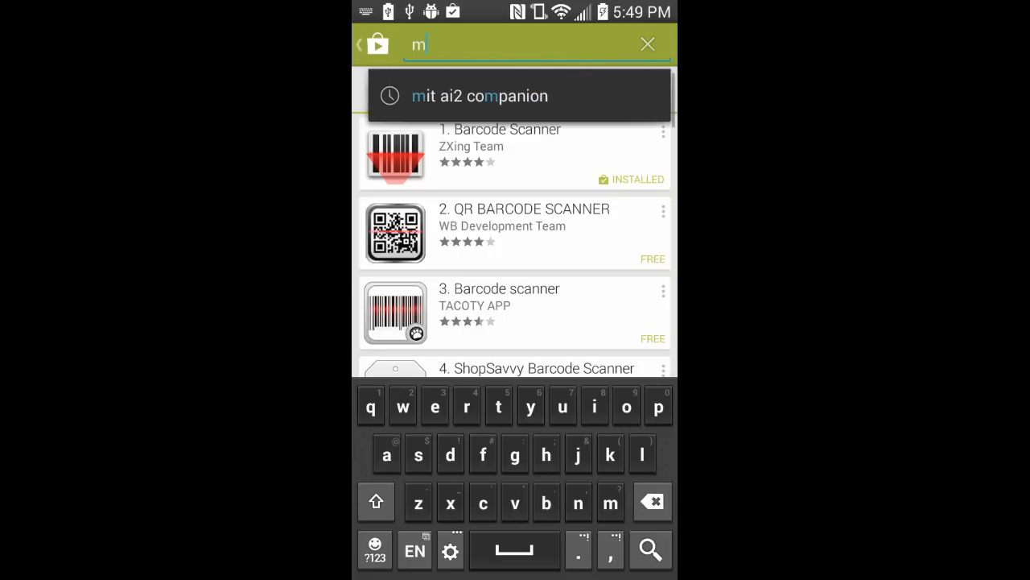
pyautogui.write('it')
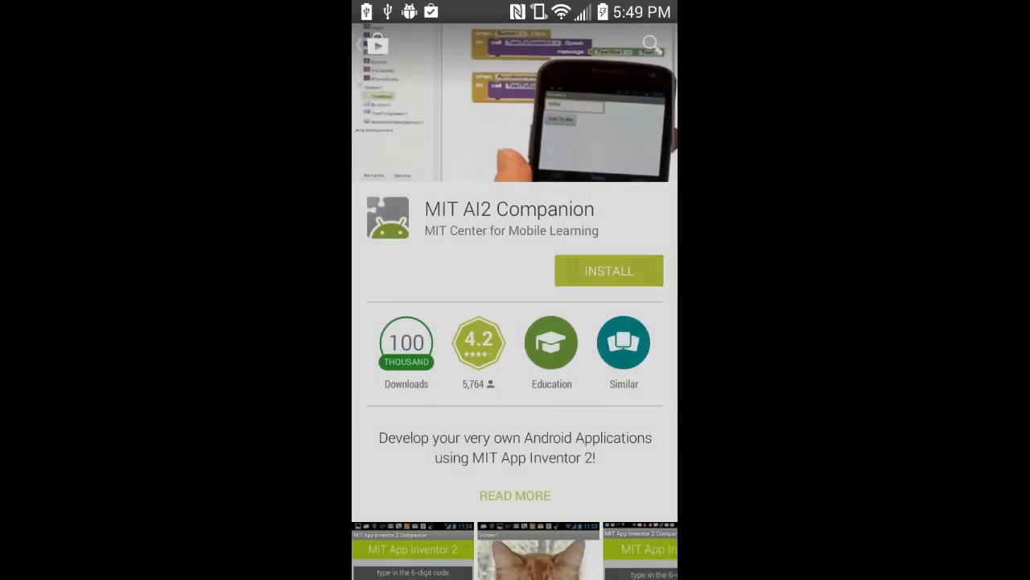
pyautogui.click(609, 271)
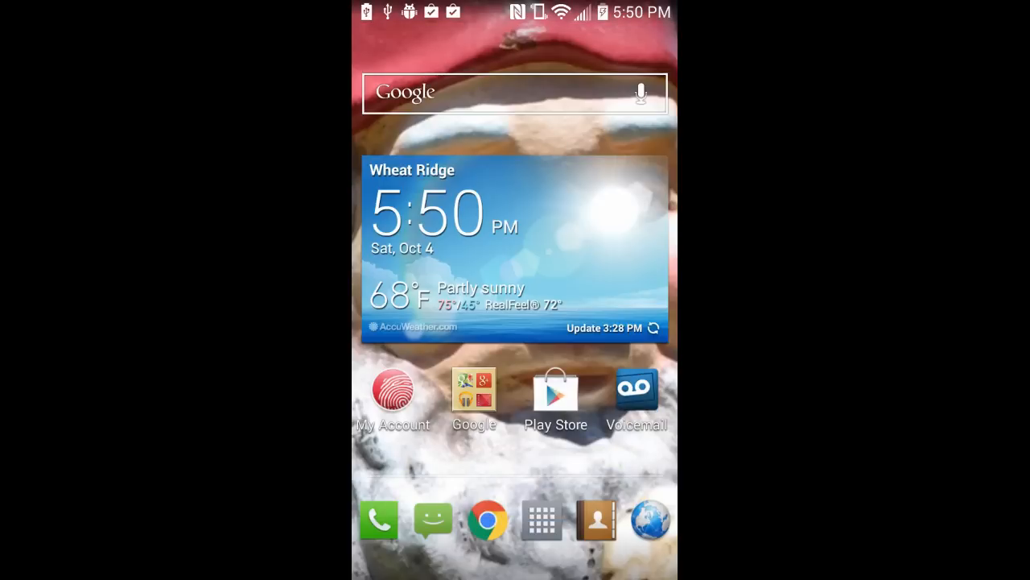
# Drag the MIT AI2 Companion shortcut beside the Barcode Scanner shortcut on the home screen.
pyautogui.click(541, 519)
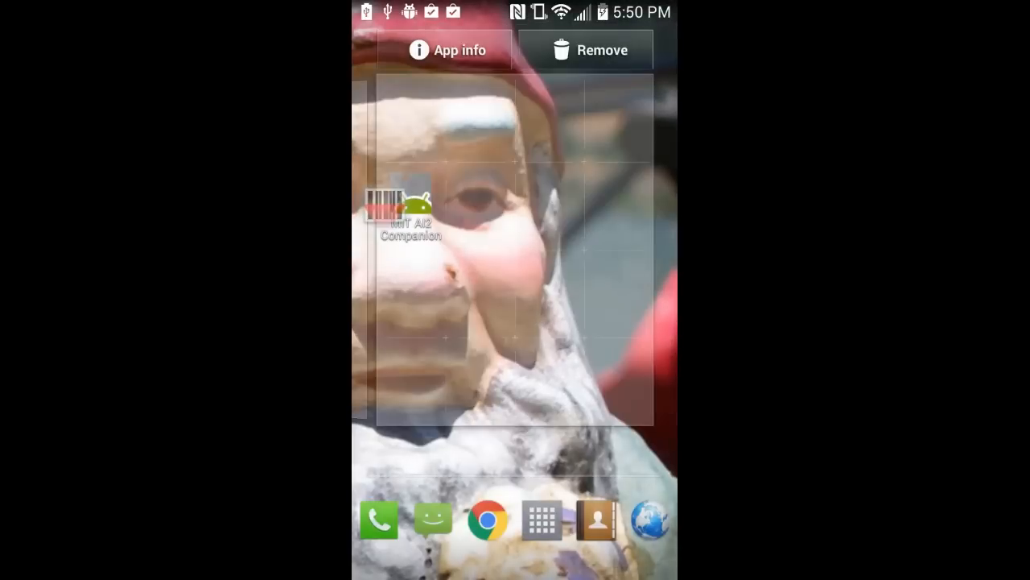
pyautogui.moveTo(411, 208); pyautogui.dragTo(483, 208)
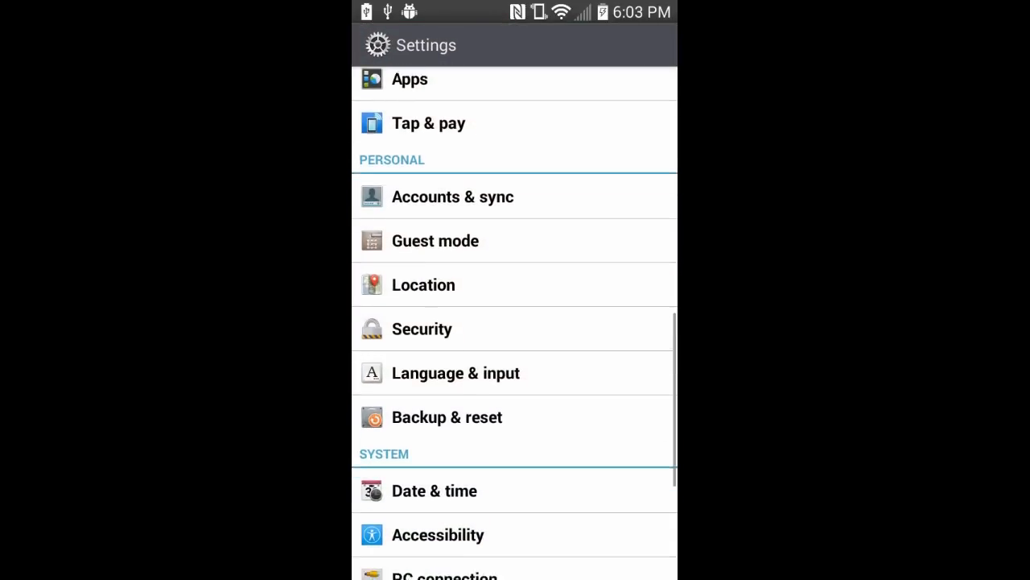
# Switch on Developer options past the warning and confirm USB debugging is checked.
pyautogui.scroll(-3)
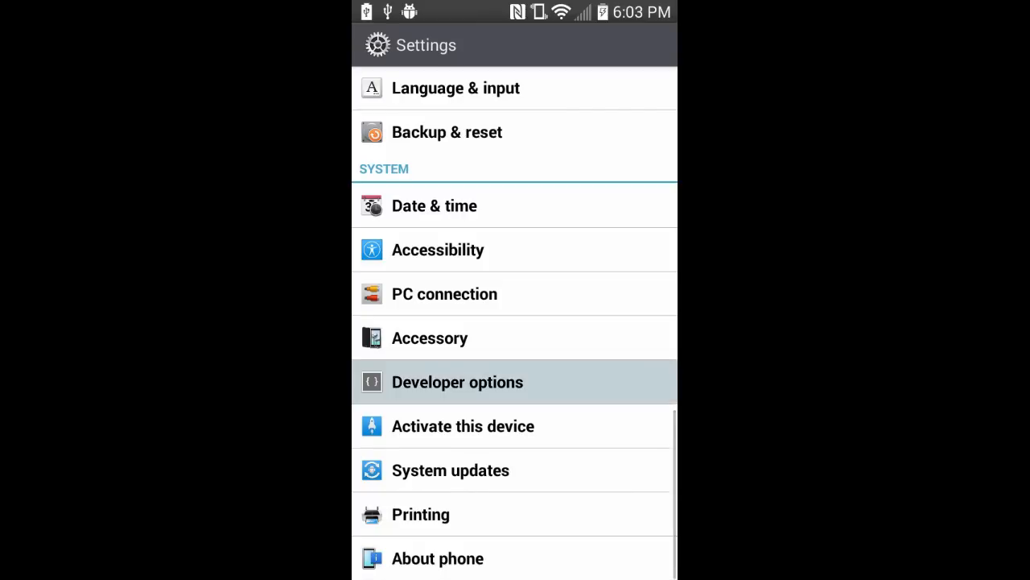
pyautogui.click(458, 381)
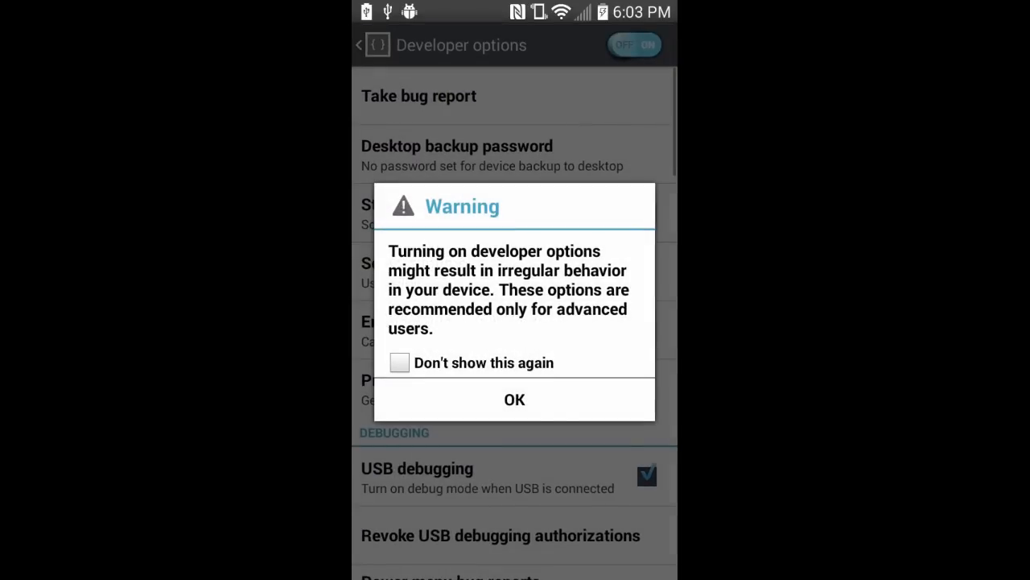
pyautogui.click(514, 400)
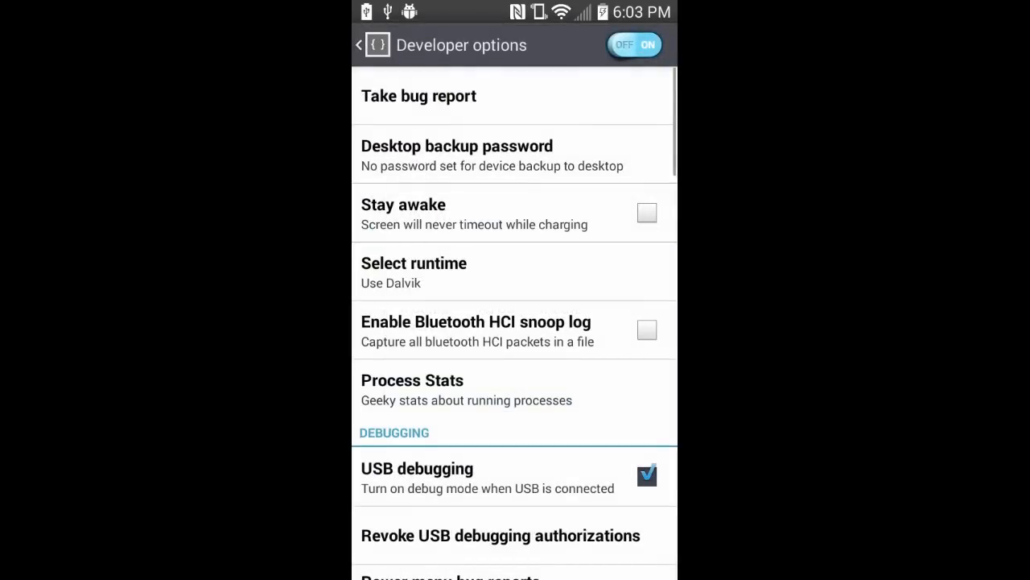
pyautogui.scroll(-3)
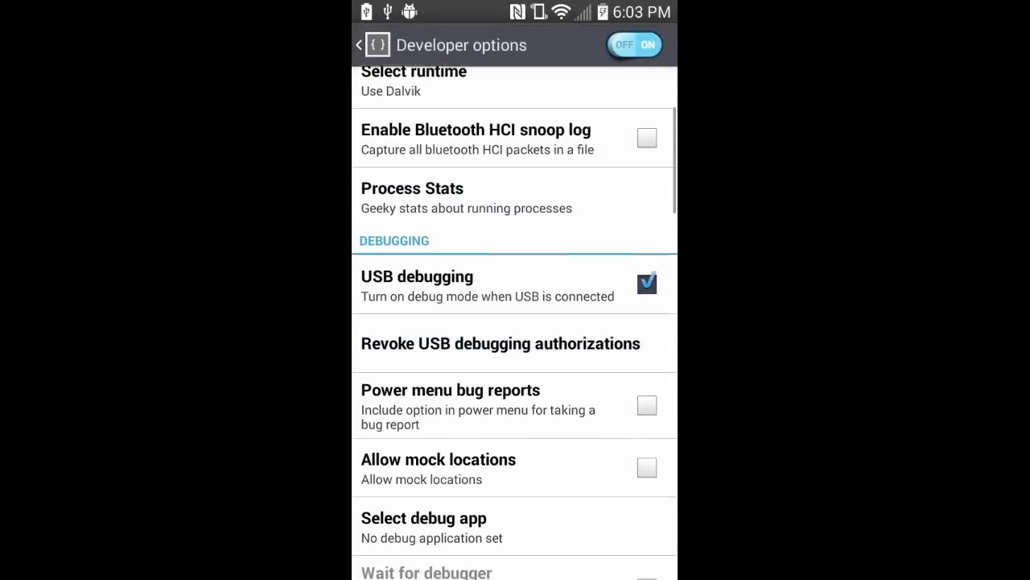
pyautogui.scroll(-3)
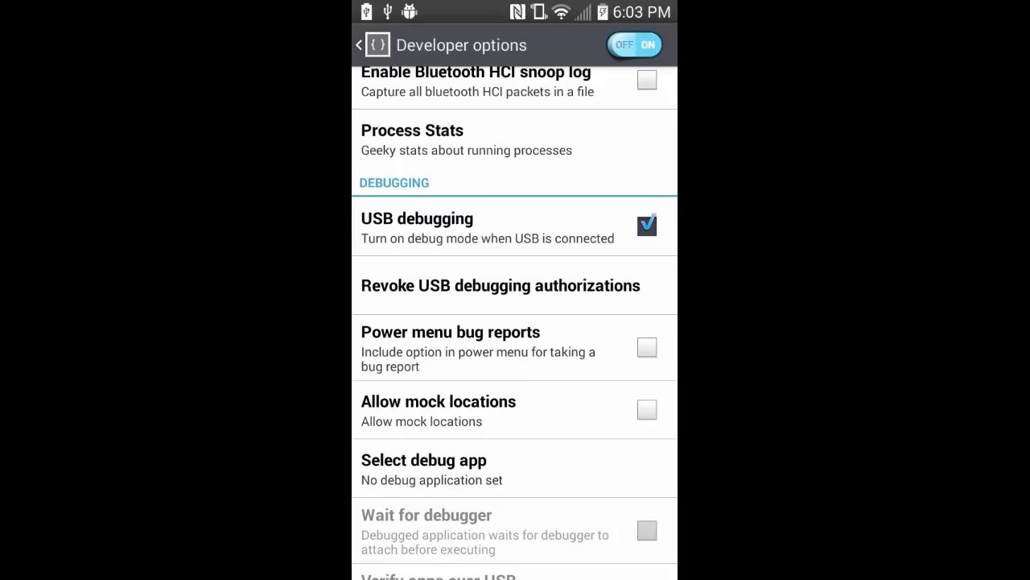
pyautogui.scroll(-3)
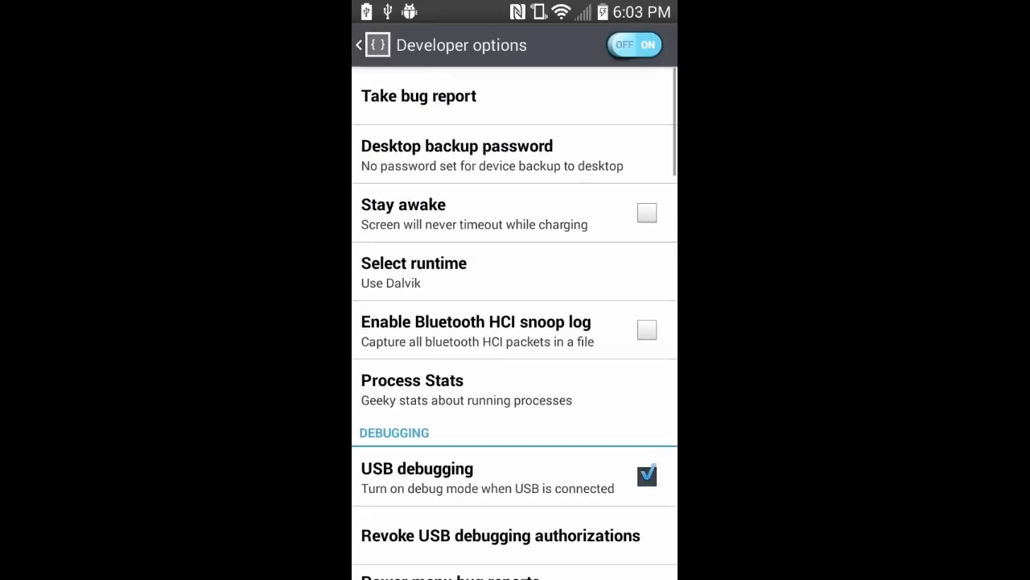
pyautogui.click(360, 44)
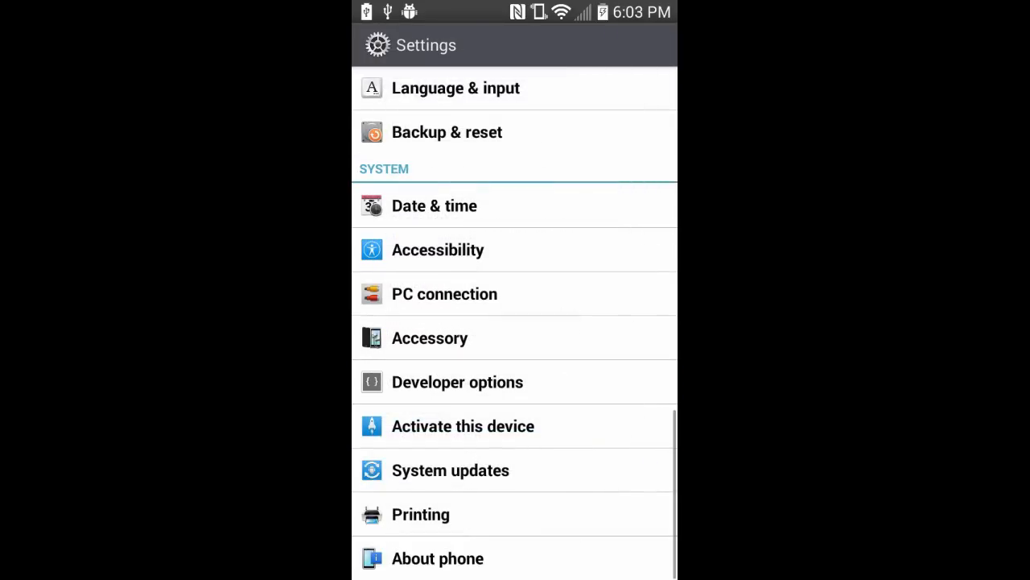
# In Security settings, check Unknown sources to allow non-Play Store installs.
pyautogui.scroll(-3)
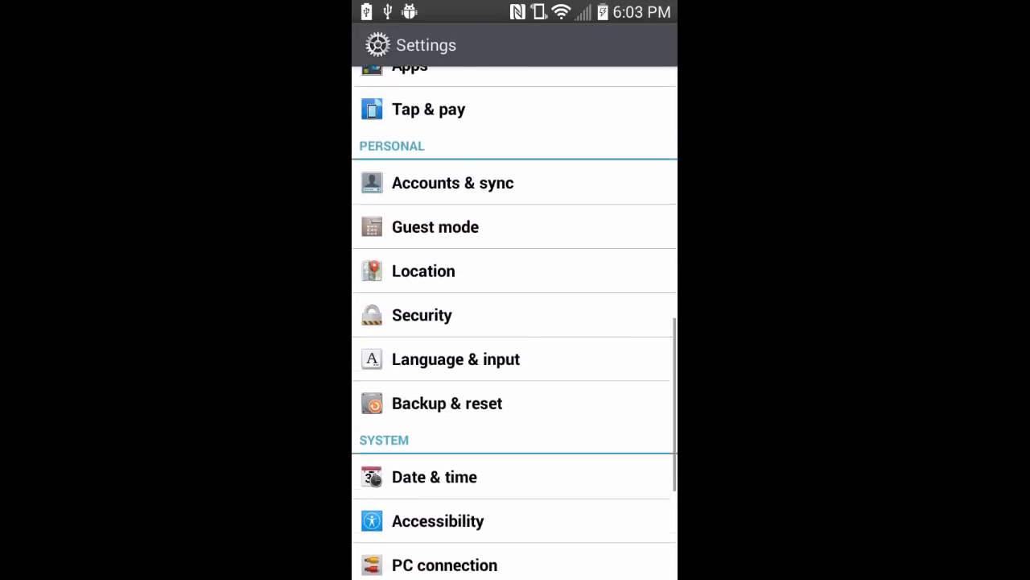
pyautogui.click(421, 315)
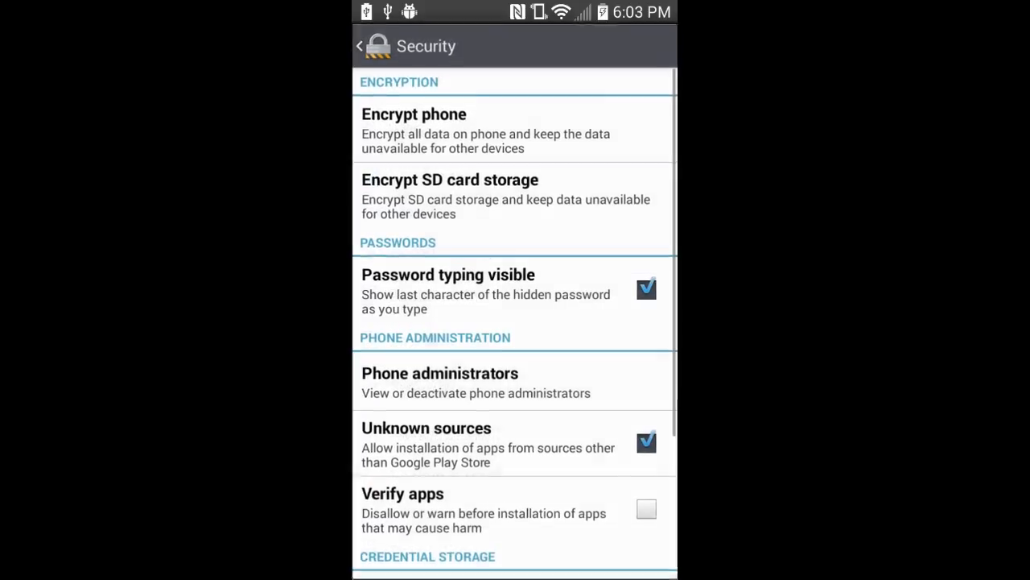
pyautogui.scroll(-3)
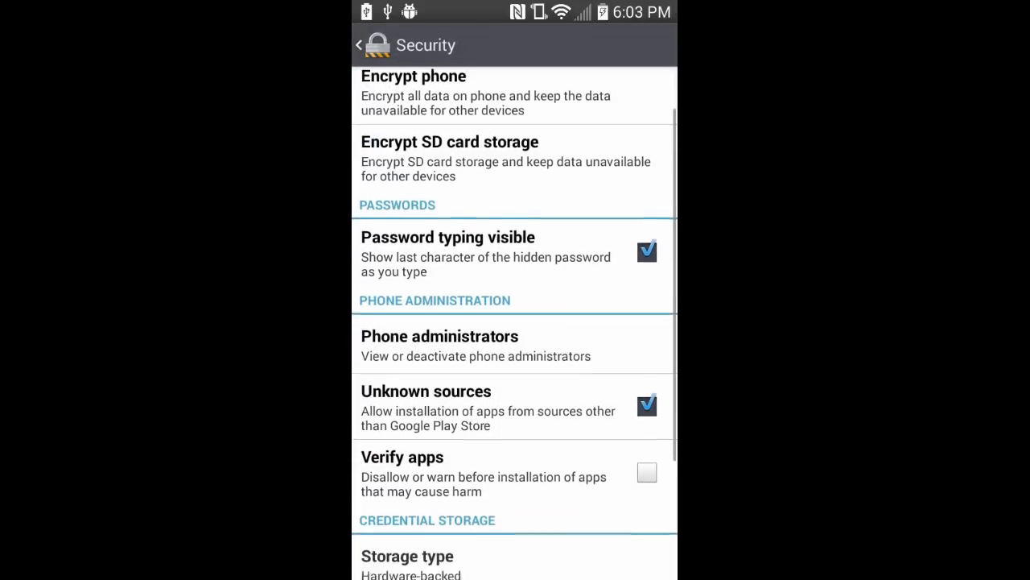
pyautogui.scroll(-3)
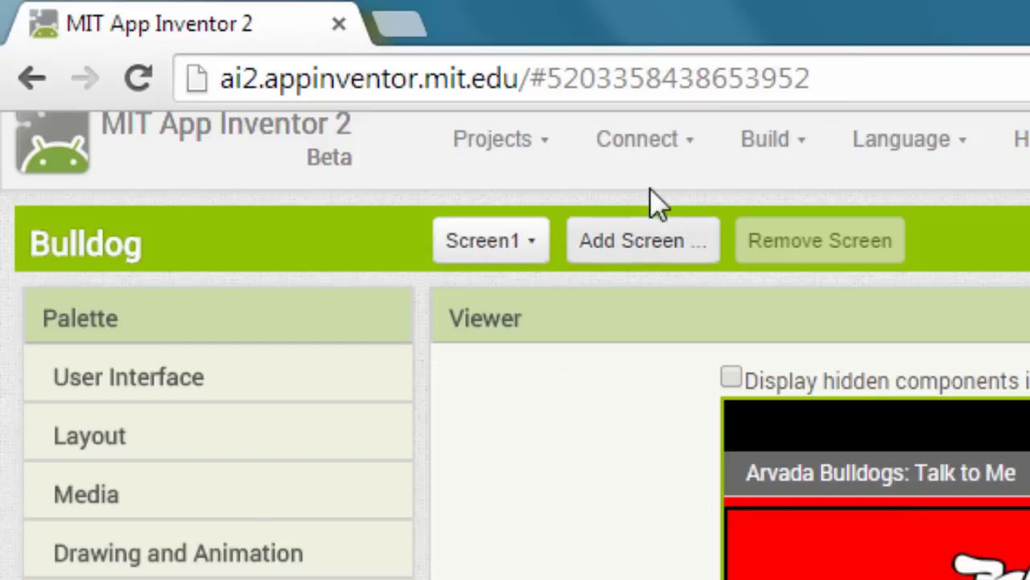
# Choose Connect > AI Companion for the Bulldog project.
pyautogui.click(636, 138)
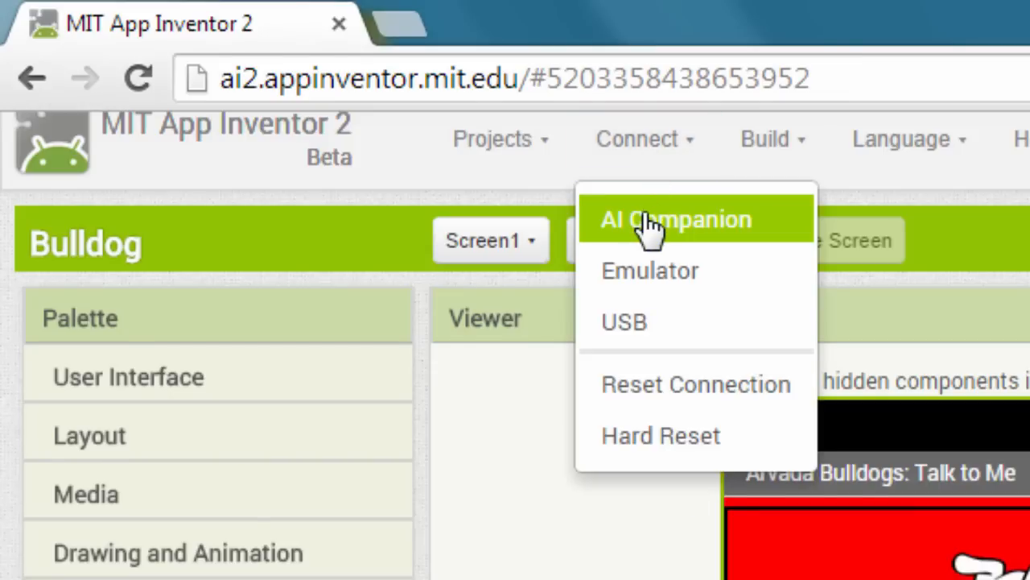
pyautogui.click(677, 218)
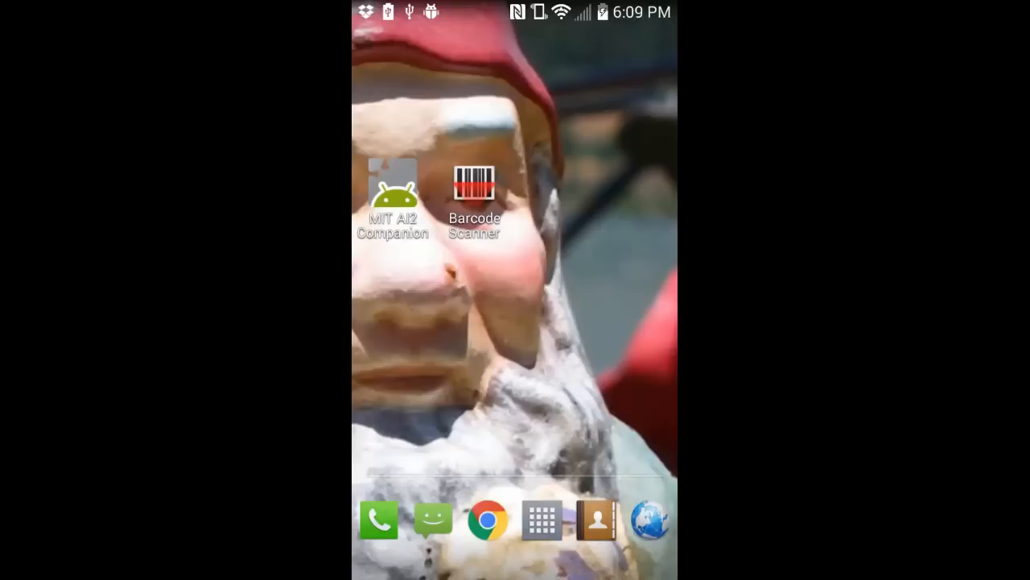
# Launch MIT AI2 Companion from its home-screen icon.
pyautogui.click(393, 185)
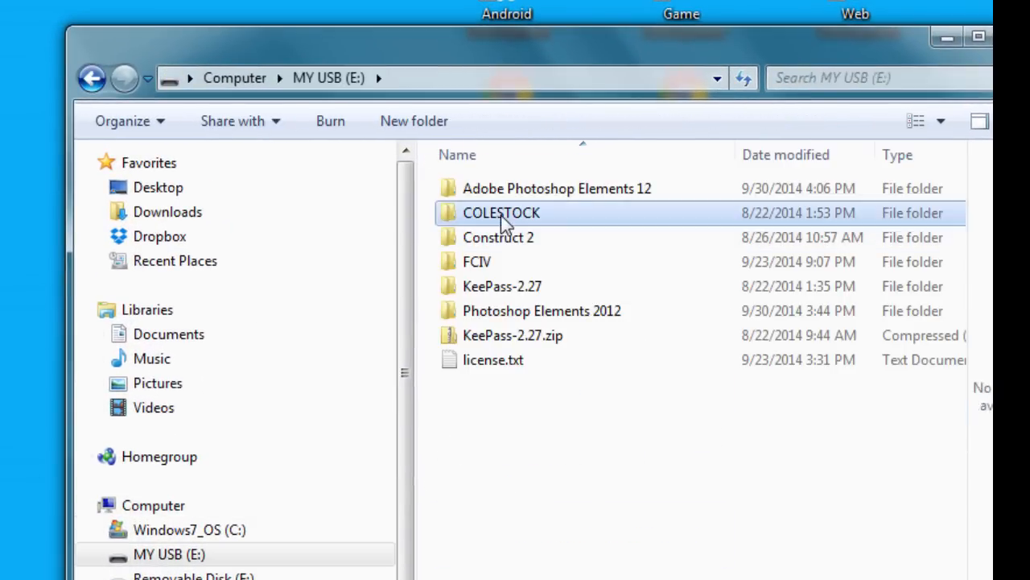
# Open COLESTOCK > ANDROID on the USB drive and pick a New item type.
pyautogui.doubleClick(501, 212)
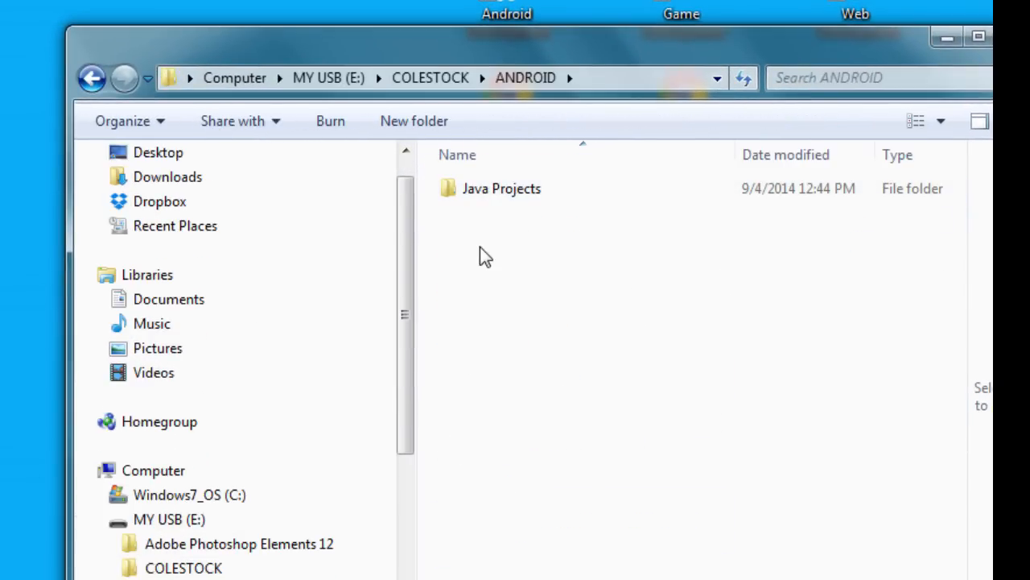
pyautogui.rightClick(486, 256)
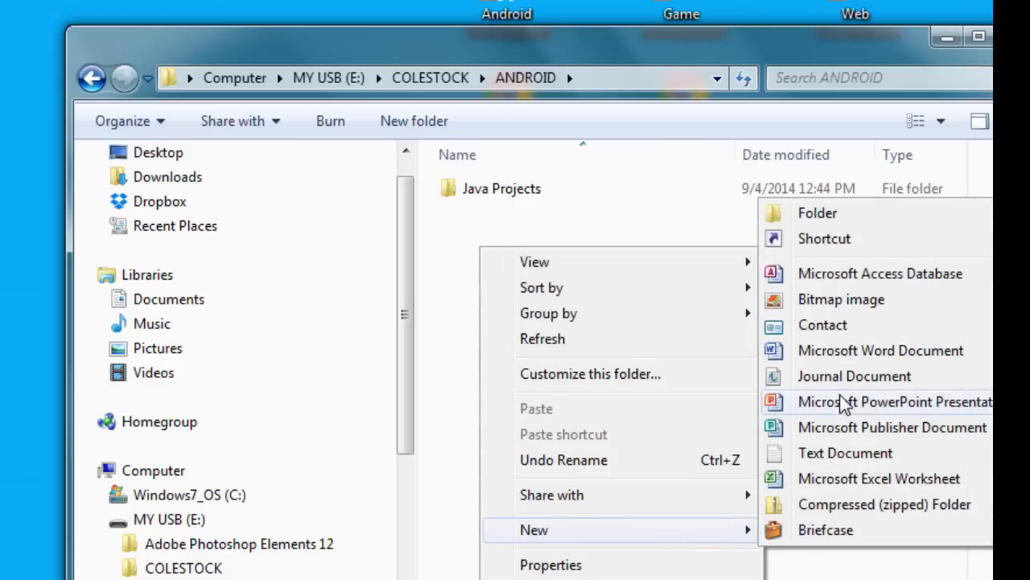
pyautogui.click(818, 213)
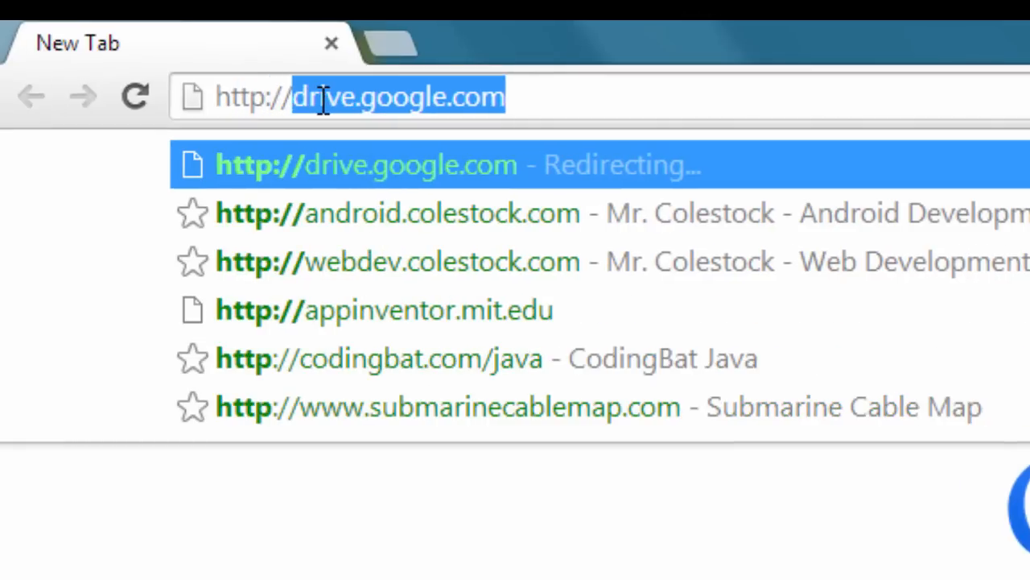
# Enter the MIT App Inventor web address in Chrome.
pyautogui.write('appinven')
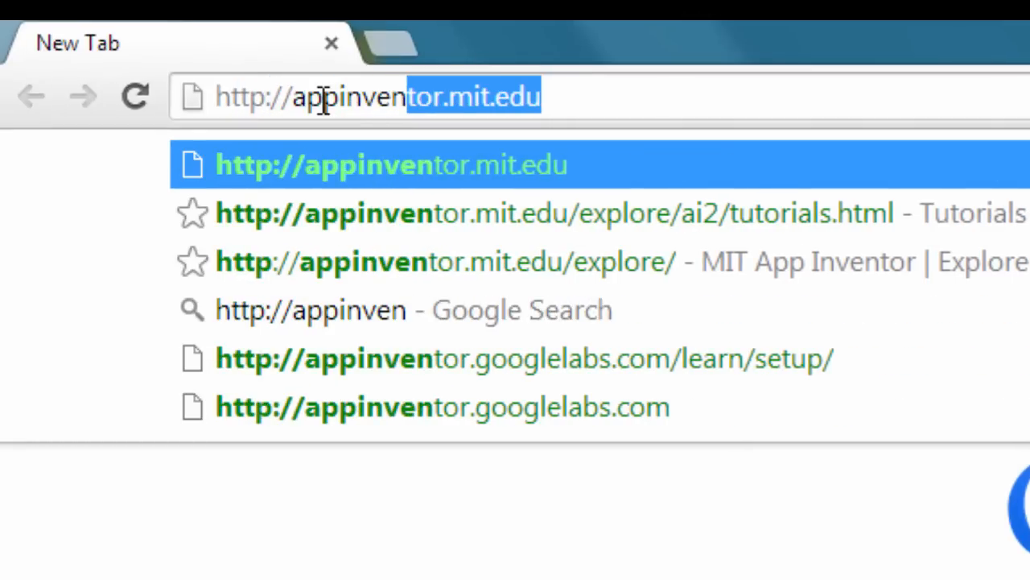
pyautogui.write('tor')
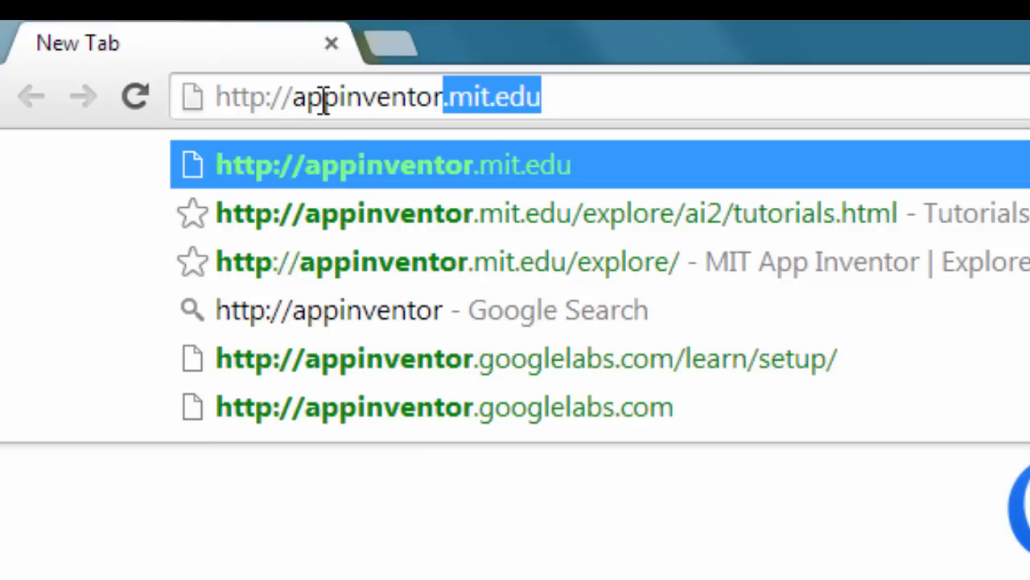
pyautogui.write('.mit.edu/explore/')
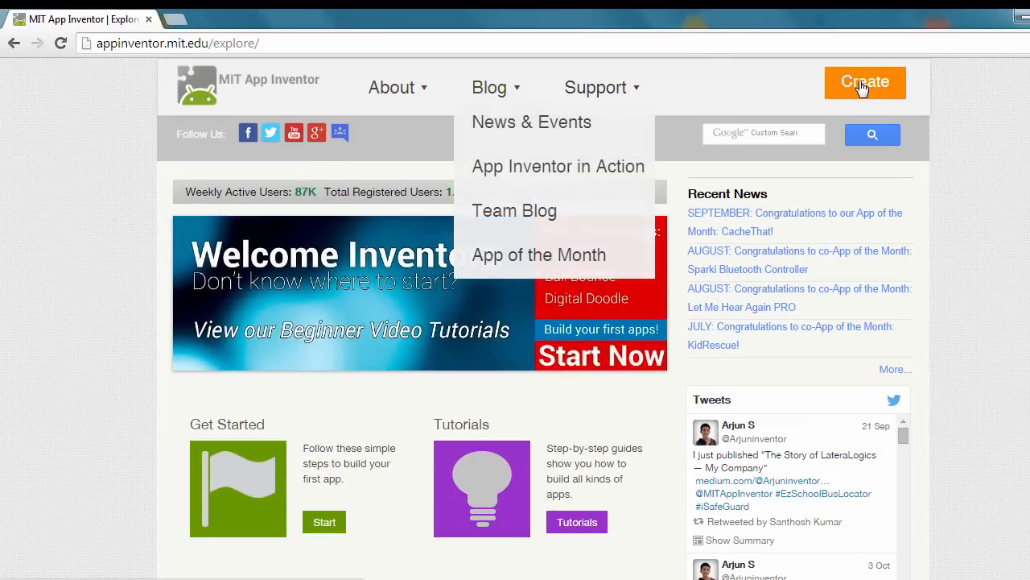
pyautogui.click(865, 82)
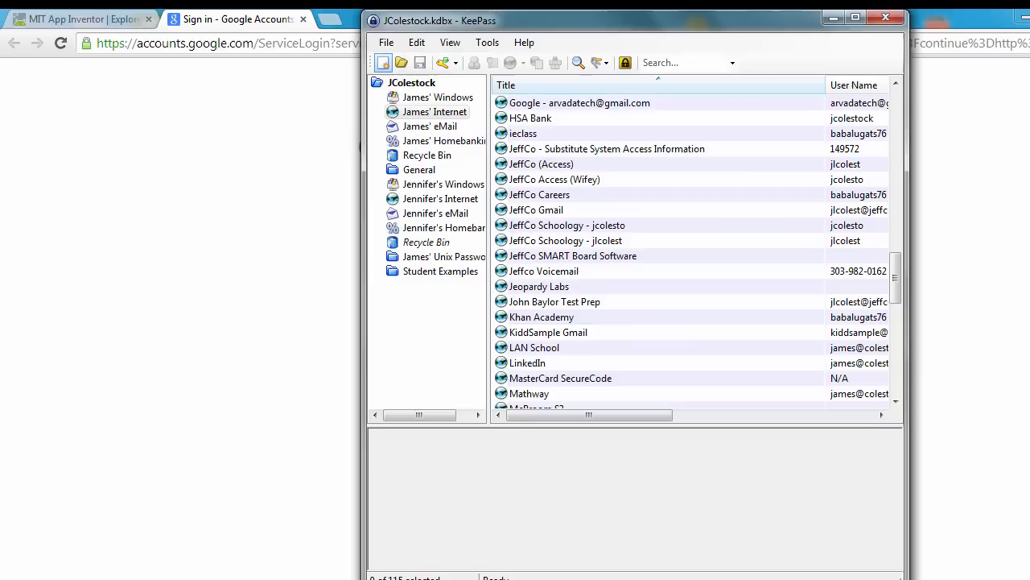
# Sign in to Google by pasting the password copied from KeePass.
pyautogui.click(536, 208)
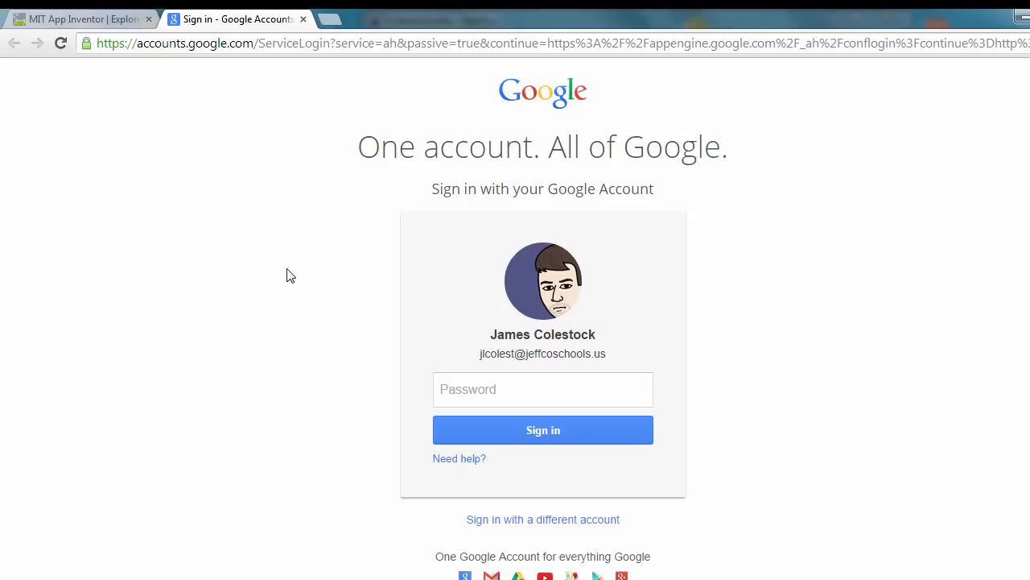
pyautogui.rightClick(542, 389)
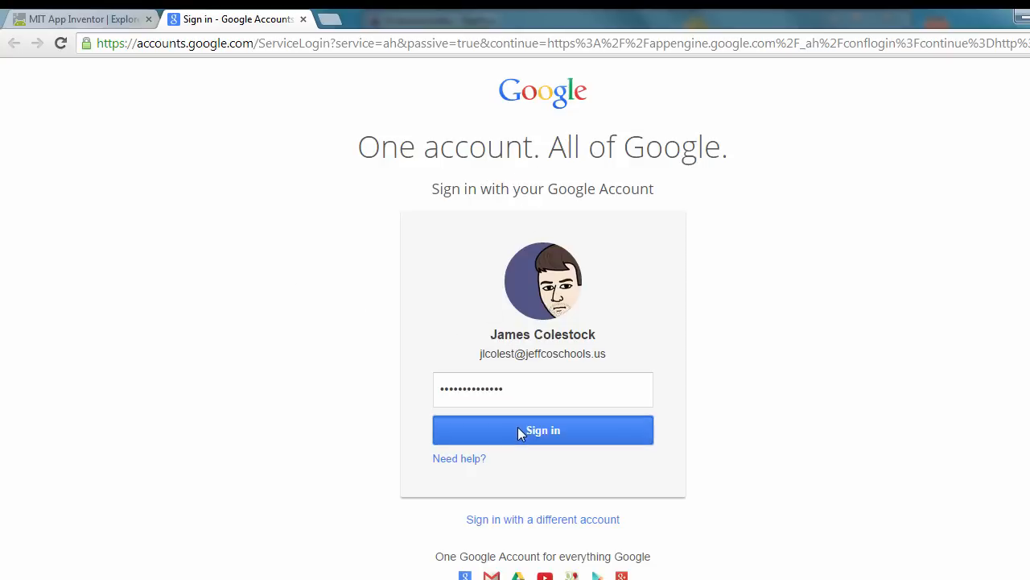
pyautogui.click(542, 430)
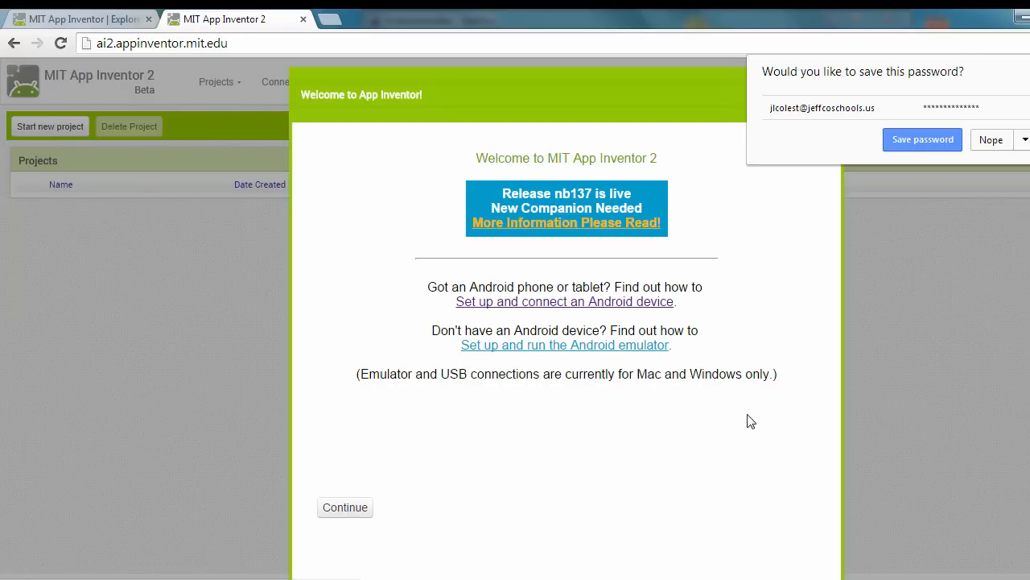
pyautogui.moveTo(995, 141)
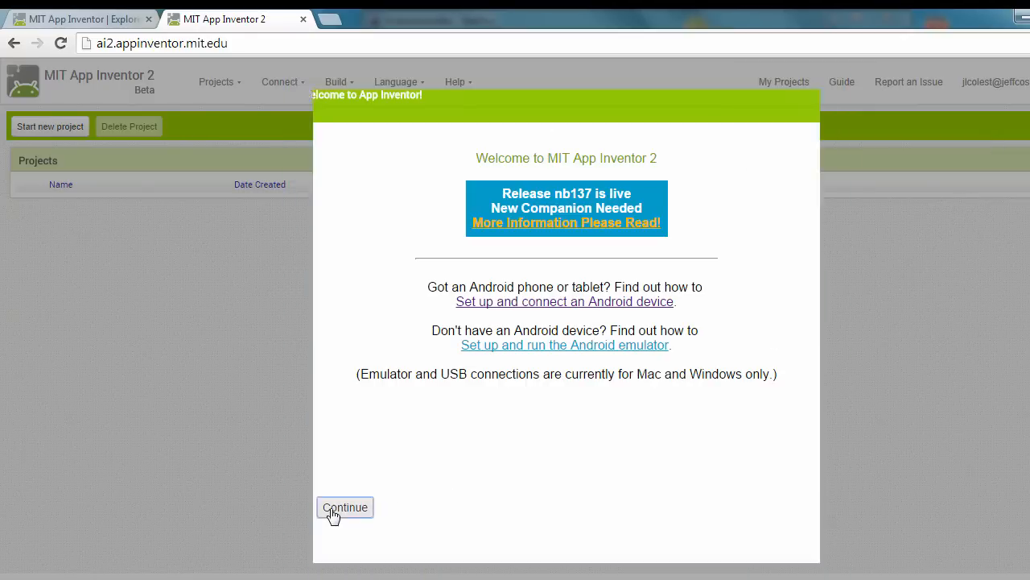
# Close the welcome dialog, choose Start new project, and enter the name BulldogTalk.
pyautogui.click(345, 508)
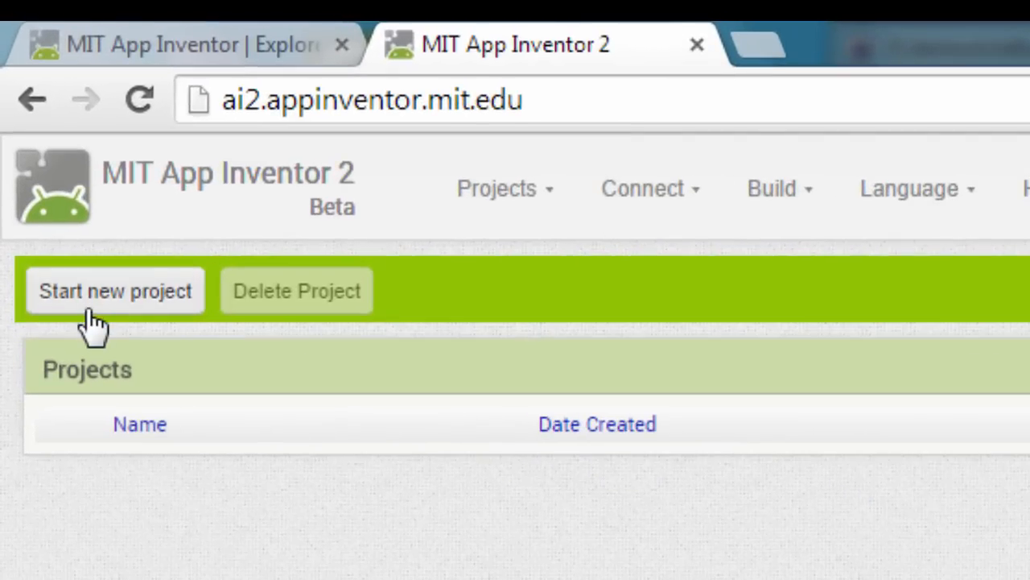
pyautogui.click(115, 291)
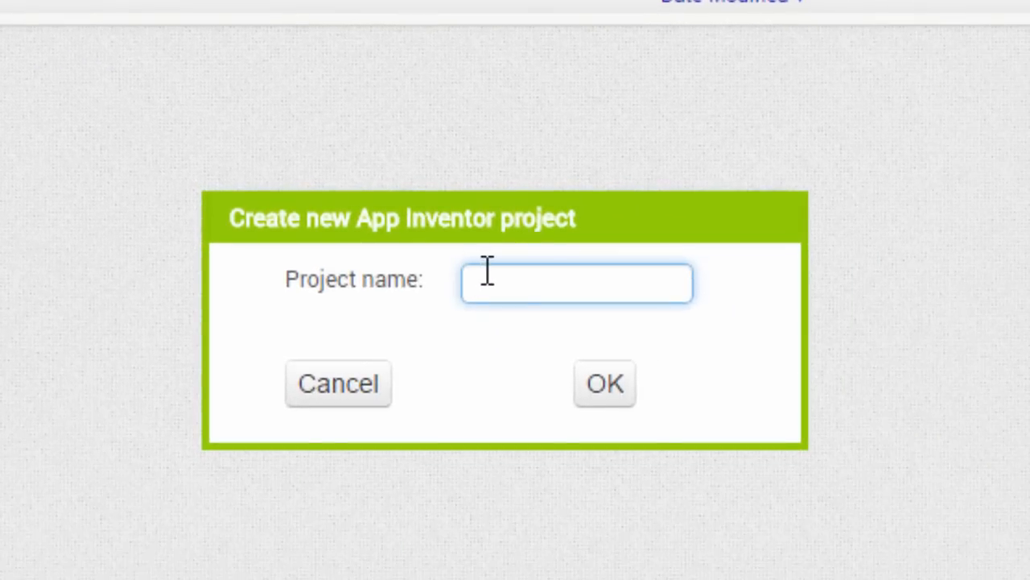
pyautogui.write('B')
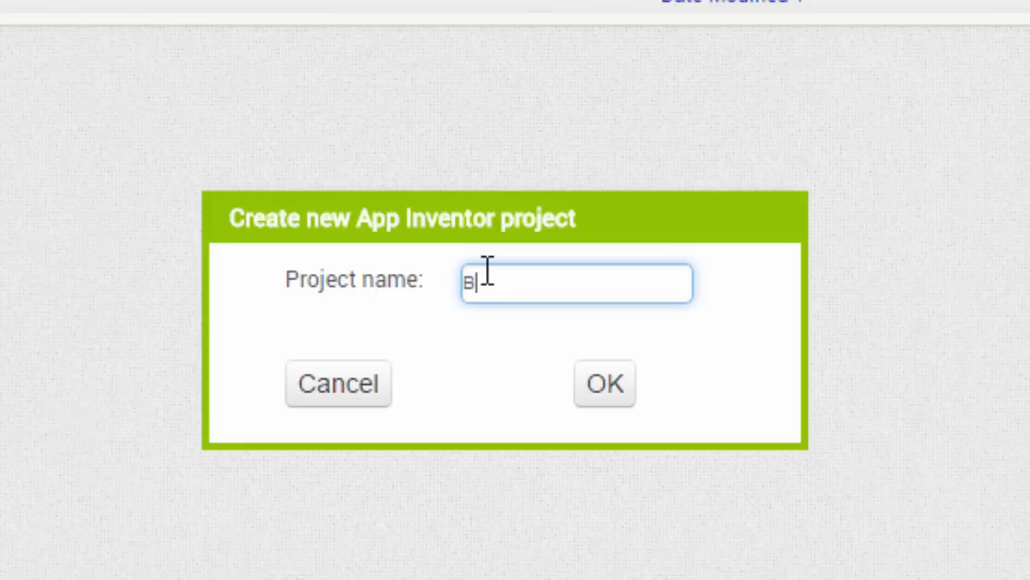
pyautogui.write('ulldogTalk')
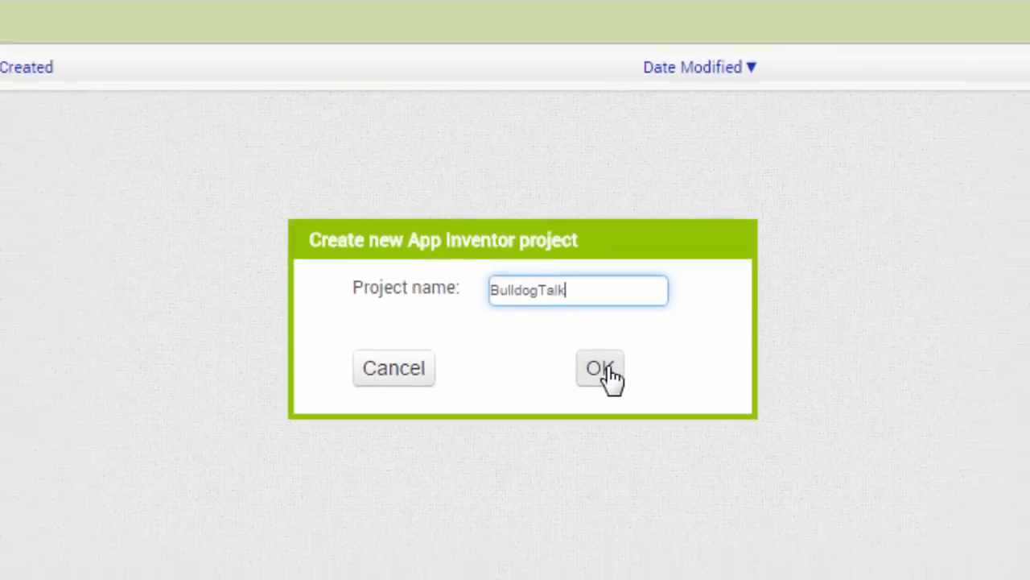
# Create the BulldogTalk project and make Screen1 horizontally centred, red and scrollable.
pyautogui.click(599, 368)
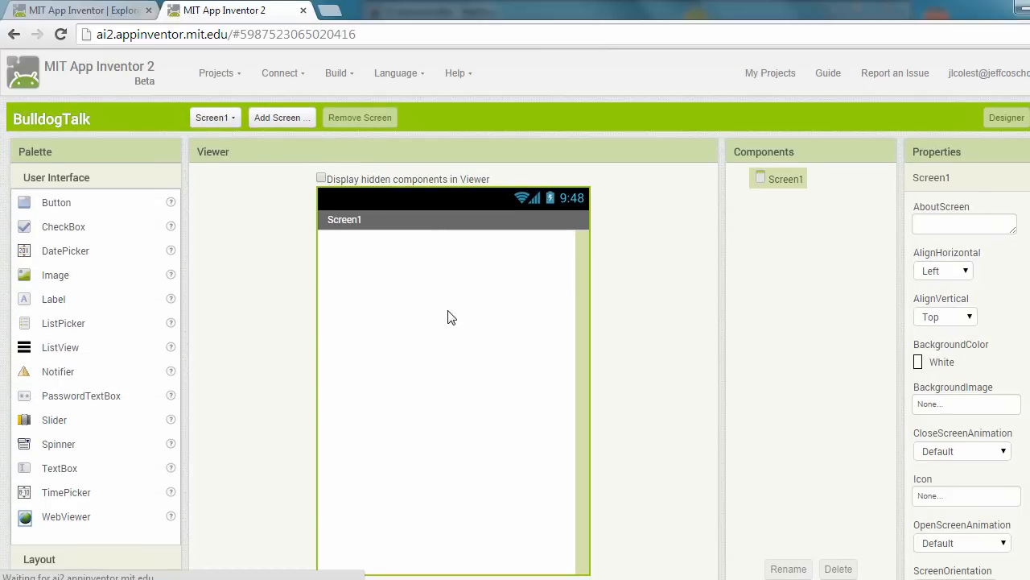
pyautogui.moveTo(451, 317)
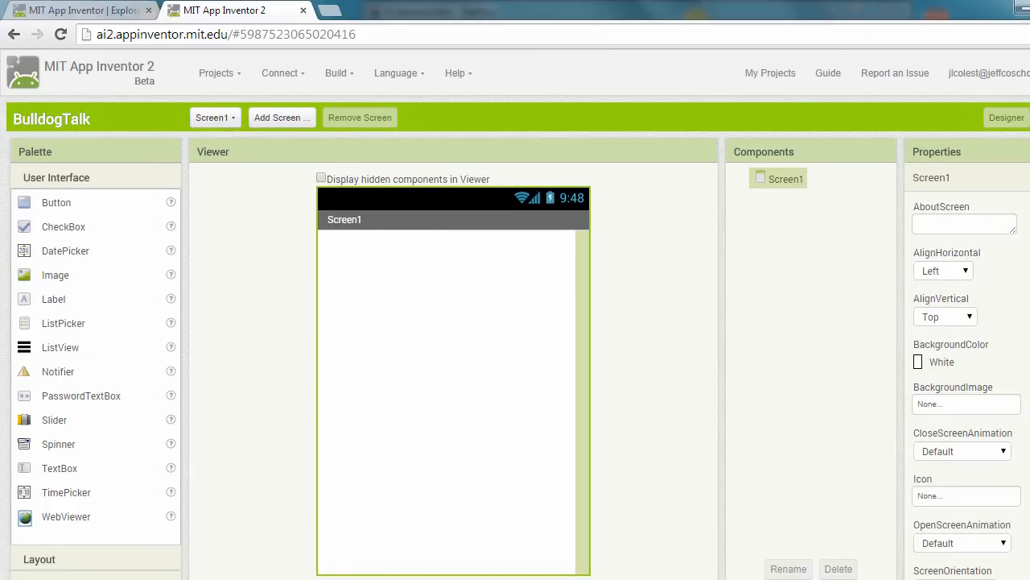
pyautogui.scroll(-3)
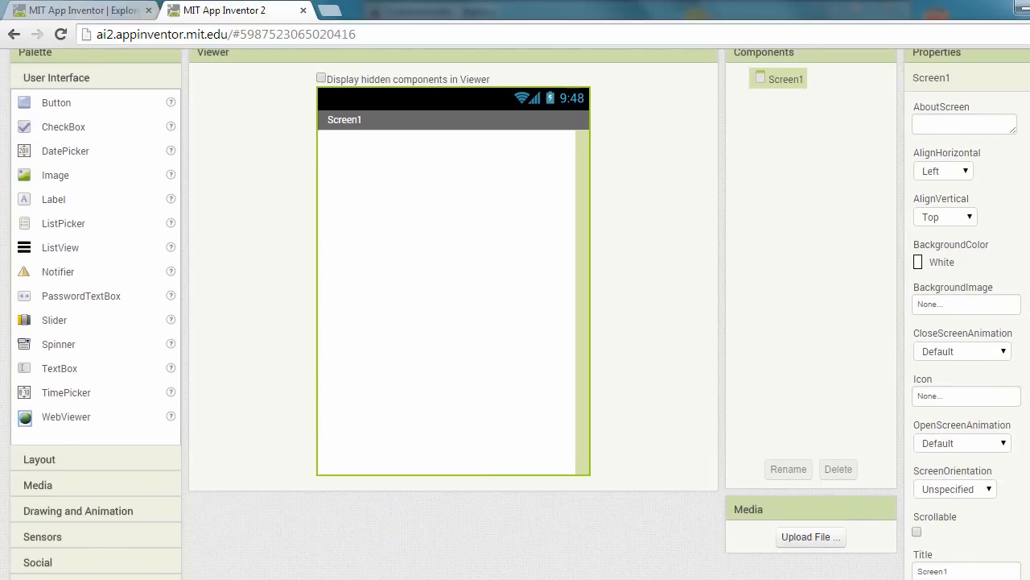
pyautogui.click(943, 181)
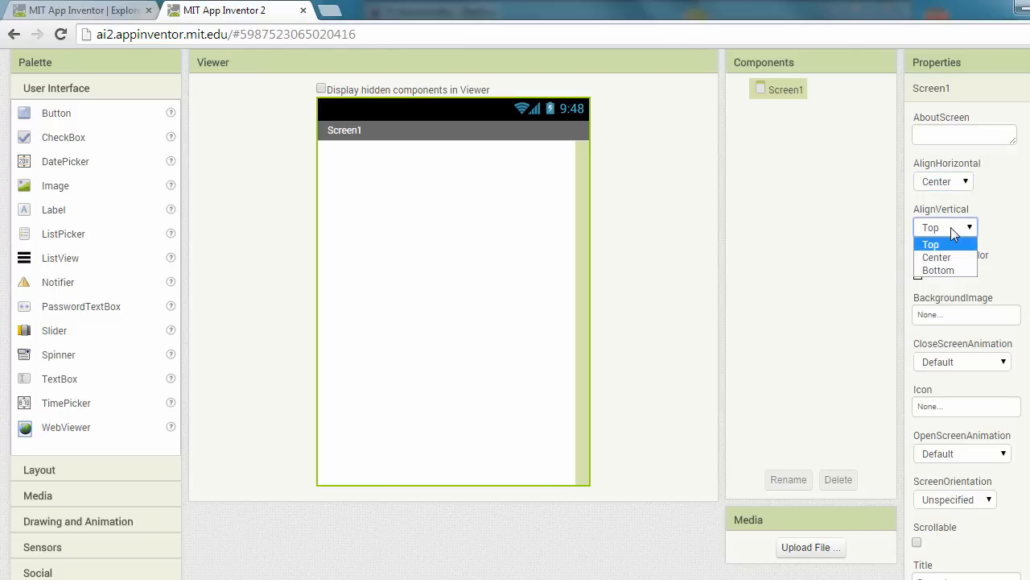
pyautogui.click(931, 244)
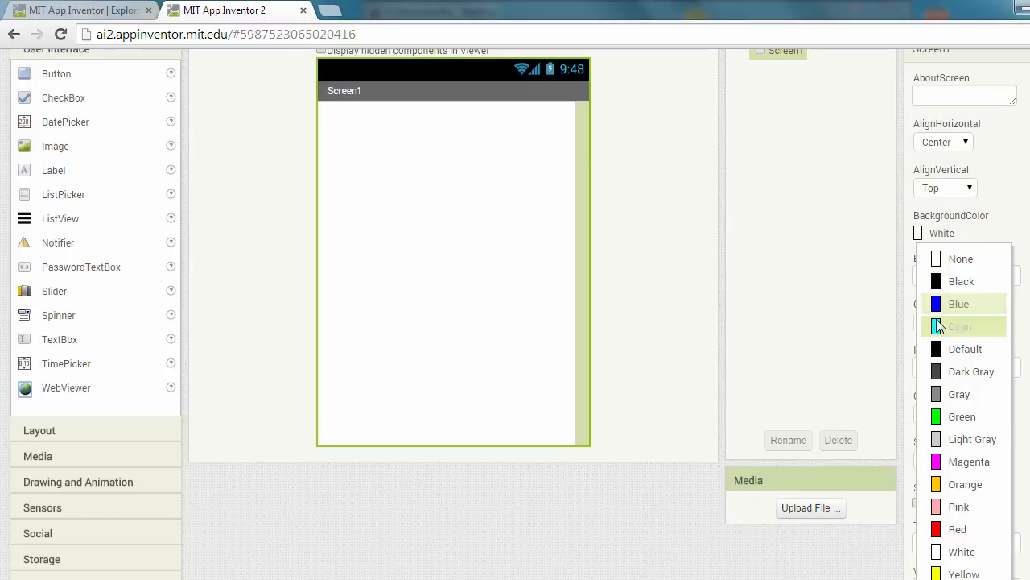
pyautogui.click(957, 529)
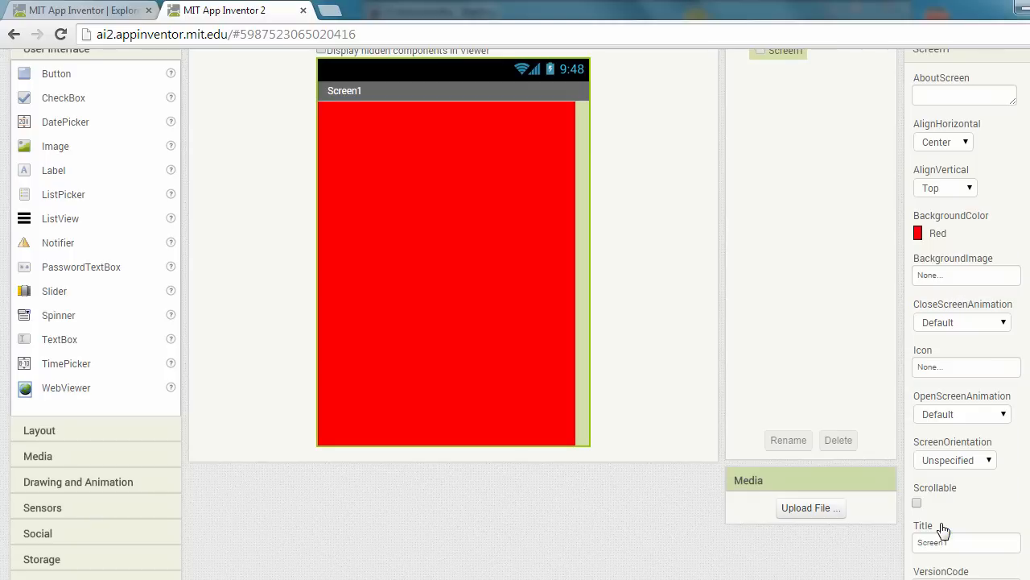
pyautogui.scroll(-3)
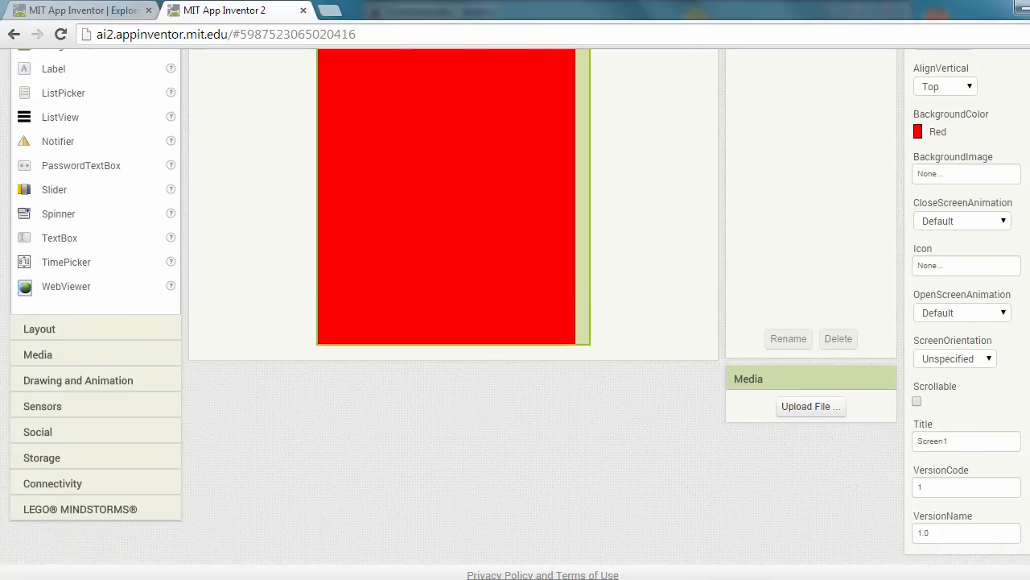
pyautogui.click(917, 401)
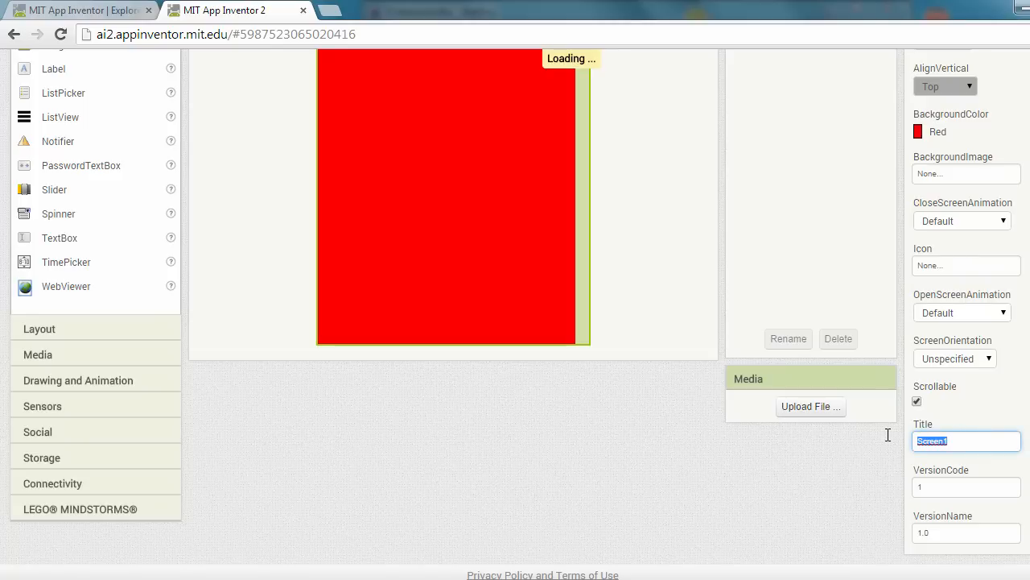
# Set the Screen1 title to 'Arvada Bulldogs: Talk to Me'.
pyautogui.write('A4')
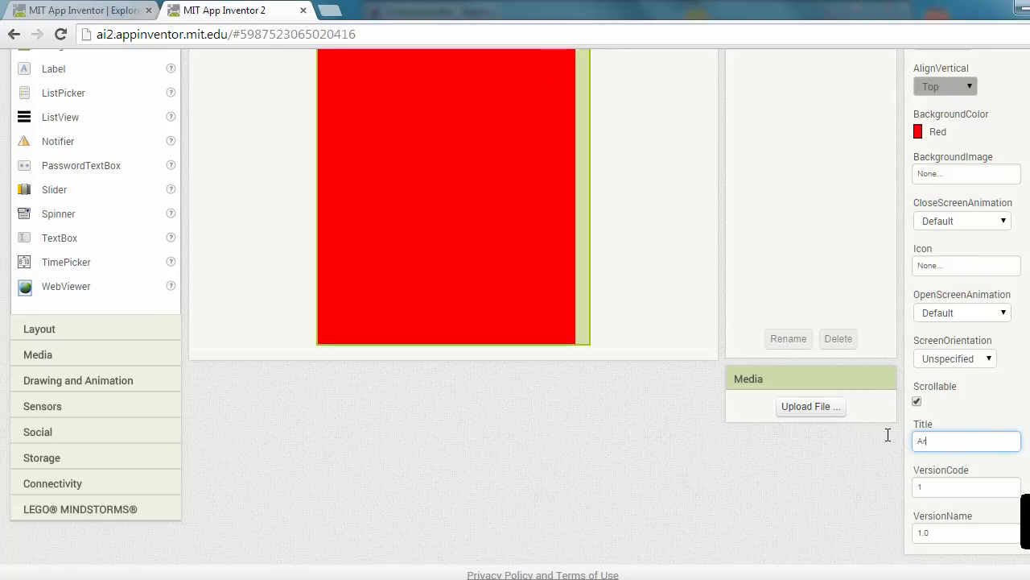
pyautogui.write('Arcada')
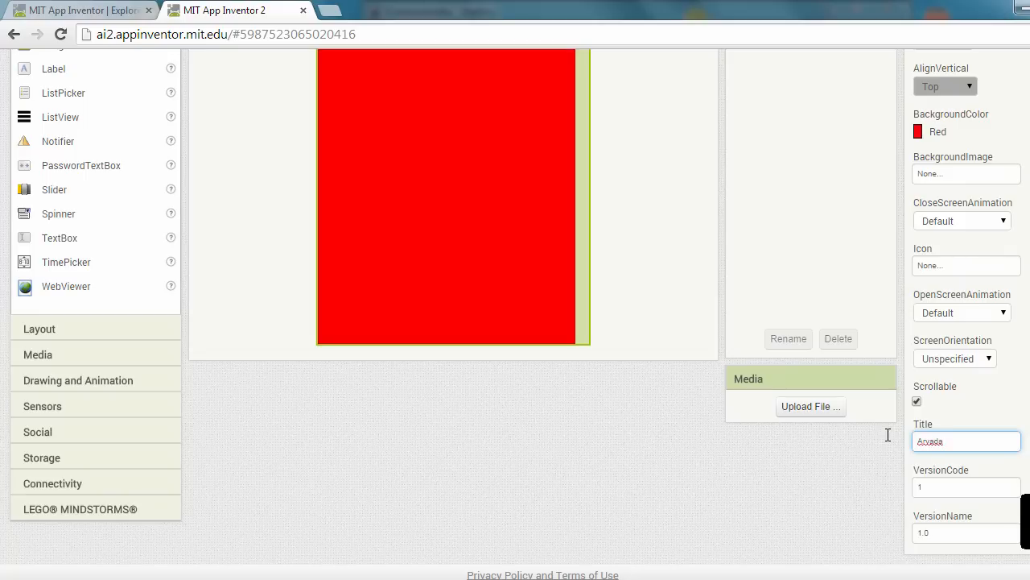
pyautogui.write('Buildogs:')
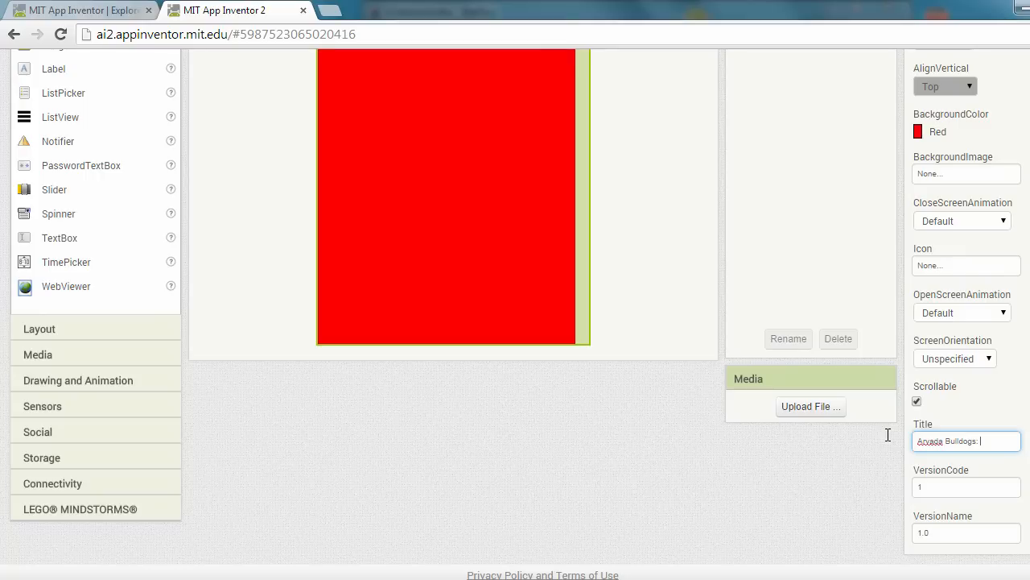
pyautogui.write('Talk to Me')
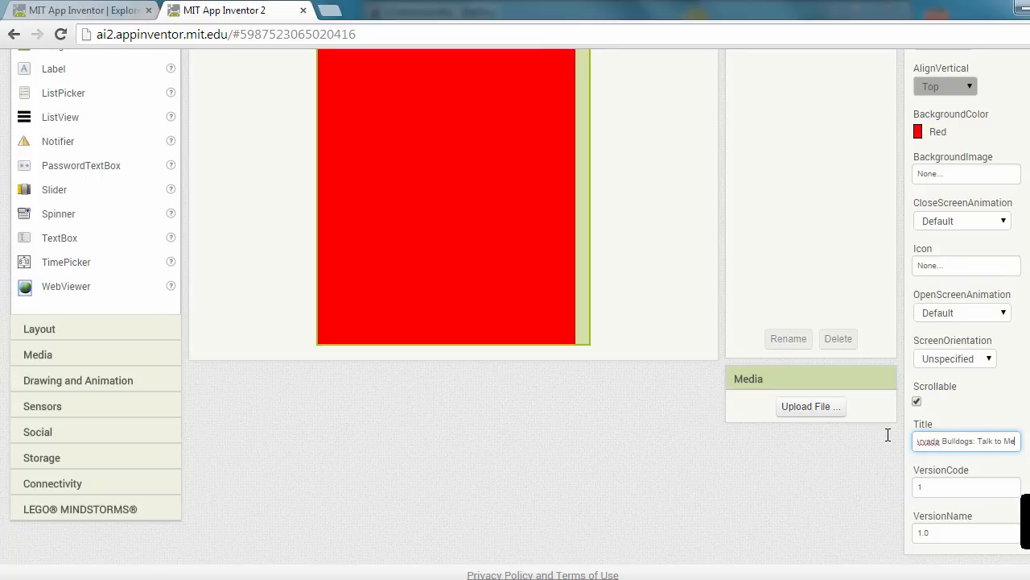
# Rename the horizontal arrangement to LogoLayout.
pyautogui.scroll(-3)
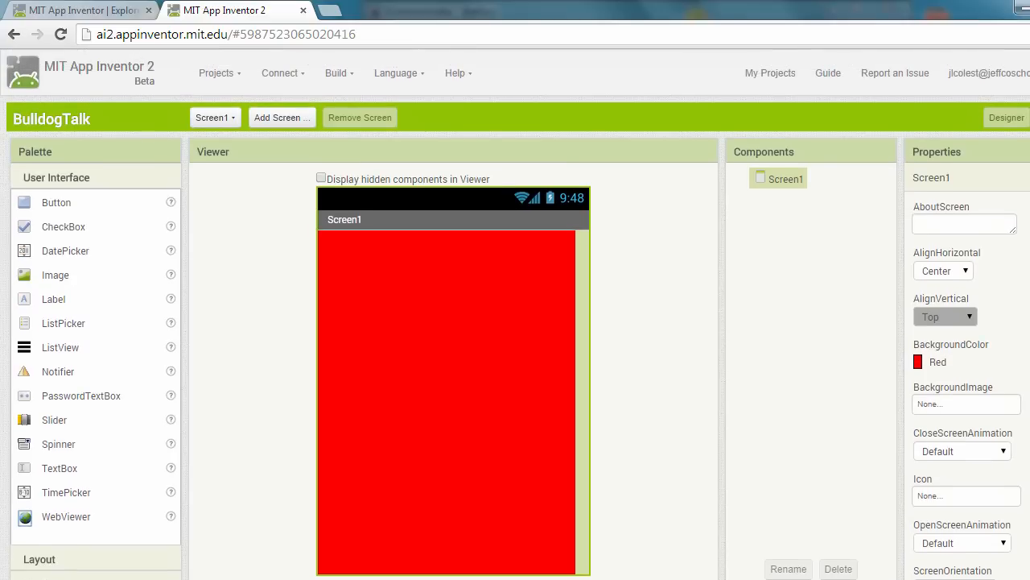
pyautogui.moveTo(315, 247)
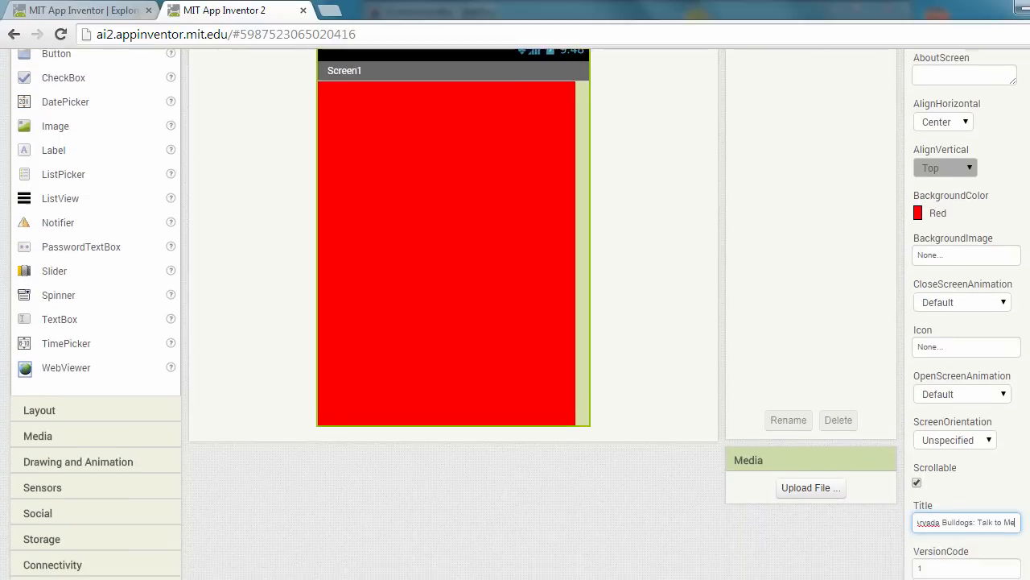
pyautogui.scroll(-3)
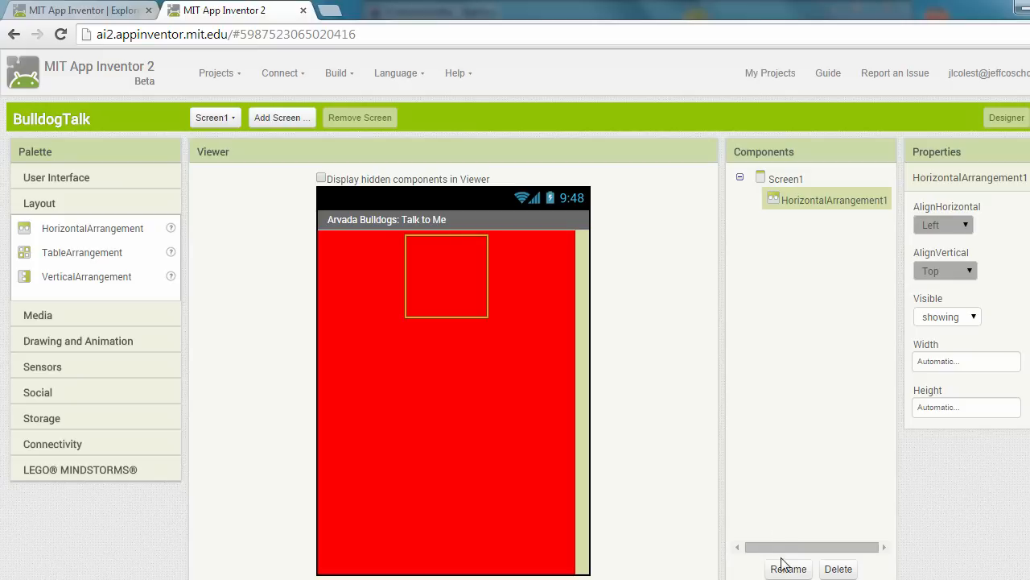
pyautogui.click(788, 569)
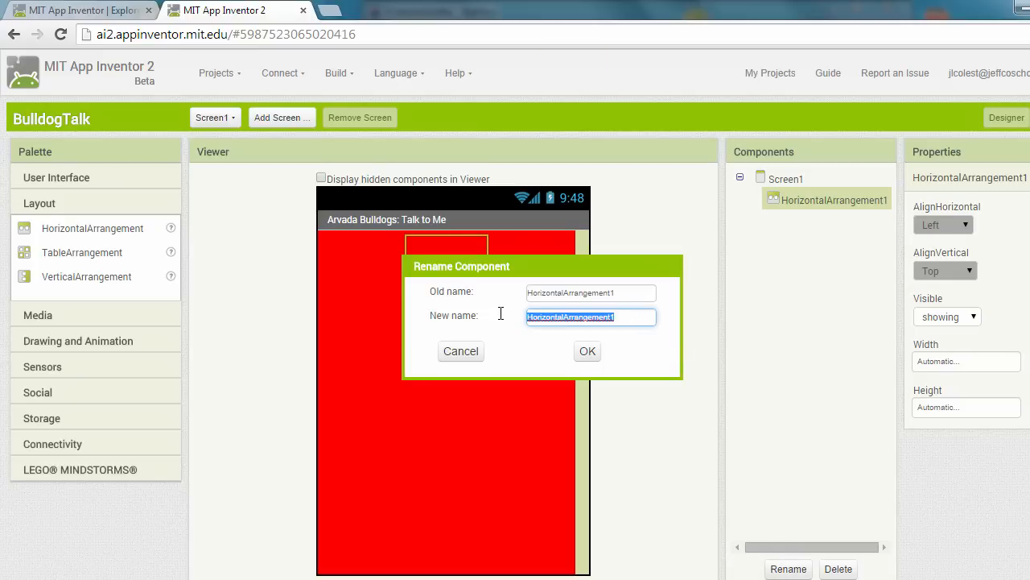
pyautogui.write('Logo')
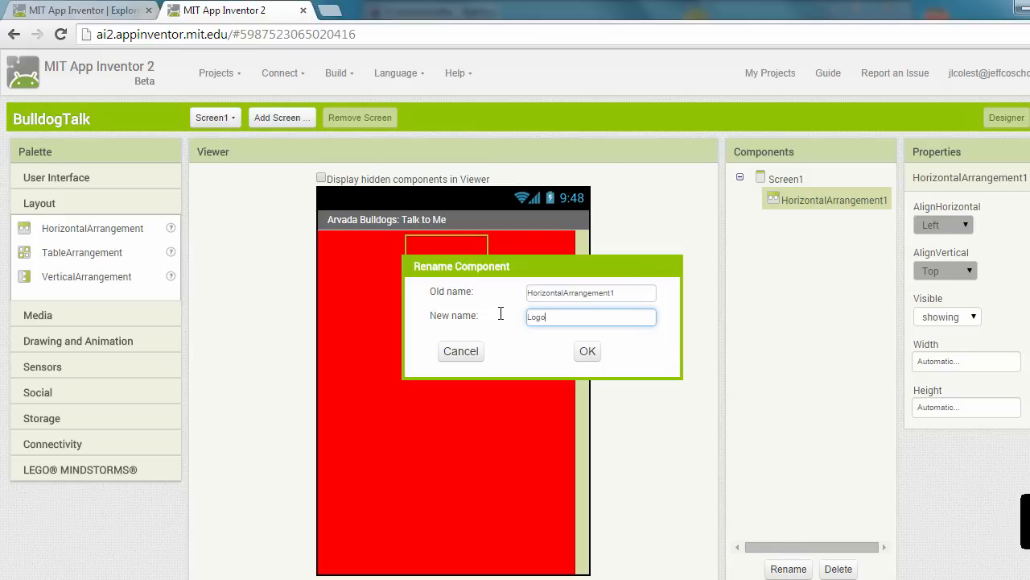
pyautogui.write('Layou')
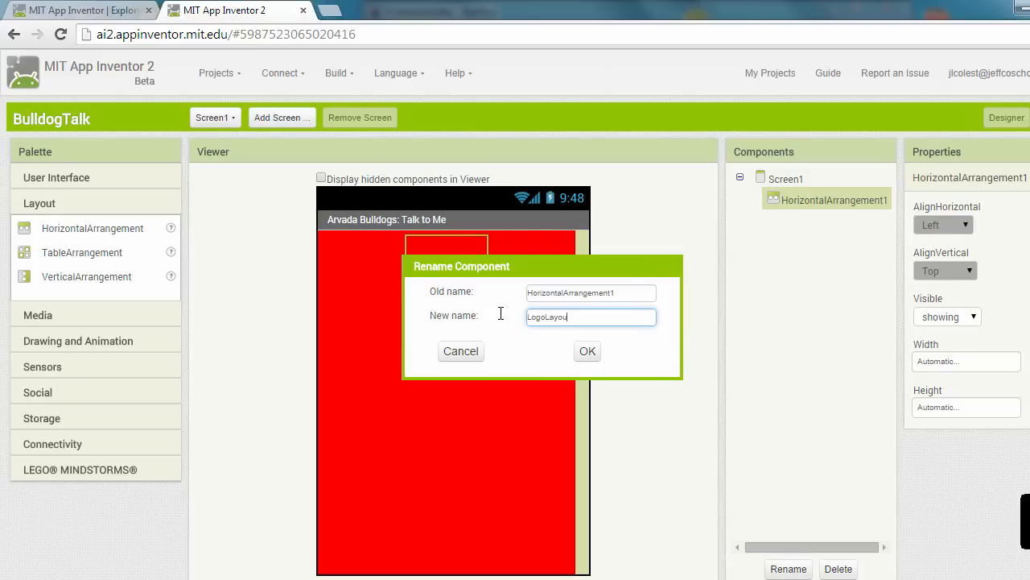
pyautogui.click(587, 351)
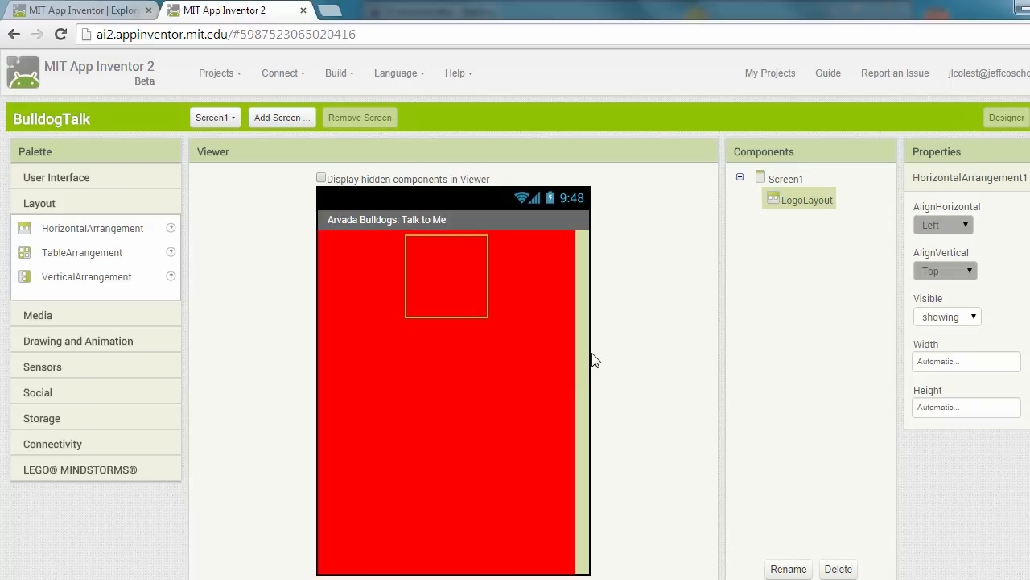
pyautogui.moveTo(1000, 370)
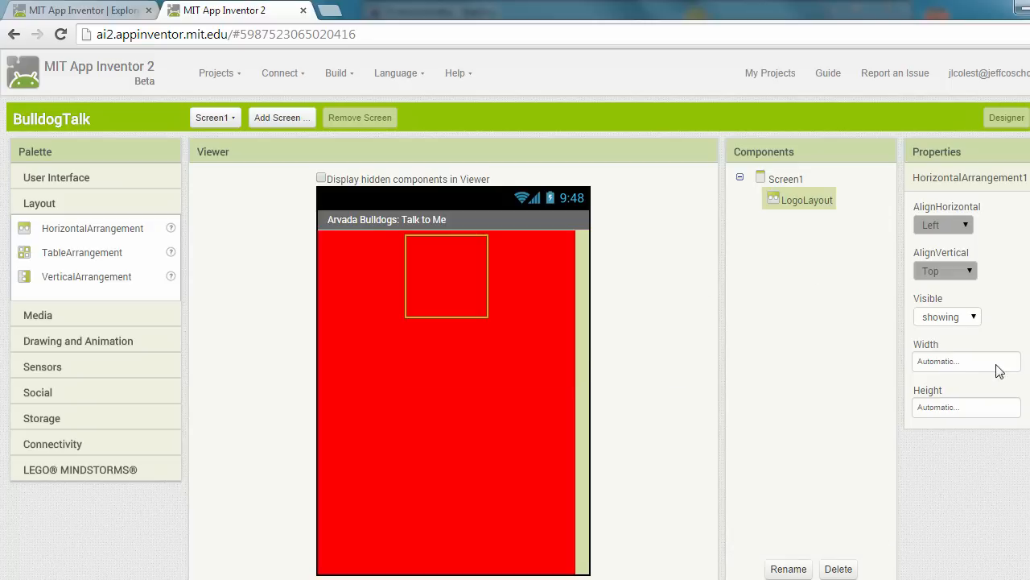
# Set LogoLayout's width and height to Fill parent and centre its contents horizontally.
pyautogui.click(965, 361)
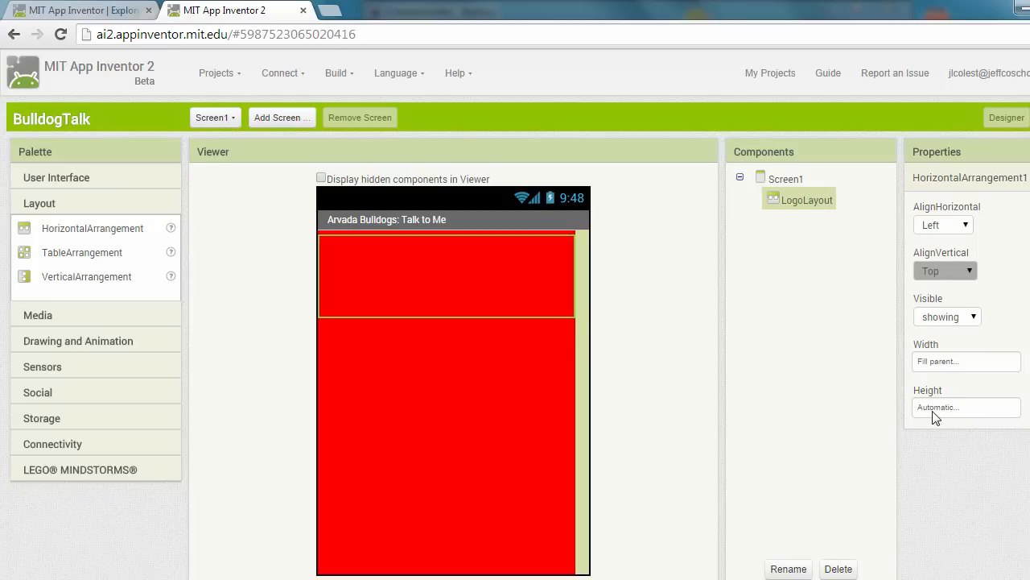
pyautogui.click(966, 406)
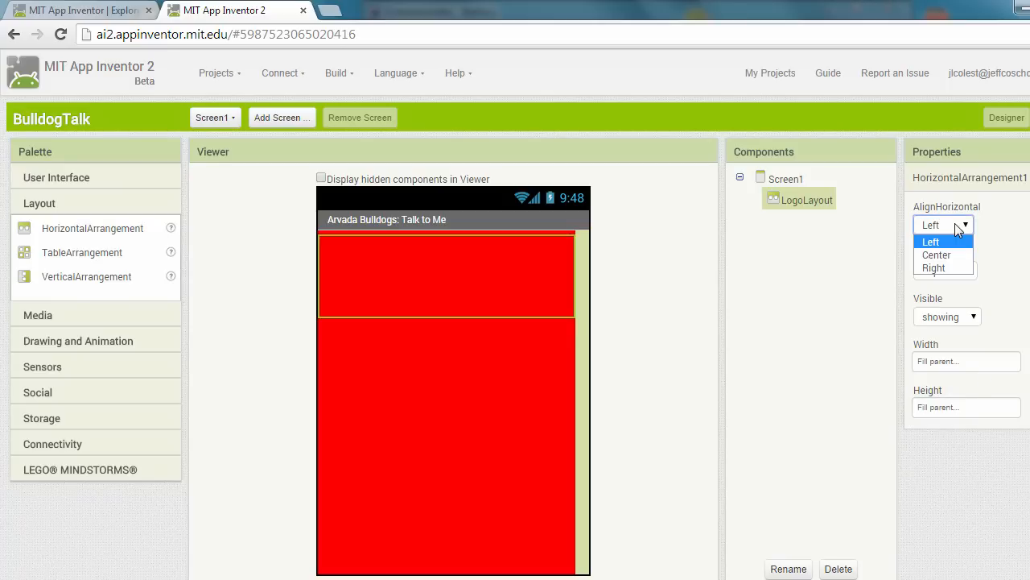
pyautogui.click(936, 255)
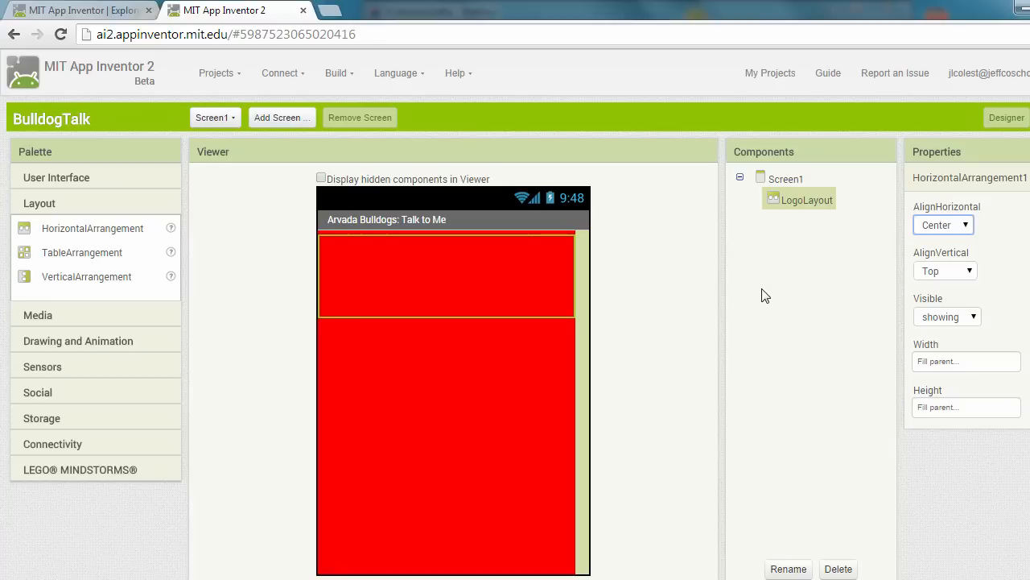
pyautogui.moveTo(147, 366)
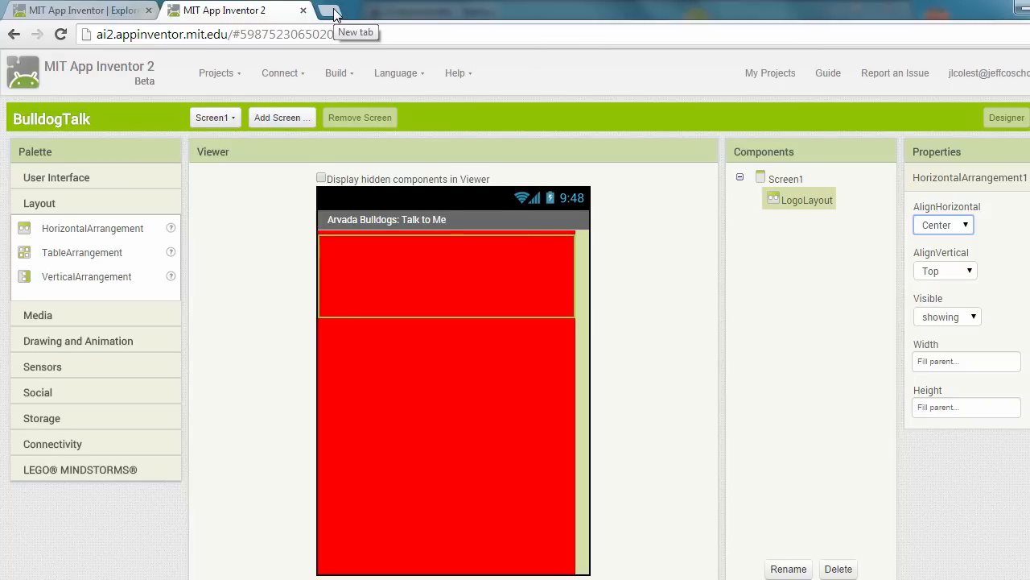
# Load static.colestock.com/images/bulldog_logo_518x518.png in a new Chrome tab.
pyautogui.click(335, 15)
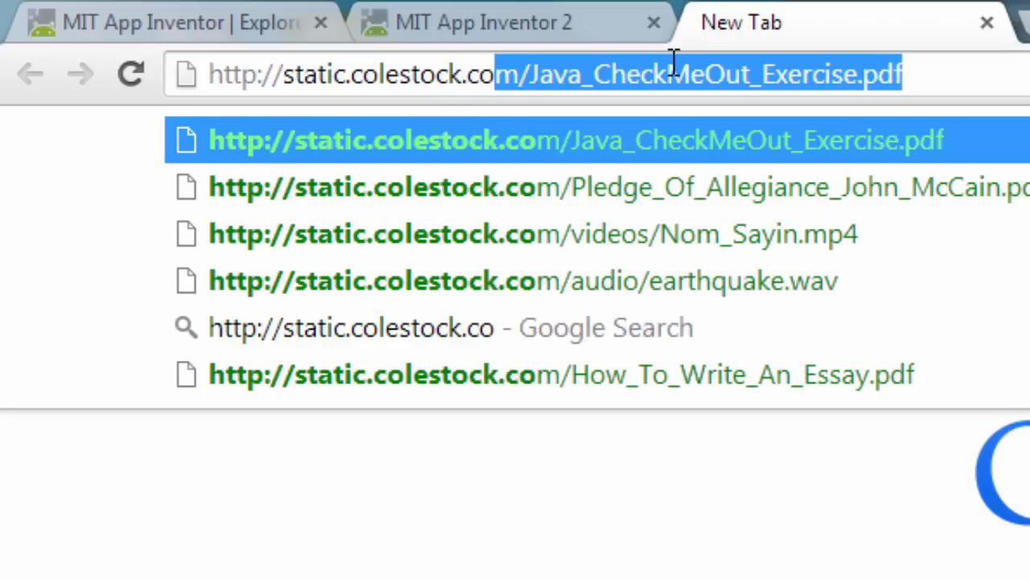
pyautogui.write('images')
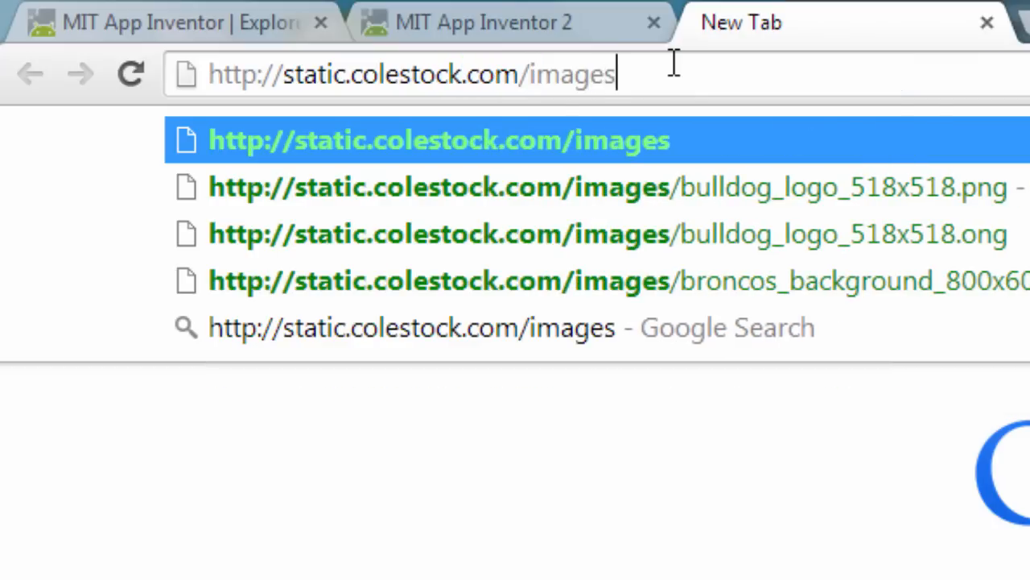
pyautogui.write('/bull')
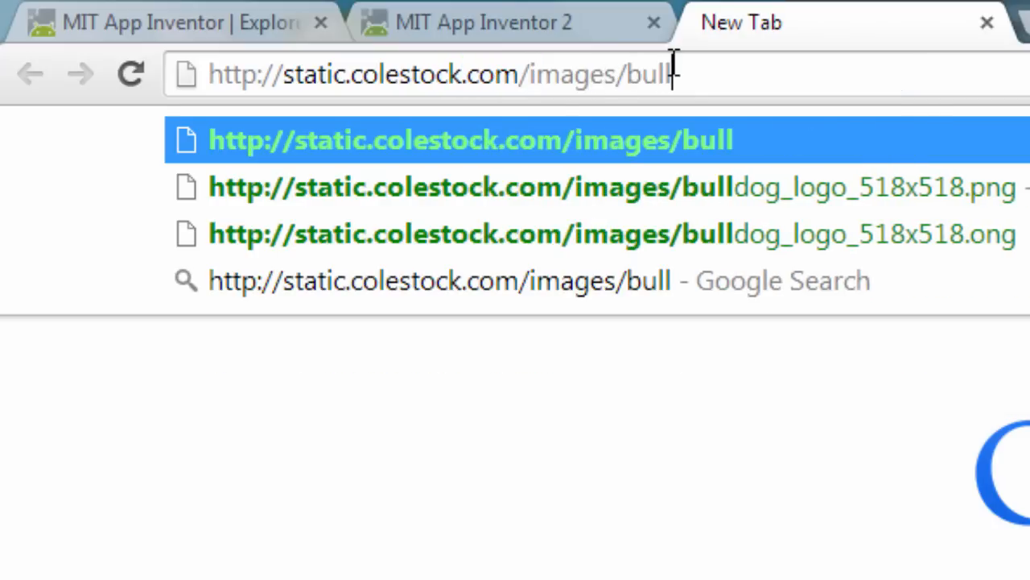
pyautogui.write('dog_l')
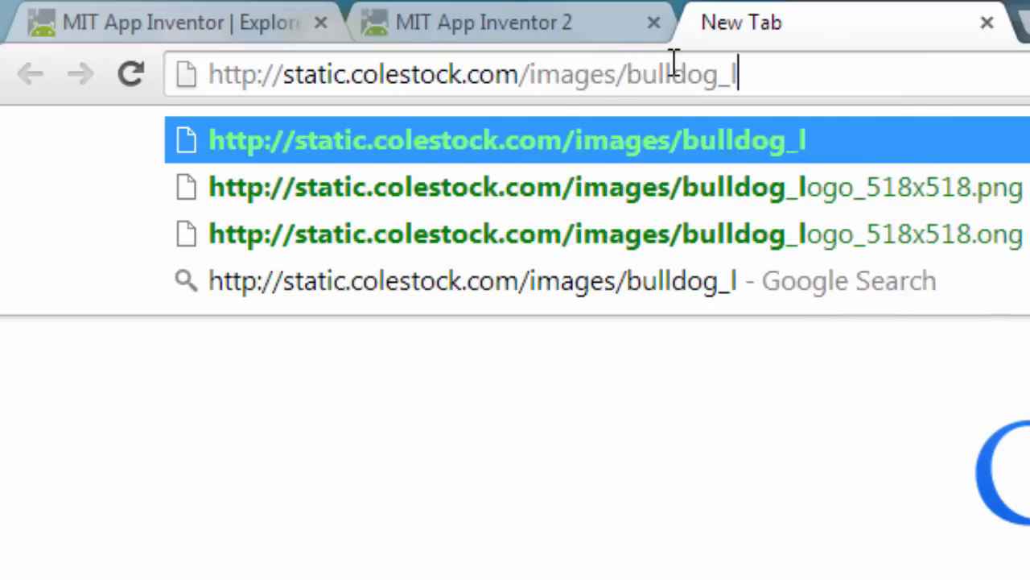
pyautogui.write('ogo_')
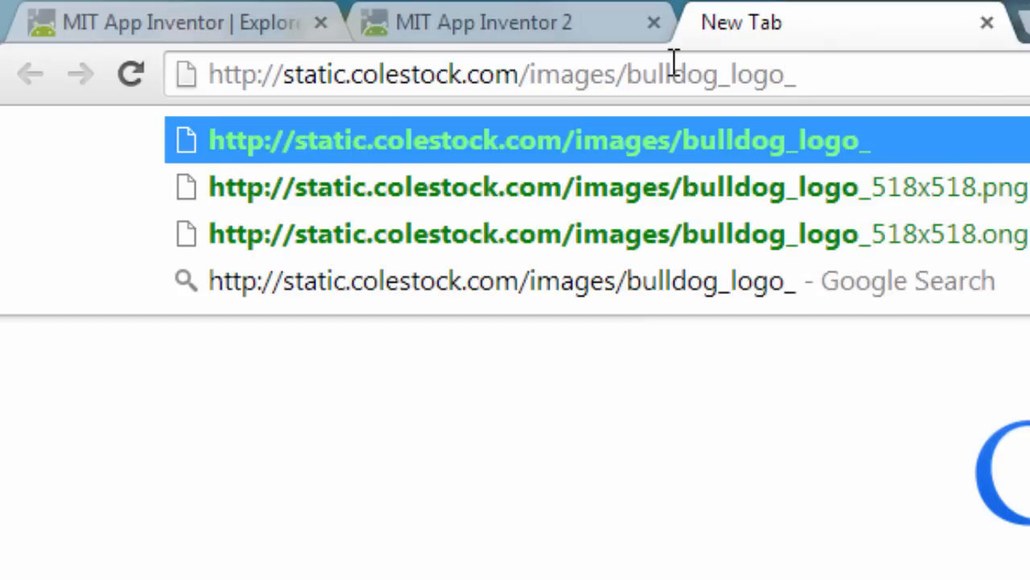
pyautogui.write('518')
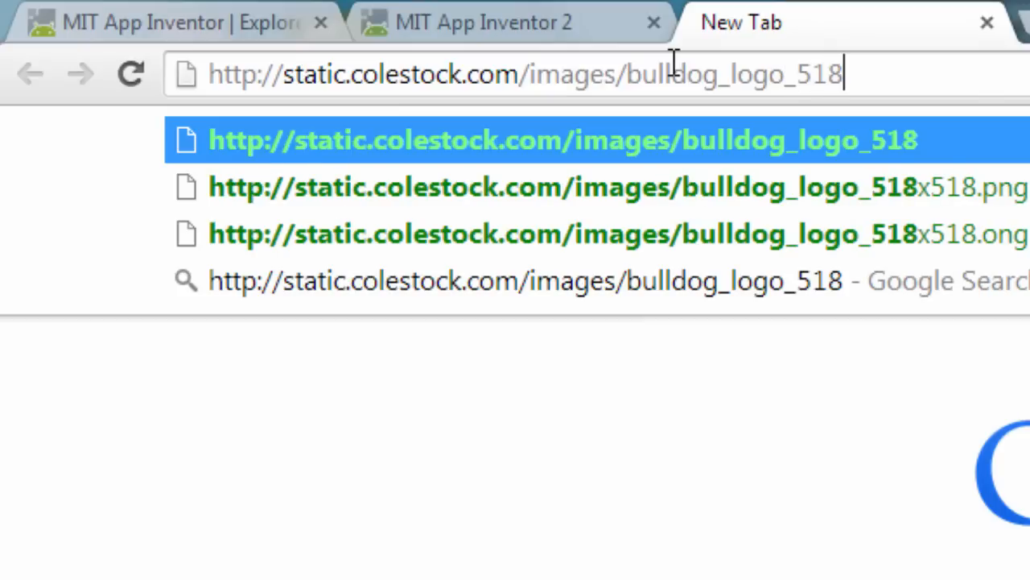
pyautogui.write('x518')
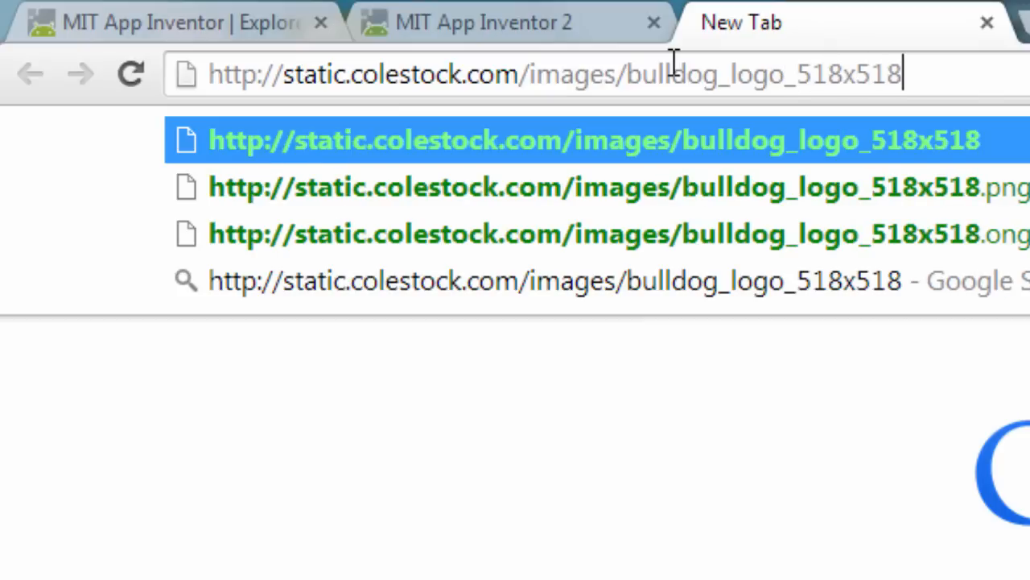
pyautogui.click(595, 187)
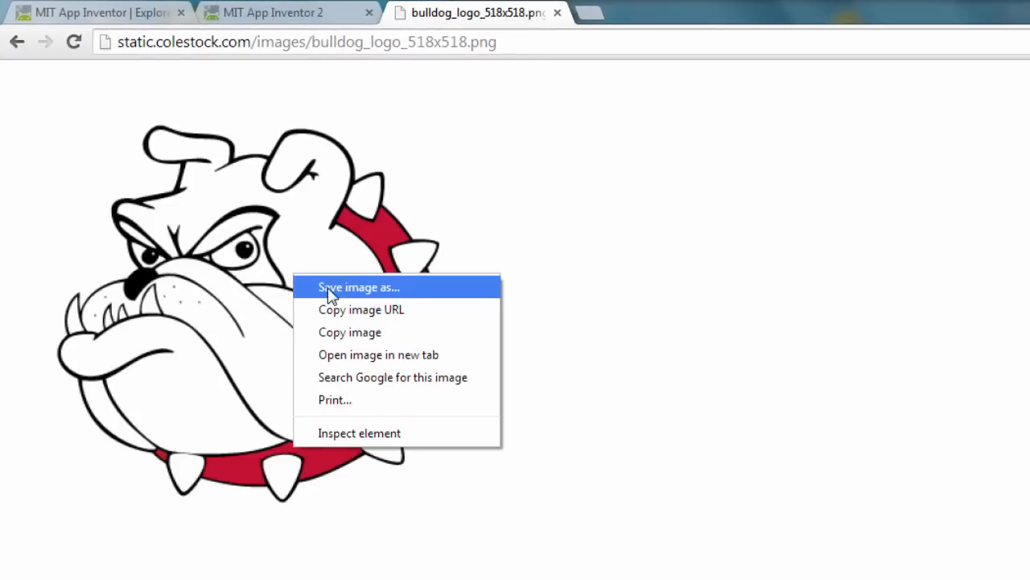
# Save bulldog_logo_518x518.png to MY USB (E:) > COLESTOCK > ANDROID > Apps.
pyautogui.click(359, 288)
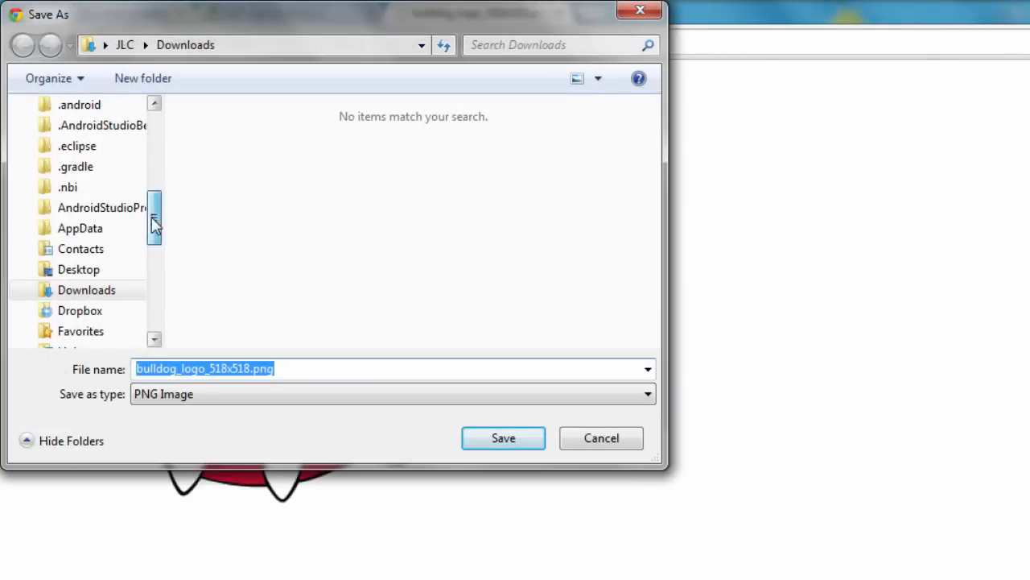
pyautogui.scroll(-3)
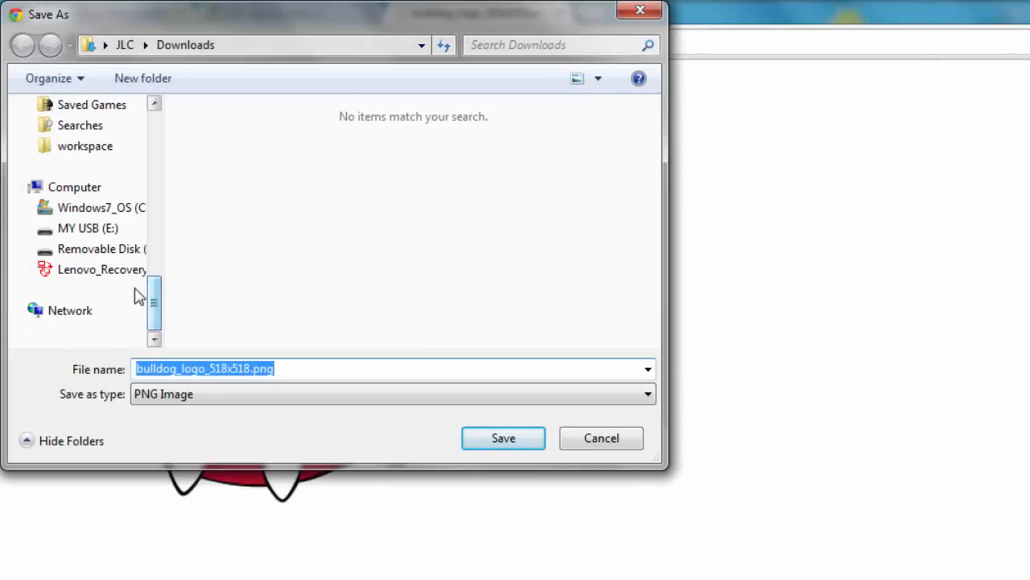
pyautogui.click(88, 228)
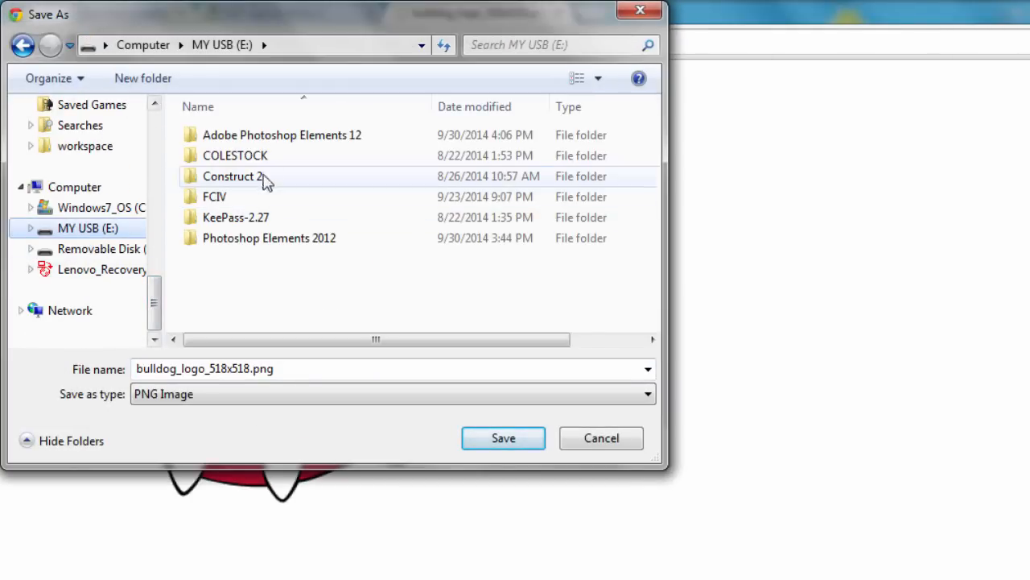
pyautogui.doubleClick(235, 155)
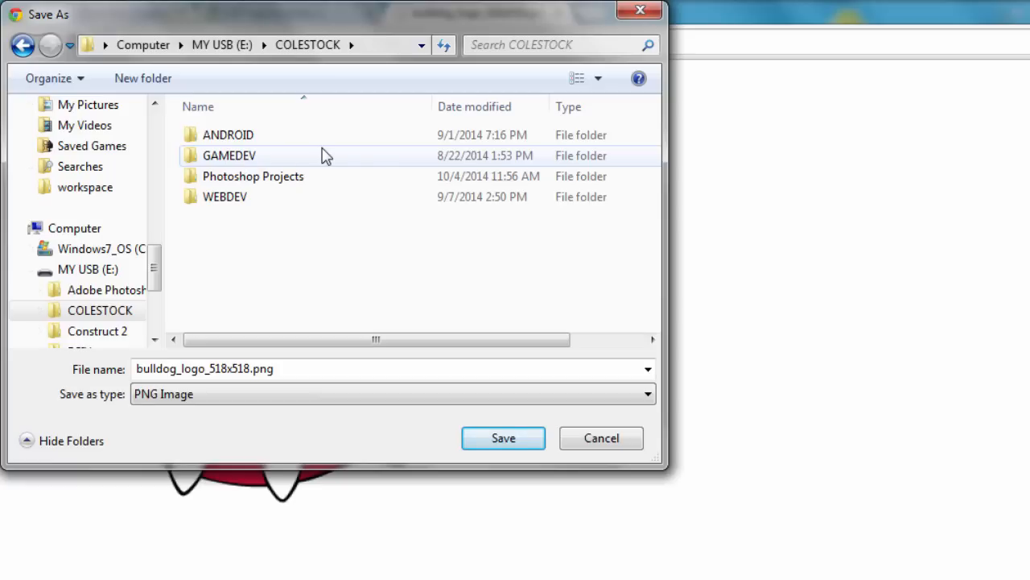
pyautogui.moveTo(221, 141)
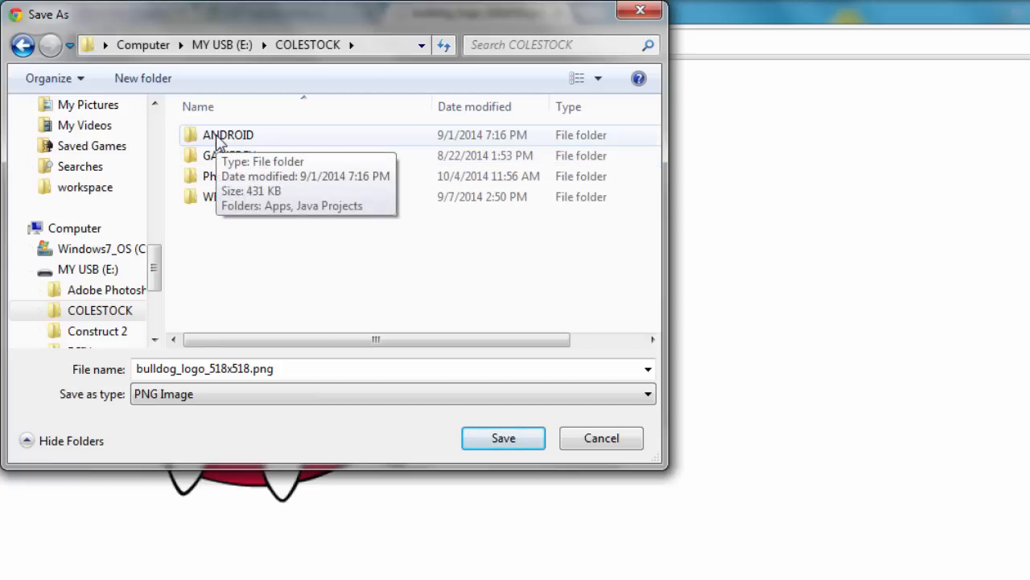
pyautogui.doubleClick(228, 134)
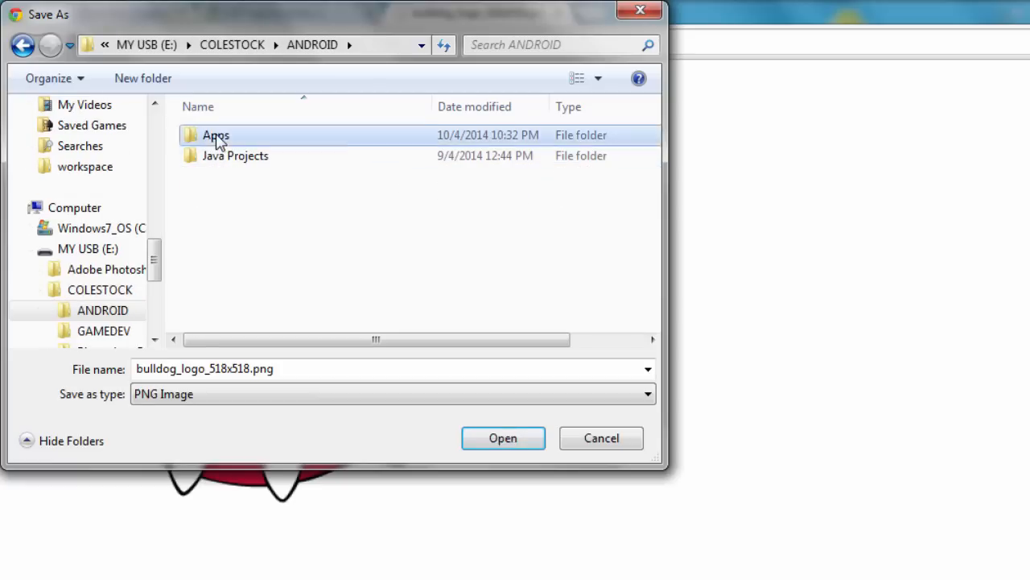
pyautogui.doubleClick(216, 135)
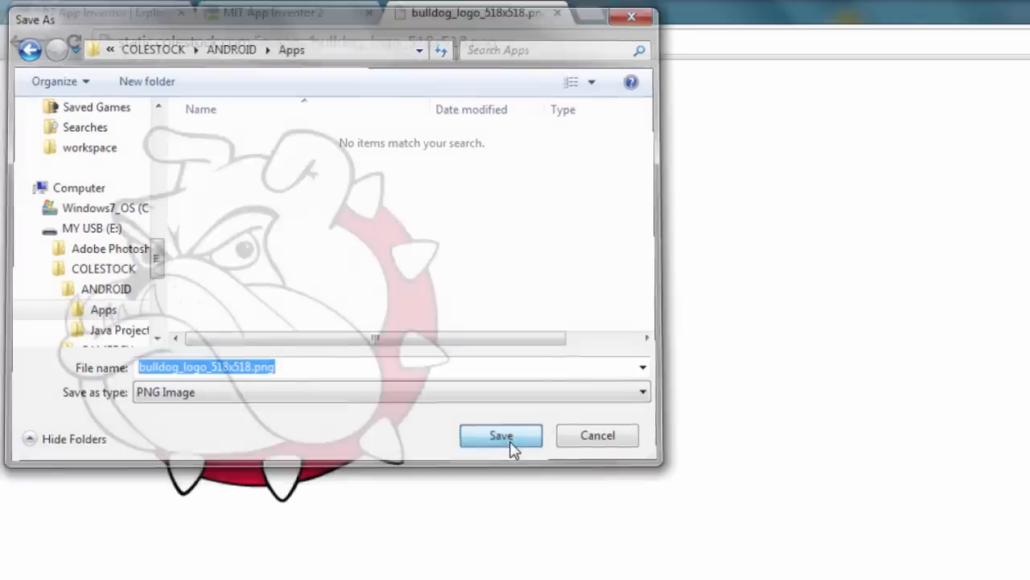
pyautogui.click(500, 435)
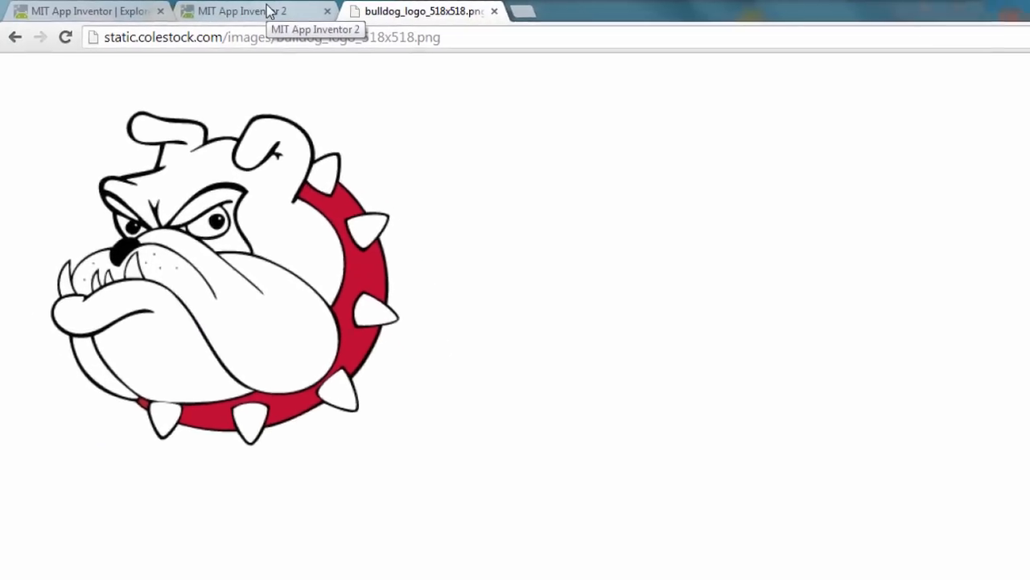
# Add an Image from the User Interface palette into LogoLayout and name it LogoImage.
pyautogui.click(233, 11)
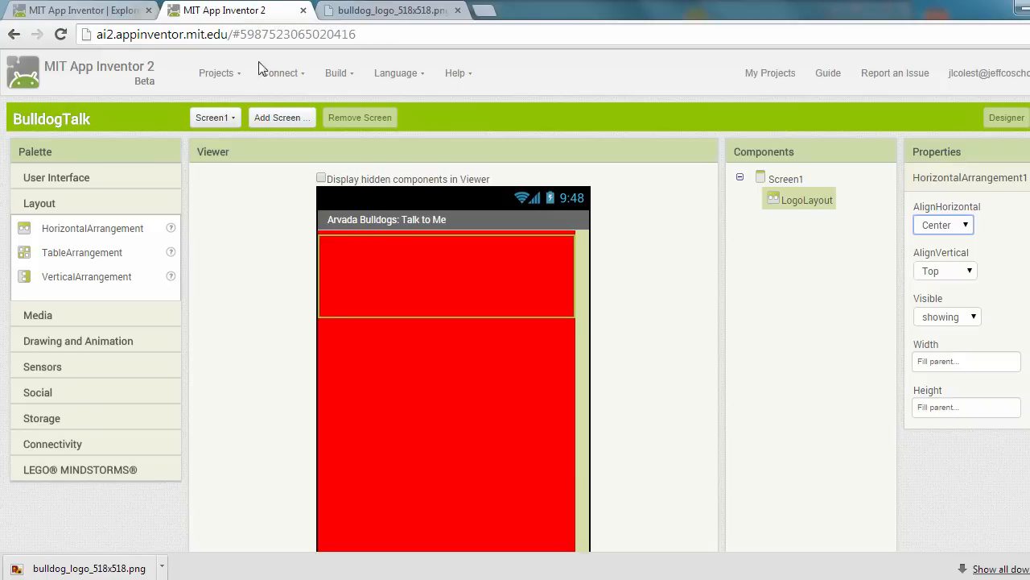
pyautogui.click(56, 178)
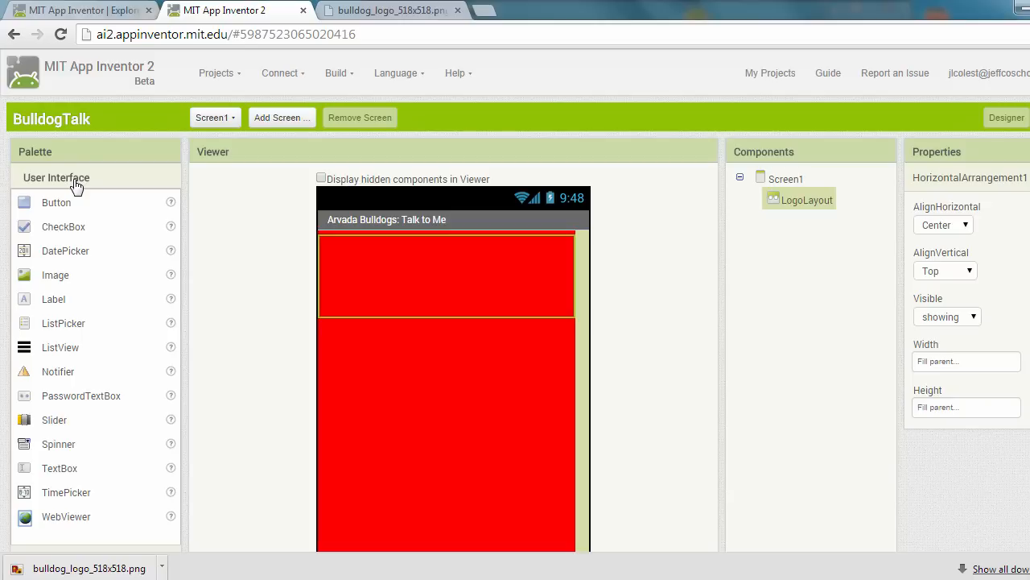
pyautogui.moveTo(230, 263)
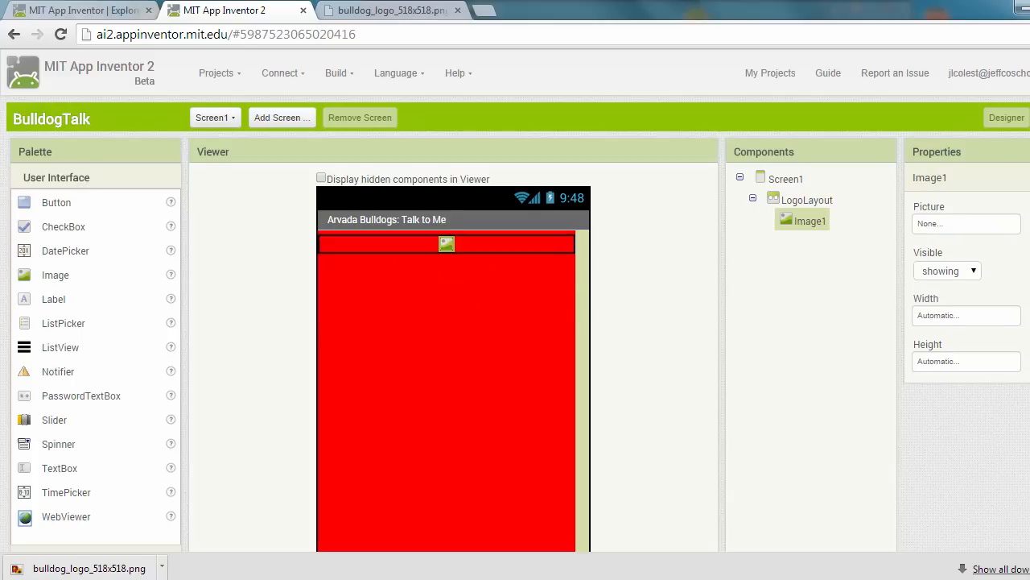
pyautogui.scroll(-3)
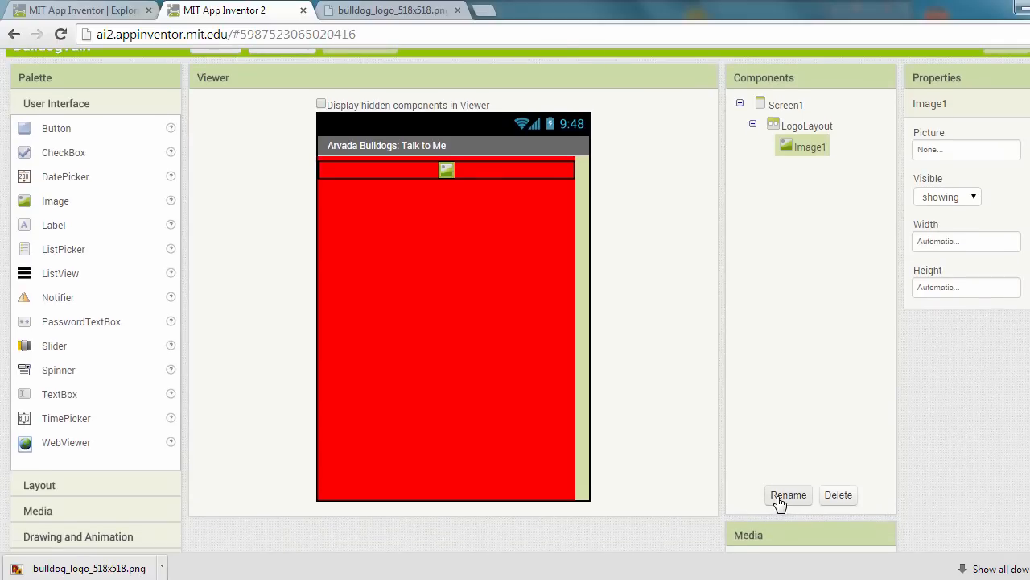
pyautogui.click(788, 495)
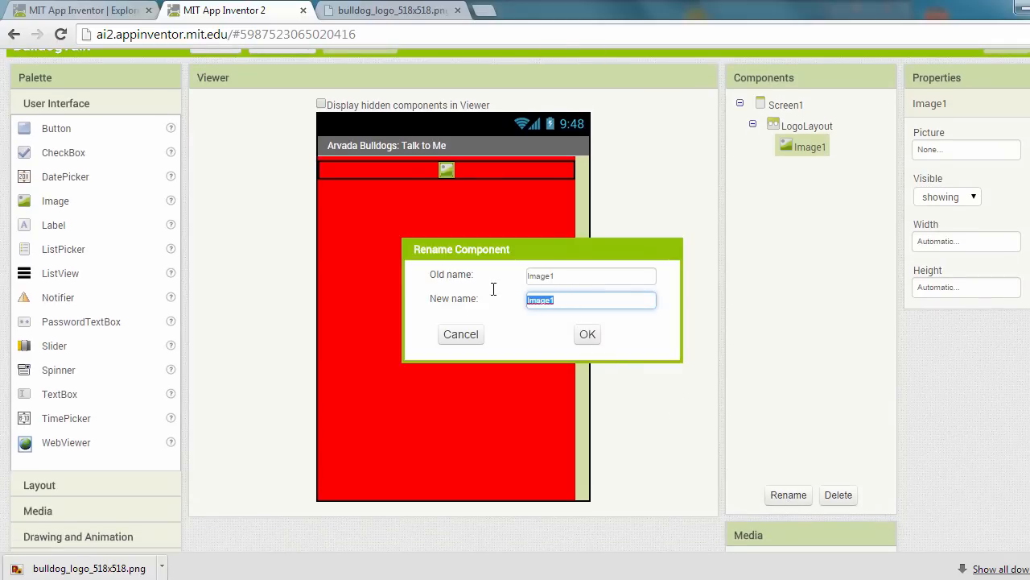
pyautogui.write('Logo')
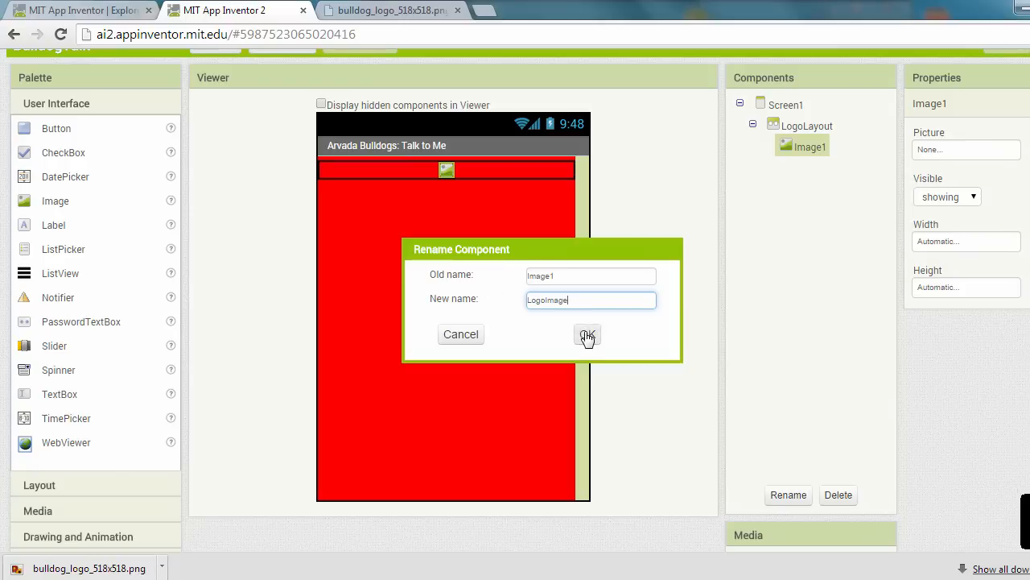
pyautogui.click(587, 335)
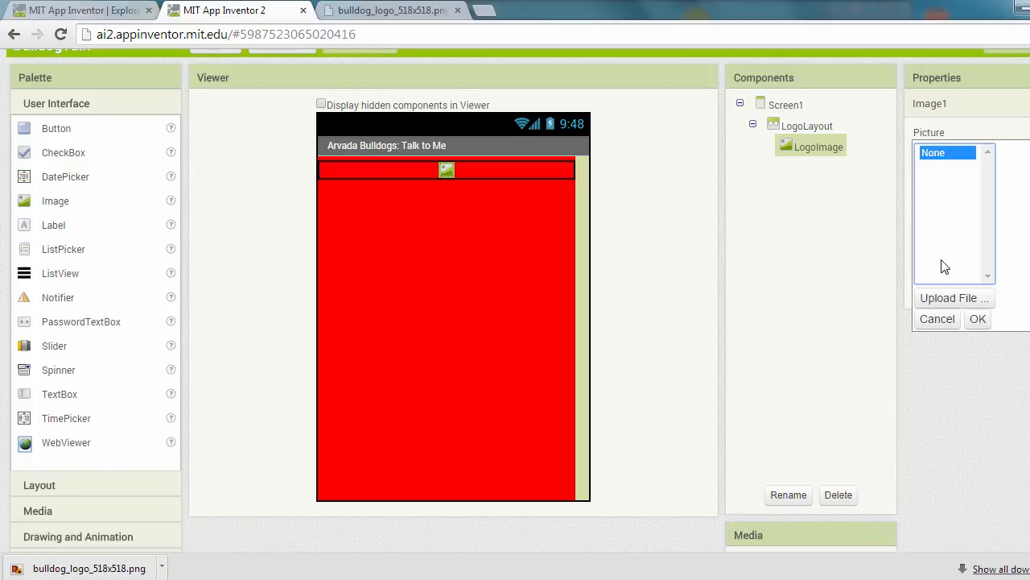
# Upload bulldog_logo_518x518.png from the USB COLESTOCK > ANDROID folder as LogoImage's Picture.
pyautogui.click(954, 298)
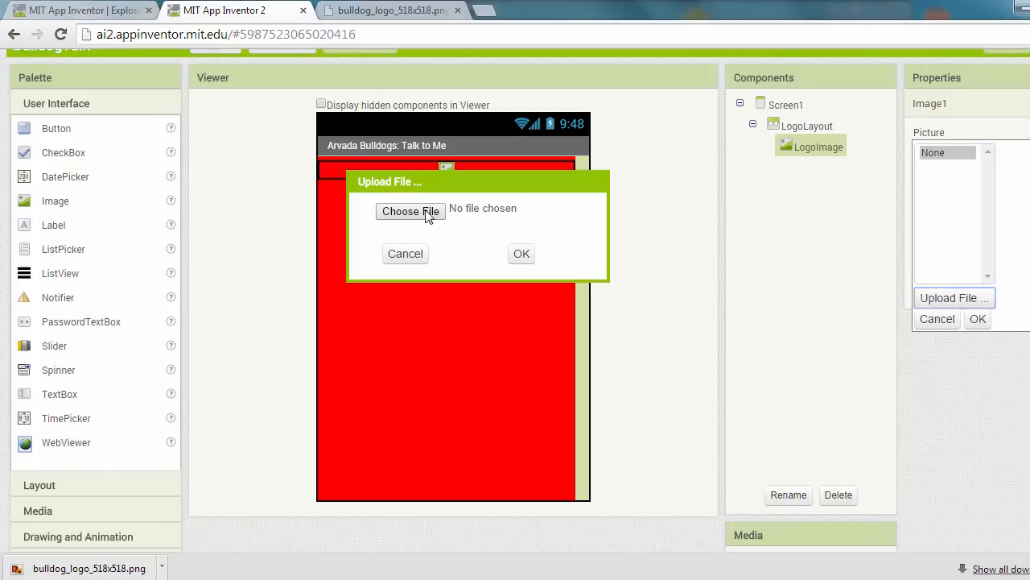
pyautogui.click(410, 211)
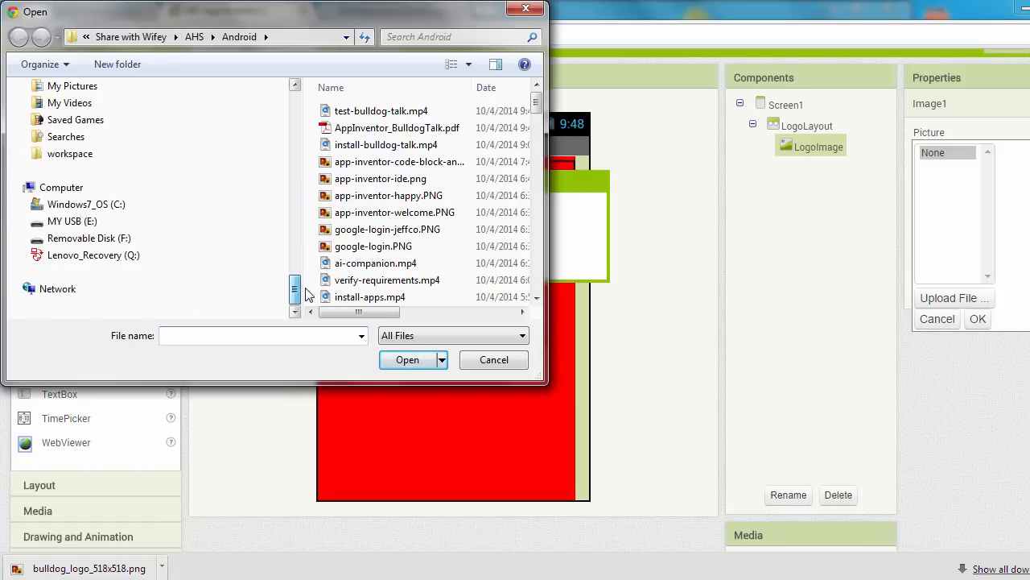
pyautogui.click(72, 220)
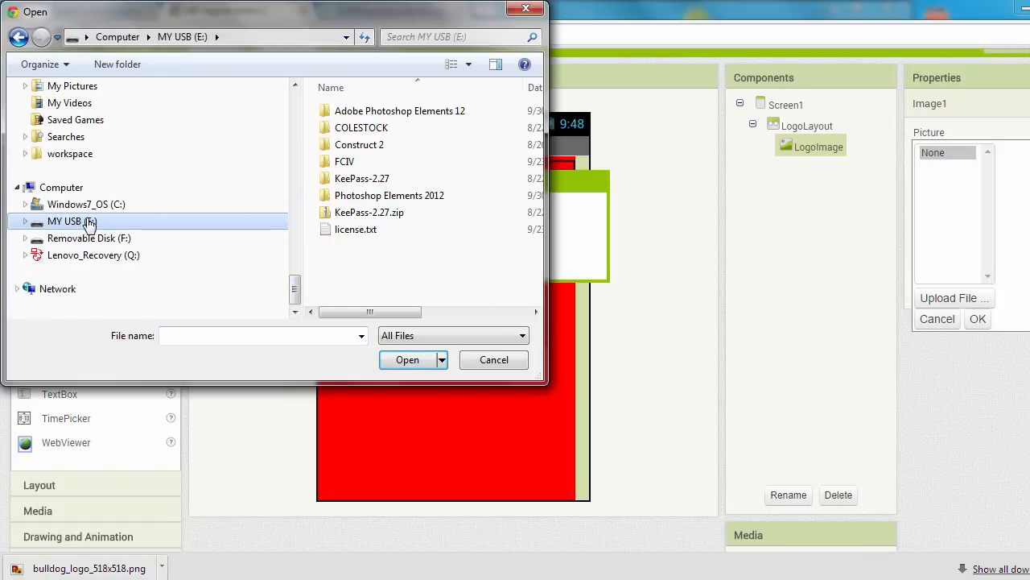
pyautogui.doubleClick(360, 127)
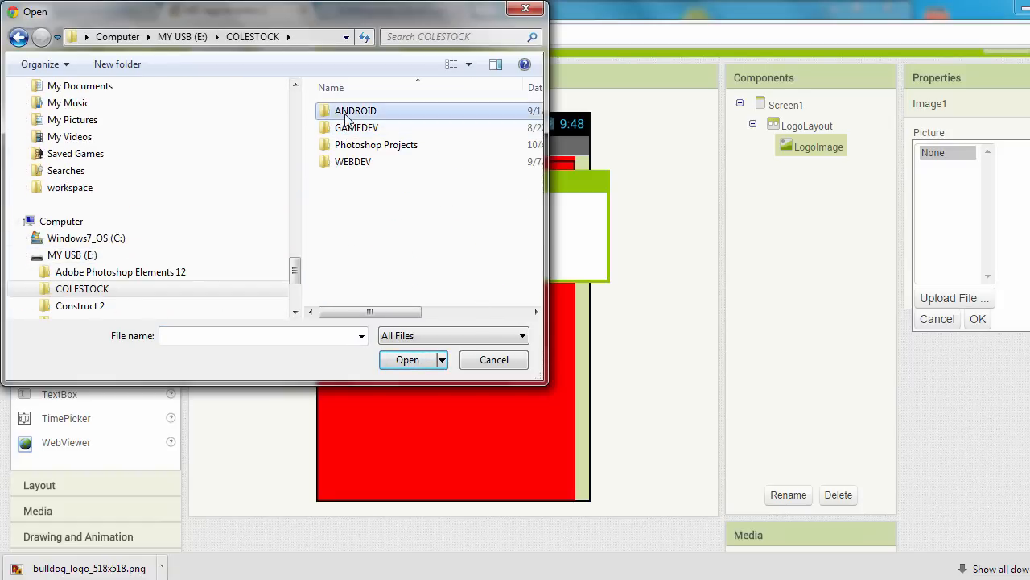
pyautogui.doubleClick(355, 110)
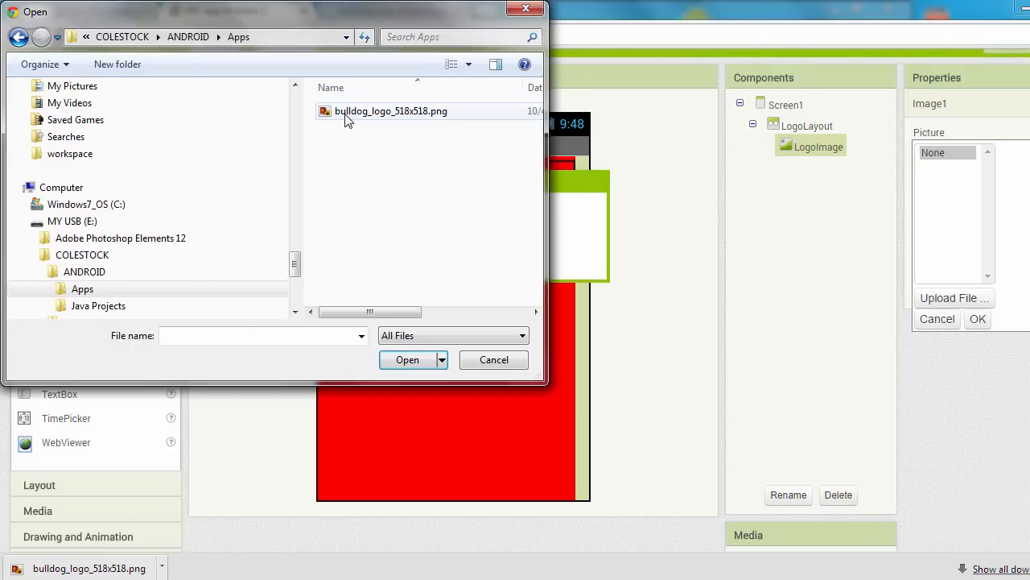
pyautogui.click(407, 360)
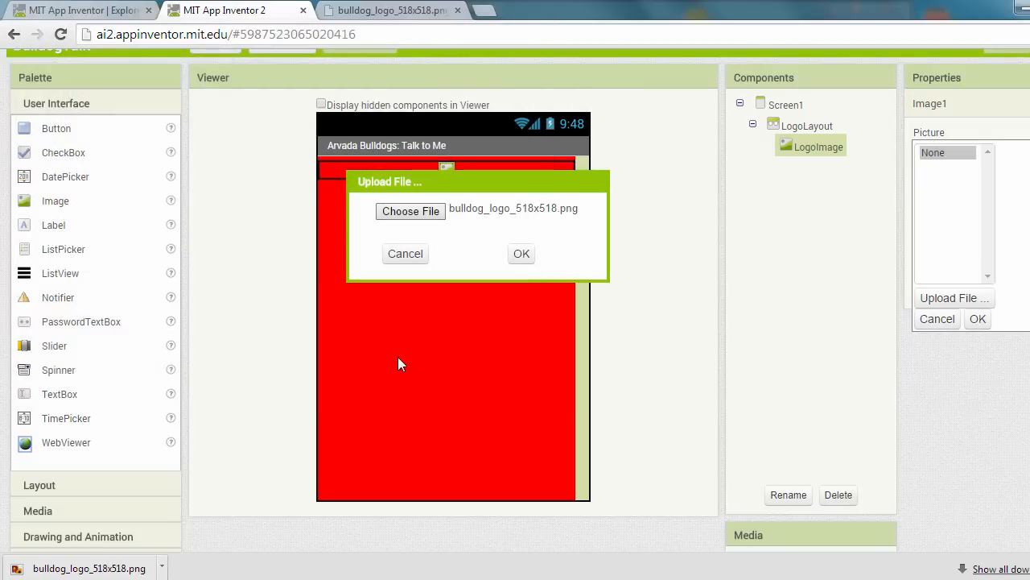
pyautogui.click(521, 253)
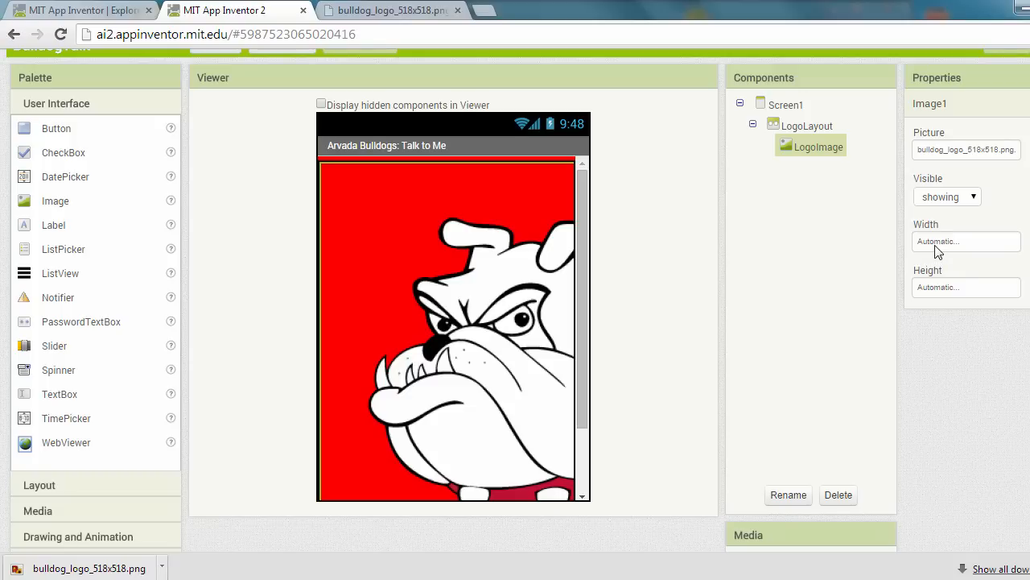
# Set LogoImage's Width and Height to 164 pixels each.
pyautogui.click(965, 241)
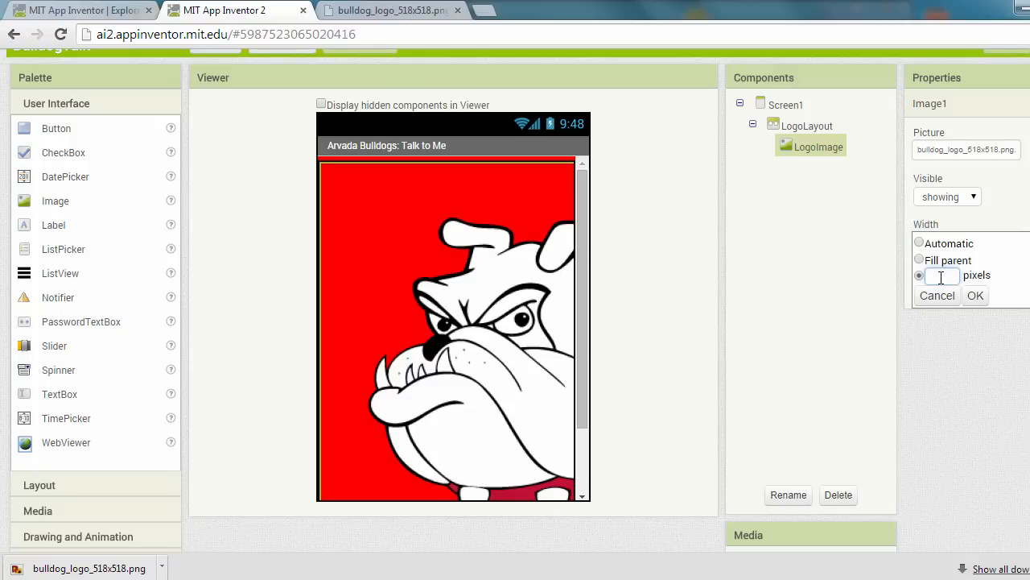
pyautogui.write('164')
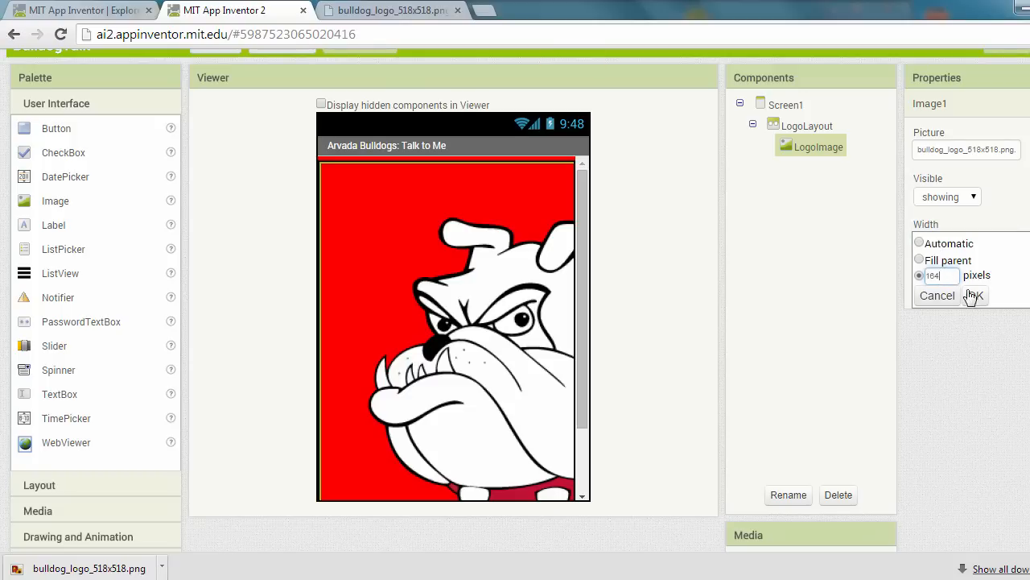
pyautogui.click(976, 295)
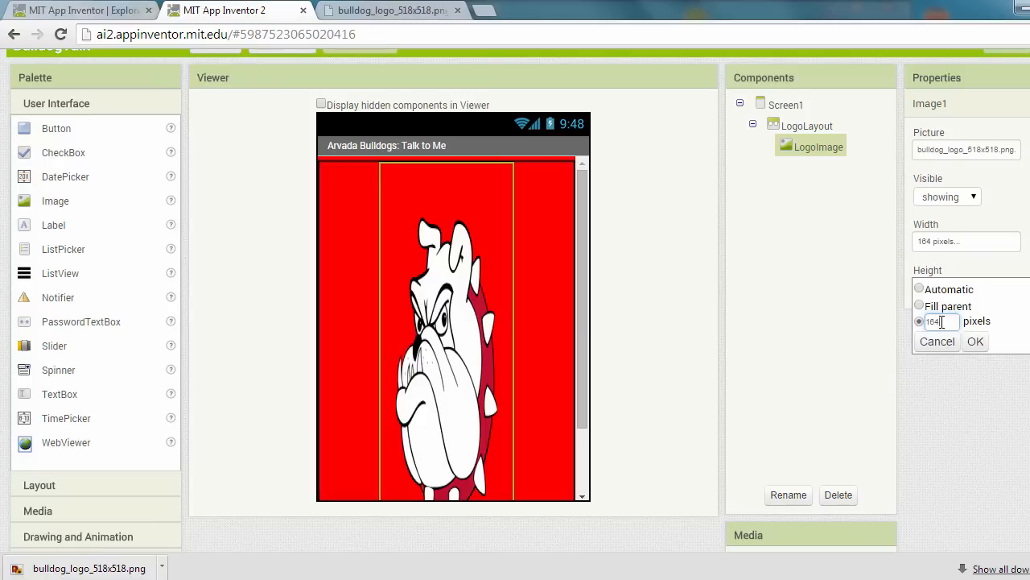
pyautogui.click(975, 340)
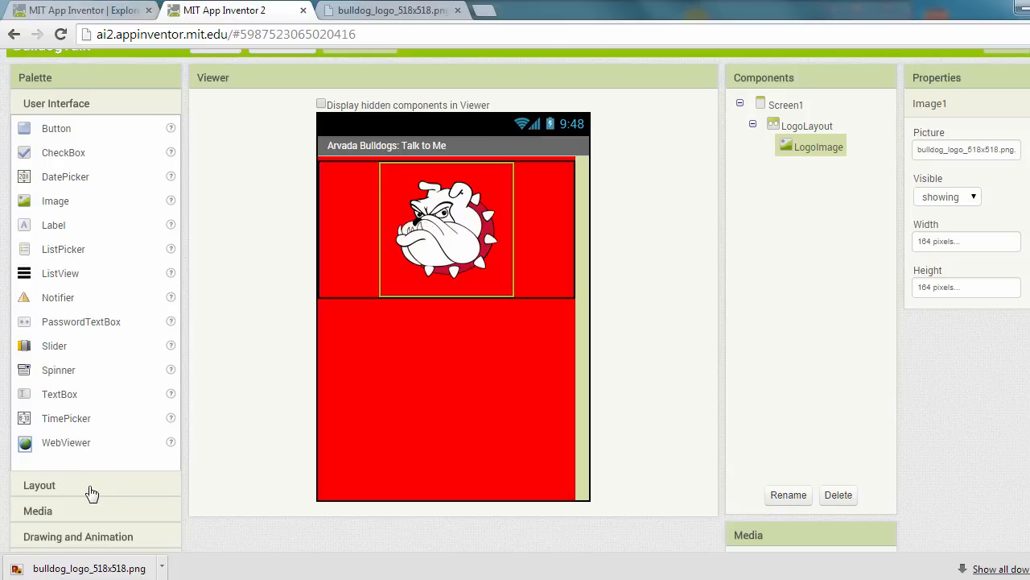
# Add a HorizontalArrangement from the Layout palette below LogoLayout and name it TitleLayout.
pyautogui.click(38, 485)
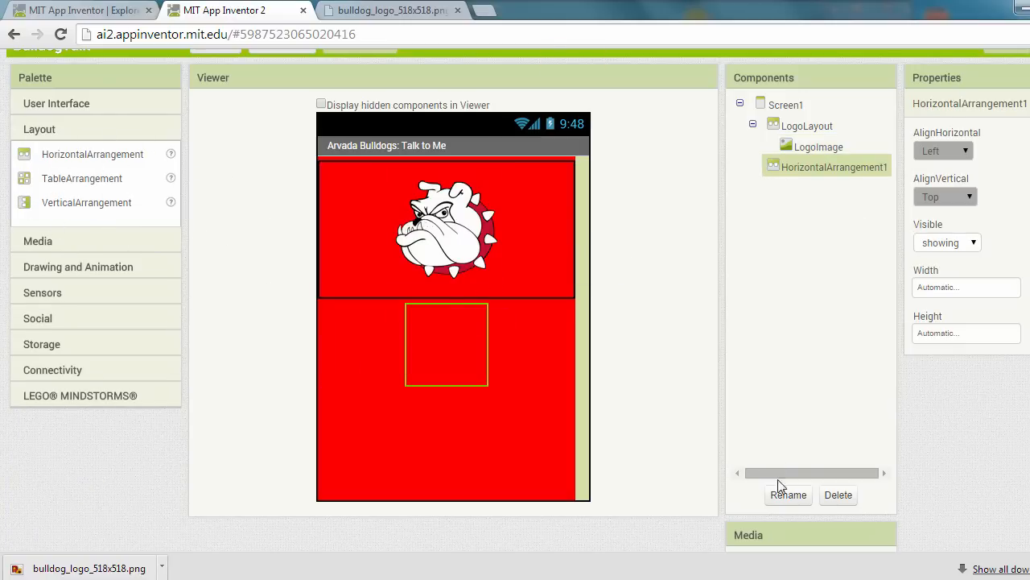
pyautogui.click(789, 495)
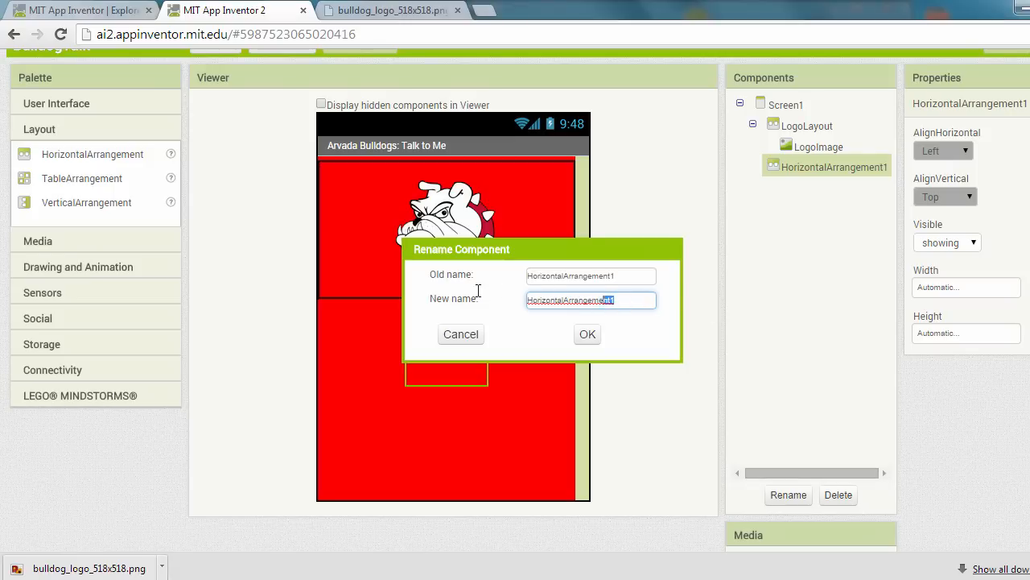
pyautogui.write('TitleLayout')
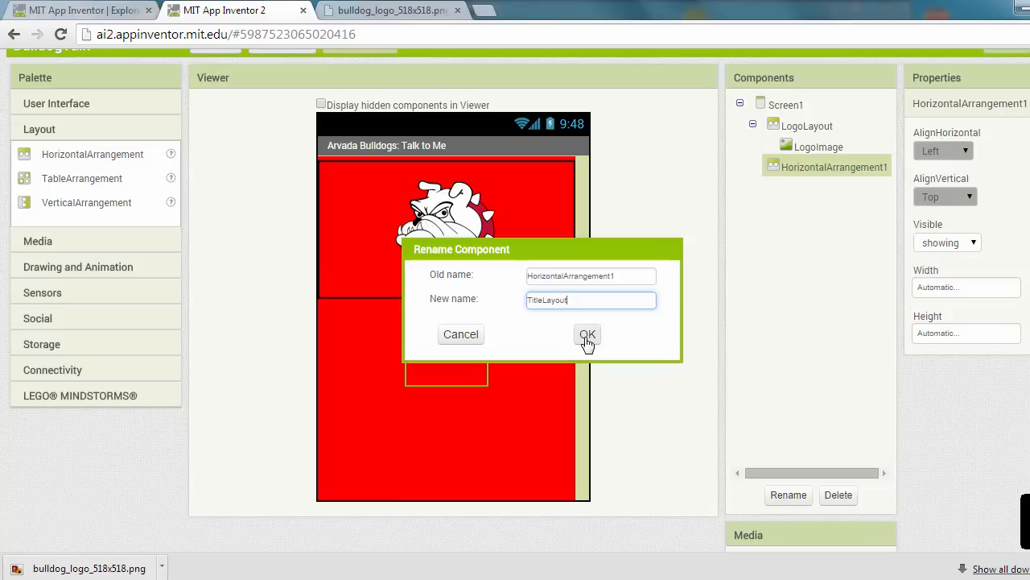
pyautogui.click(587, 335)
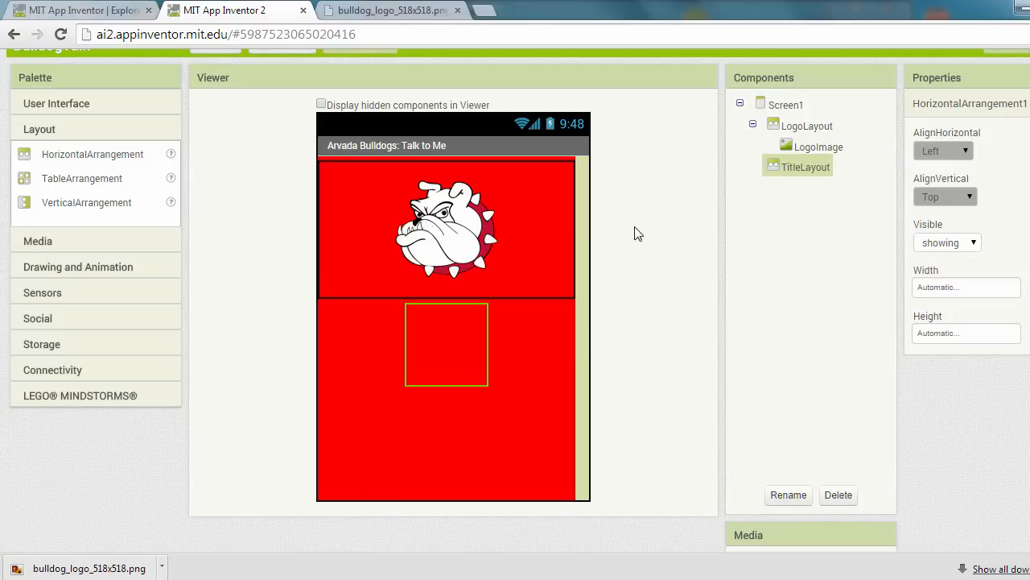
pyautogui.moveTo(950, 287)
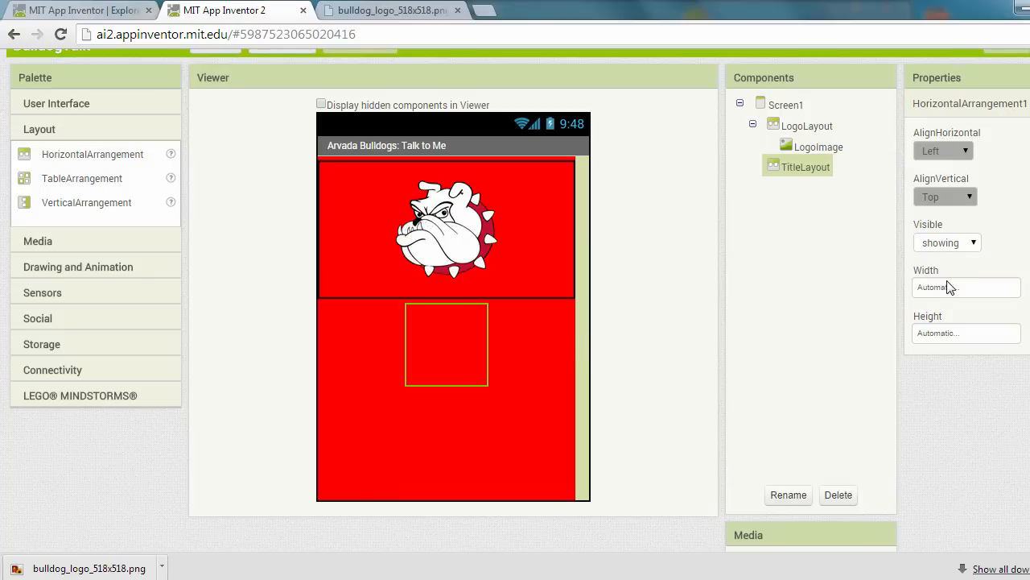
# Set TitleLayout to Fill parent width and 60 pixels height, centred horizontally and vertically.
pyautogui.click(964, 288)
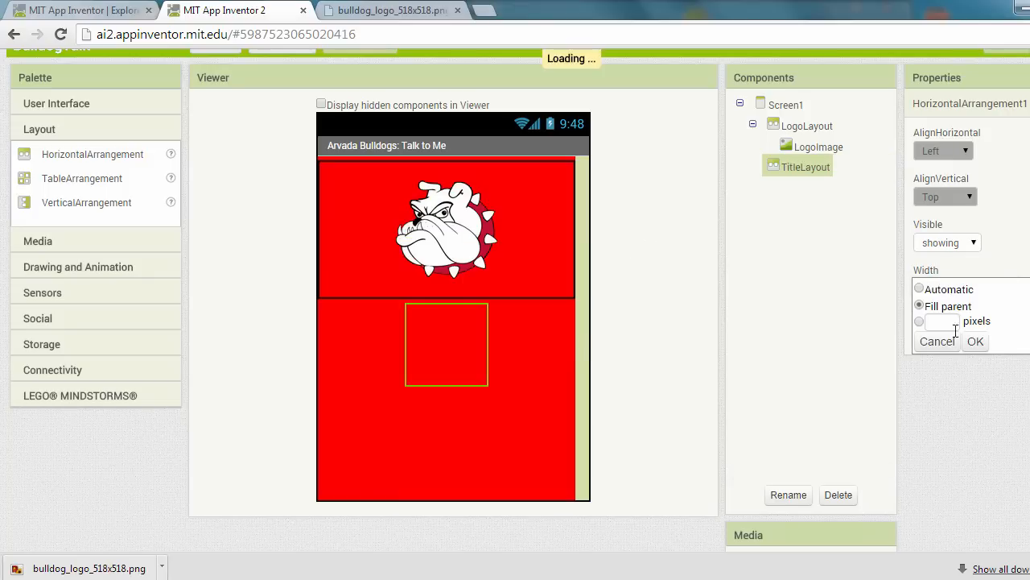
pyautogui.click(975, 341)
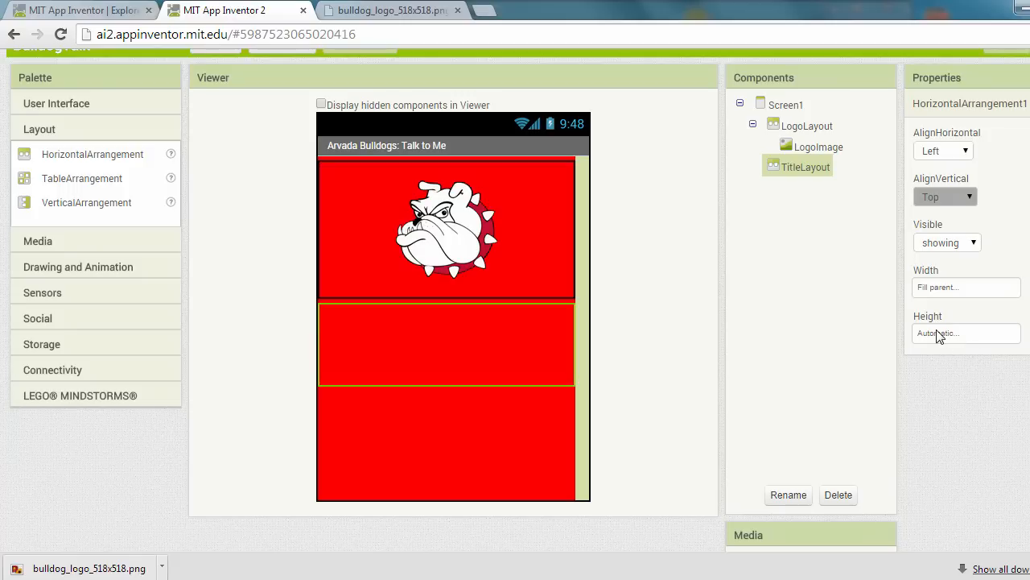
pyautogui.click(966, 333)
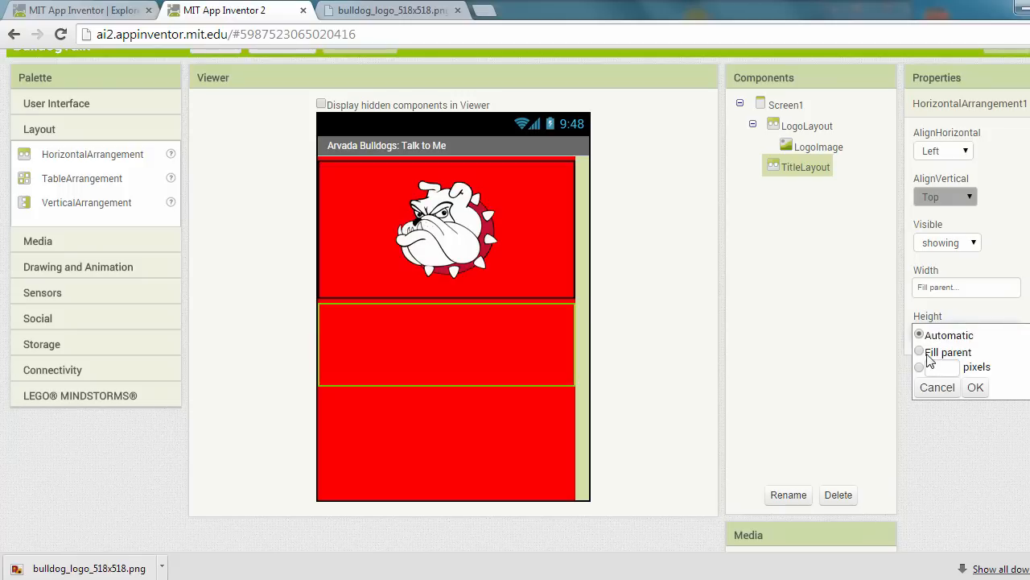
pyautogui.click(918, 367)
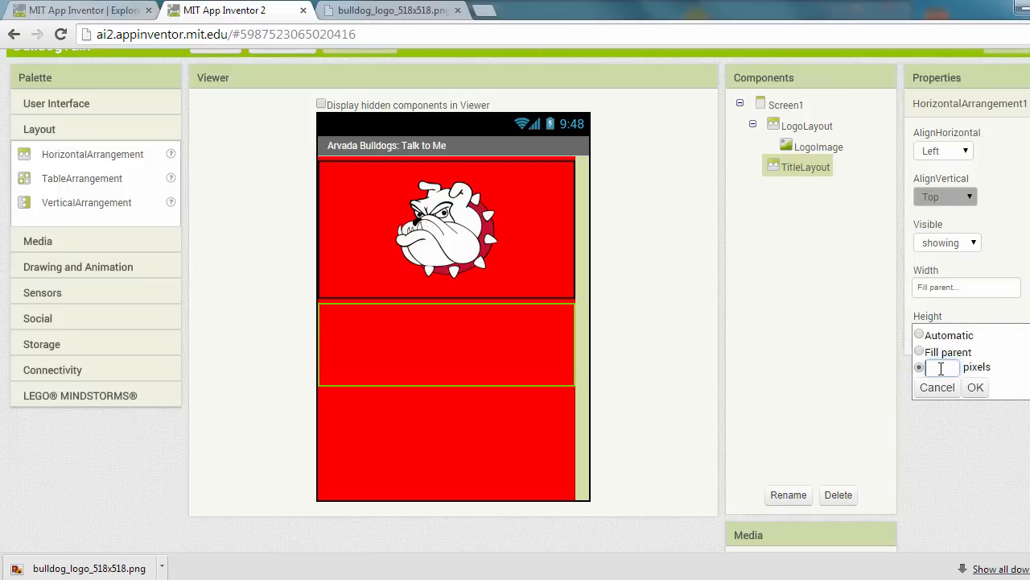
pyautogui.write('60')
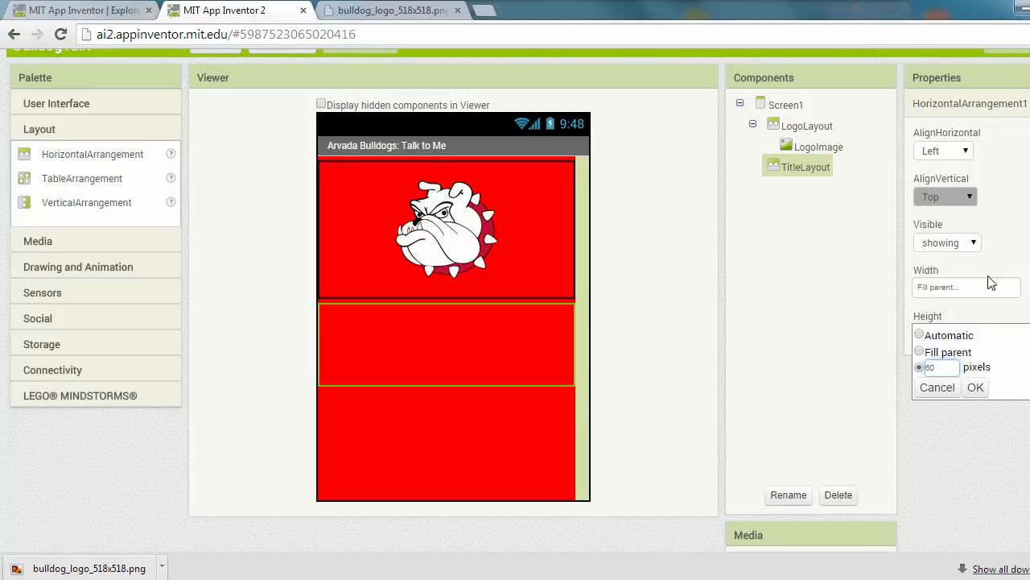
pyautogui.click(941, 150)
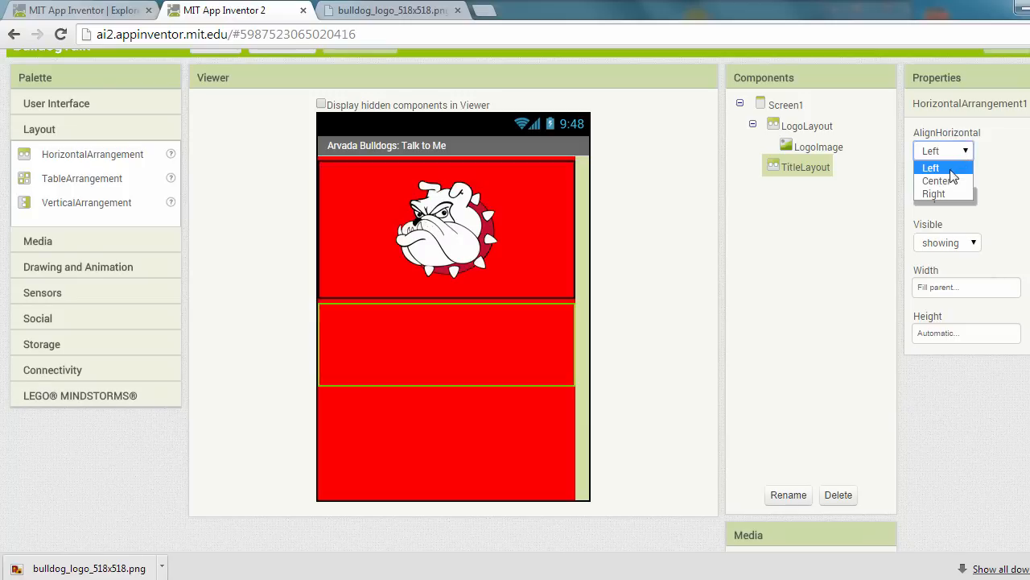
pyautogui.click(938, 181)
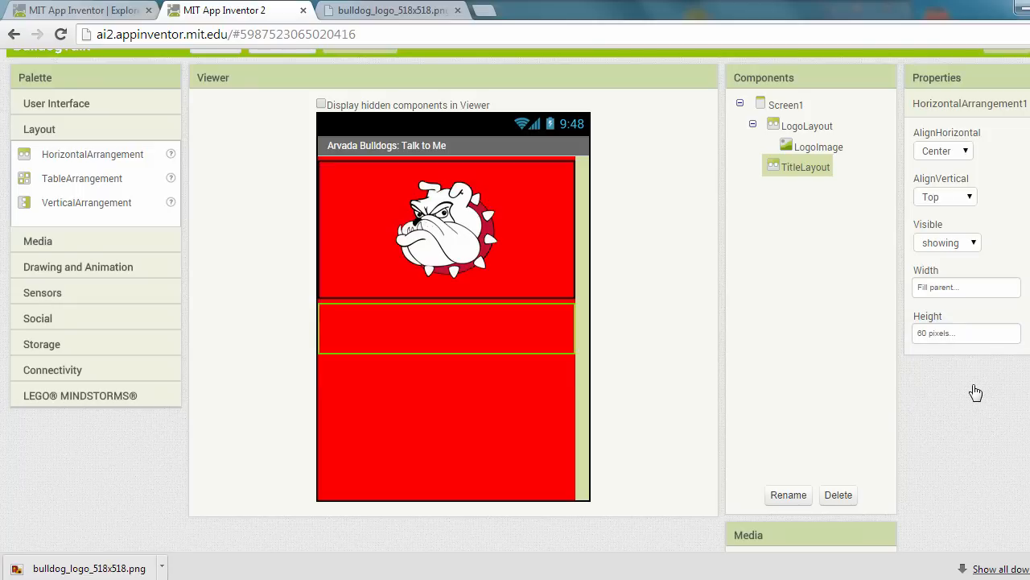
pyautogui.click(946, 196)
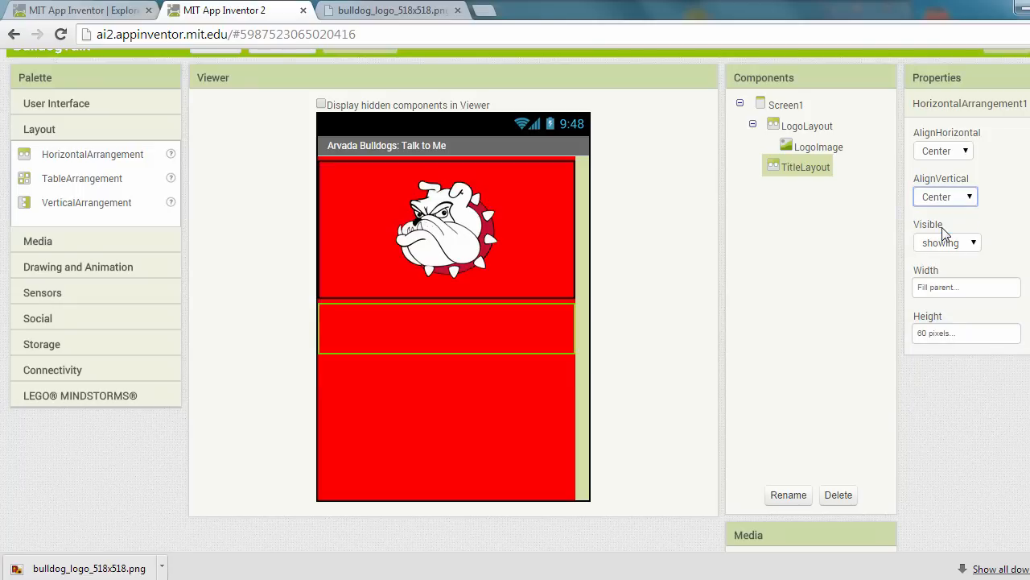
pyautogui.moveTo(945, 342)
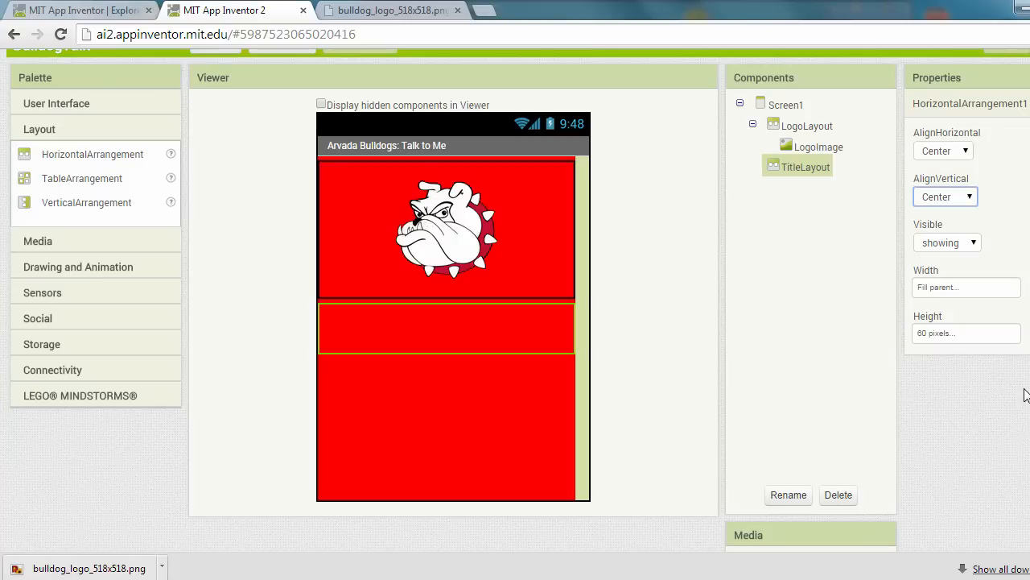
pyautogui.moveTo(84, 107)
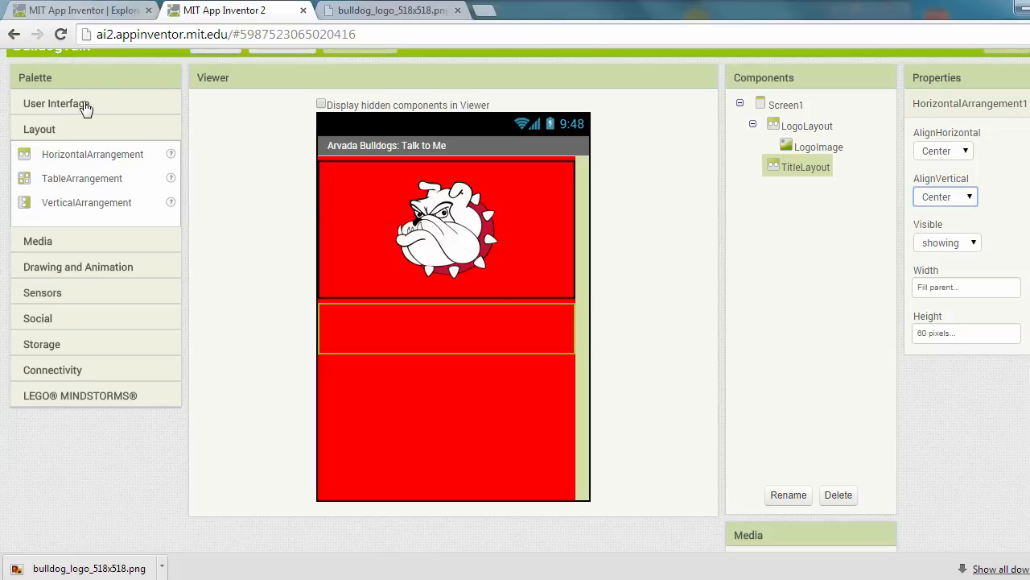
# Add a Label from the User Interface palette into TitleLayout and rename Label1 to TitleLabel.
pyautogui.click(56, 103)
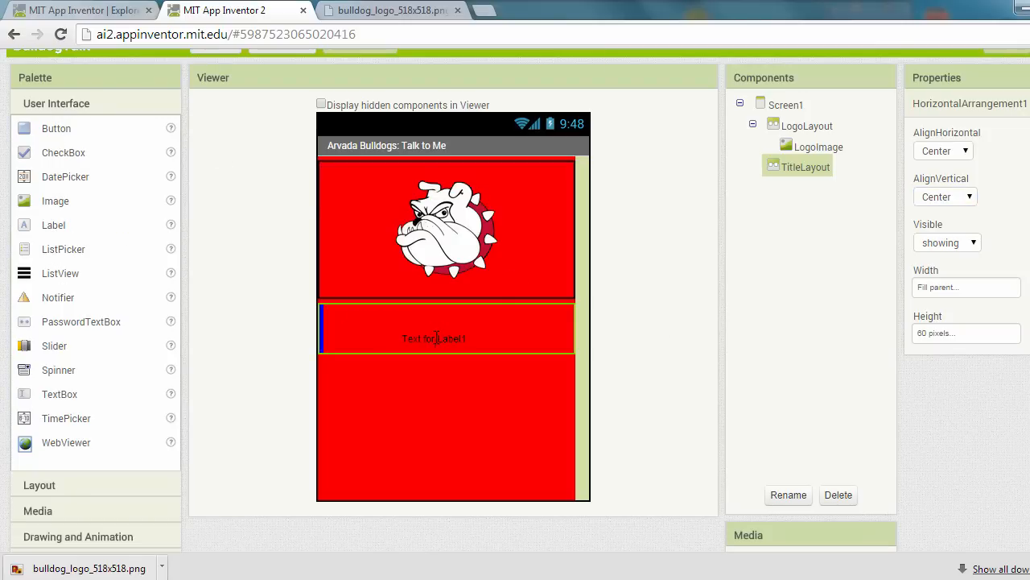
pyautogui.click(807, 187)
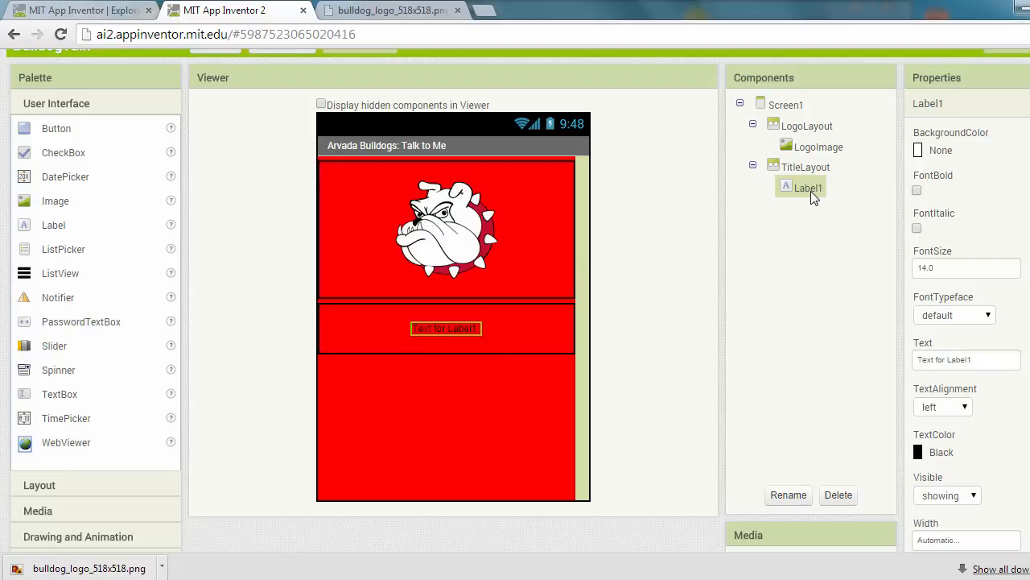
pyautogui.click(788, 494)
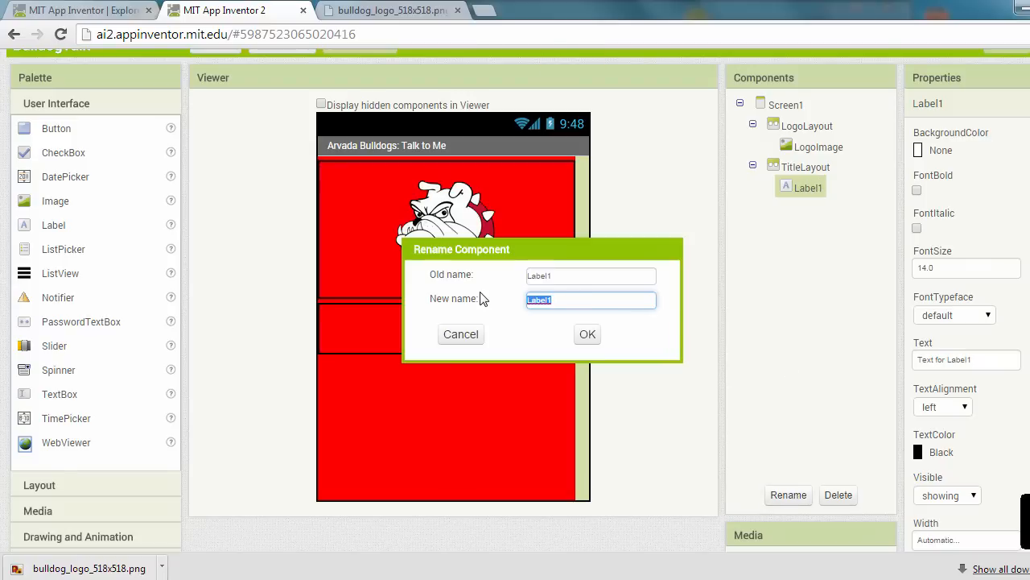
pyautogui.write('Title')
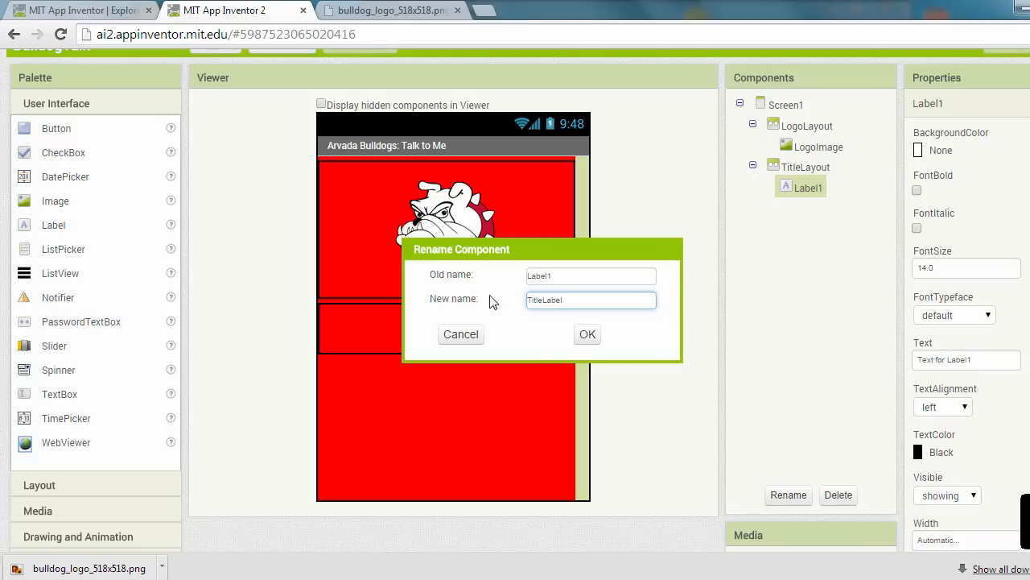
pyautogui.click(587, 334)
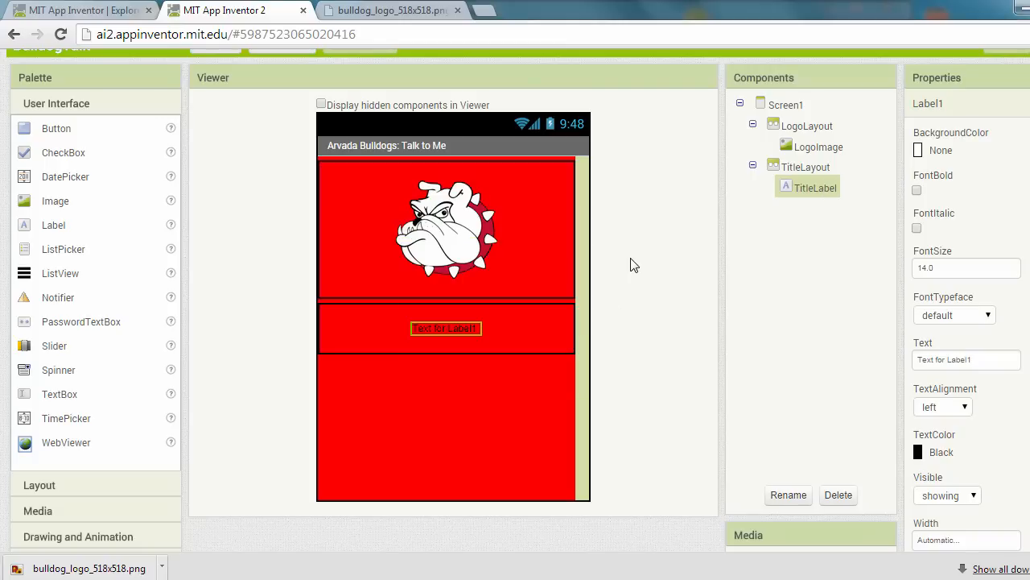
pyautogui.moveTo(957, 208)
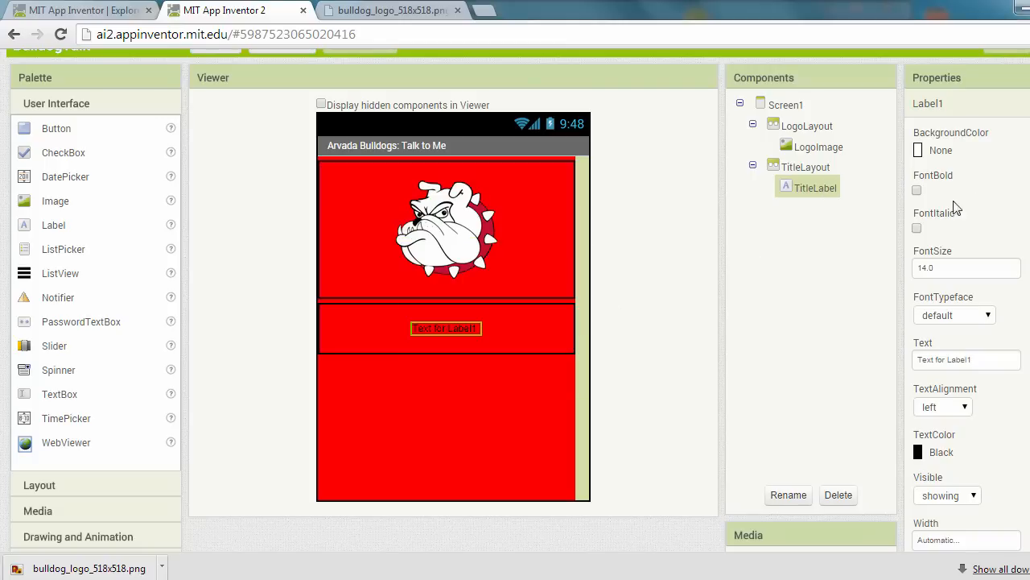
# Give TitleLabel bold 20-point white centred text reading 'Arvada High School'.
pyautogui.click(917, 190)
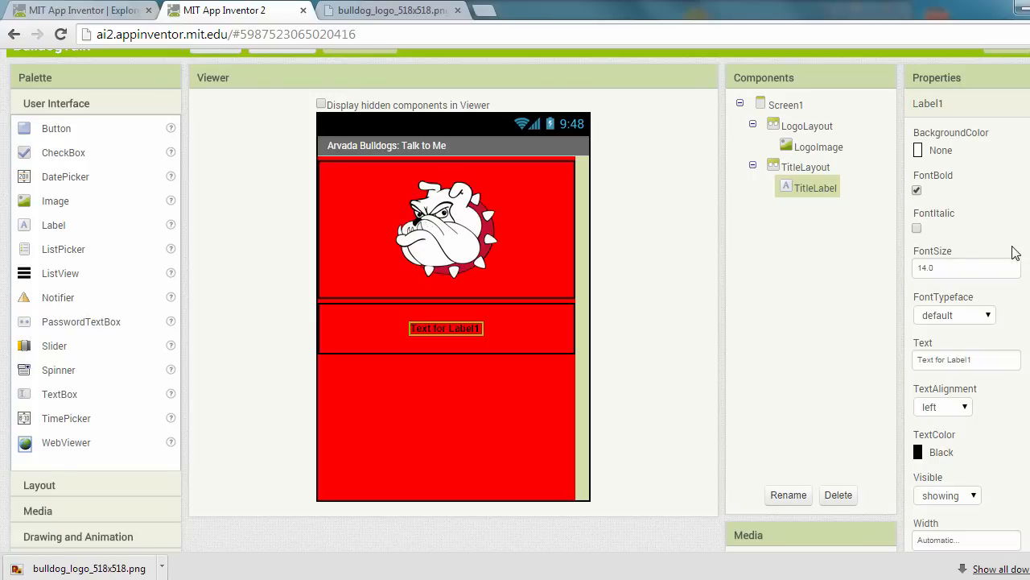
pyautogui.write('20')
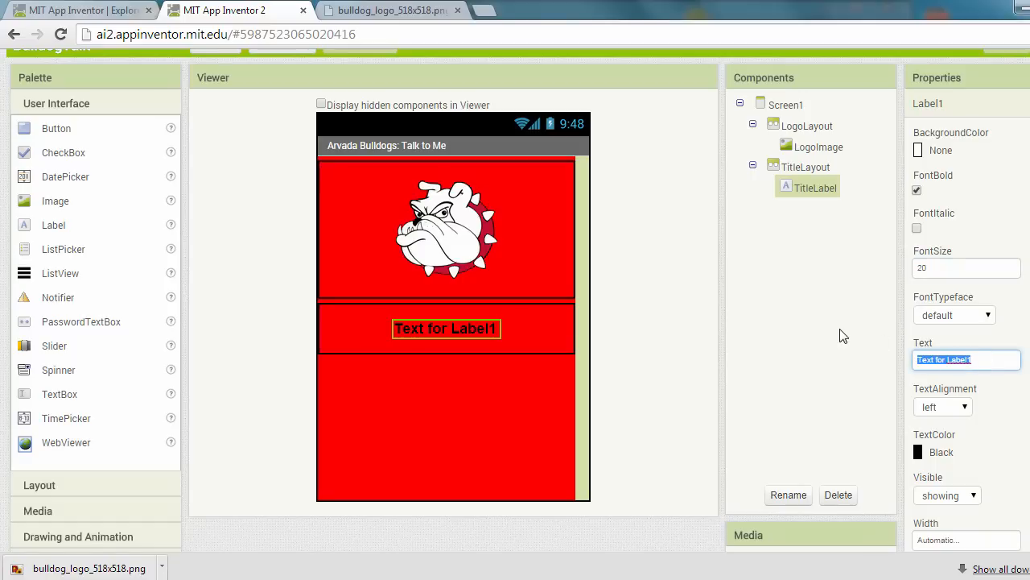
pyautogui.write('Arvada High School')
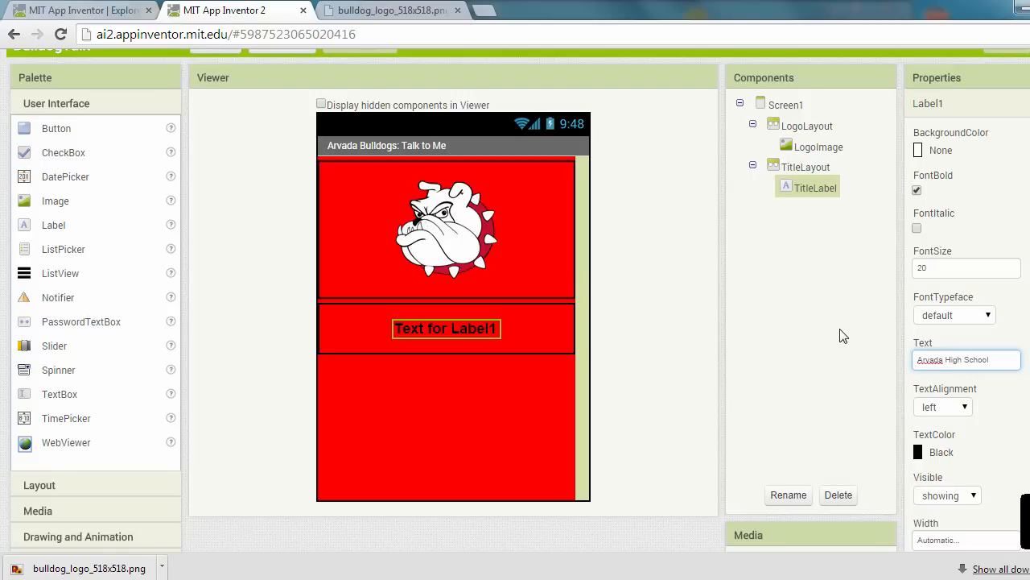
pyautogui.click(942, 406)
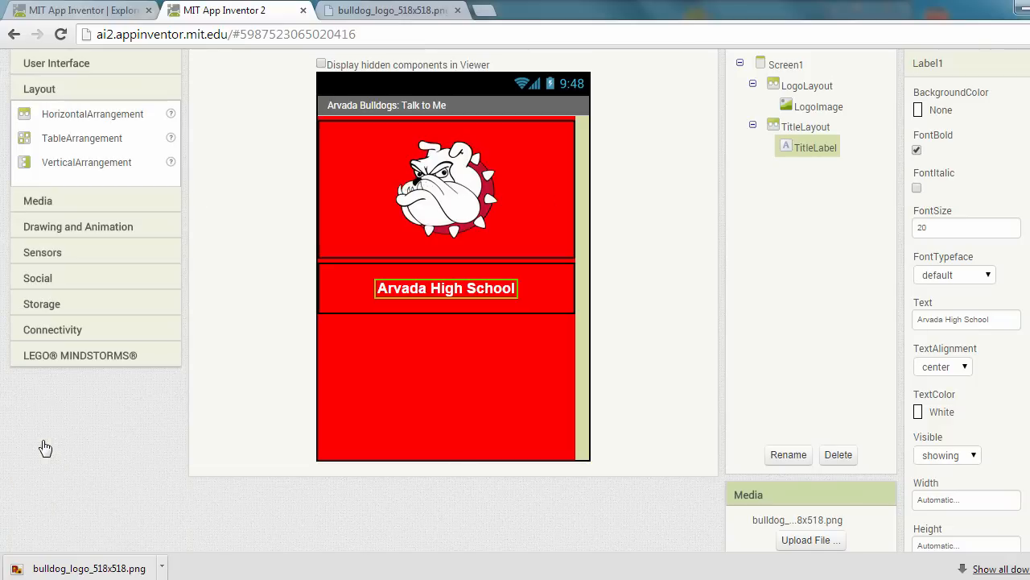
pyautogui.moveTo(46, 121)
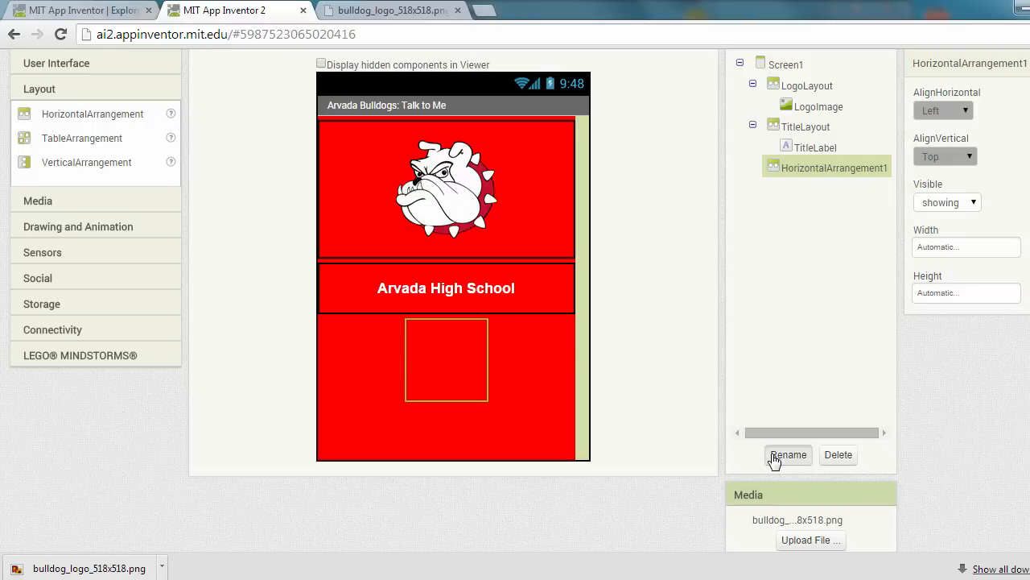
# Rename the new horizontal arrangement below TitleLayout to TodayLayout.
pyautogui.click(788, 454)
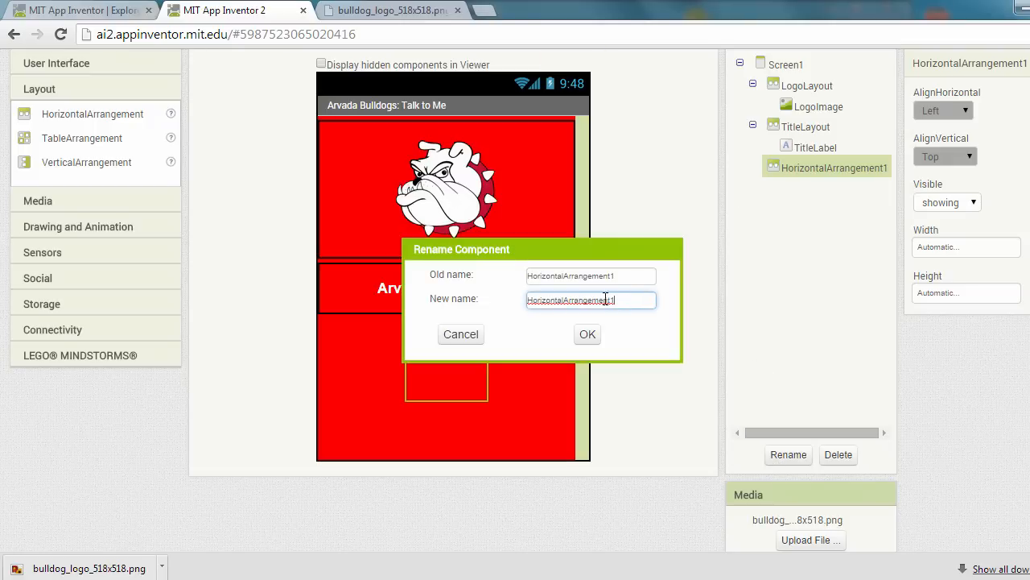
pyautogui.write('TodayLay')
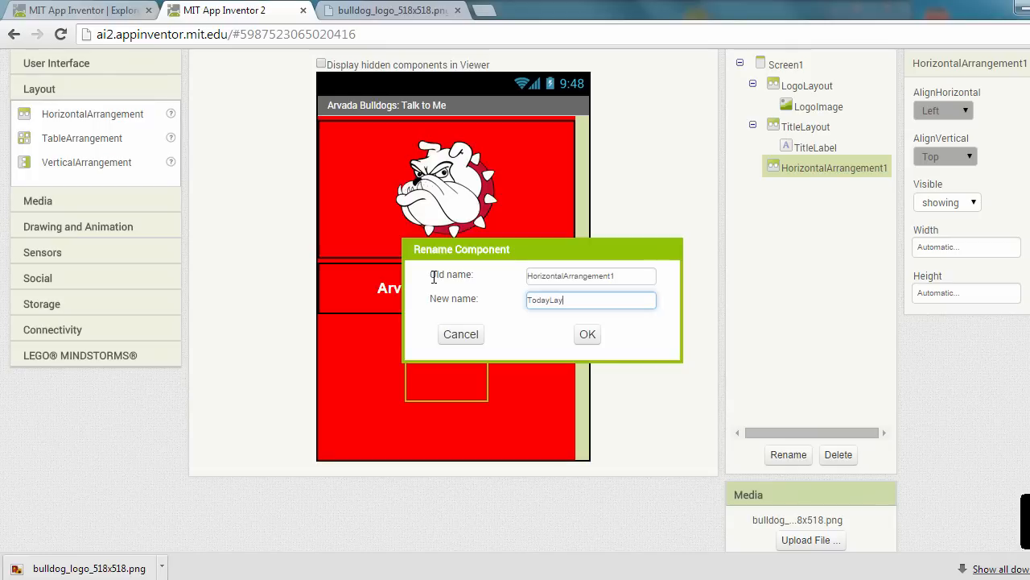
pyautogui.click(587, 334)
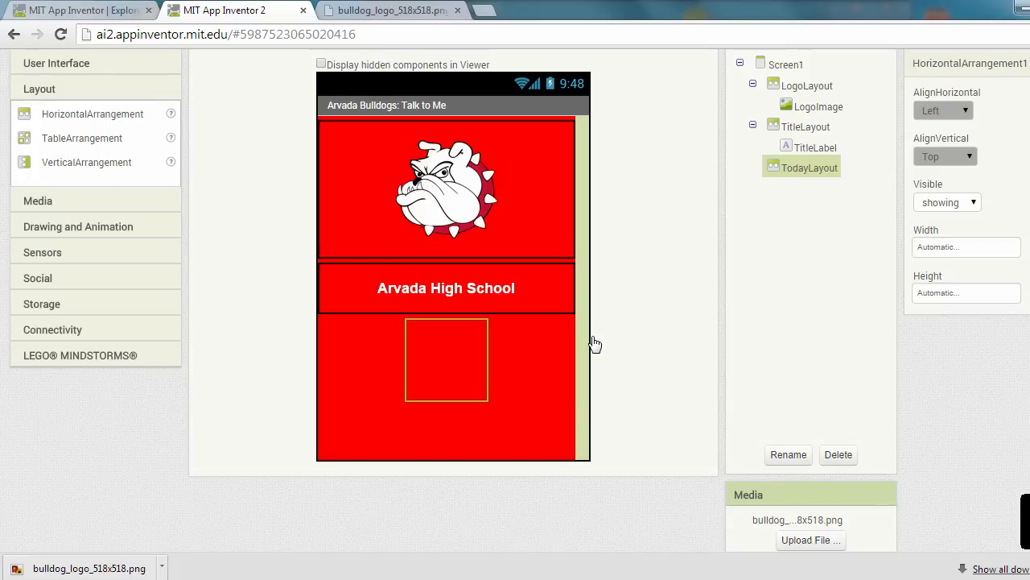
pyautogui.moveTo(207, 172)
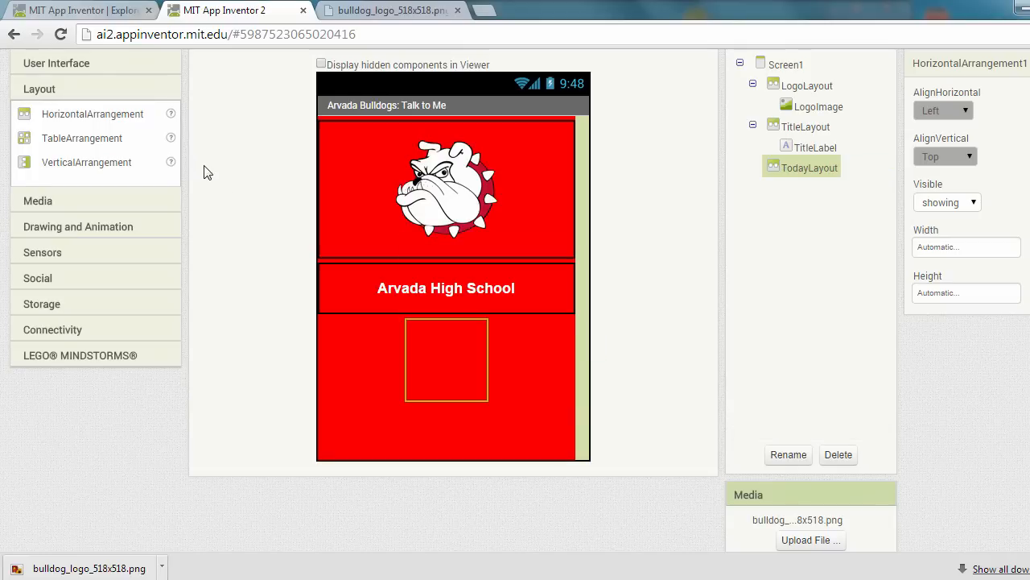
# Set TodayLayout width and height to Fill parent, AlignHorizontal Center, AlignVertical Top.
pyautogui.click(965, 247)
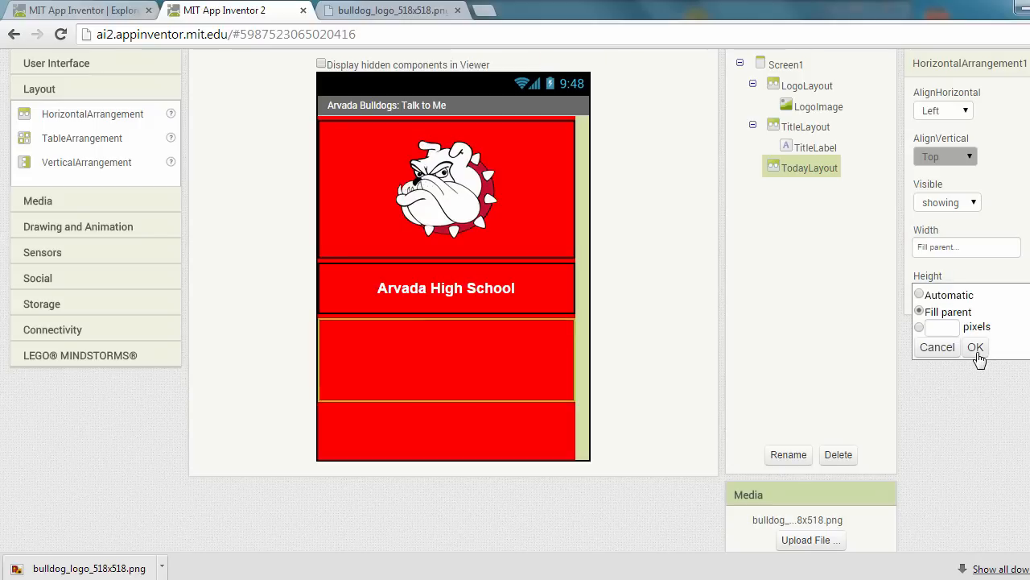
pyautogui.click(976, 347)
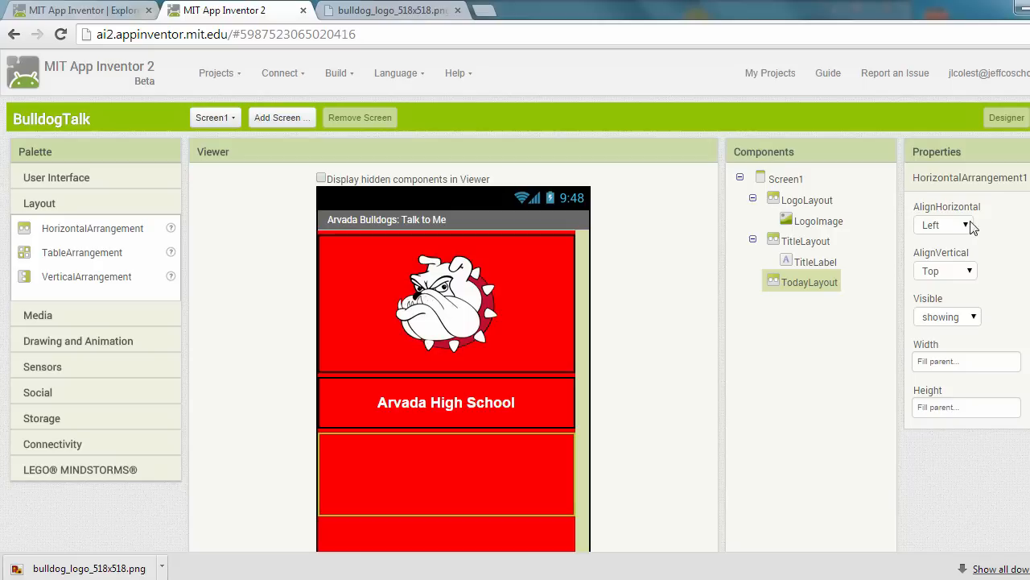
pyautogui.click(943, 224)
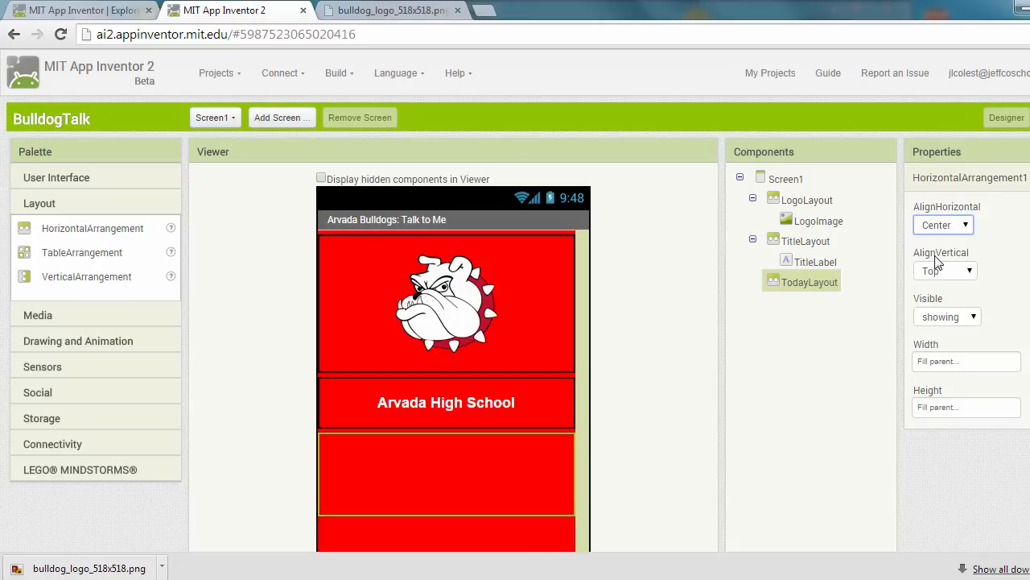
pyautogui.click(970, 271)
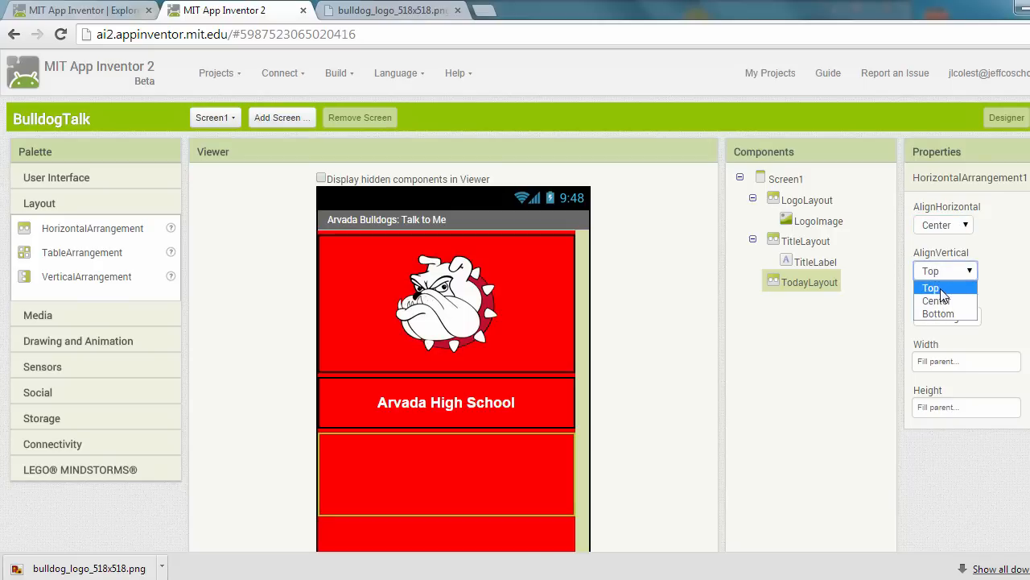
pyautogui.click(930, 287)
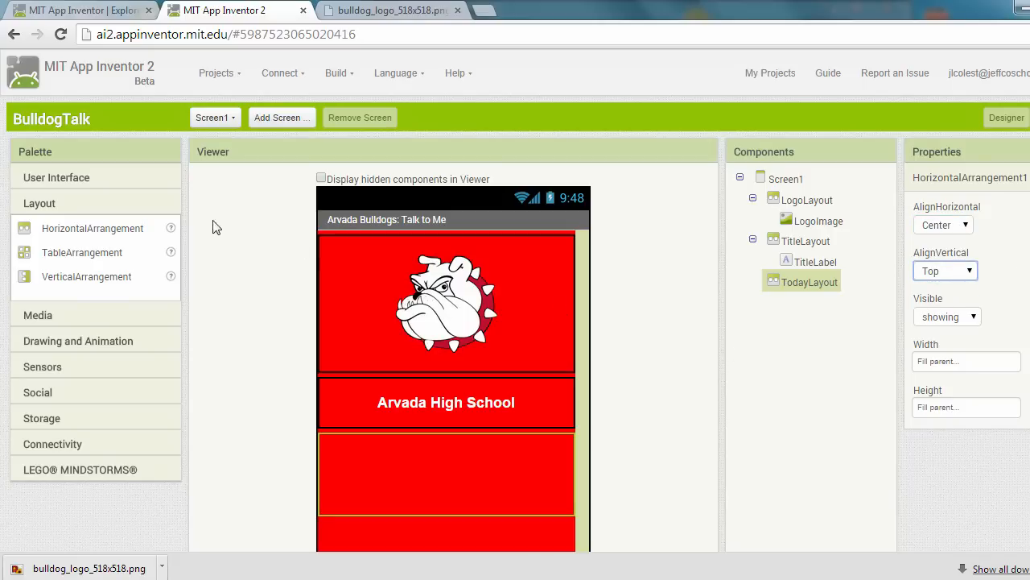
pyautogui.click(56, 177)
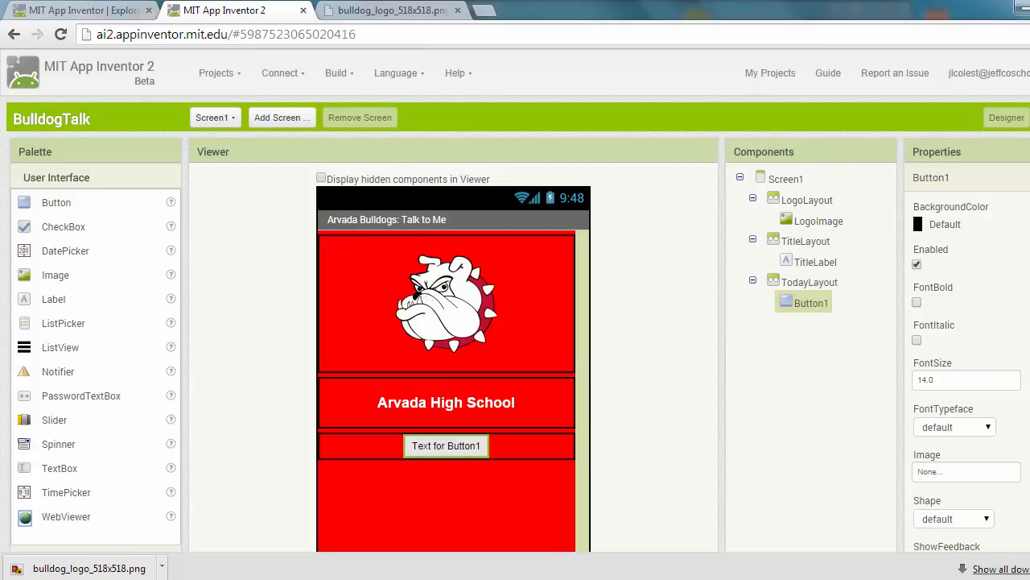
# Open the Rename dialog for Button1 inside TodayLayout.
pyautogui.click(788, 462)
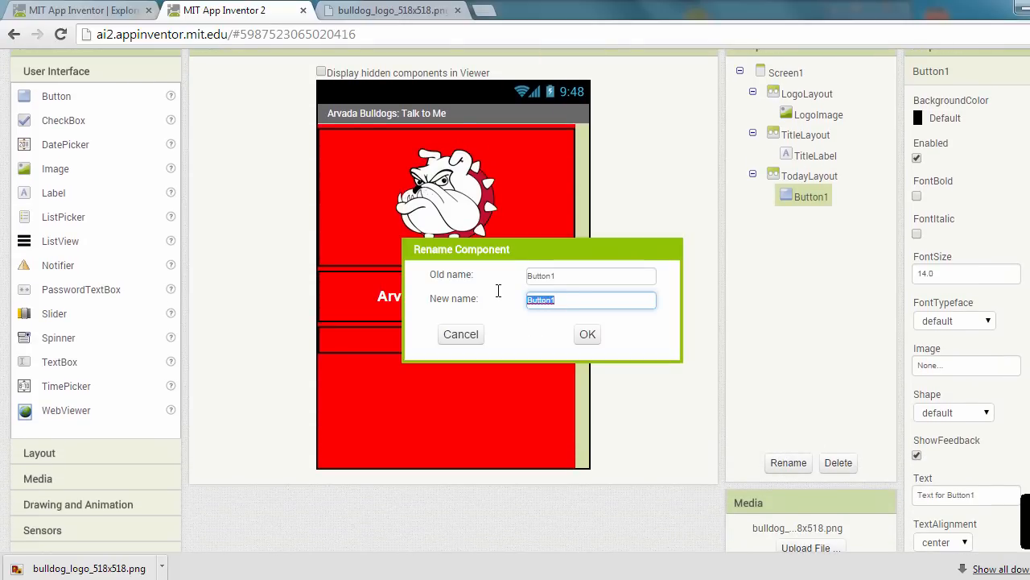
# Rename Button1 to TodayButton, label it 'What is Today?', and set width to Fill parent.
pyautogui.write('Today')
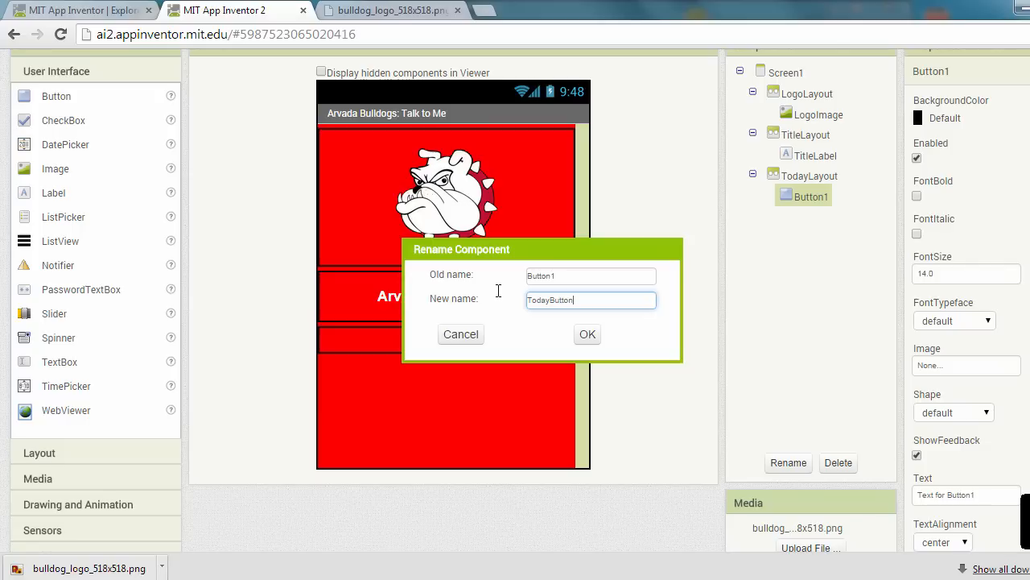
pyautogui.click(587, 334)
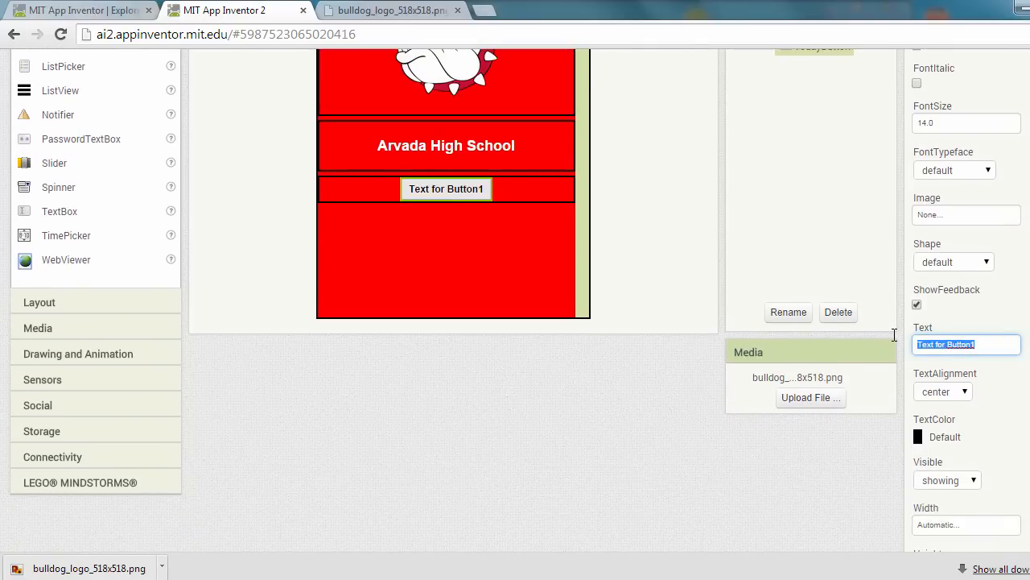
pyautogui.write('What is')
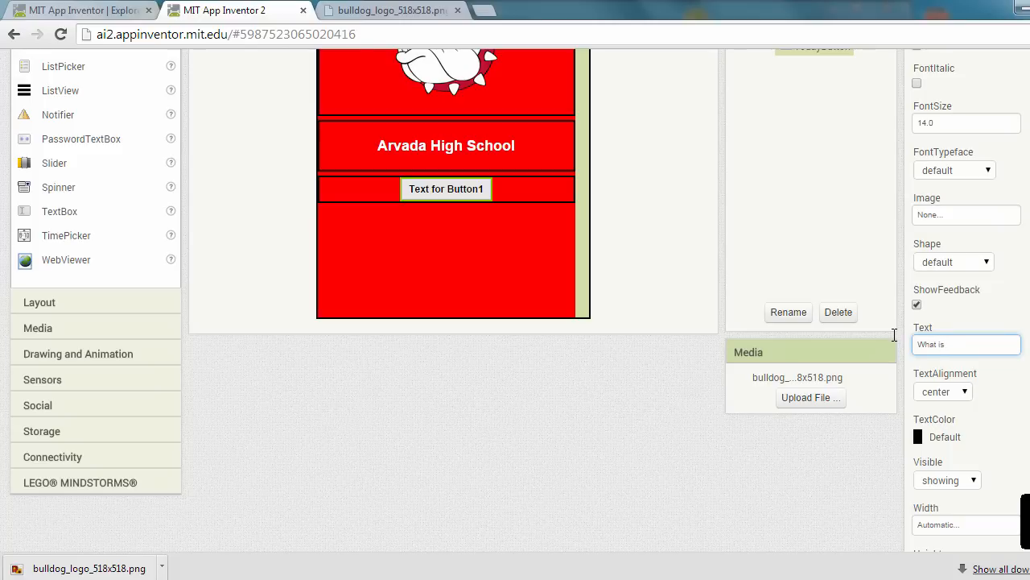
pyautogui.write('Today?')
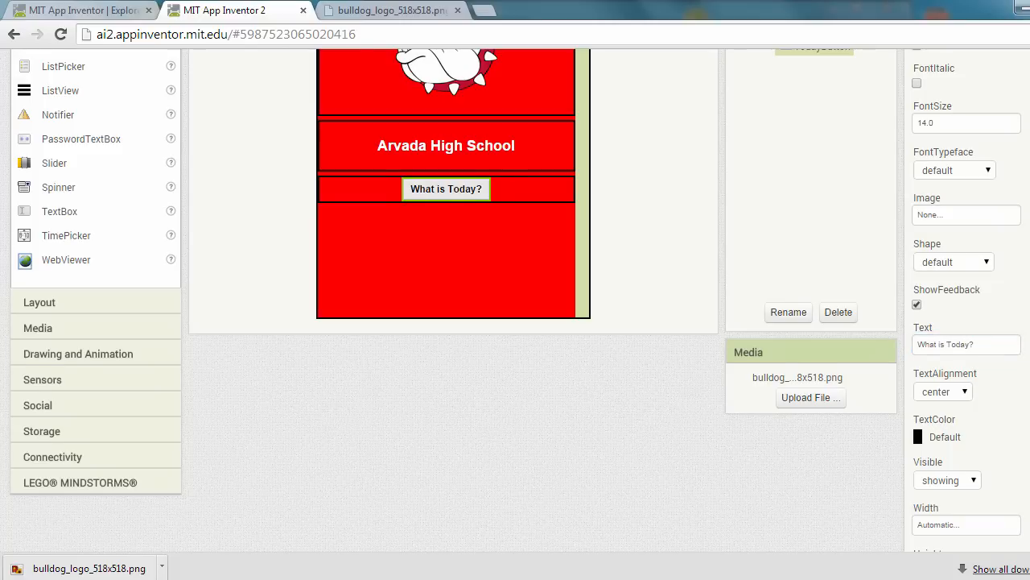
pyautogui.click(966, 524)
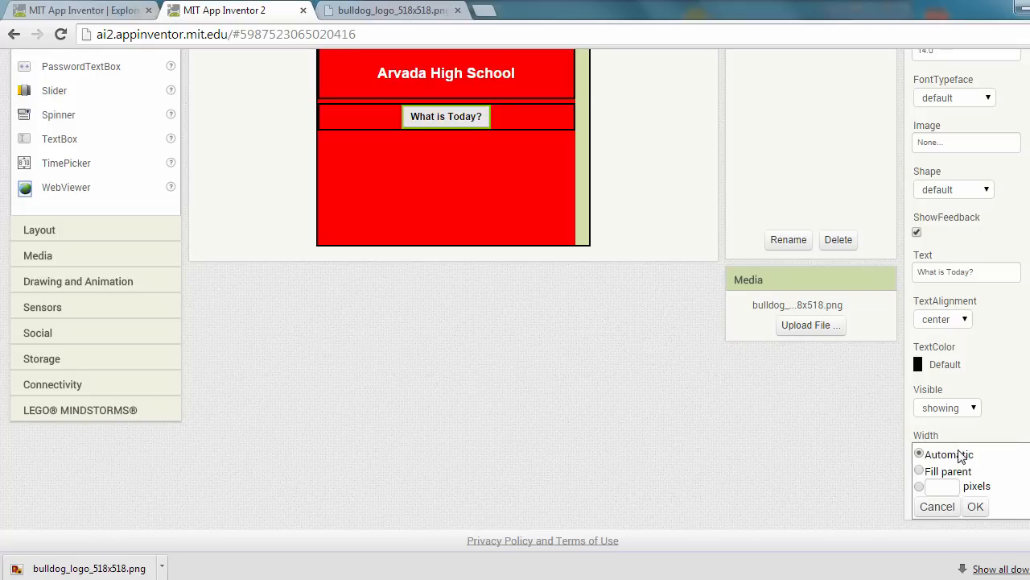
pyautogui.click(919, 471)
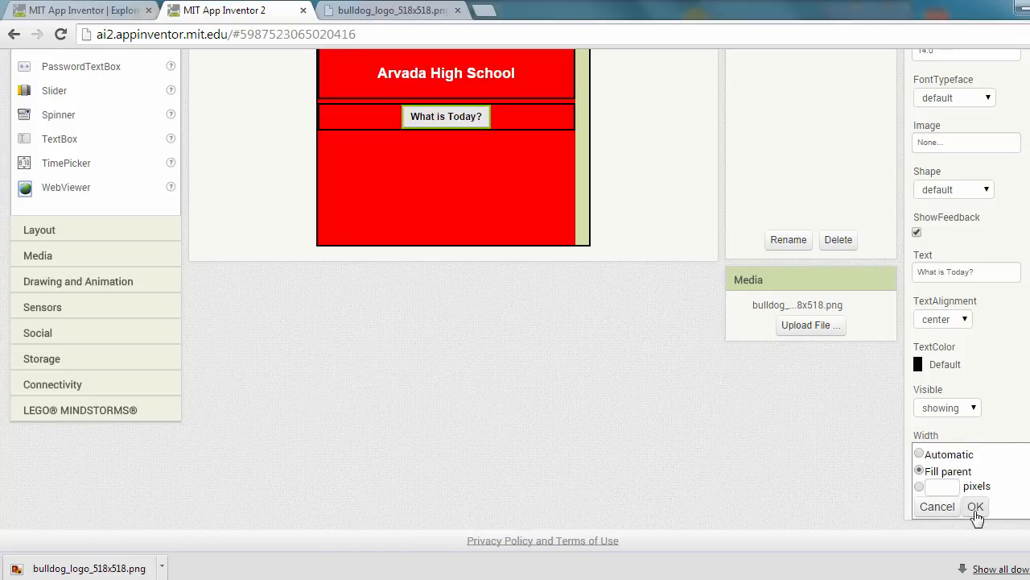
pyautogui.click(975, 507)
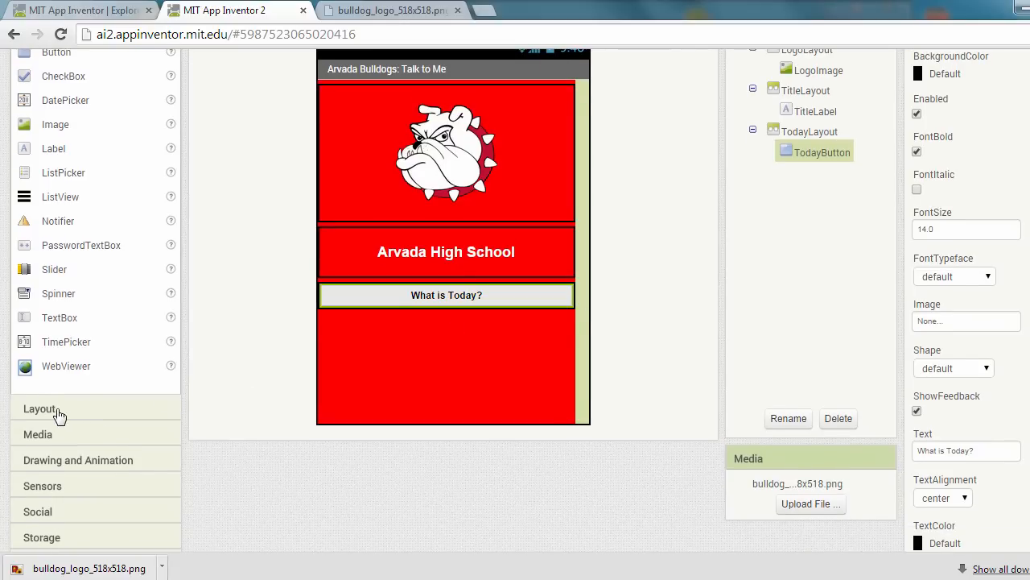
# Rename the new arrangement below TodayLayout to SpeakLayout and make it fill parent width.
pyautogui.click(41, 408)
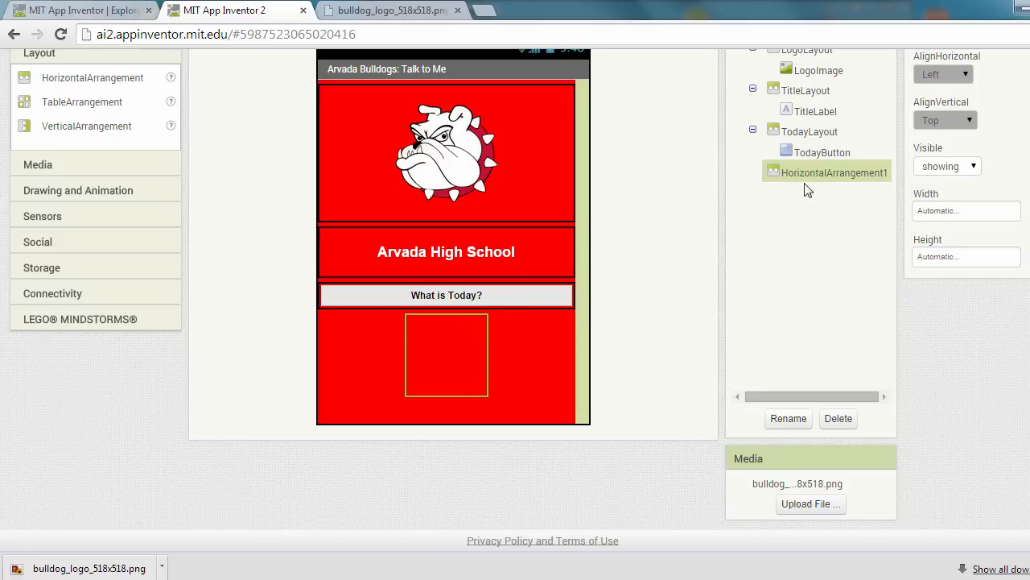
pyautogui.click(787, 417)
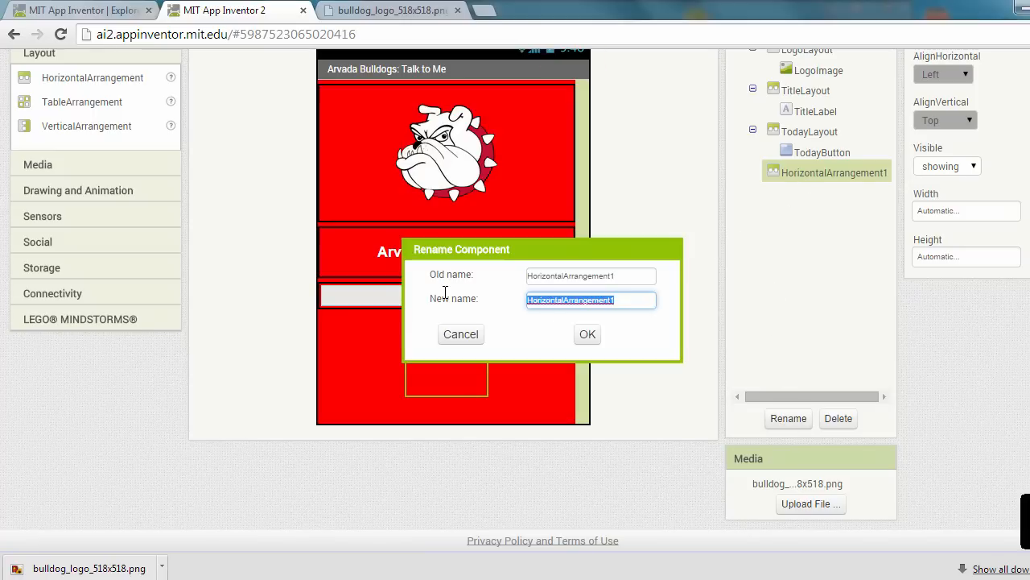
pyautogui.write('Speak')
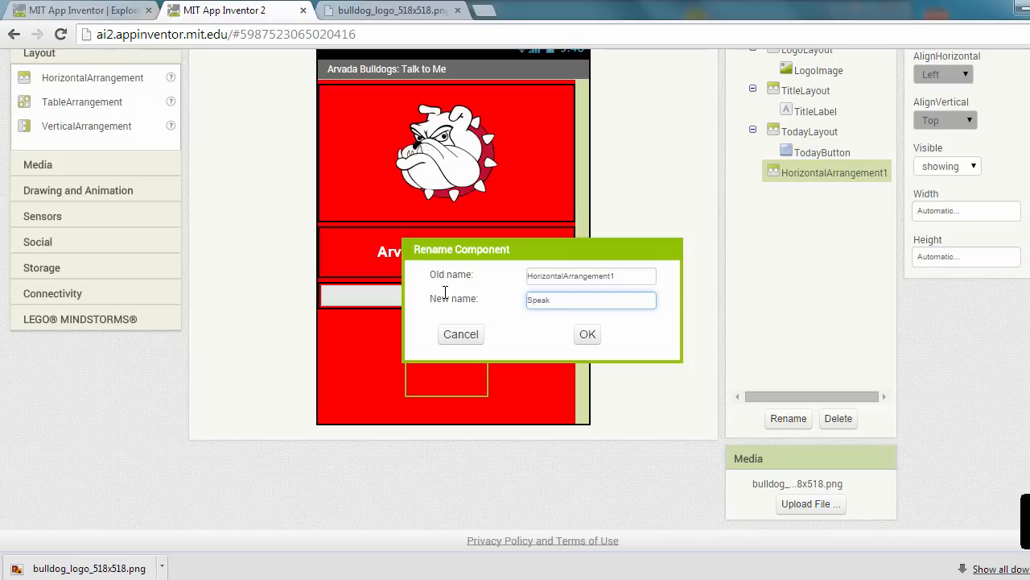
pyautogui.write('Layout')
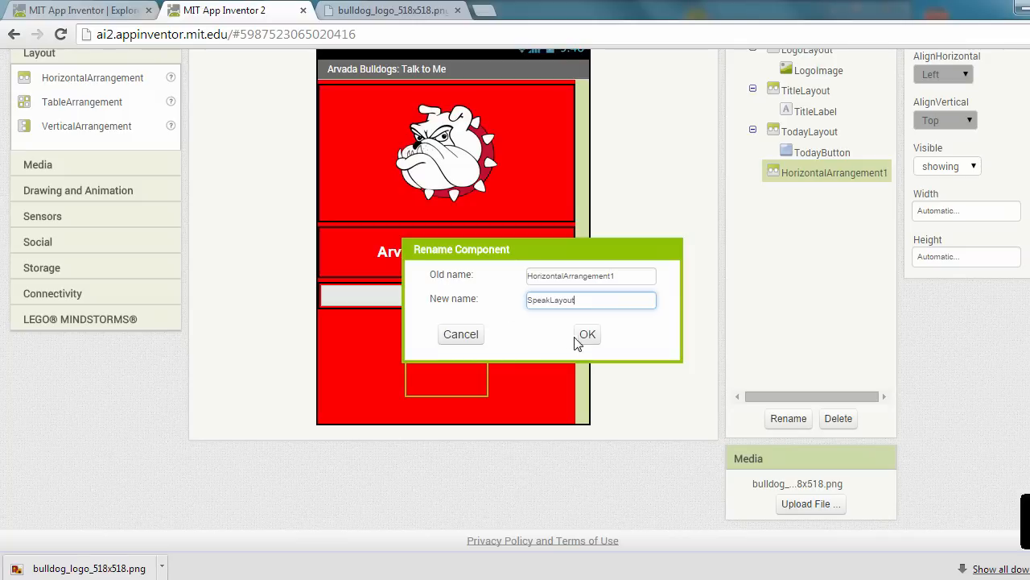
pyautogui.click(587, 334)
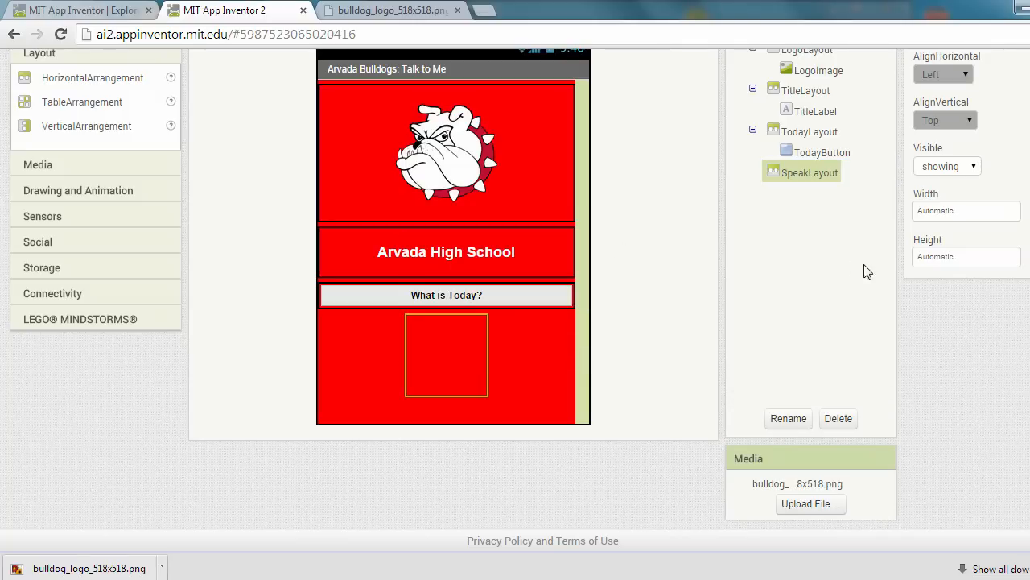
pyautogui.click(966, 210)
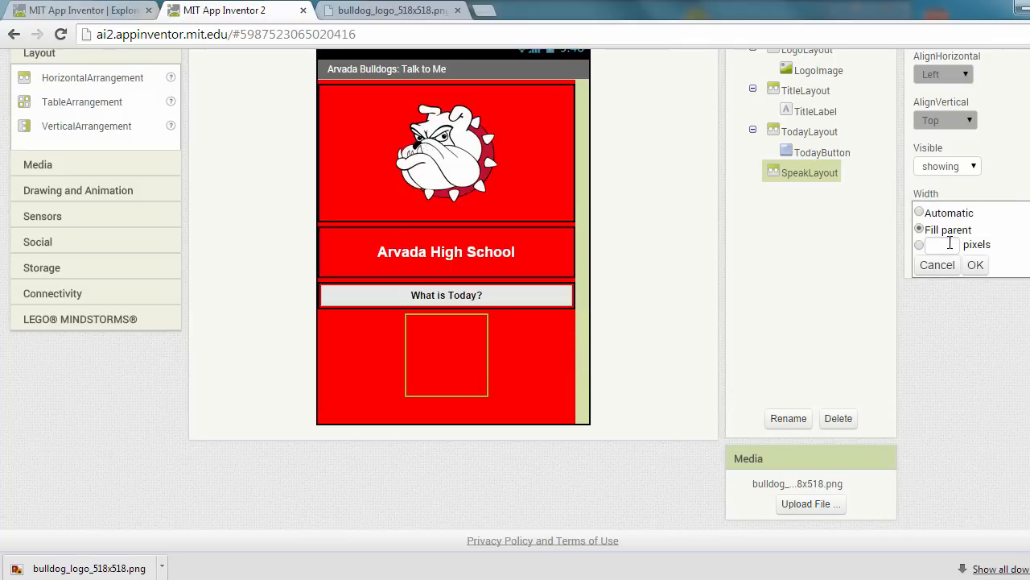
pyautogui.click(975, 265)
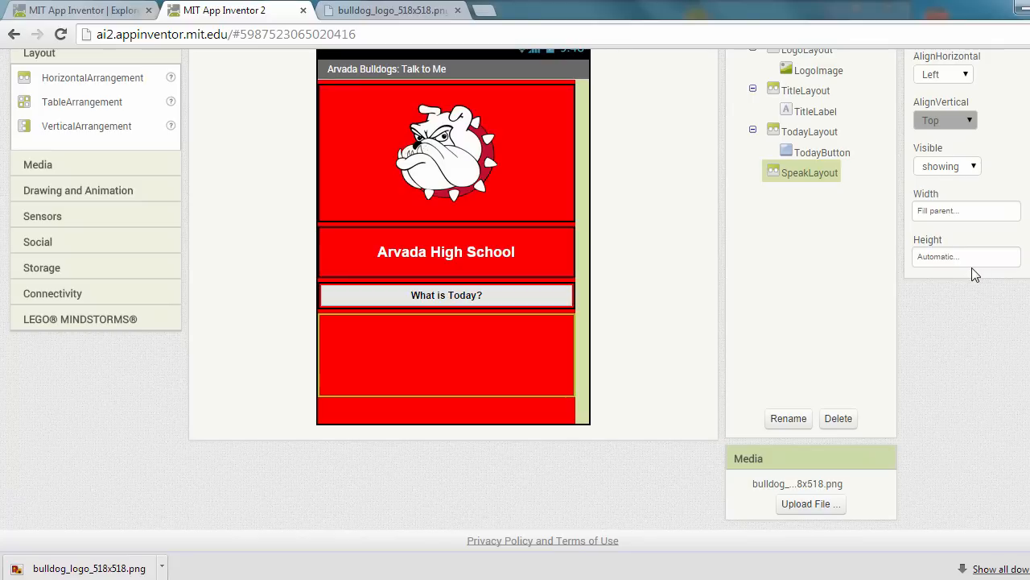
pyautogui.moveTo(969, 279)
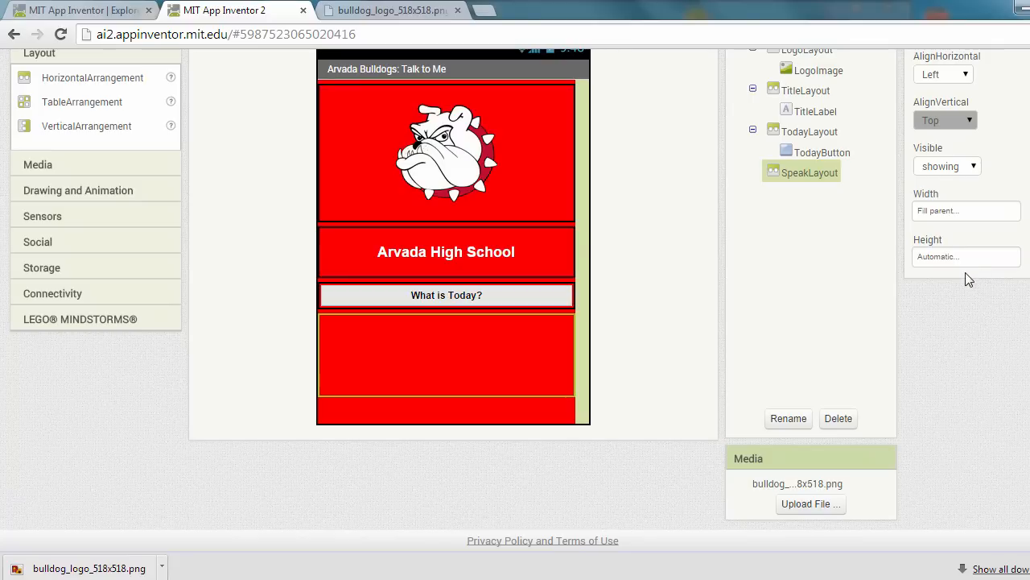
pyautogui.moveTo(83, 208)
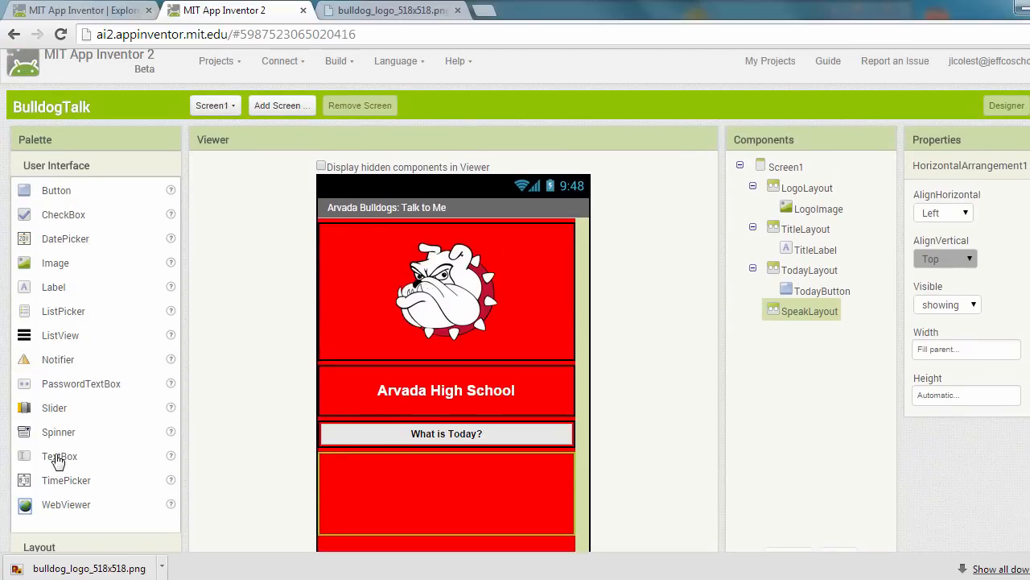
# Place a text box inside SpeakLayout and rename it SpeakTextBox.
pyautogui.moveTo(60, 456); pyautogui.dragTo(372, 489)
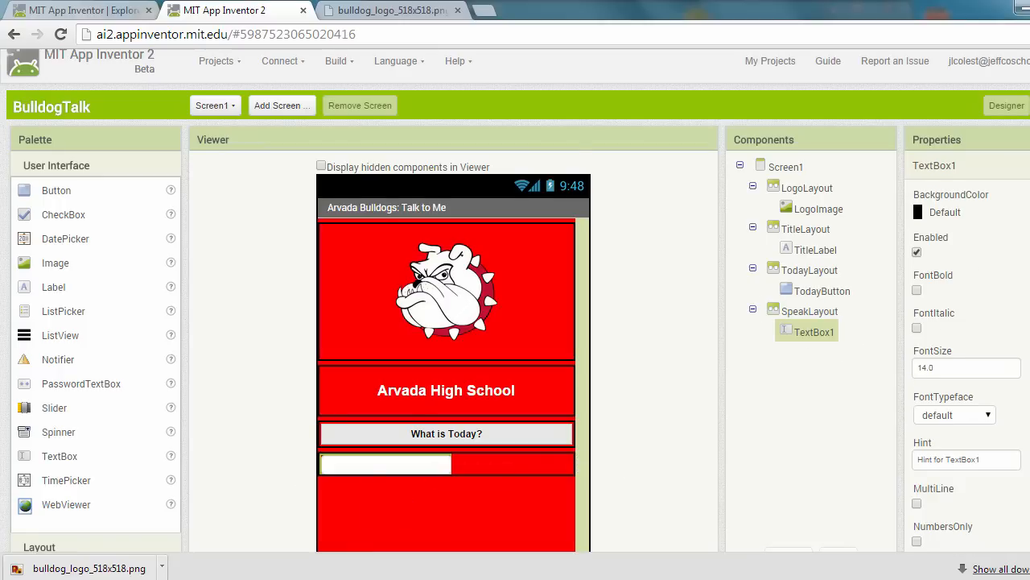
pyautogui.click(789, 433)
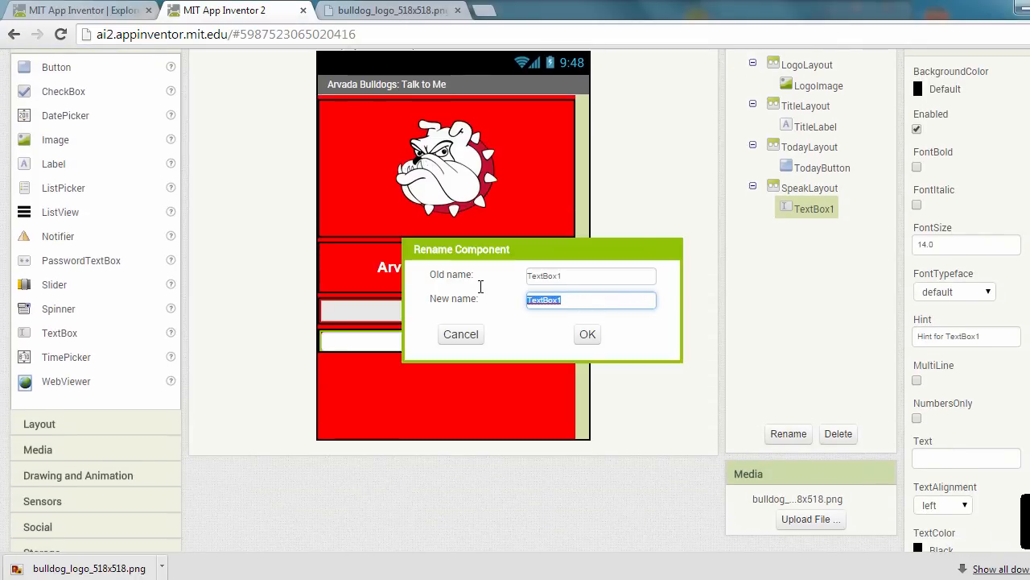
pyautogui.write('SpeakT')
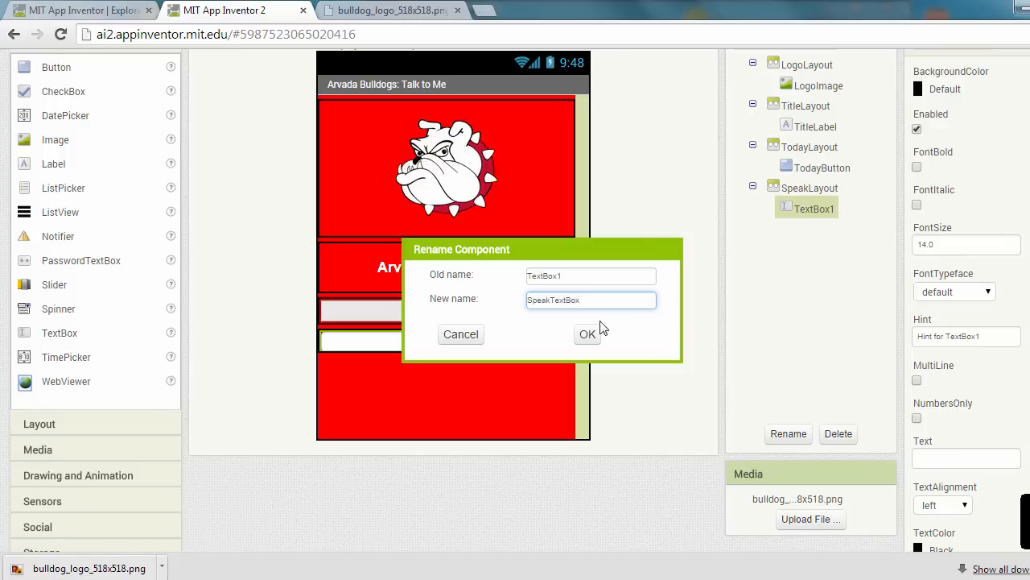
pyautogui.click(588, 334)
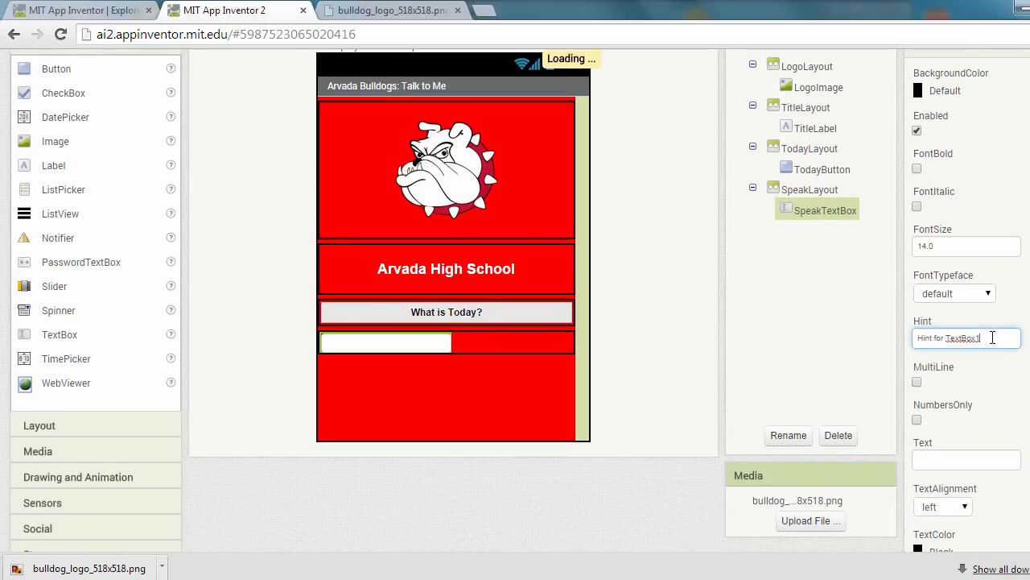
# Set the text box hint to 'Enter what you want to say here.'.
pyautogui.write('En')
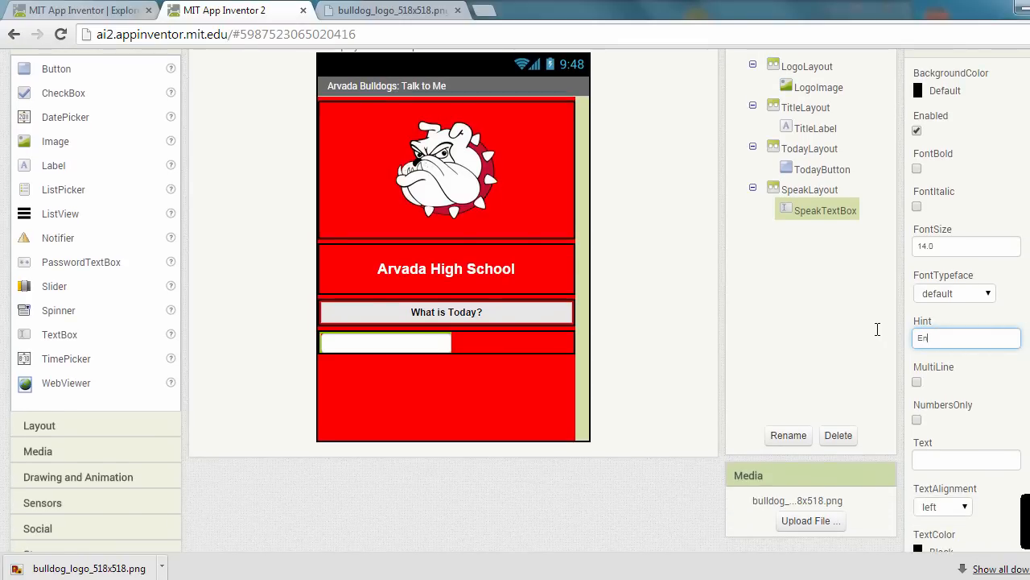
pyautogui.write('Enter what you want to sa')
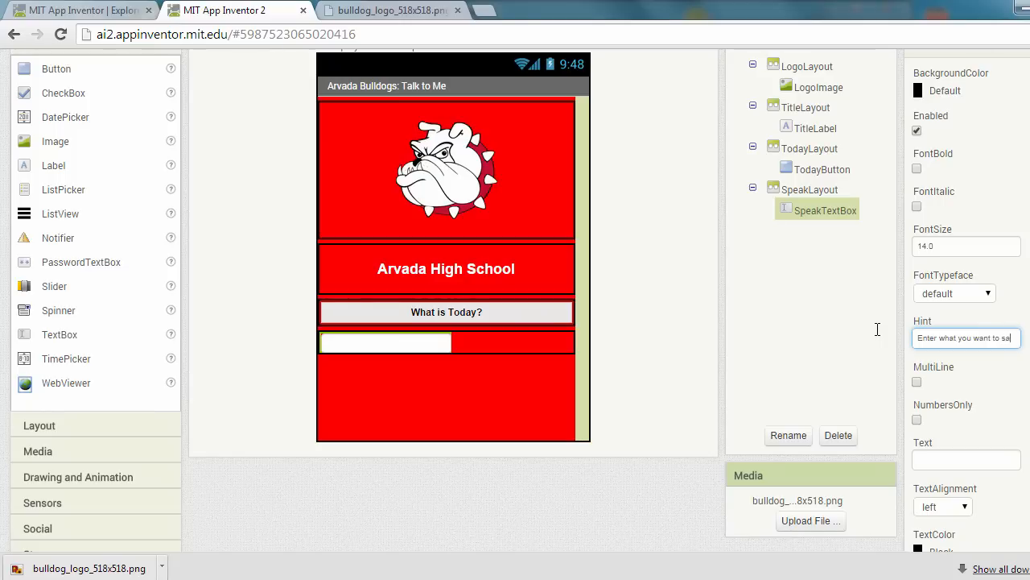
pyautogui.write('what you want to say here.')
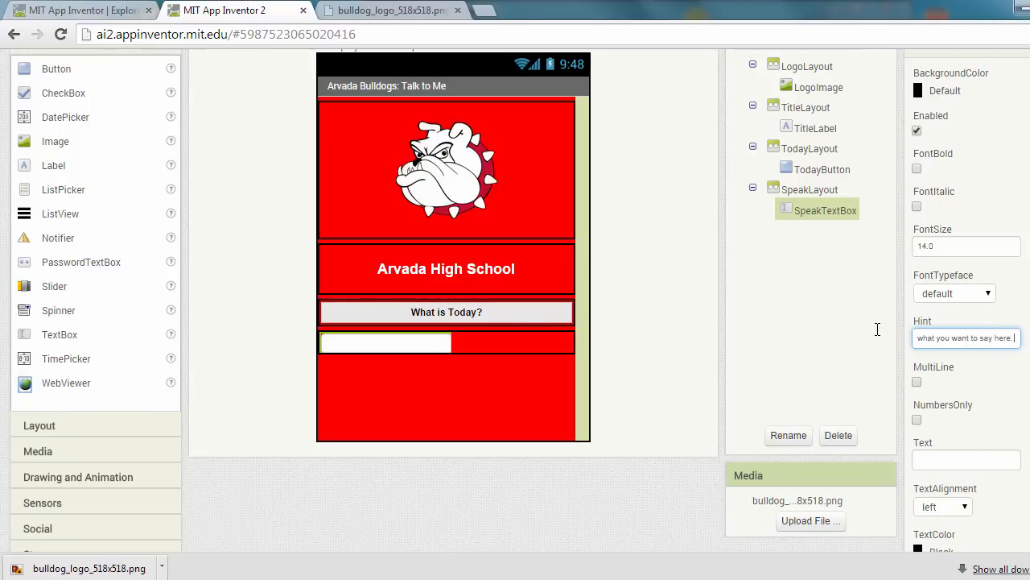
pyautogui.scroll(-3)
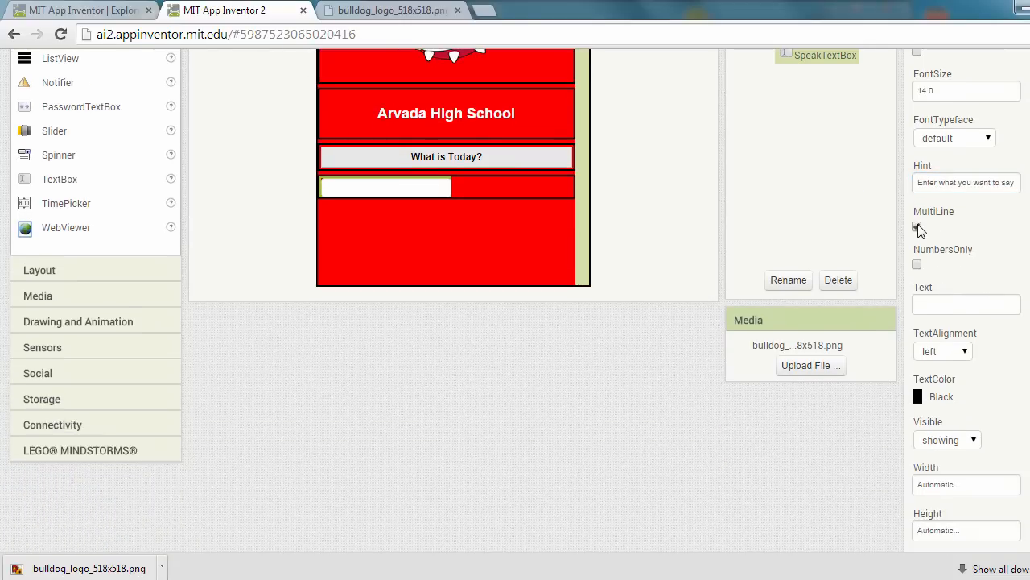
# Set SpeakTextBox's Width property to Fill parent.
pyautogui.click(917, 226)
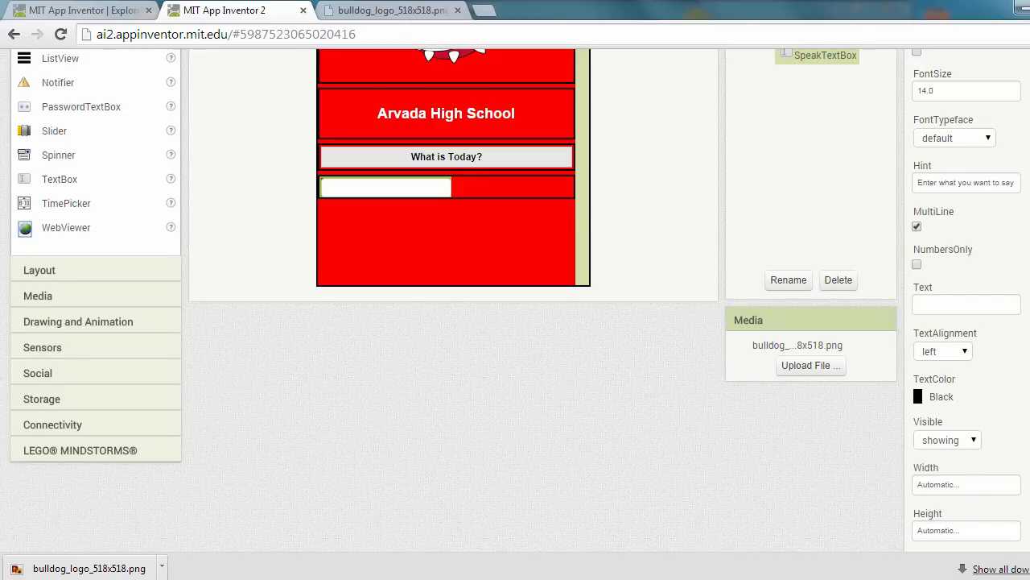
pyautogui.click(966, 484)
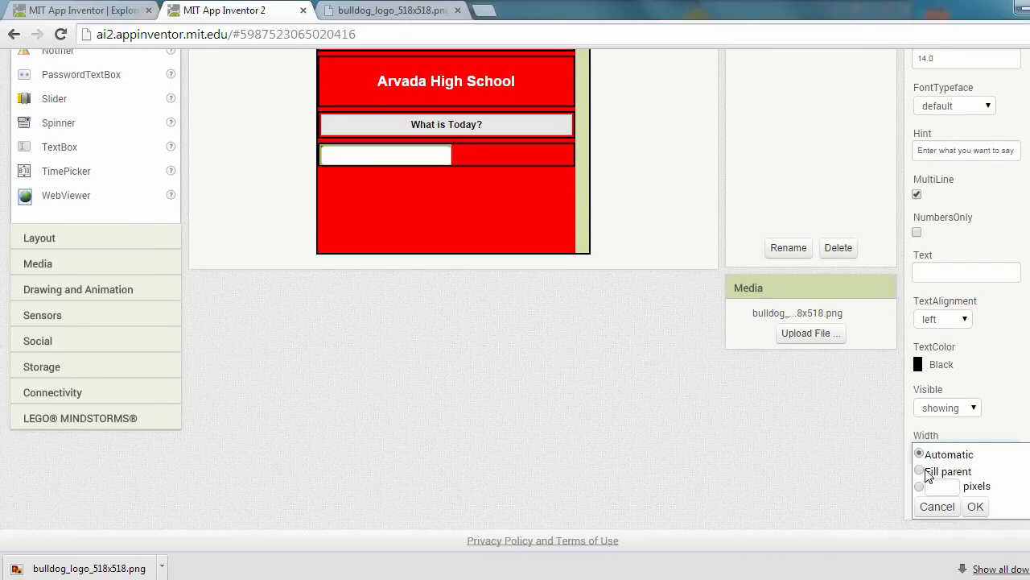
pyautogui.click(919, 471)
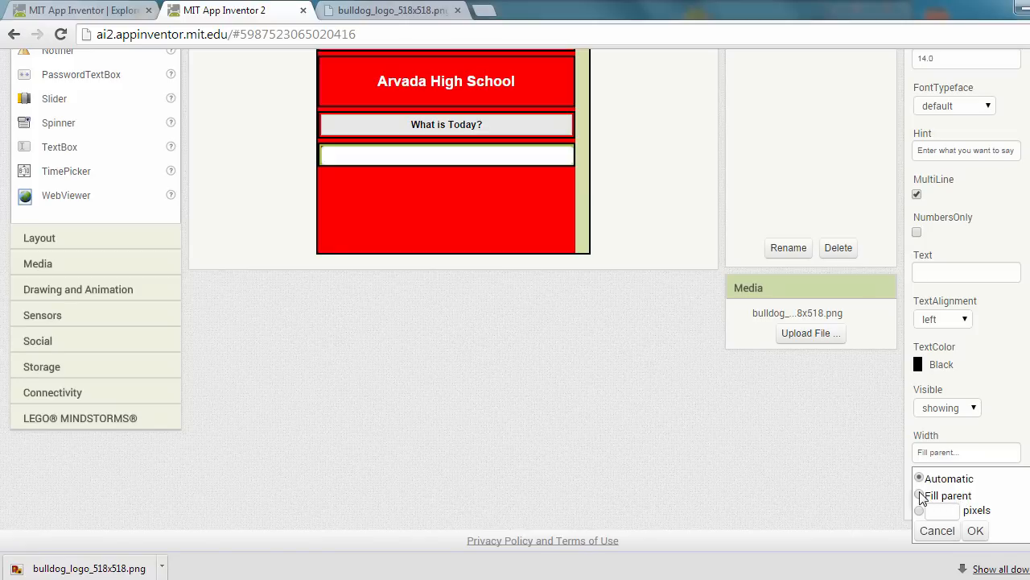
pyautogui.click(919, 495)
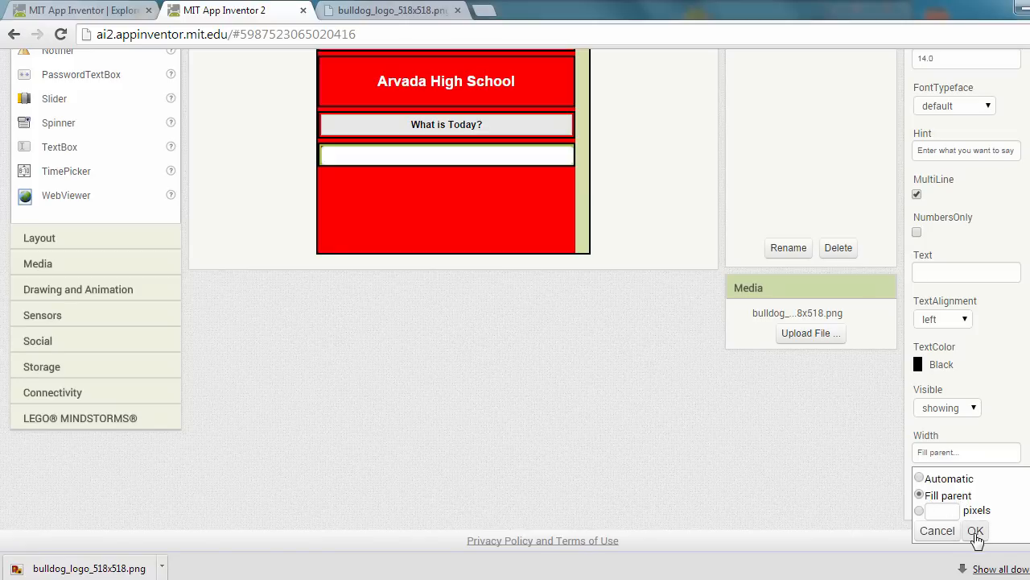
pyautogui.click(975, 531)
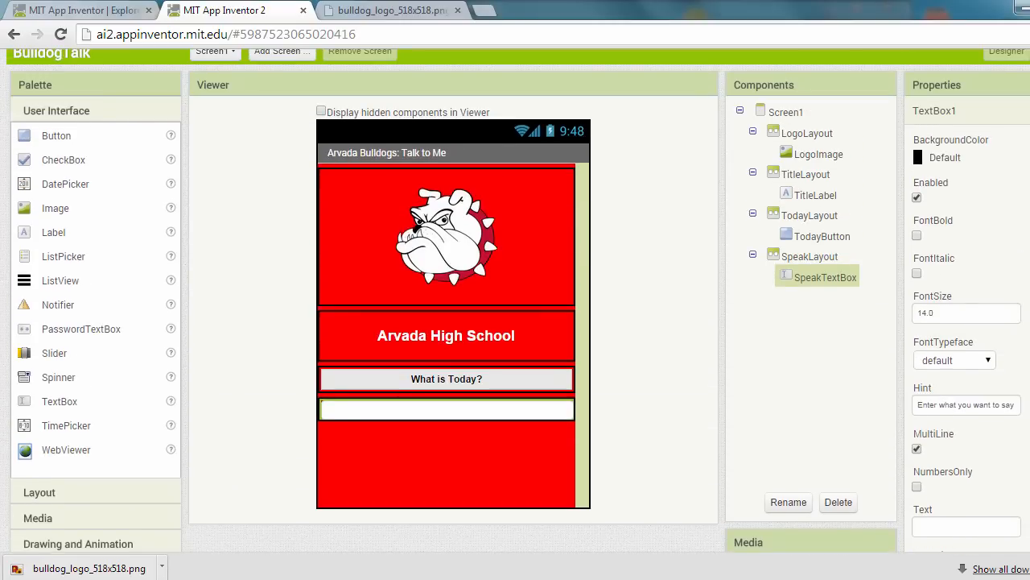
pyautogui.moveTo(63, 138)
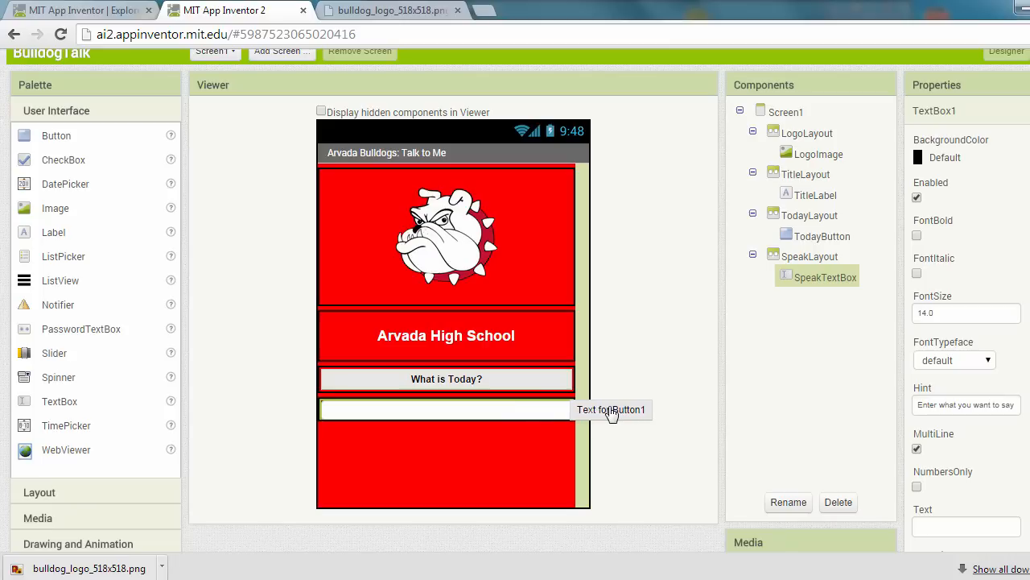
pyautogui.moveTo(588, 412)
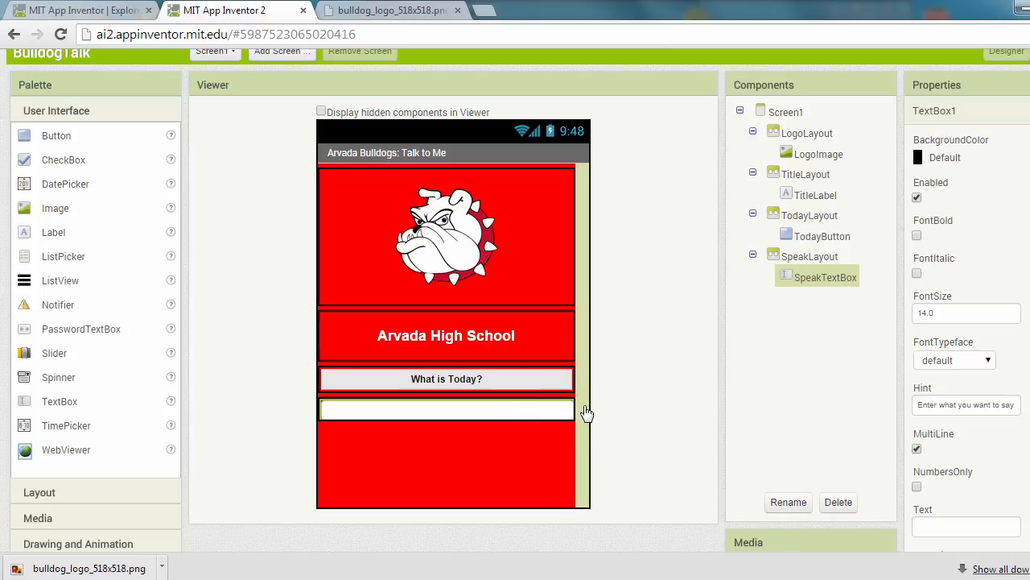
pyautogui.moveTo(50, 137)
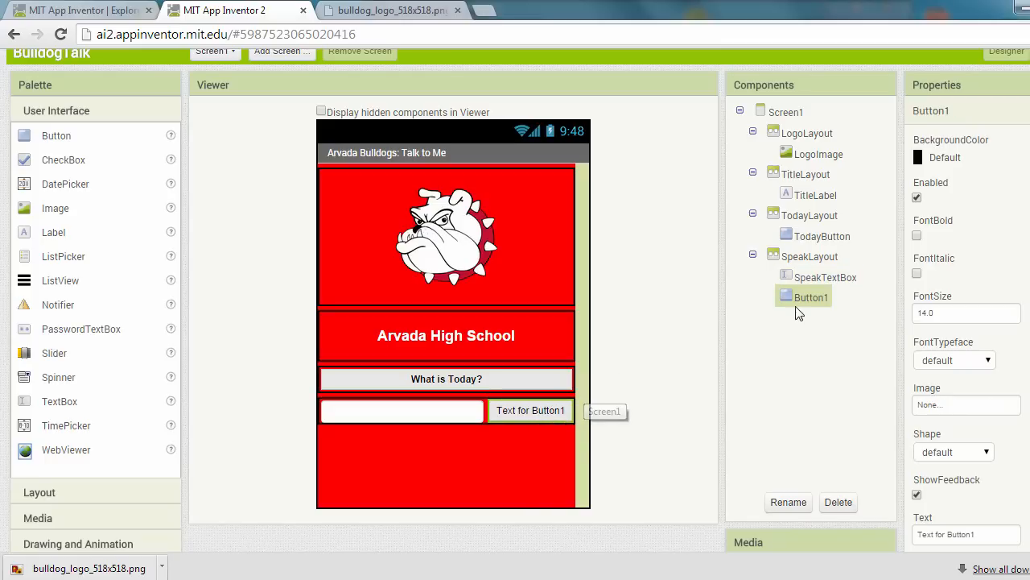
# Rename the new button SpeakButton and set its Text to 'Speak!'.
pyautogui.click(788, 502)
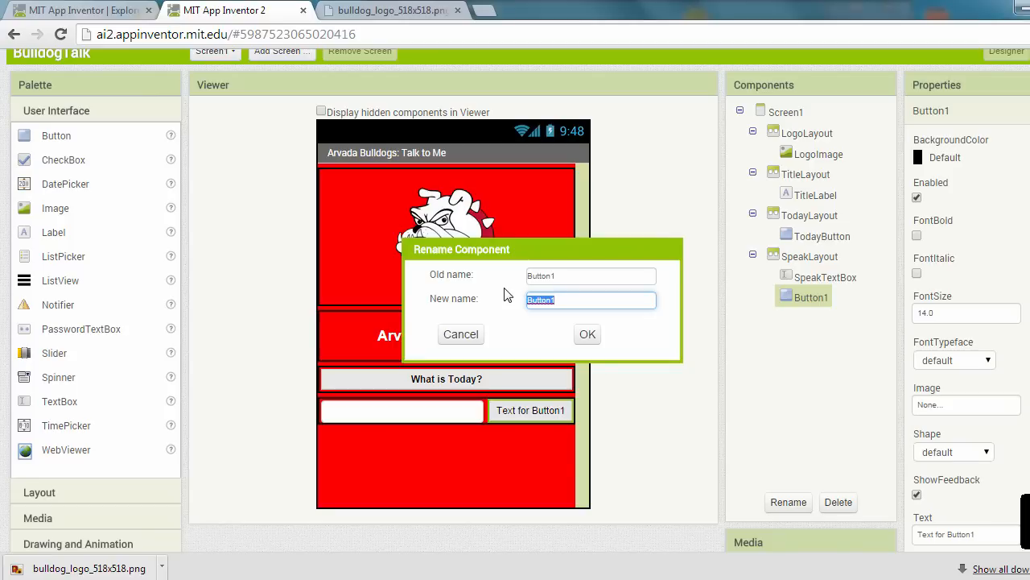
pyautogui.write('Speak')
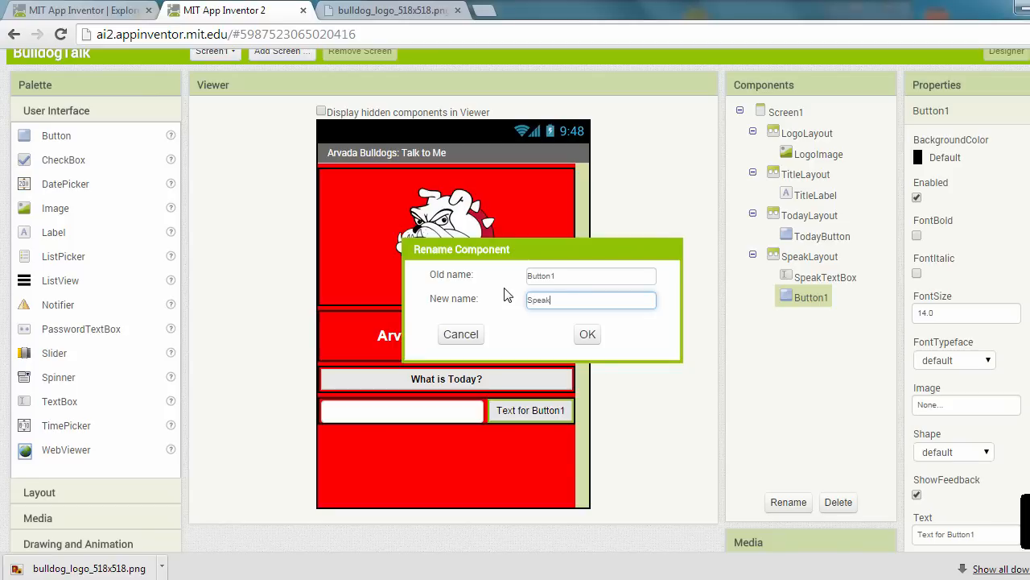
pyautogui.write('Butto')
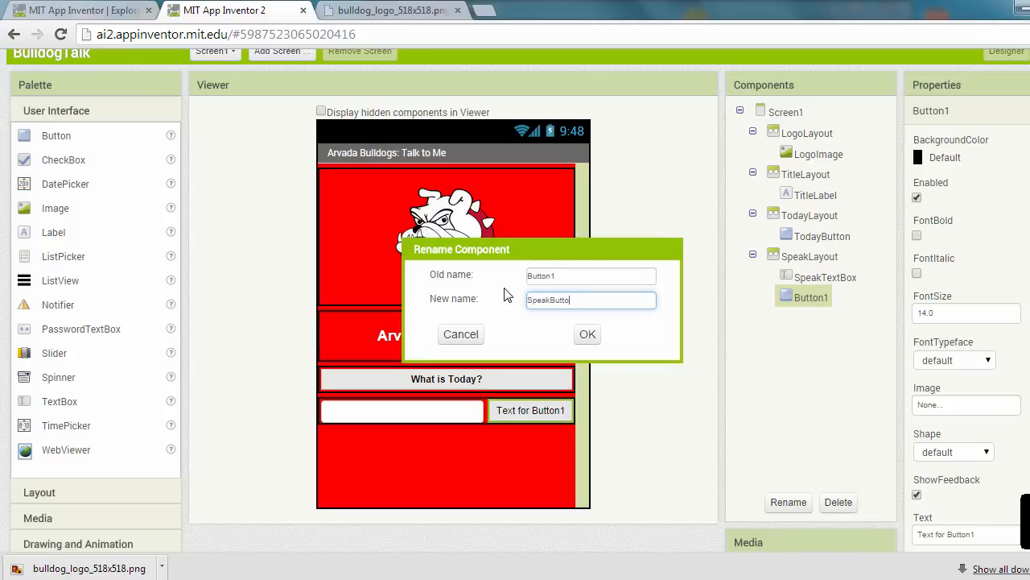
pyautogui.click(586, 334)
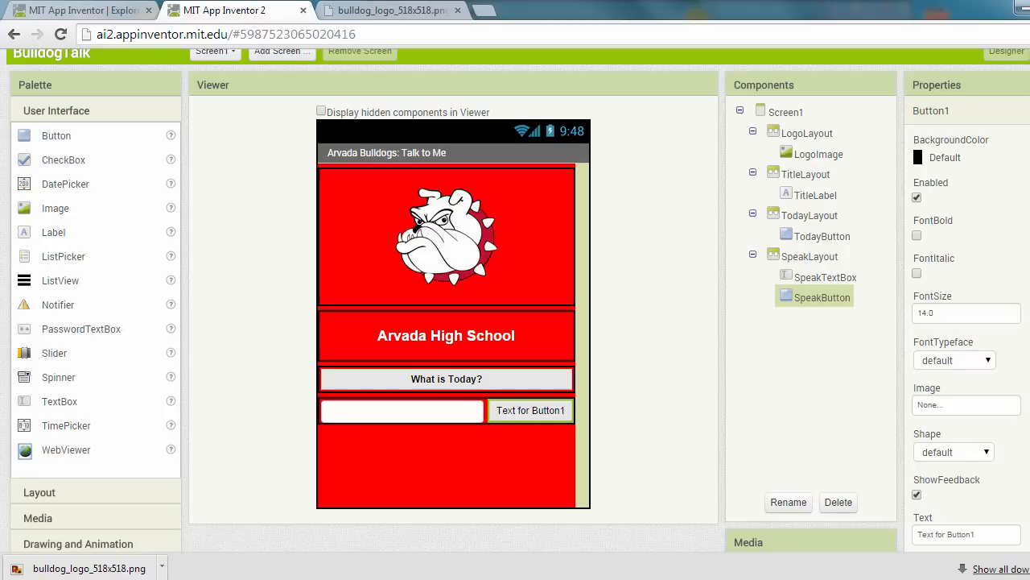
pyautogui.click(917, 236)
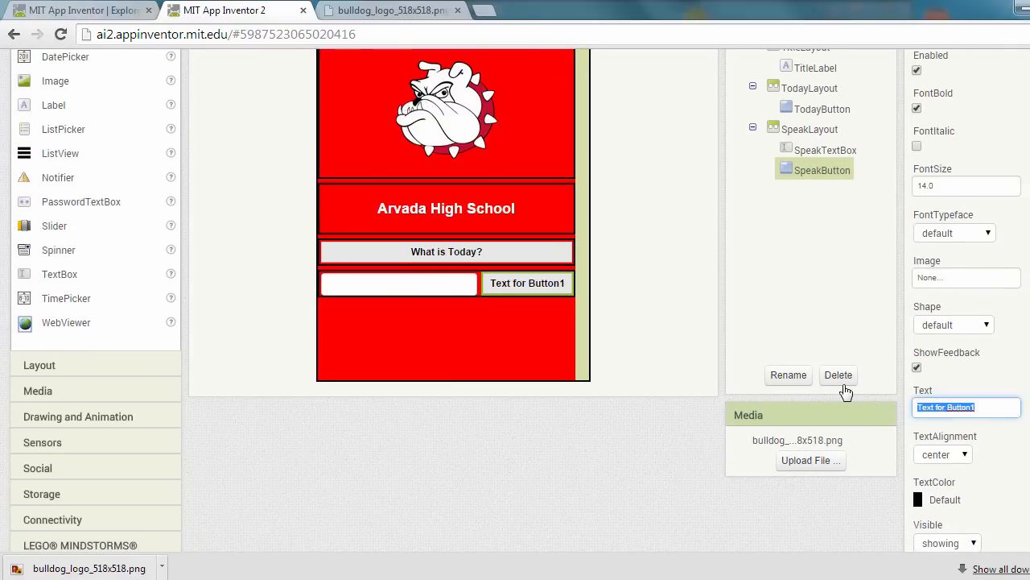
pyautogui.write('Speak!')
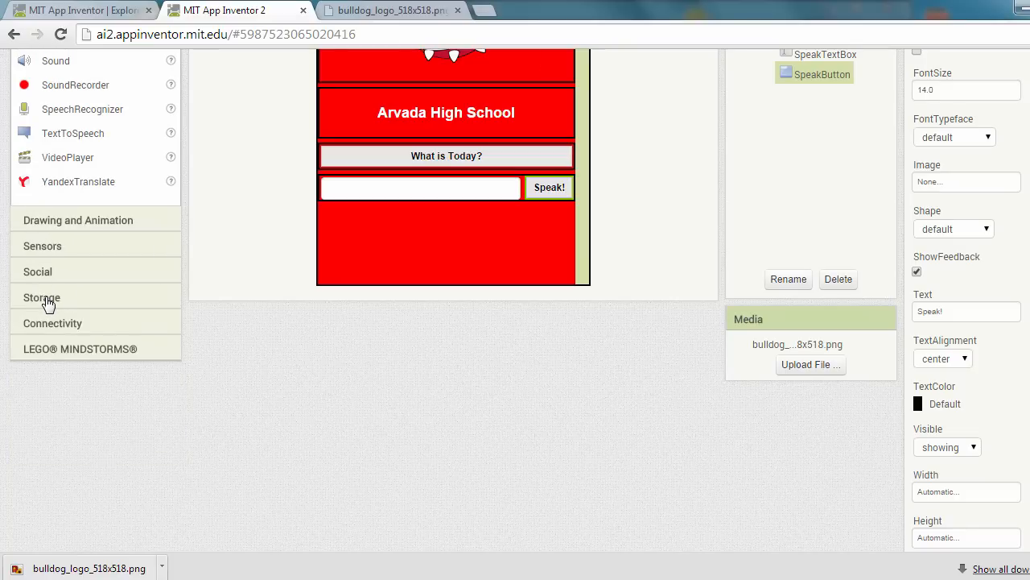
pyautogui.moveTo(50, 133)
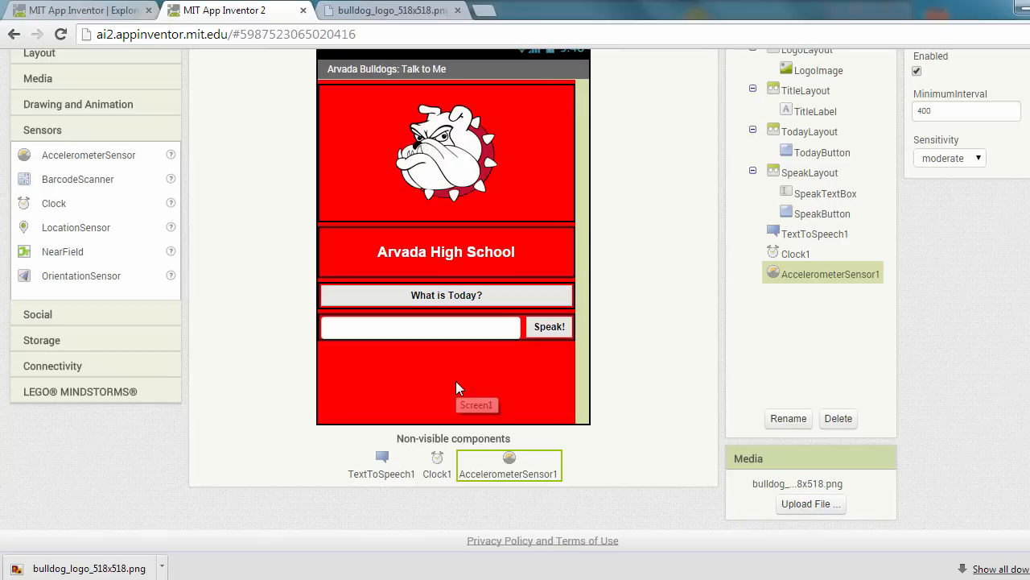
pyautogui.moveTo(160, 99)
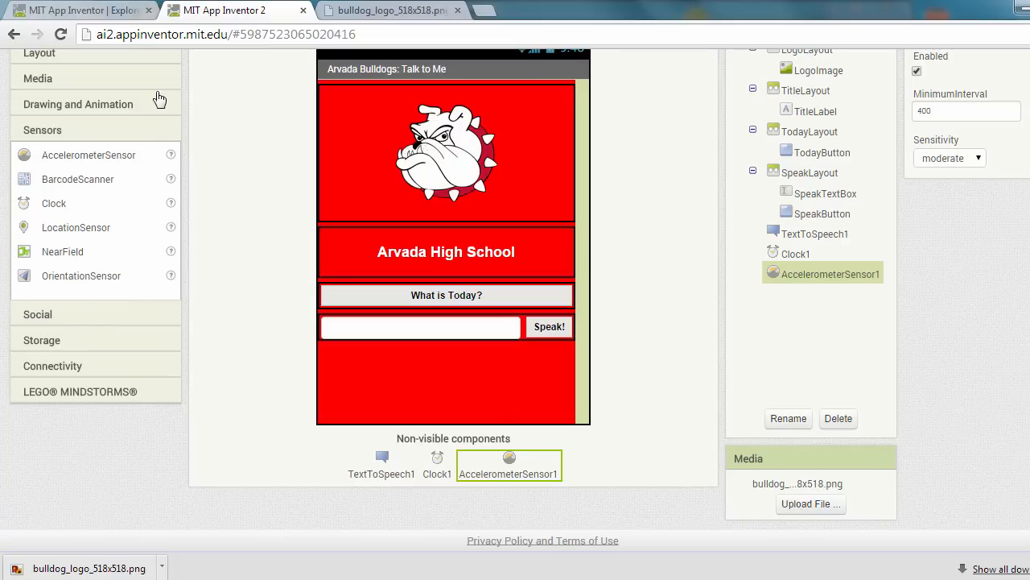
# Open the Media palette, then return to the browser tab showing the bulldog logo.
pyautogui.click(38, 78)
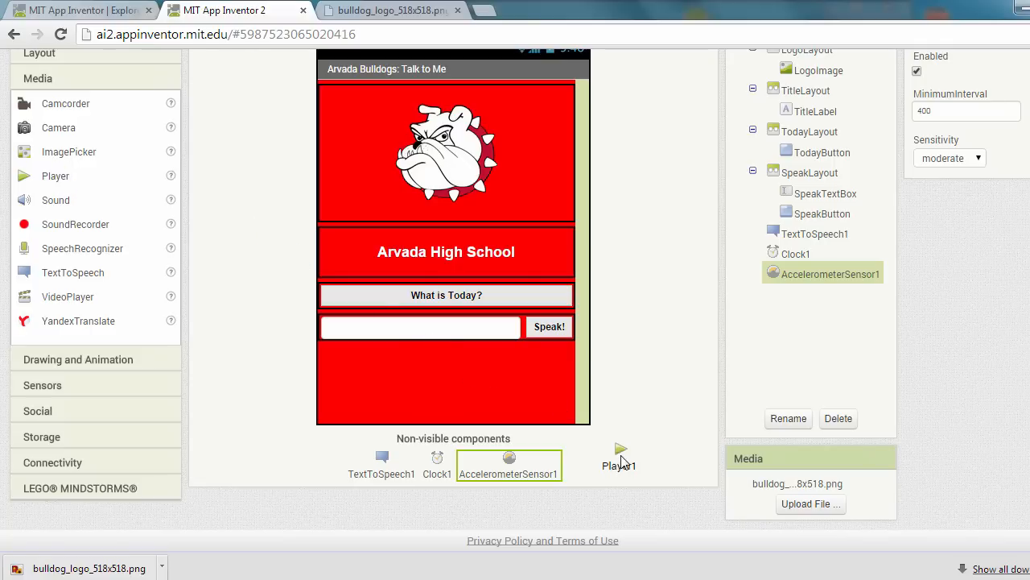
pyautogui.moveTo(515, 415)
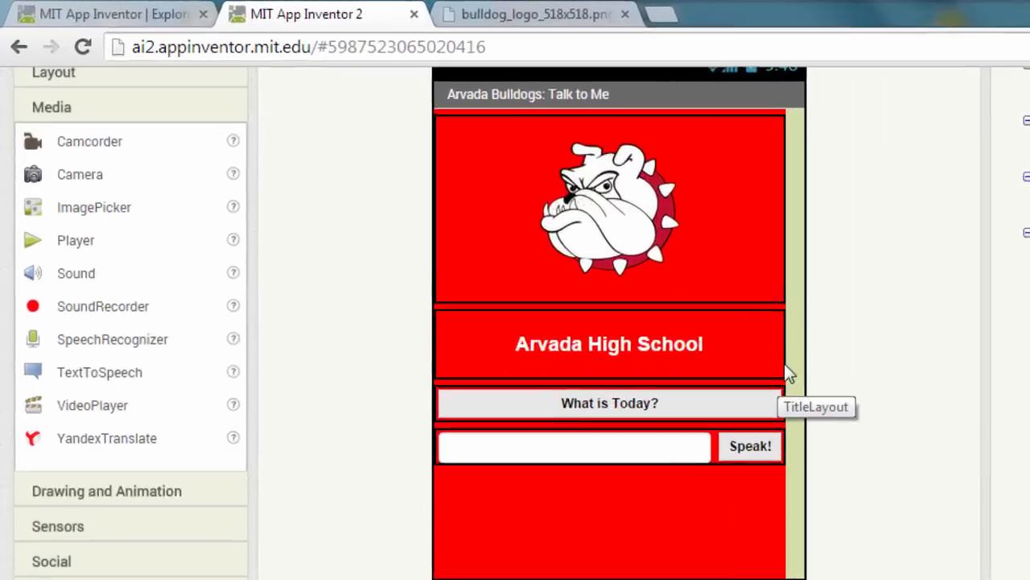
pyautogui.click(535, 14)
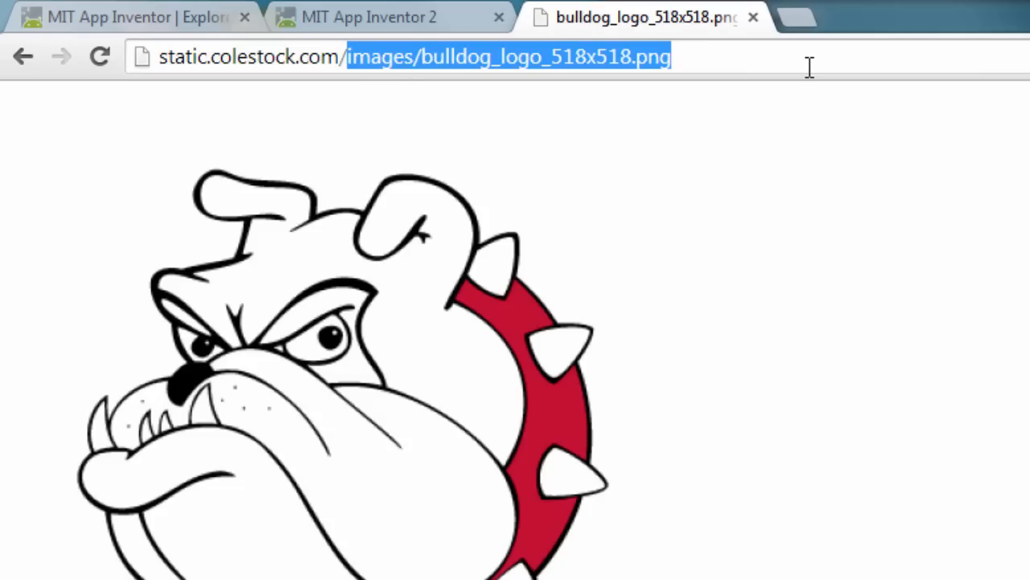
# Enter static.colestock.com/audio/earthquake.wav in the address bar to load the sound.
pyautogui.write('atic.colestock.com/audio')
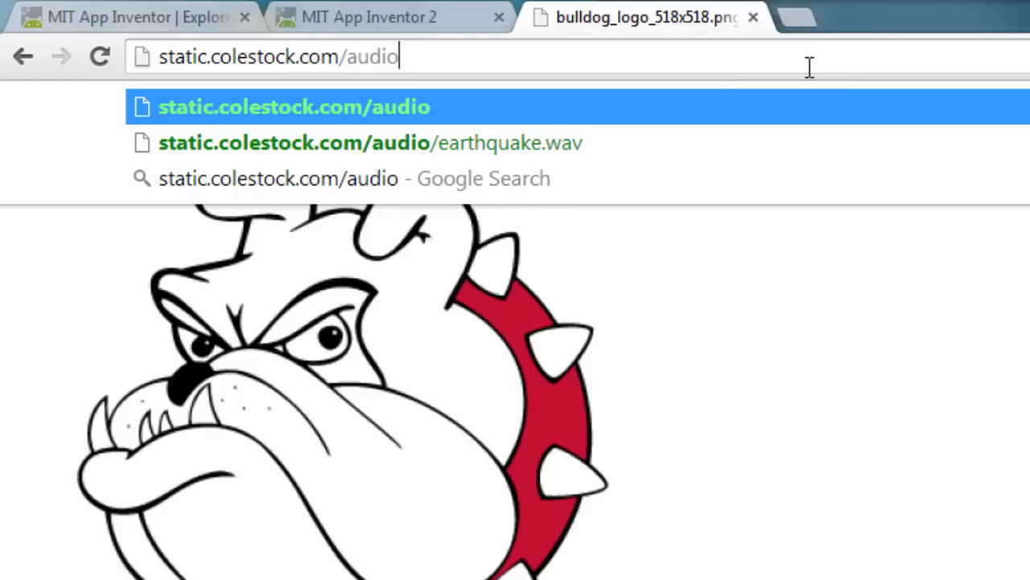
pyautogui.write('/eart')
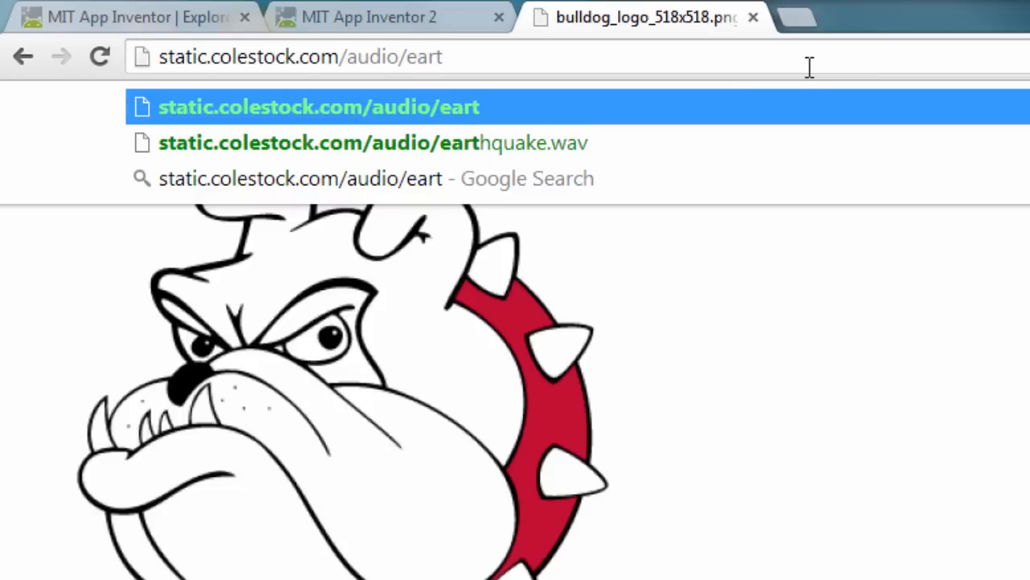
pyautogui.write('hqua')
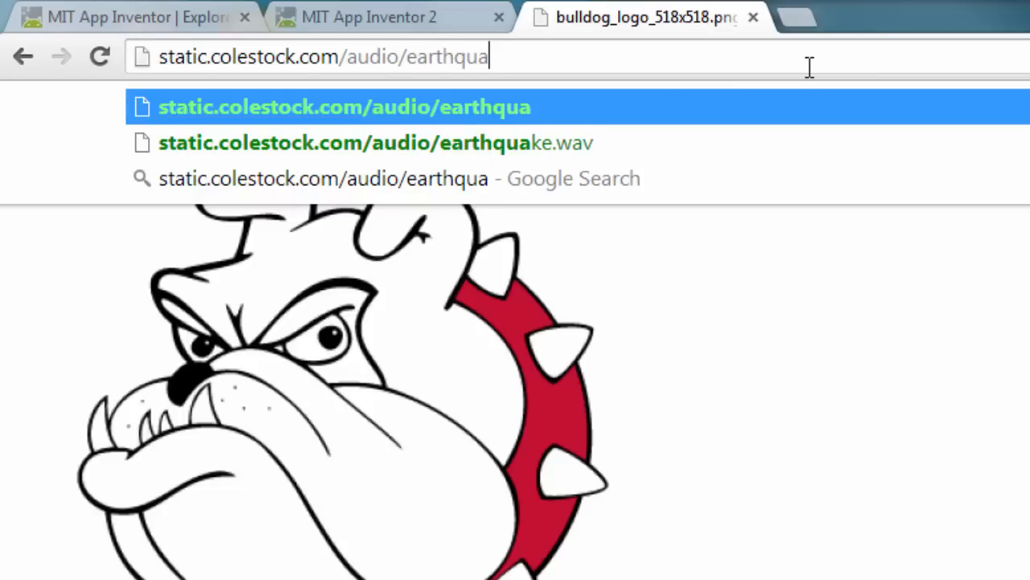
pyautogui.write('ke.wav')
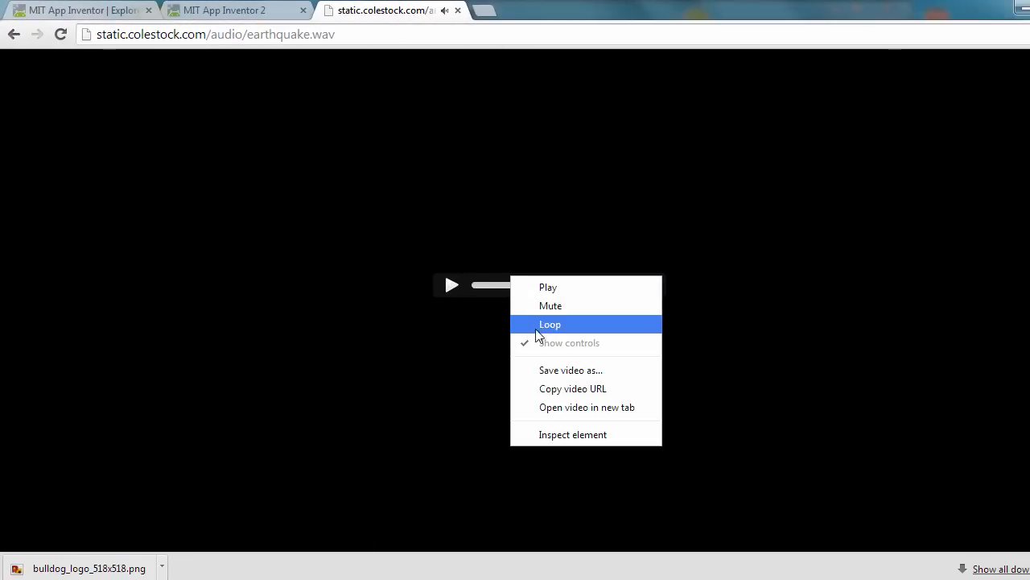
# Save earthquake.wav from Chrome into MY USB (E:) > COLESTOCK > ANDROID > Apps.
pyautogui.click(571, 370)
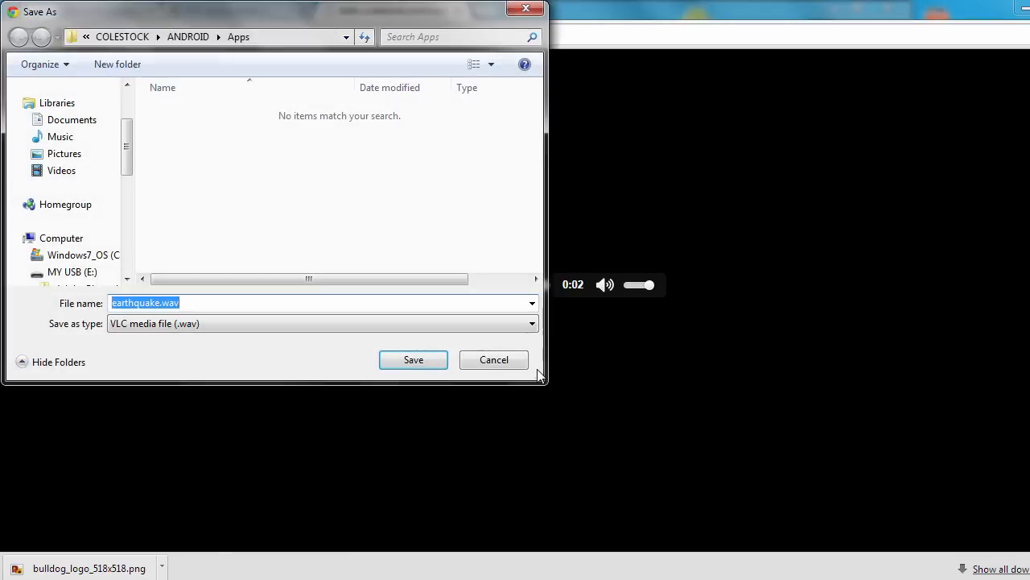
pyautogui.moveTo(126, 165)
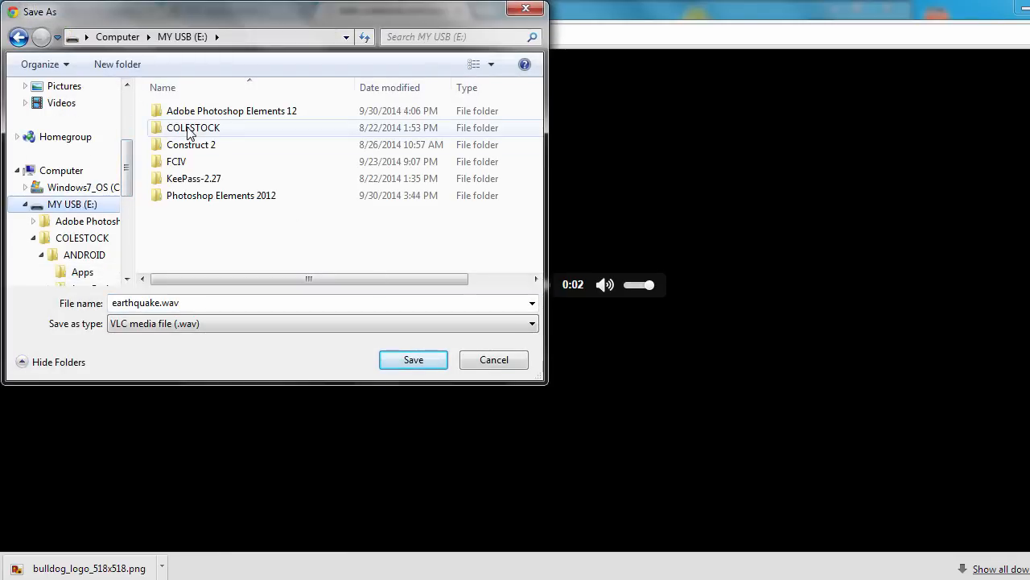
pyautogui.doubleClick(193, 128)
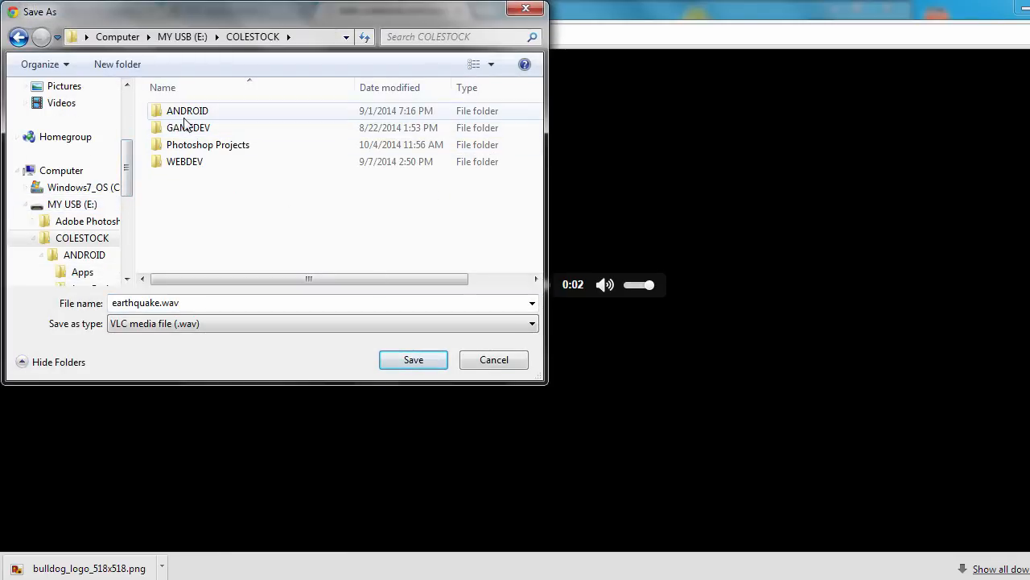
pyautogui.doubleClick(188, 110)
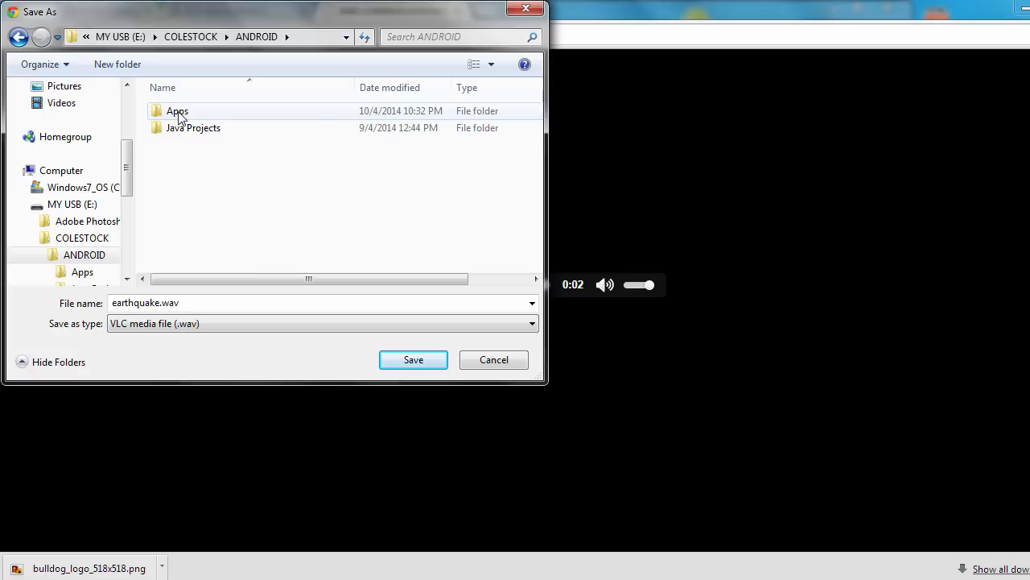
pyautogui.doubleClick(177, 111)
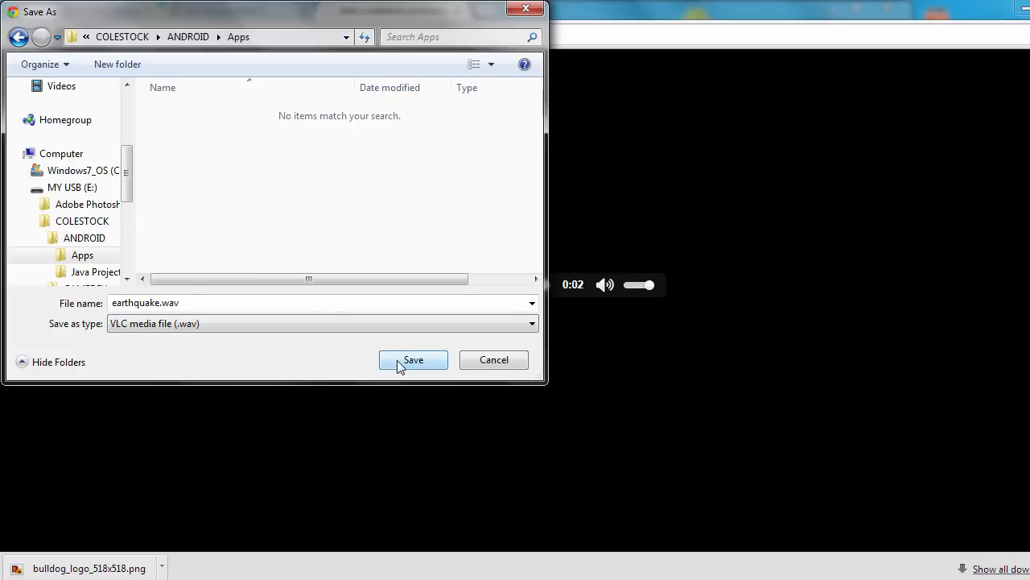
pyautogui.click(413, 359)
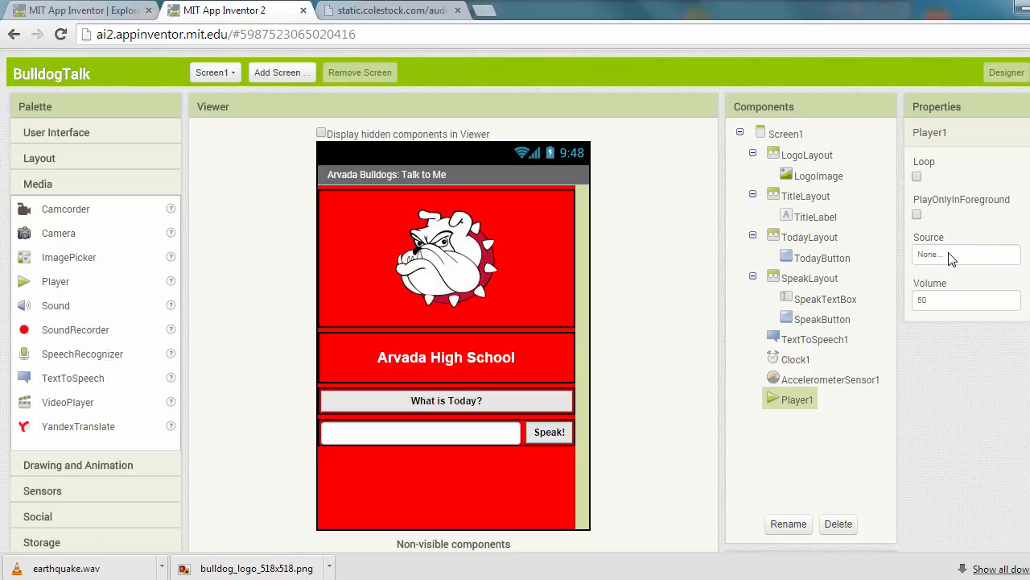
# Upload earthquake.wav from the USB Apps folder and set it as Player1's Source.
pyautogui.click(984, 403)
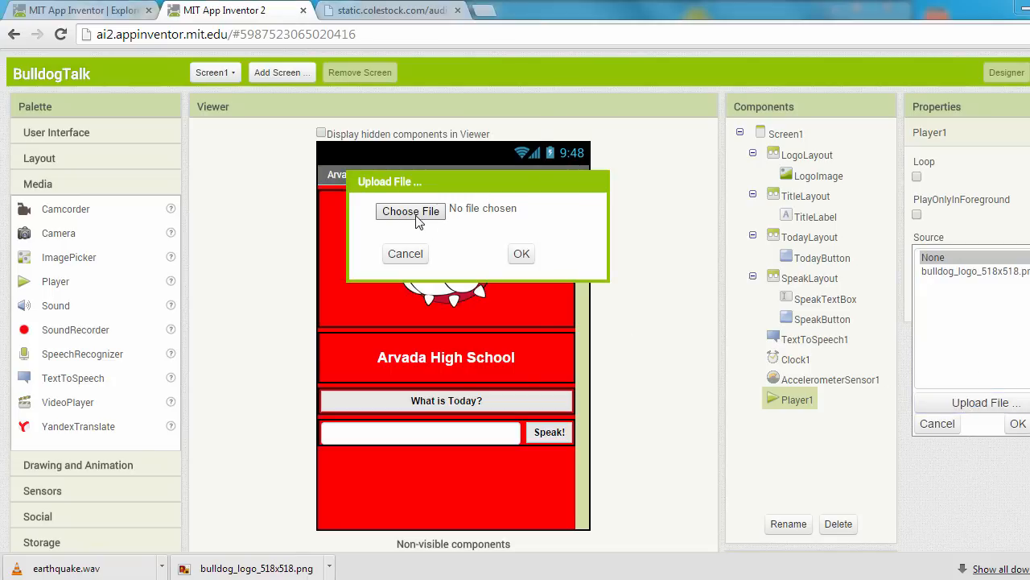
pyautogui.click(410, 211)
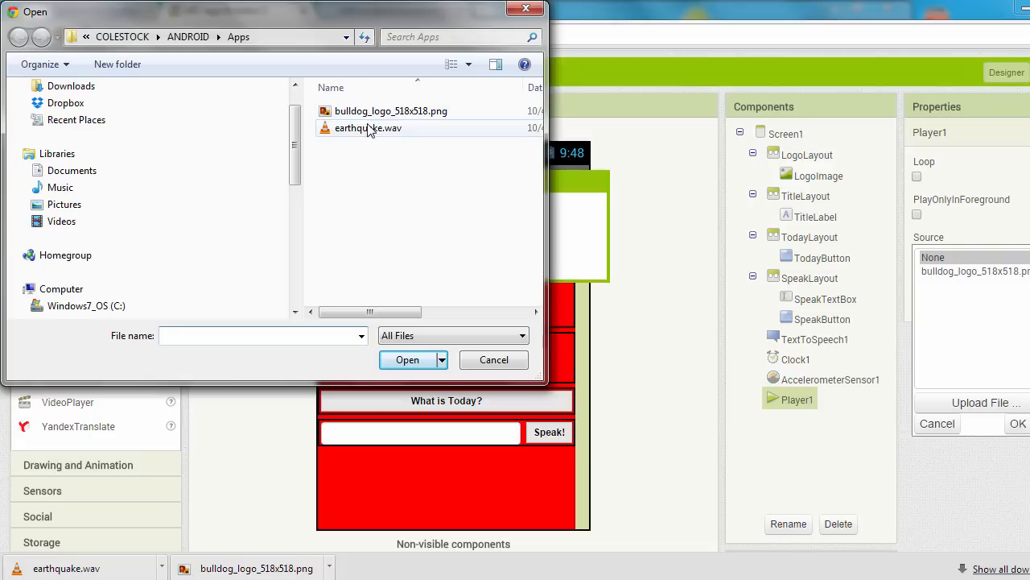
pyautogui.click(368, 128)
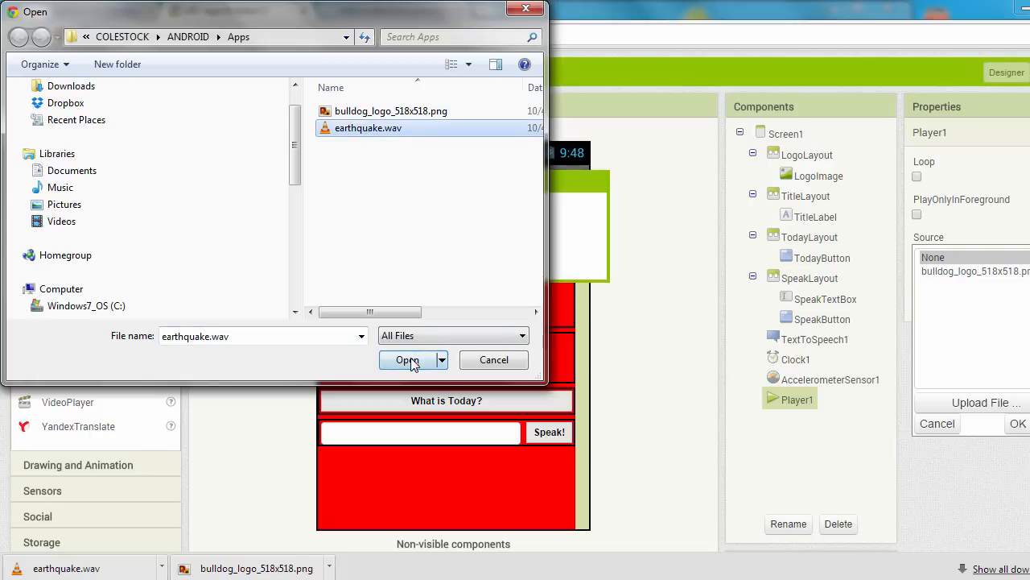
pyautogui.click(407, 360)
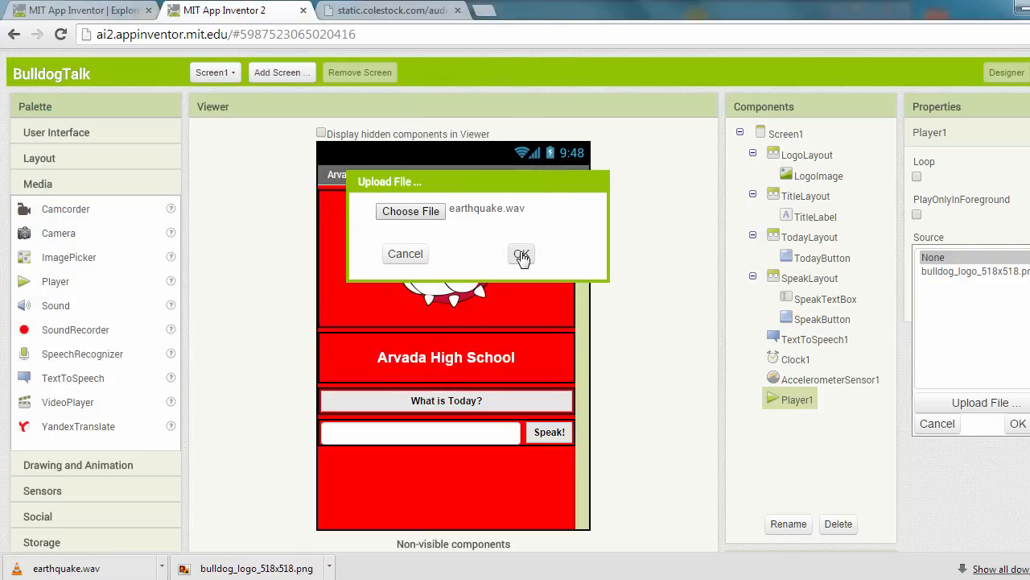
pyautogui.click(521, 254)
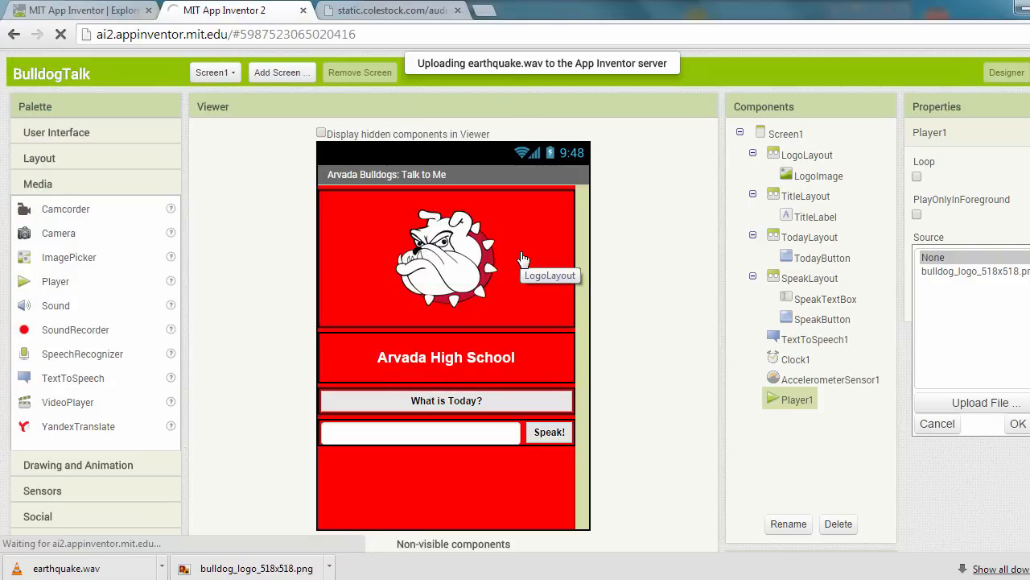
pyautogui.click(1018, 423)
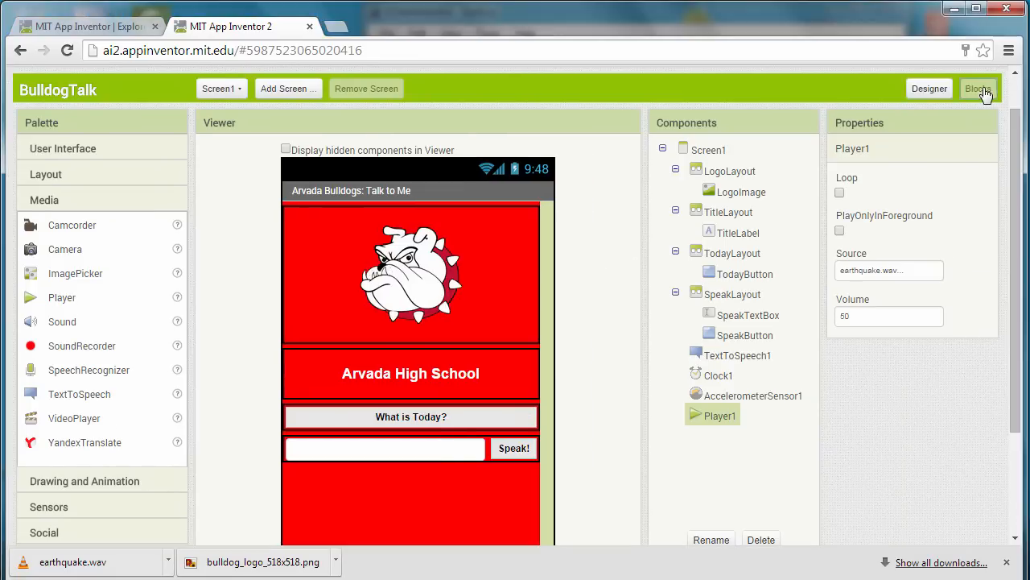
# In the Blocks editor, initialize global variable timeNow to an empty text block.
pyautogui.click(978, 89)
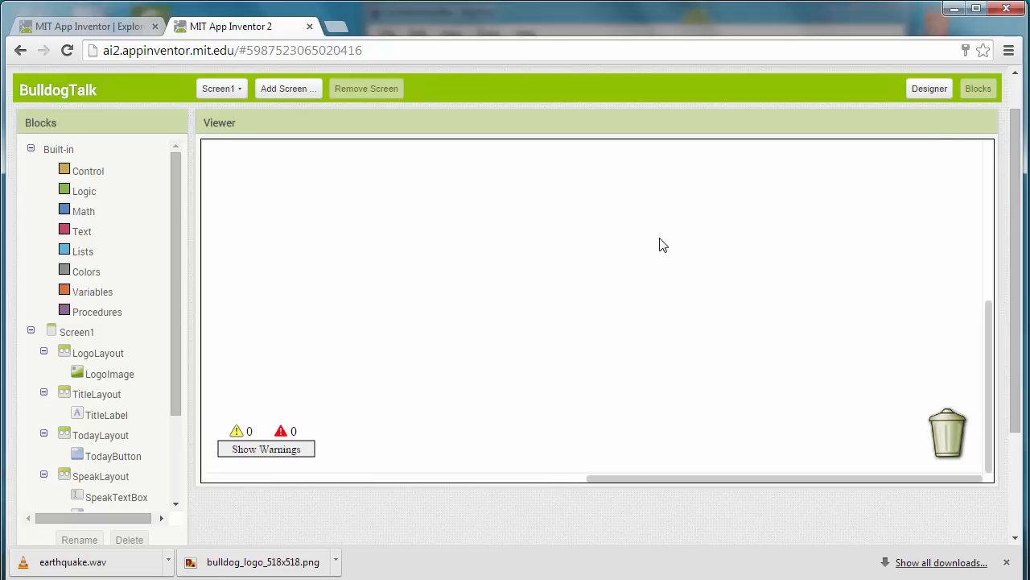
pyautogui.moveTo(95, 298)
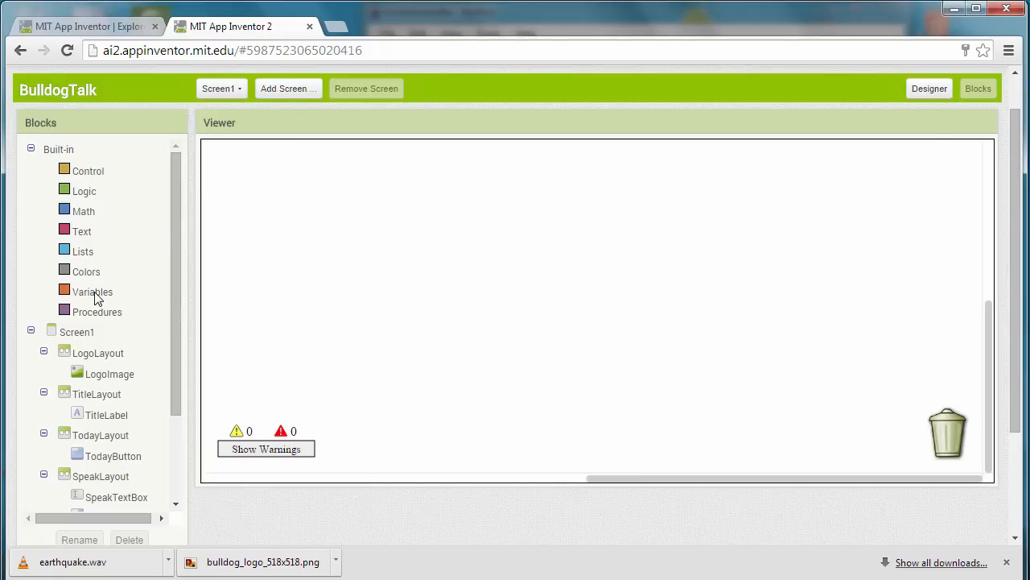
pyautogui.click(91, 292)
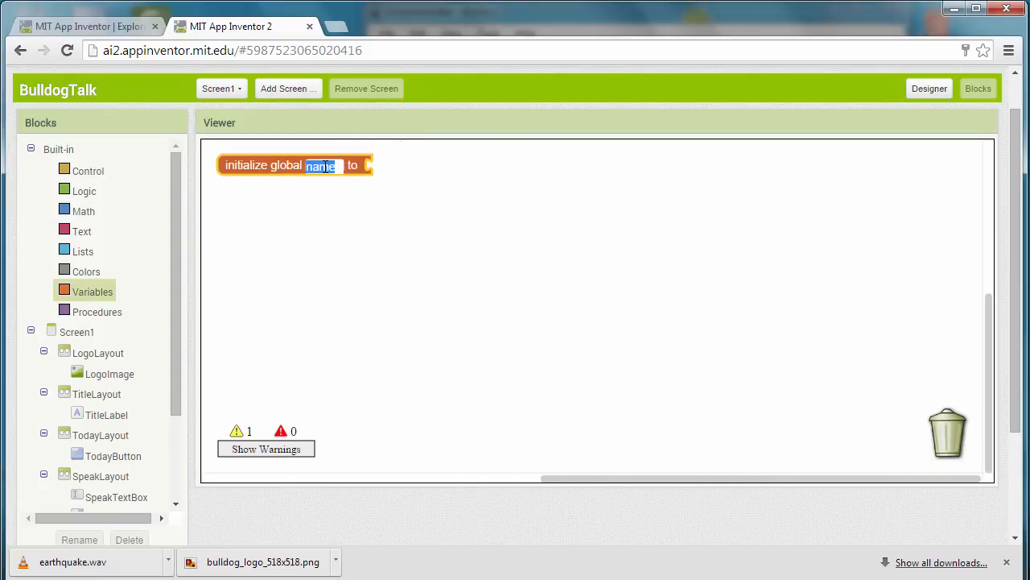
pyautogui.write('timeNow')
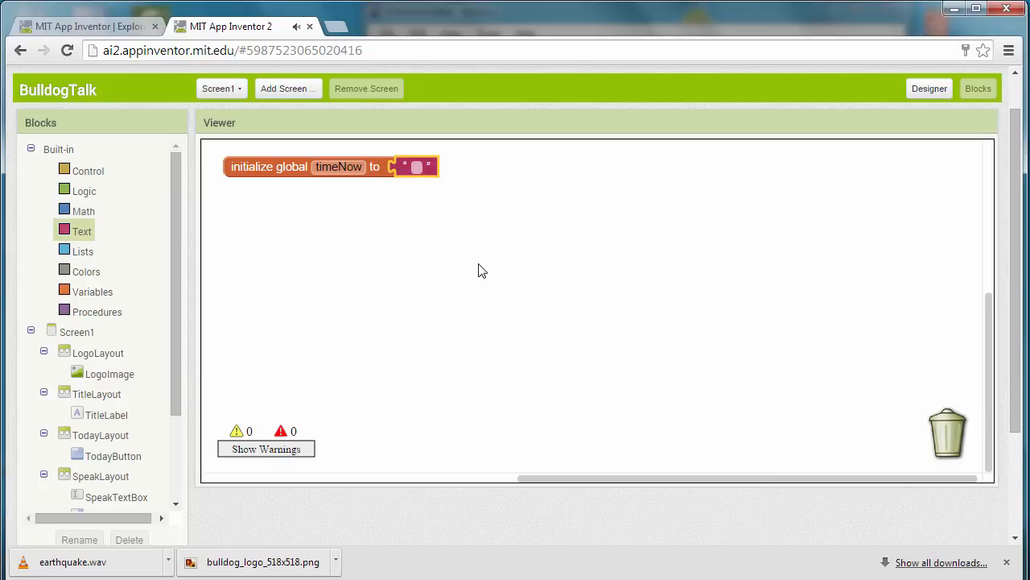
pyautogui.moveTo(125, 256)
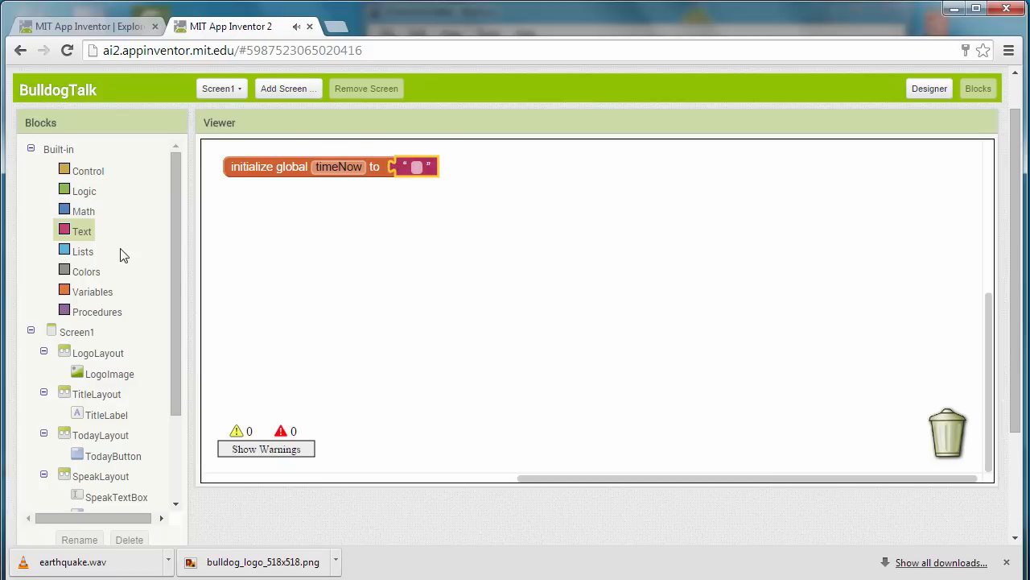
pyautogui.scroll(-3)
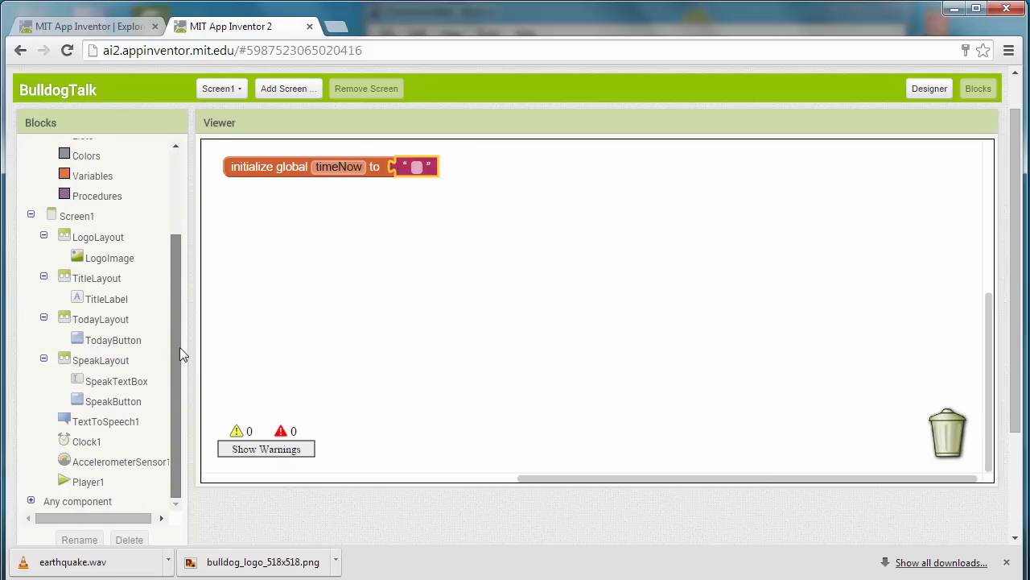
pyautogui.moveTo(182, 384)
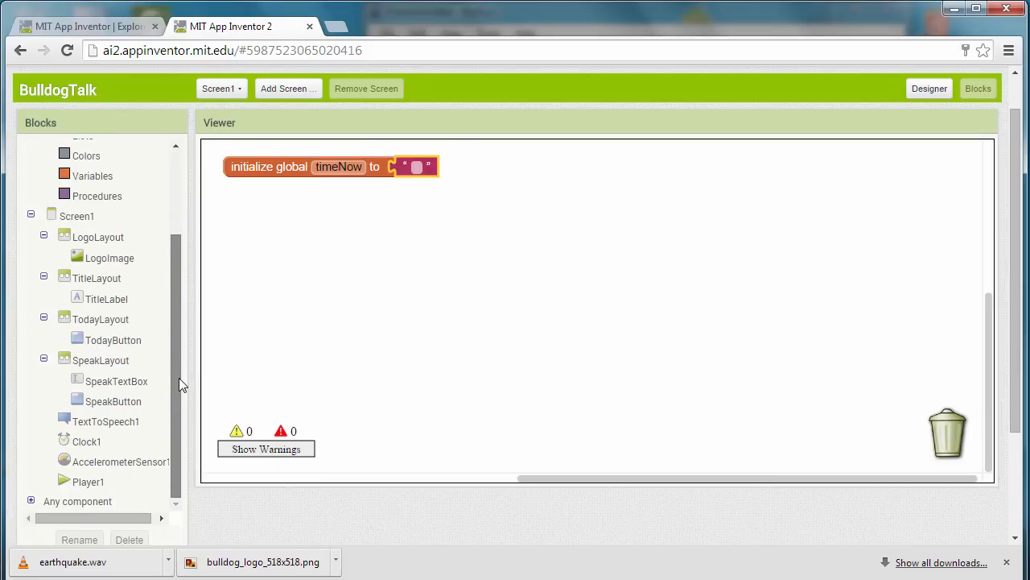
# Add a TodayButton.Click handler that sets global timeNow to call Clock1.Now.
pyautogui.click(113, 339)
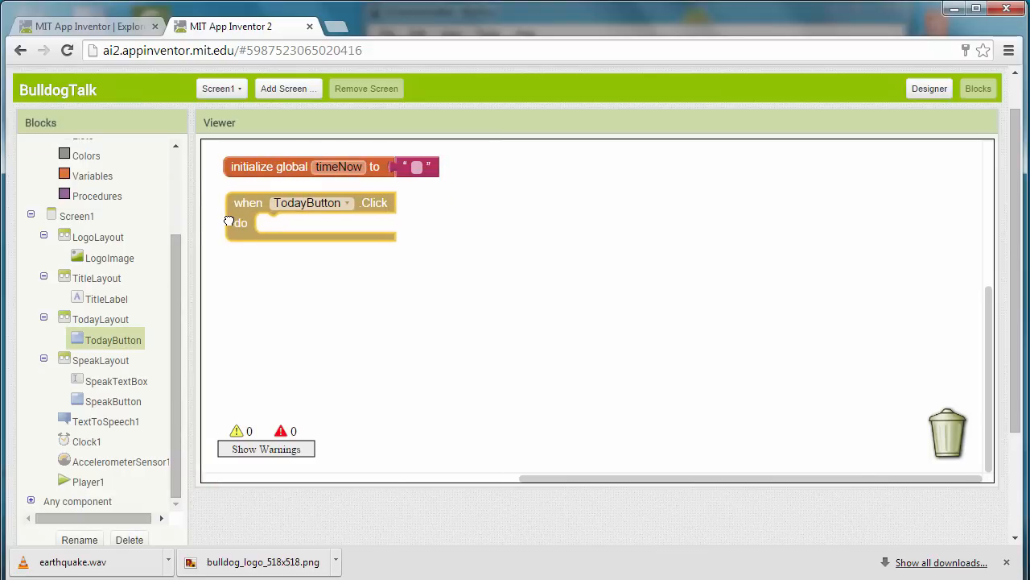
pyautogui.moveTo(476, 301)
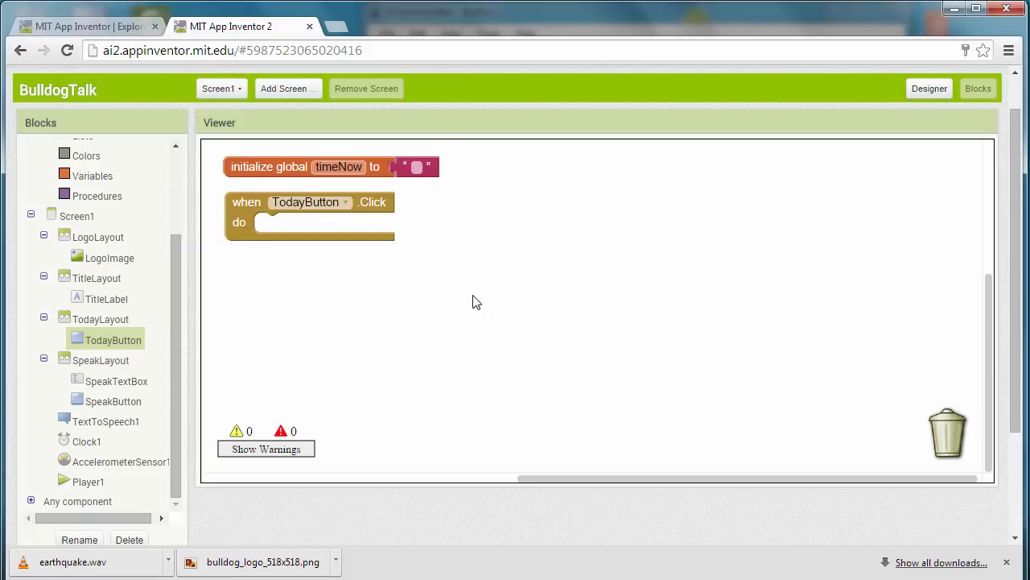
pyautogui.moveTo(155, 347)
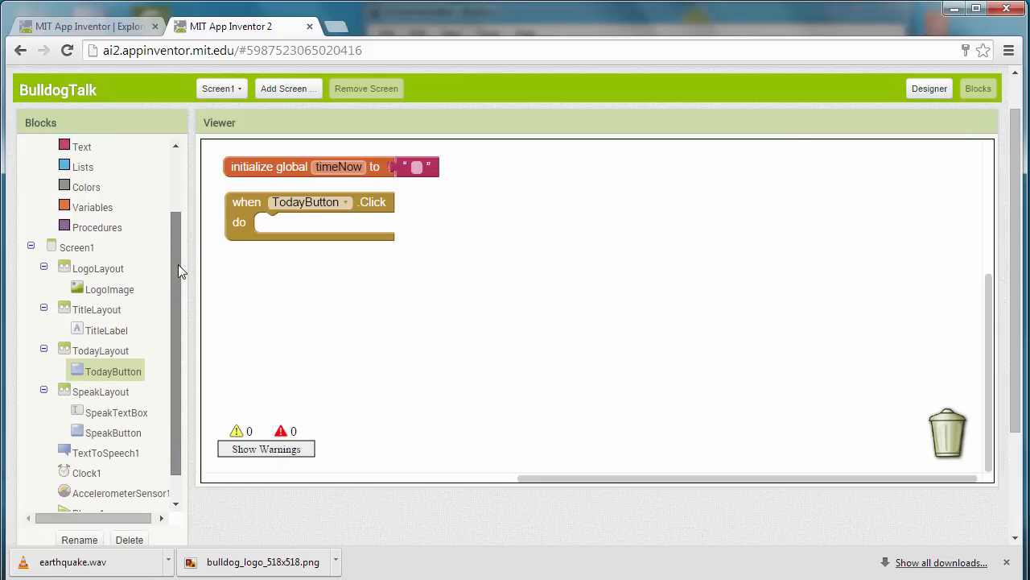
pyautogui.click(92, 292)
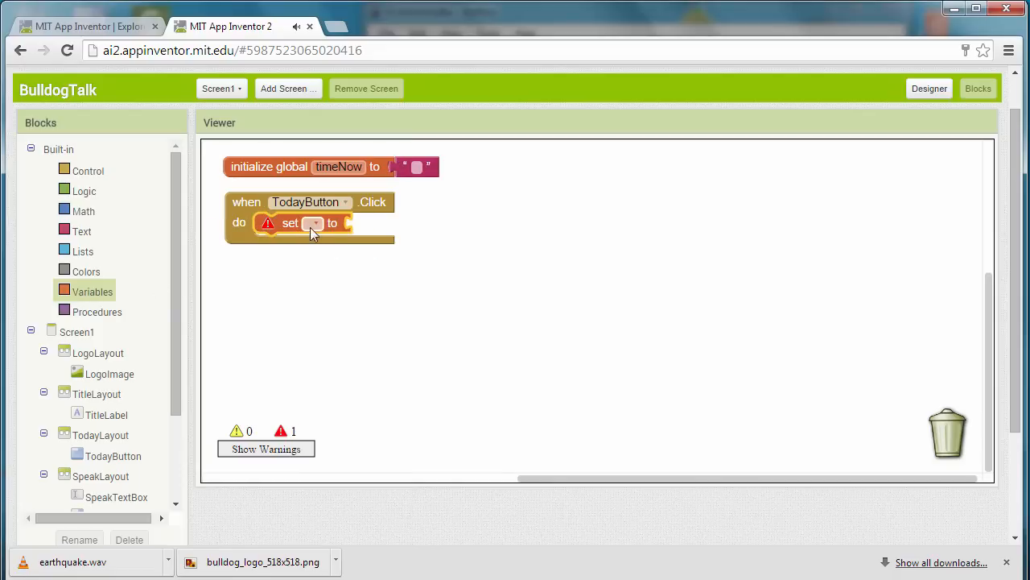
pyautogui.click(314, 223)
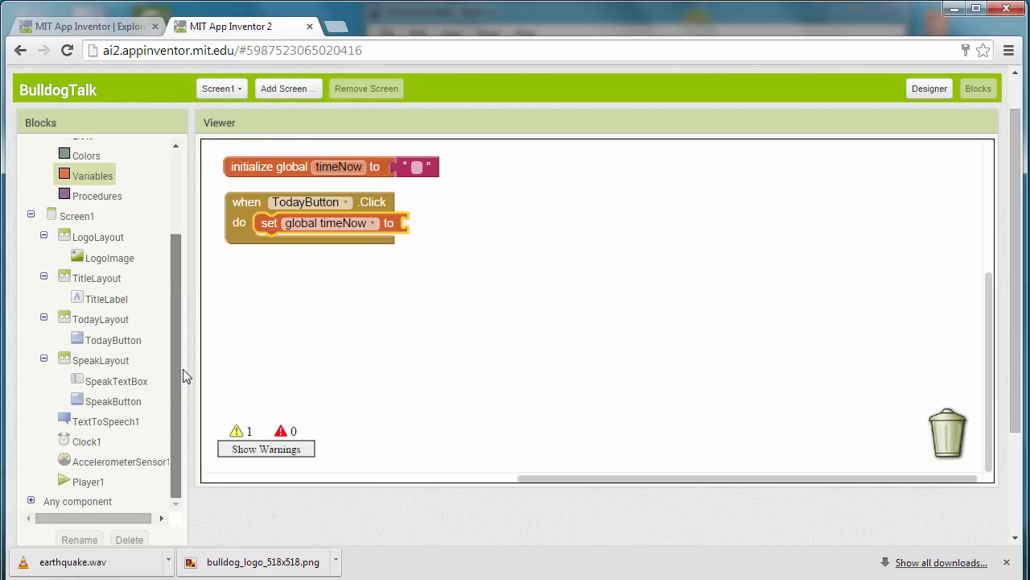
pyautogui.click(86, 442)
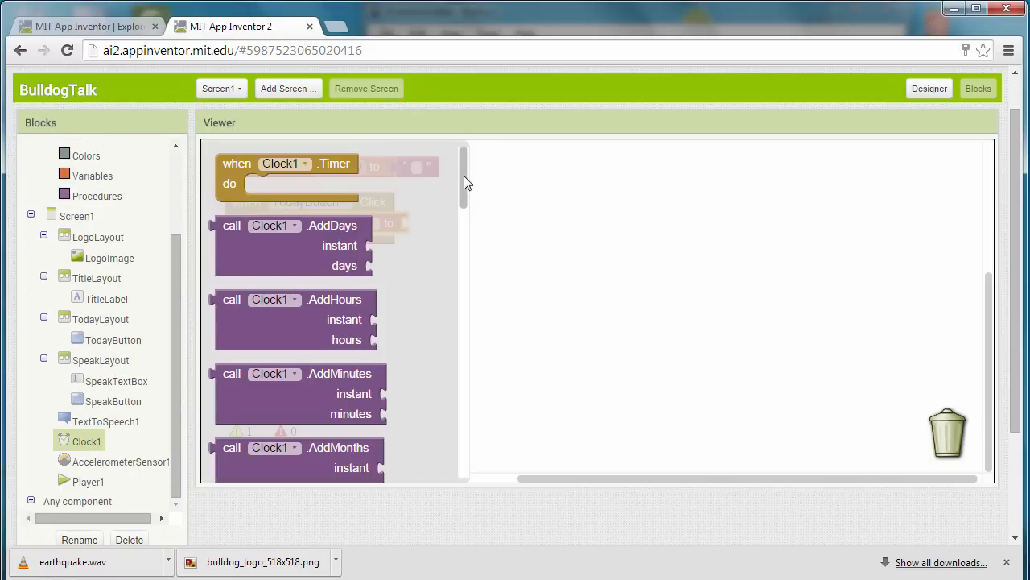
pyautogui.scroll(-3)
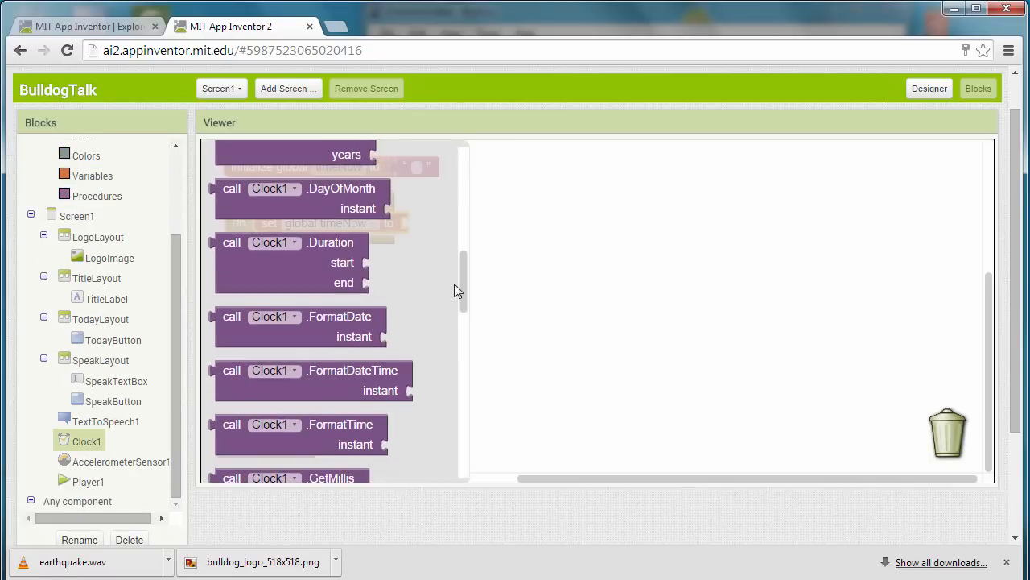
pyautogui.scroll(-3)
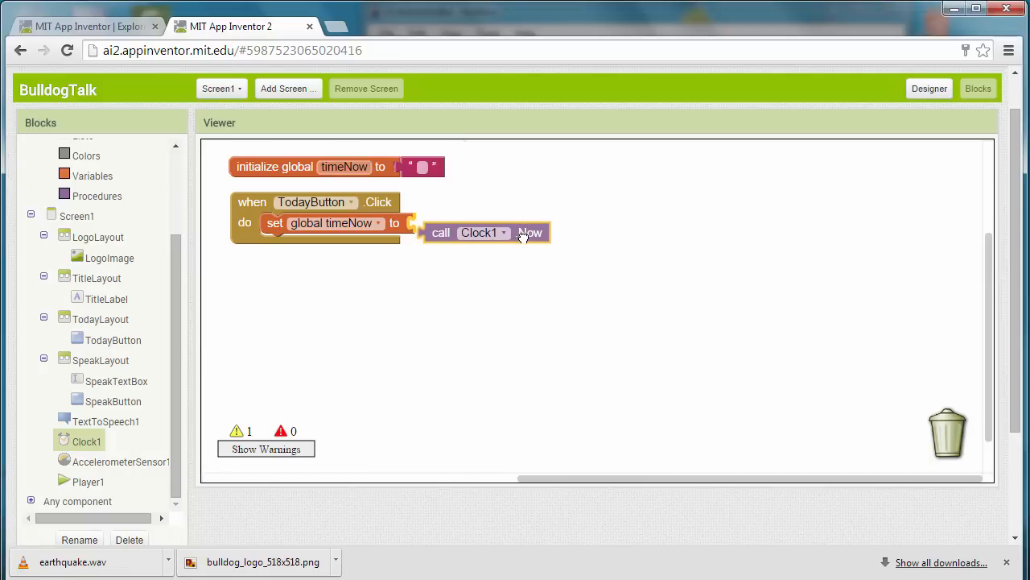
pyautogui.moveTo(491, 233); pyautogui.dragTo(477, 223)
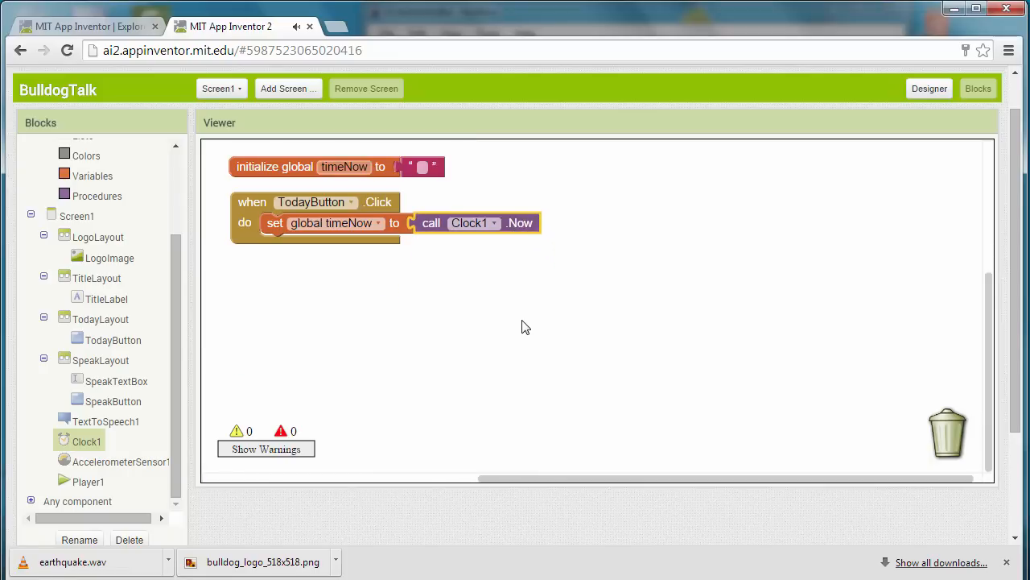
pyautogui.moveTo(181, 299)
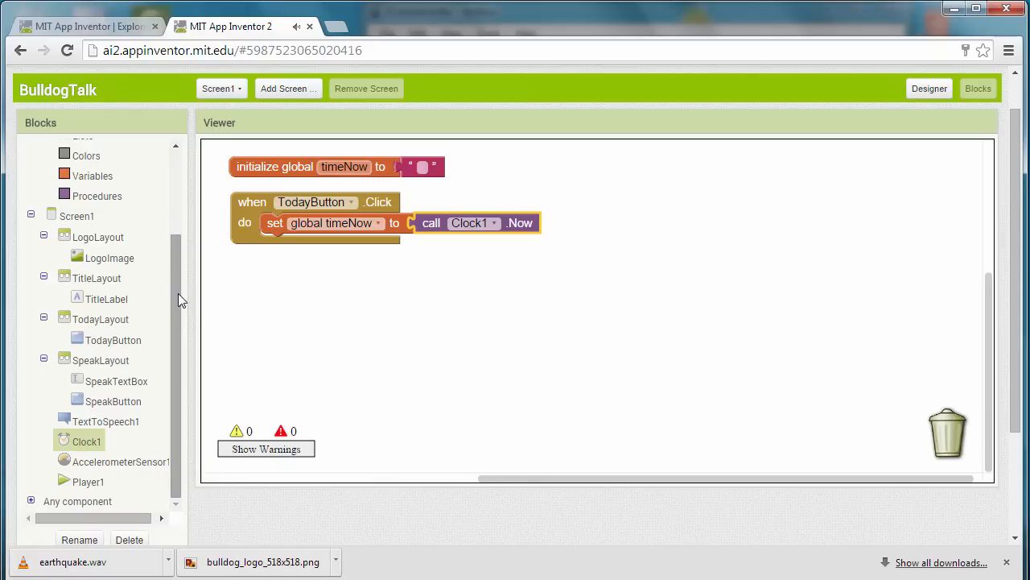
pyautogui.moveTo(119, 424)
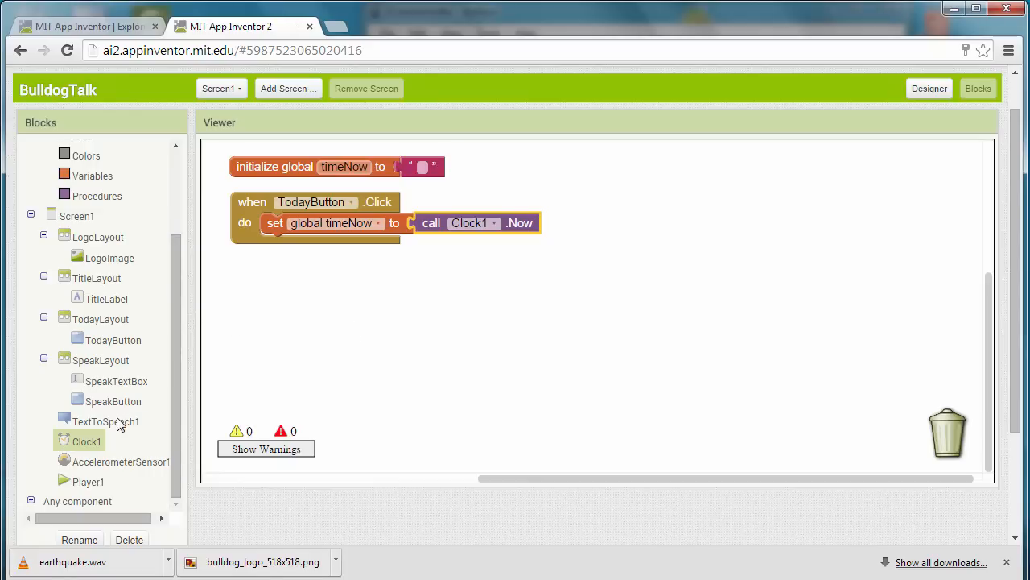
# Add TextToSpeech1.Speak under the set block with a join block as its message.
pyautogui.click(106, 421)
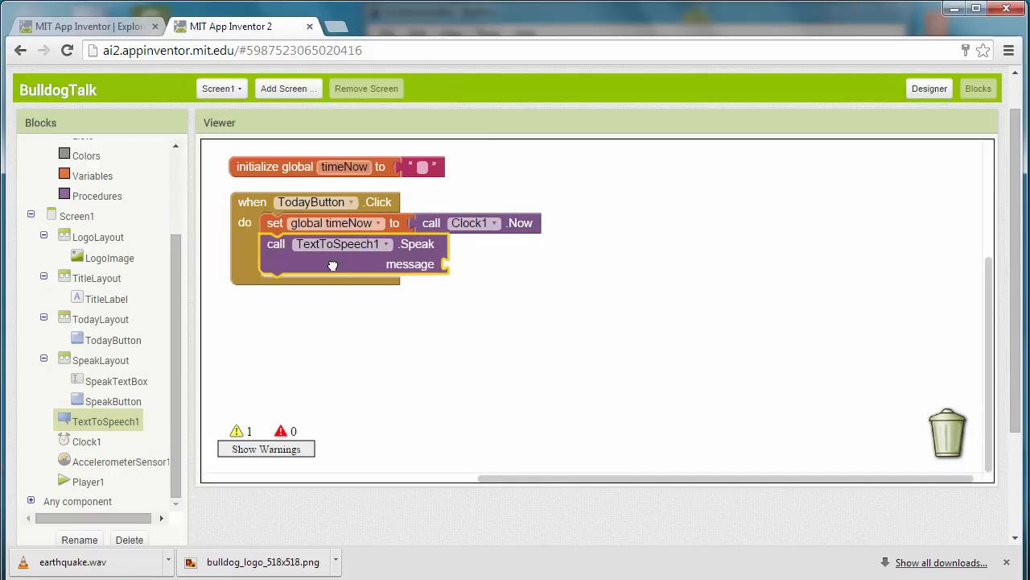
pyautogui.moveTo(335, 340)
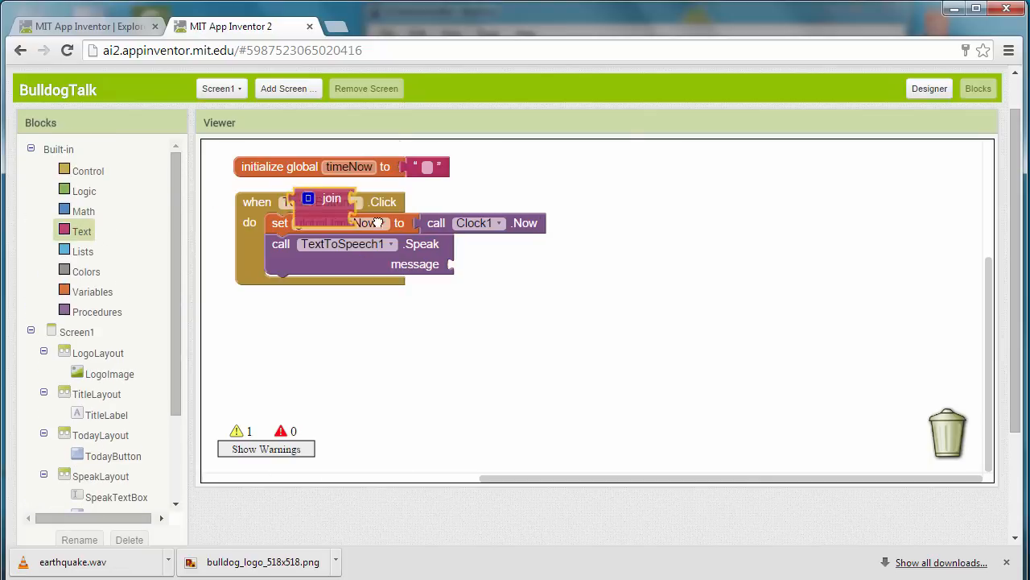
pyautogui.moveTo(331, 198); pyautogui.dragTo(492, 273)
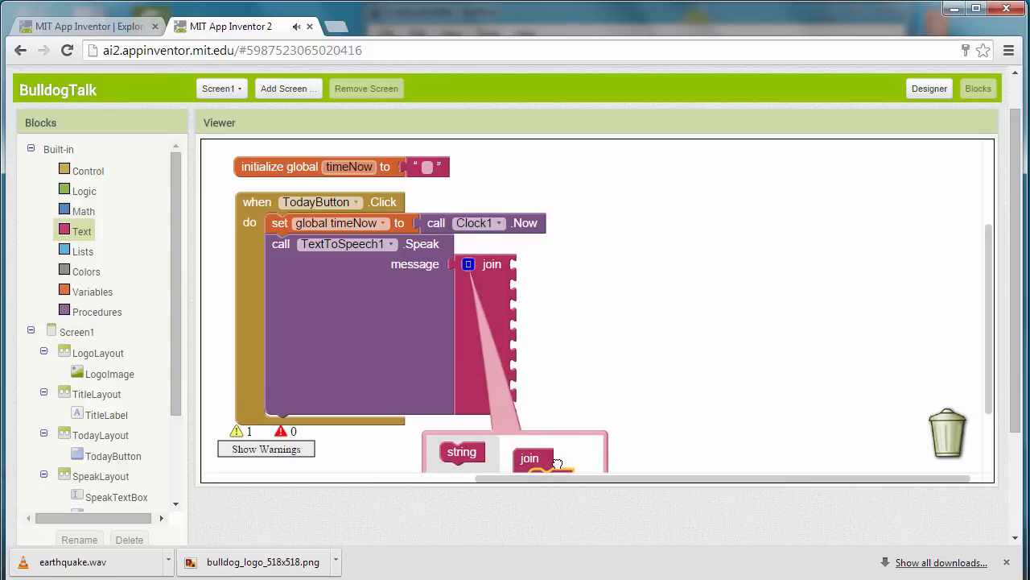
pyautogui.moveTo(592, 358)
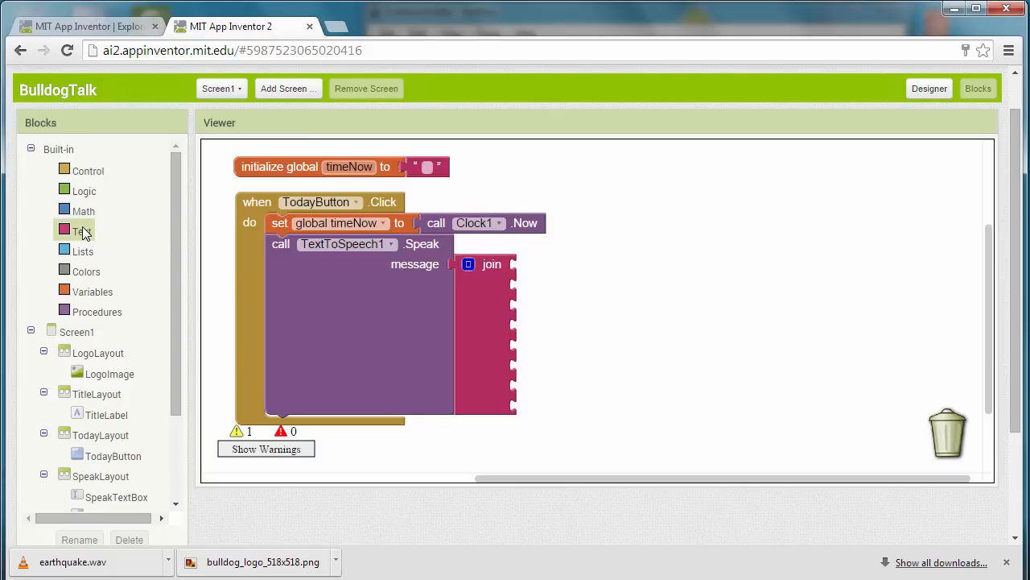
# Add a text piece to the join reading "Don't be salty braw, it's".
pyautogui.click(82, 231)
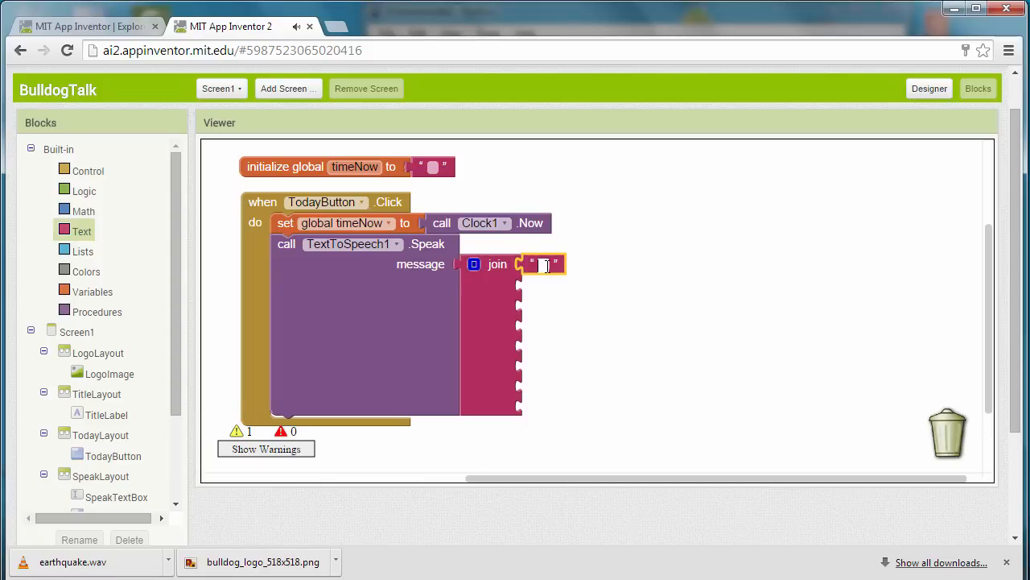
pyautogui.write("Don't be")
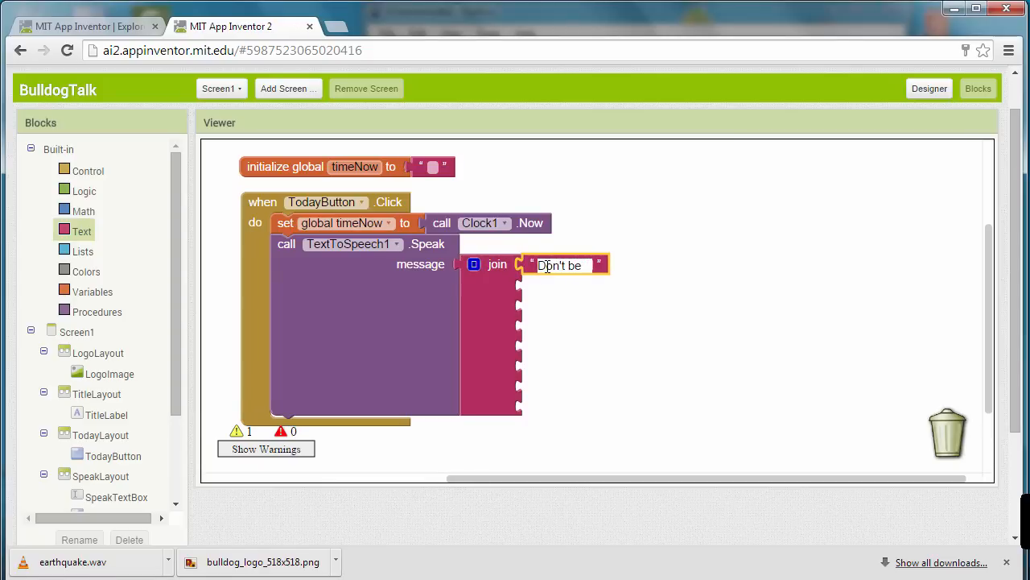
pyautogui.write('salty braw,')
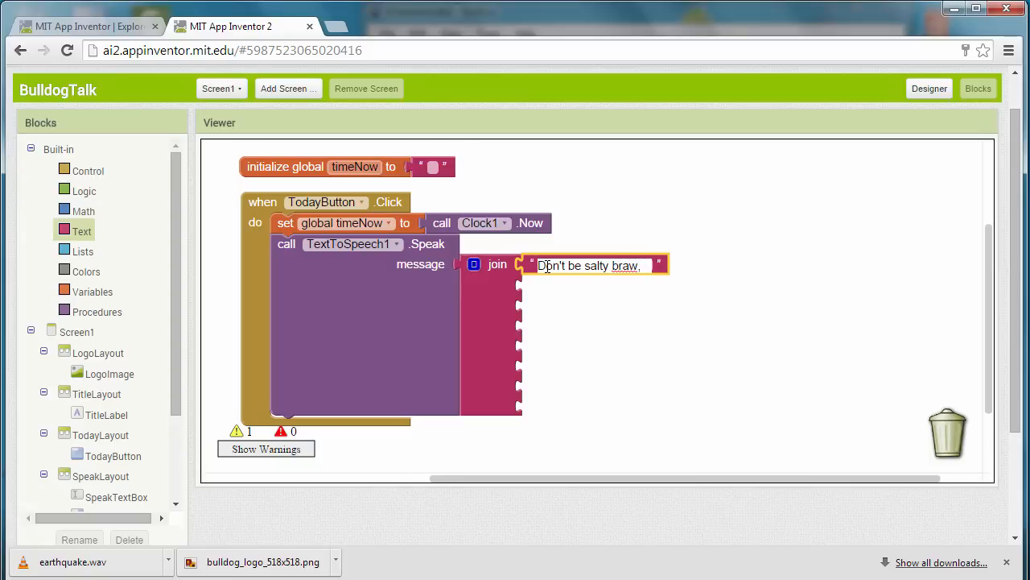
pyautogui.write("it's")
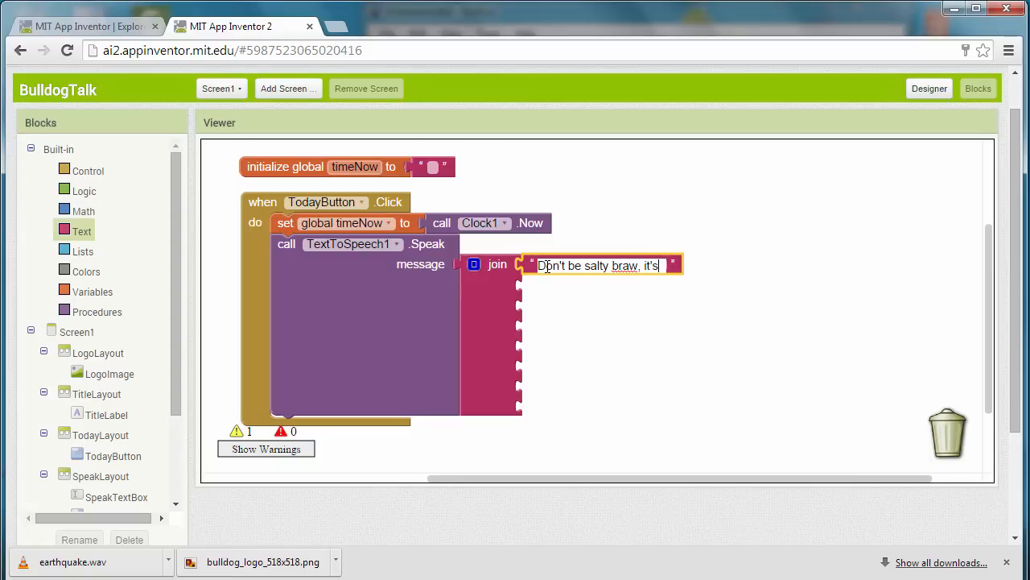
pyautogui.click(734, 304)
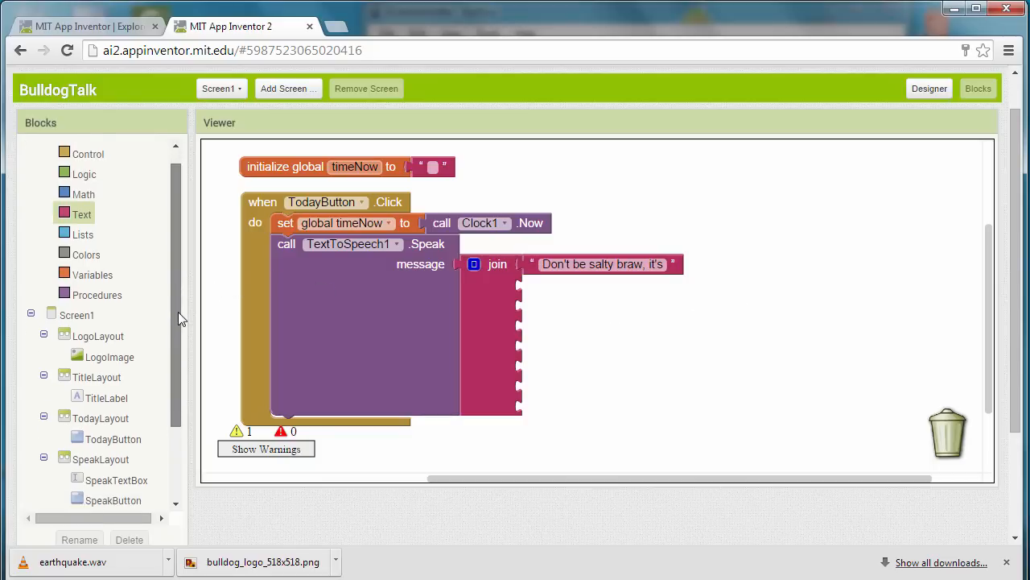
# Append Clock1.MonthName and Clock1.DayOfMonth to the join, each reading global timeNow.
pyautogui.scroll(-3)
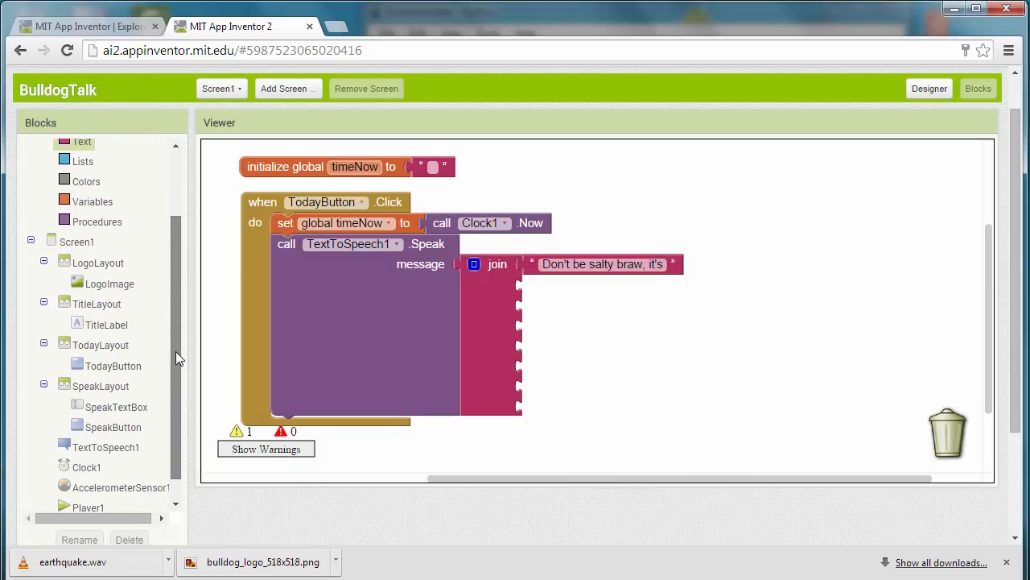
pyautogui.click(87, 441)
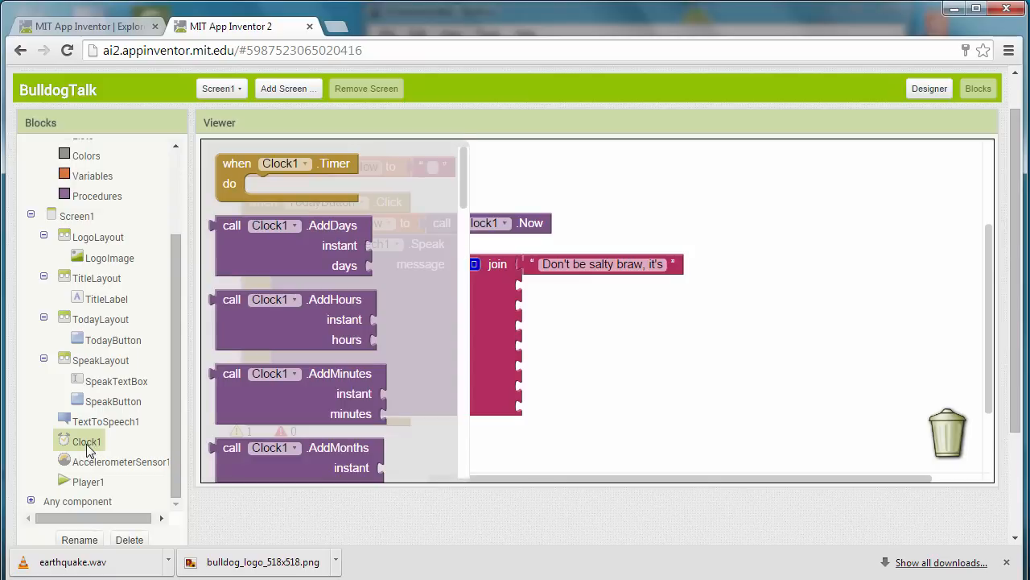
pyautogui.scroll(-3)
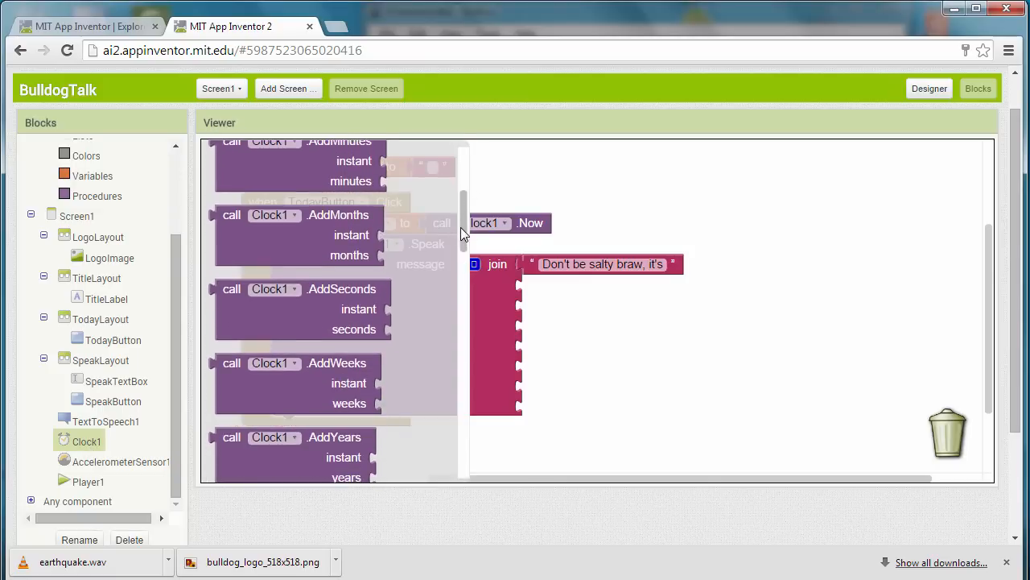
pyautogui.scroll(-3)
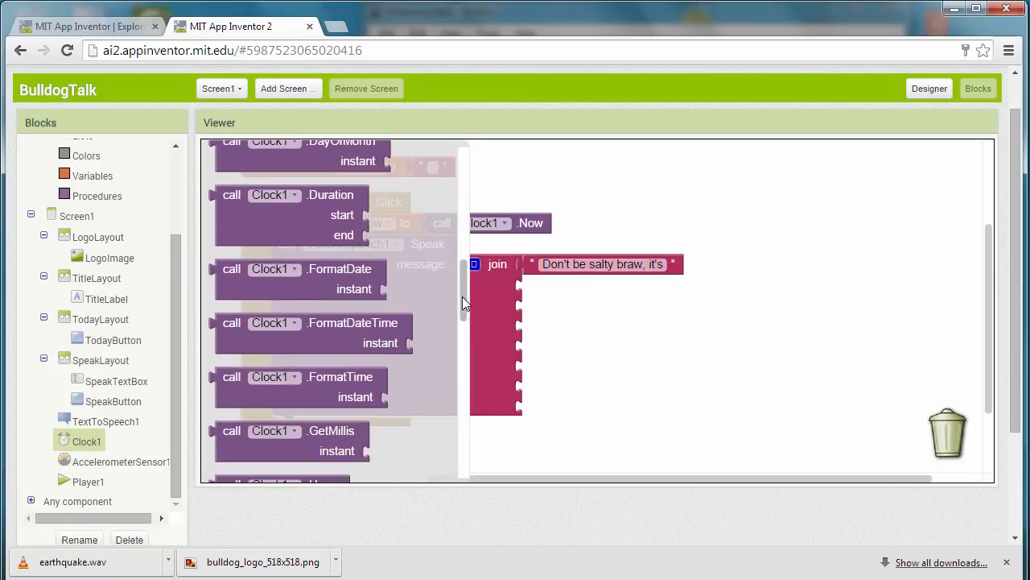
pyautogui.scroll(-3)
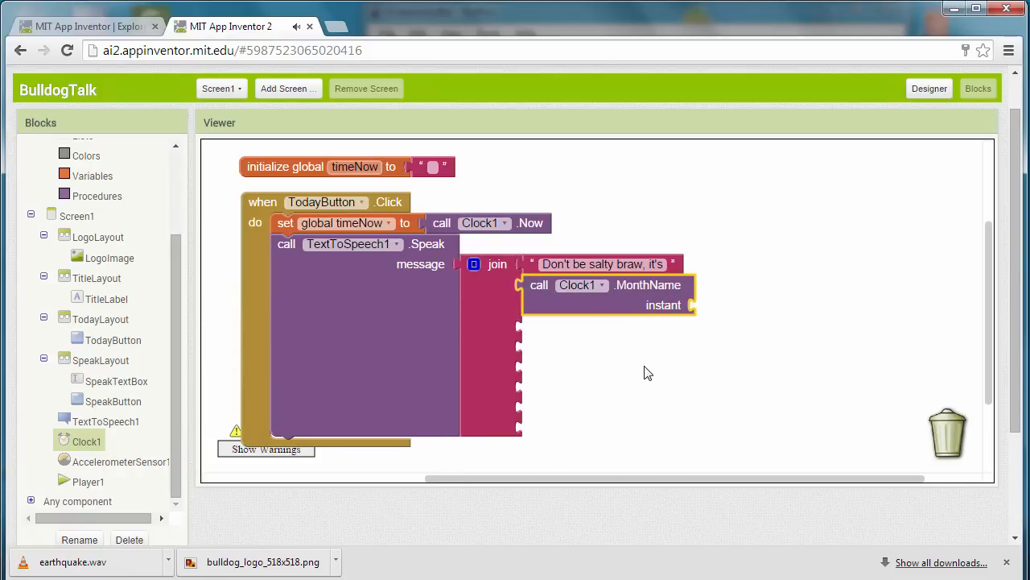
pyautogui.moveTo(244, 272)
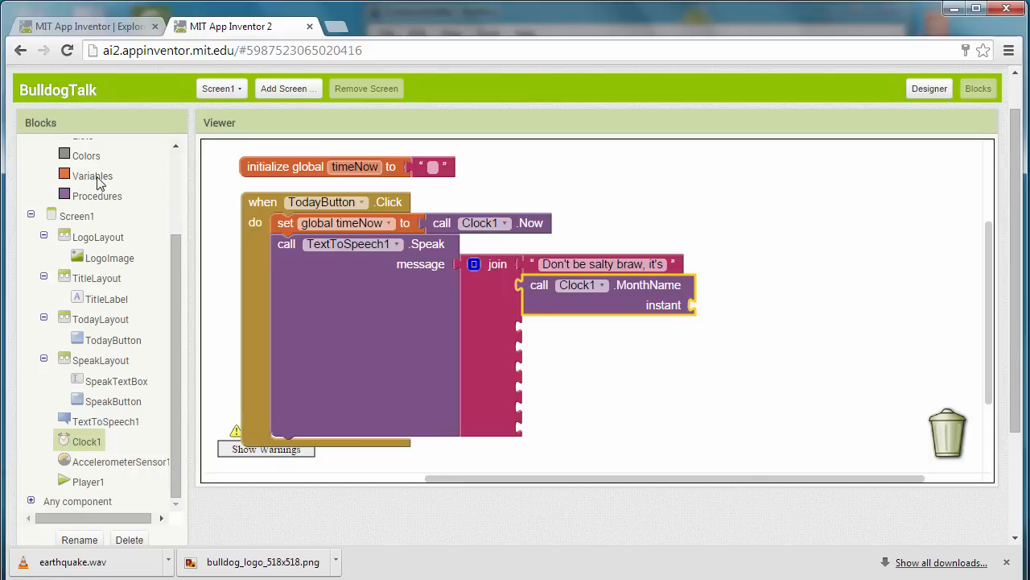
pyautogui.click(92, 175)
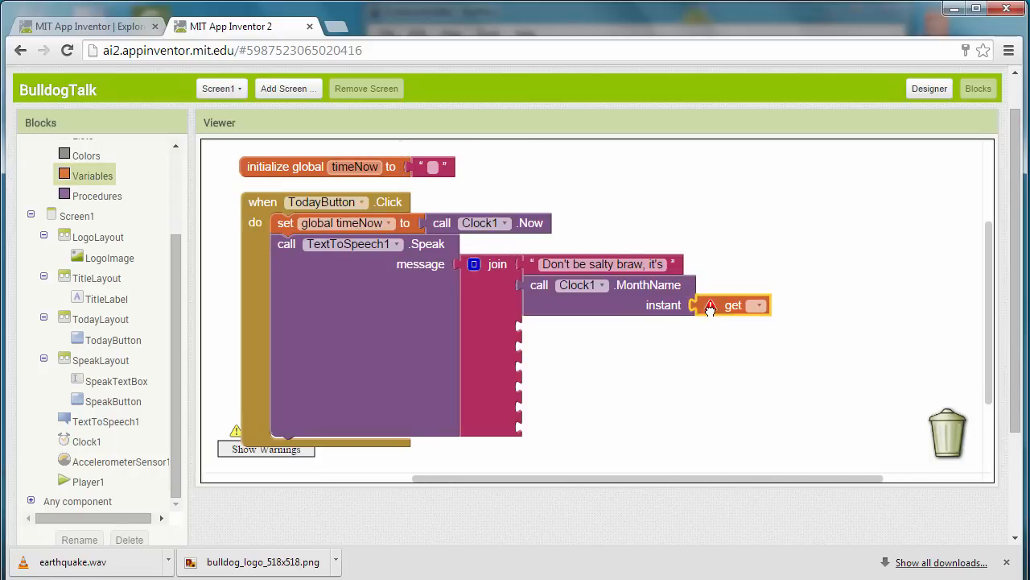
pyautogui.click(754, 305)
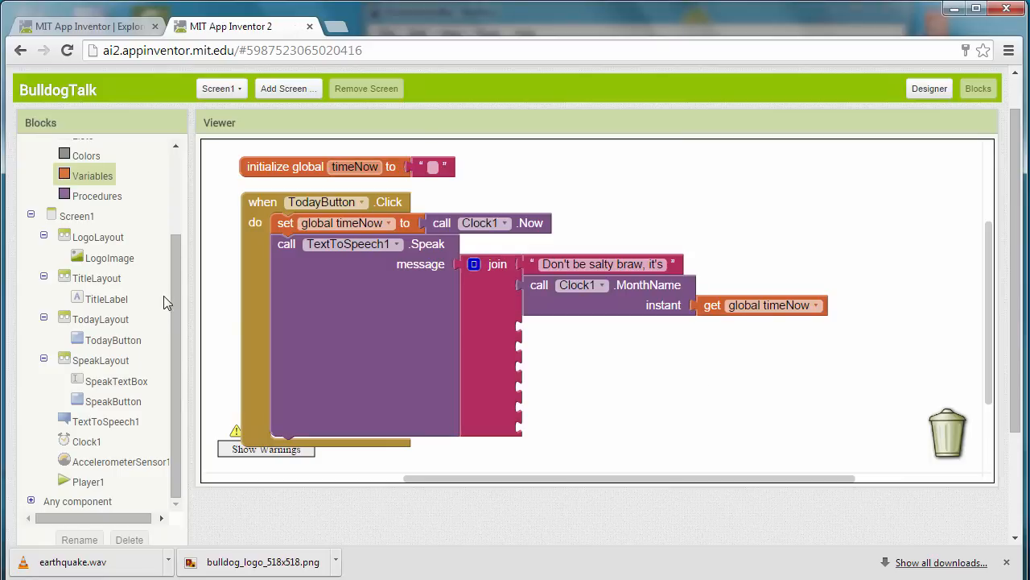
pyautogui.moveTo(80, 449)
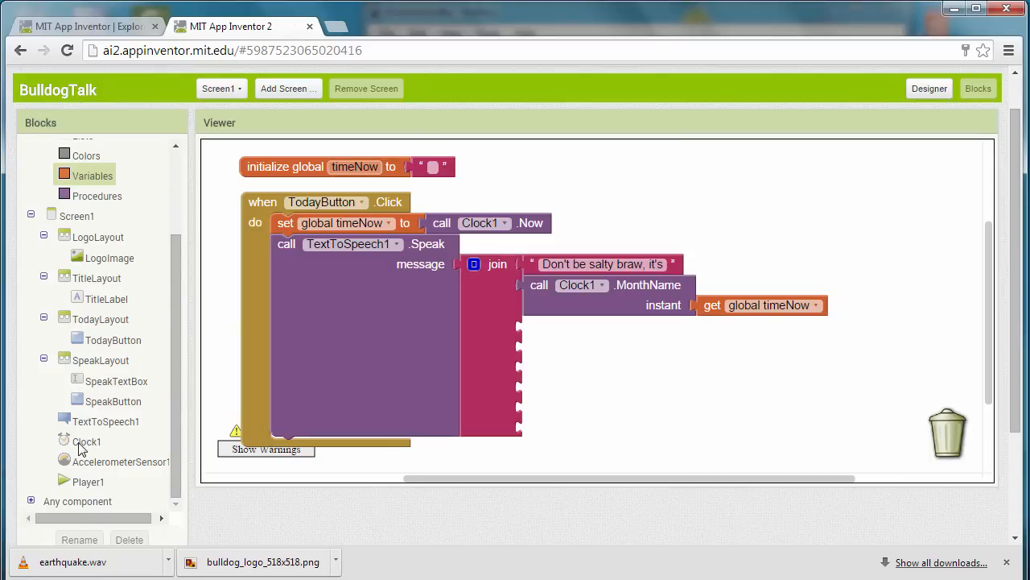
pyautogui.click(87, 441)
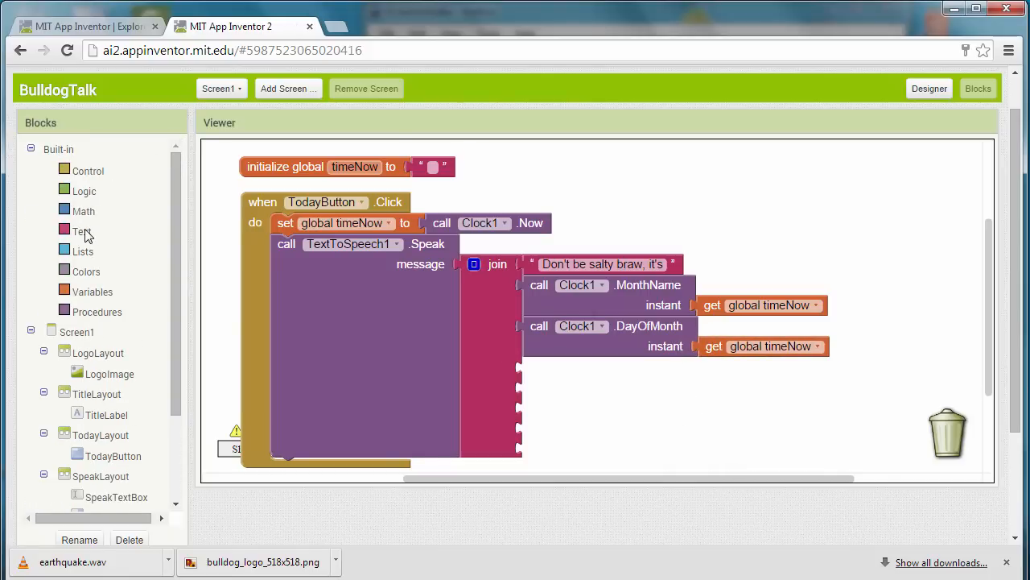
# Append a comma text, Clock1.Year reading global timeNow, and another text piece.
pyautogui.click(81, 231)
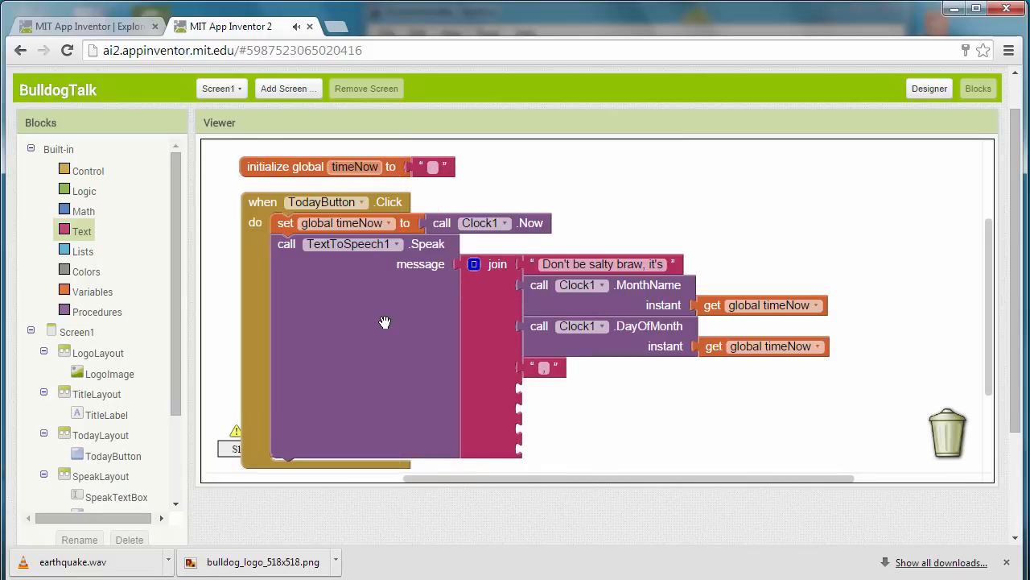
pyautogui.scroll(-3)
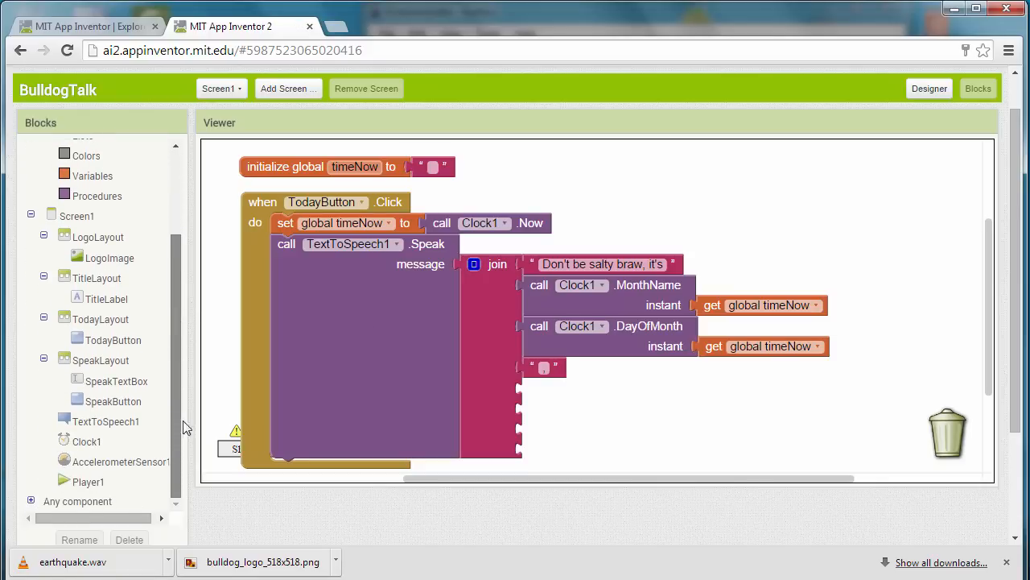
pyautogui.click(86, 441)
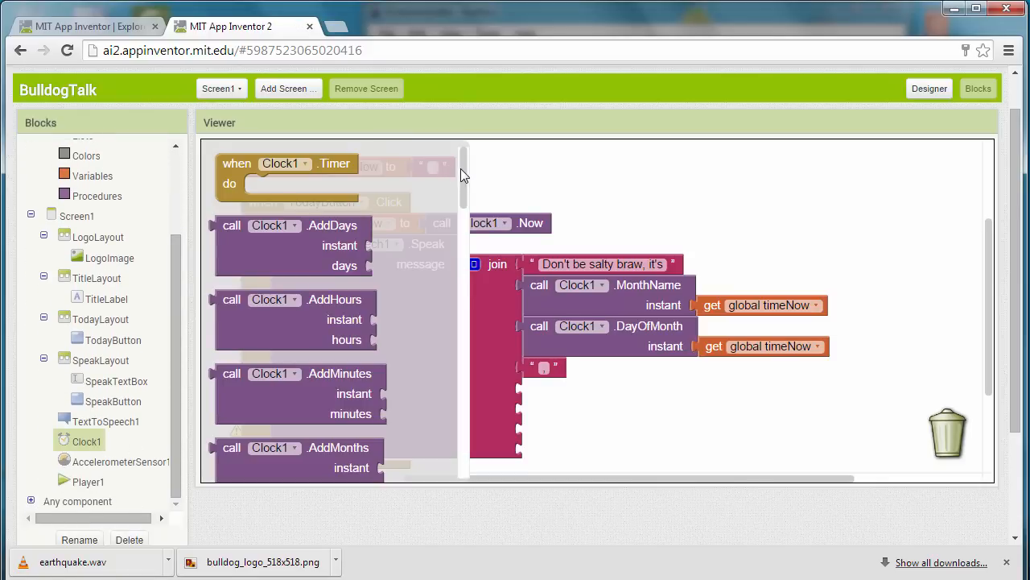
pyautogui.scroll(-3)
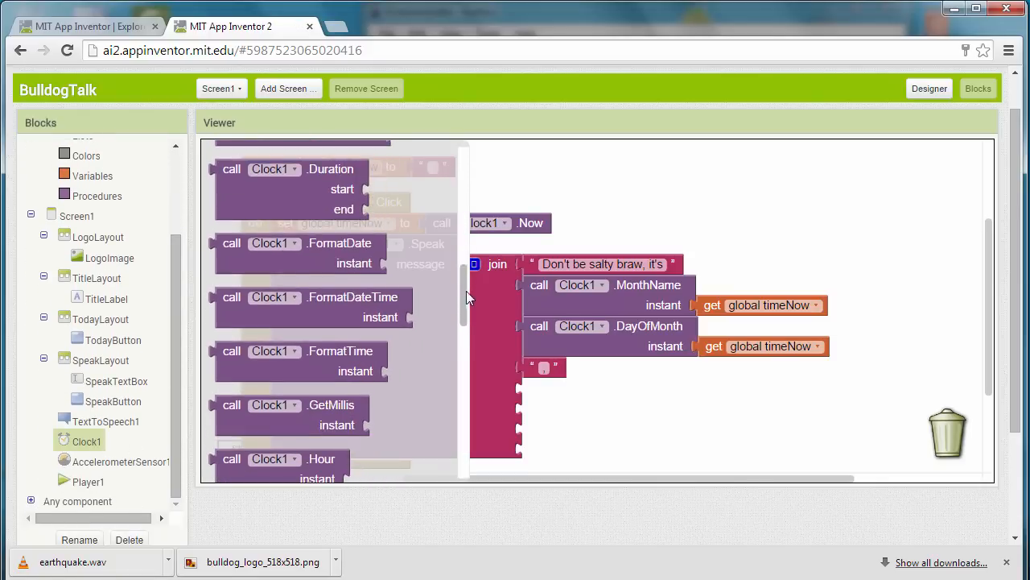
pyautogui.scroll(-3)
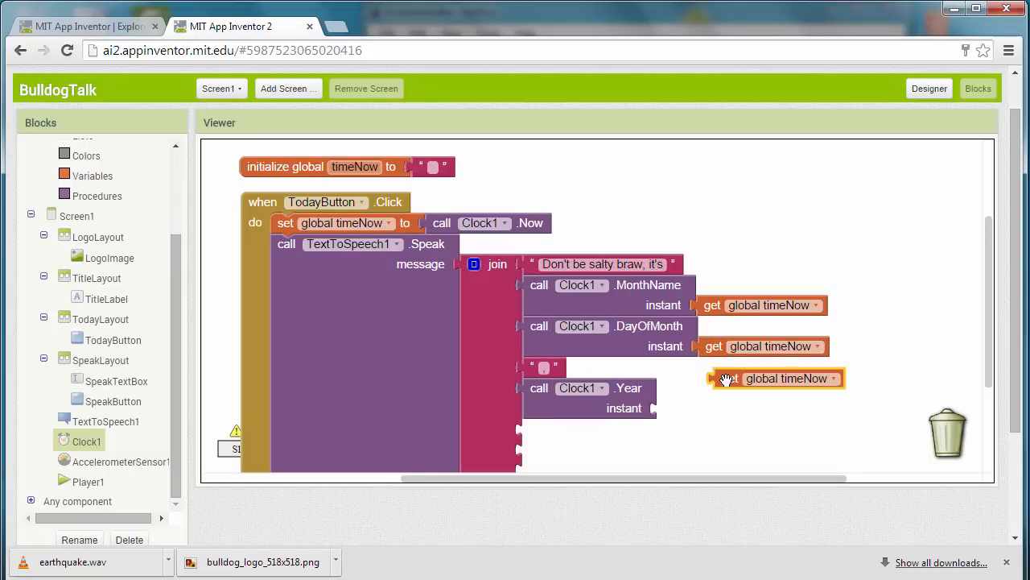
pyautogui.moveTo(773, 378); pyautogui.dragTo(720, 408)
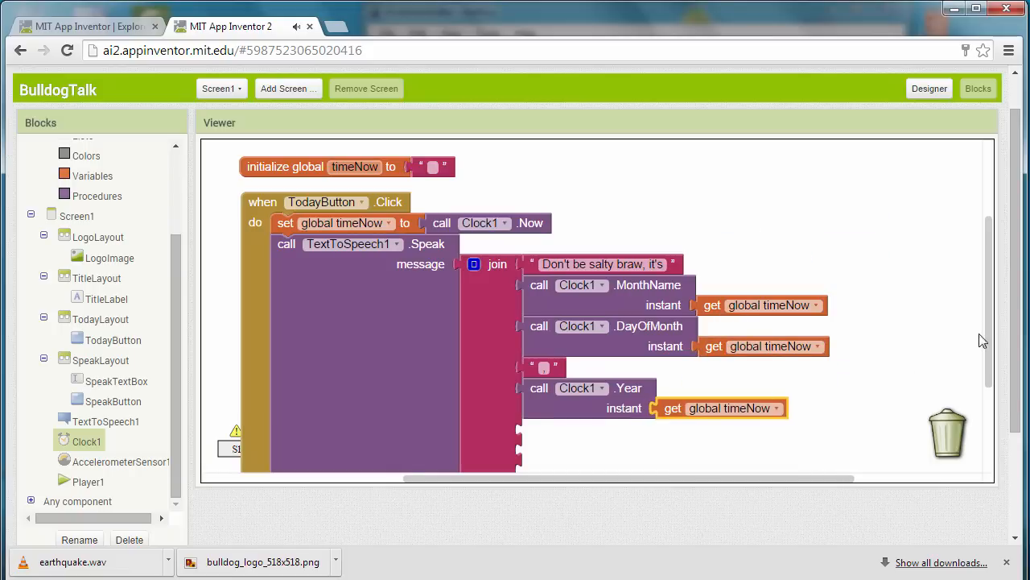
pyautogui.scroll(-3)
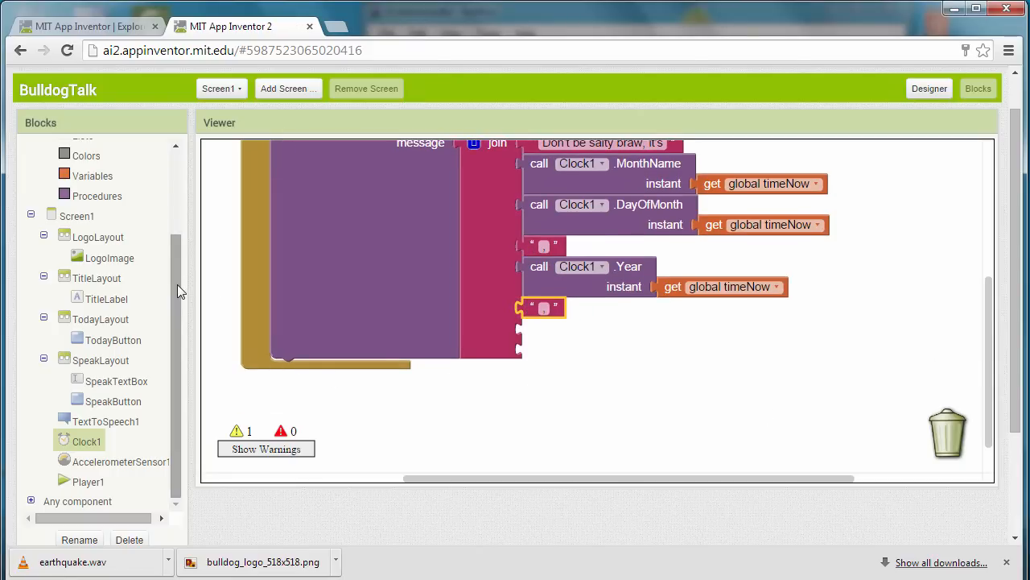
# Add text pieces with the Bulldog good-day line and 'Oh, by the way, do your homework!'.
pyautogui.click(82, 232)
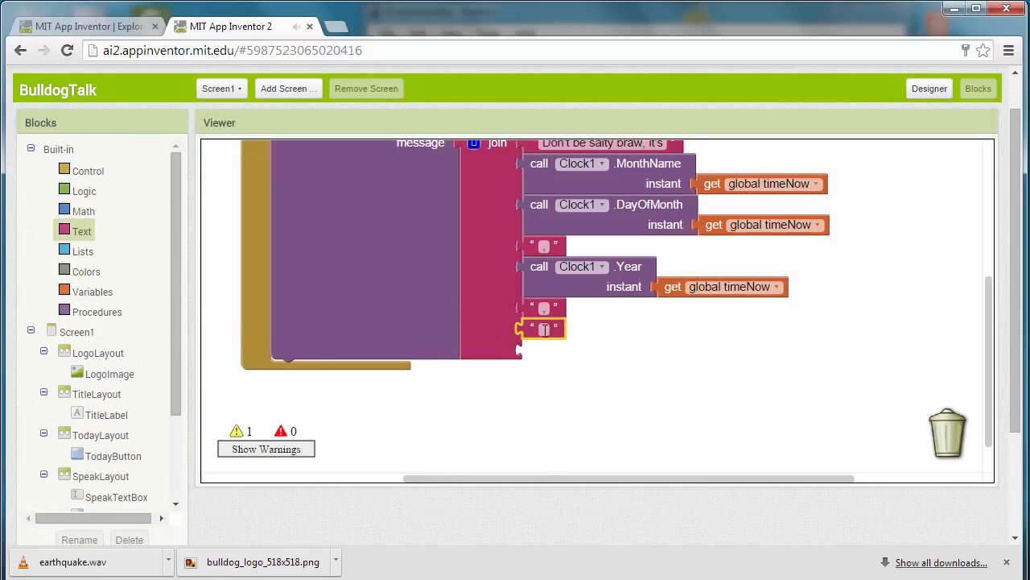
pyautogui.write('Mr')
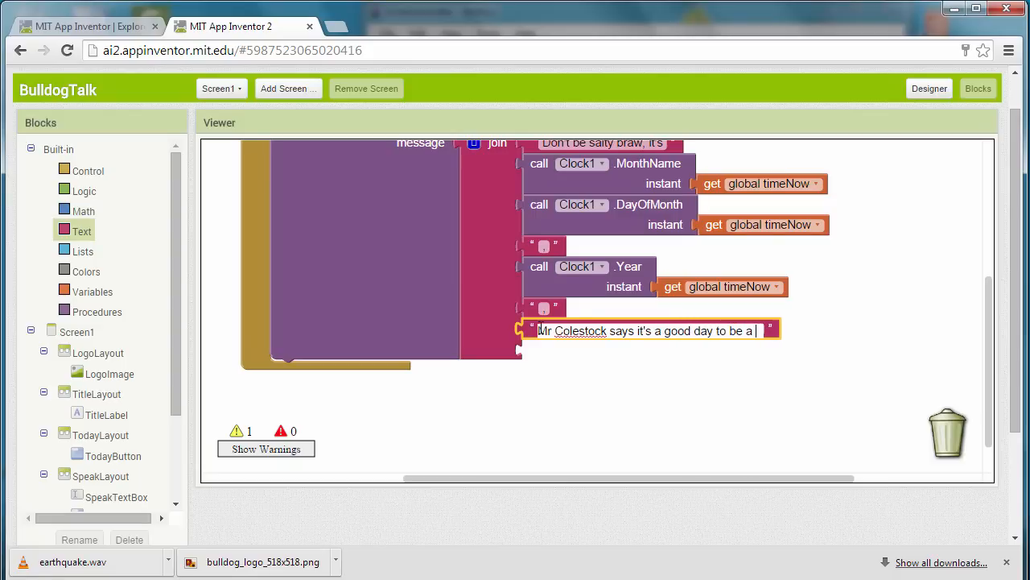
pyautogui.write('Bulldog!')
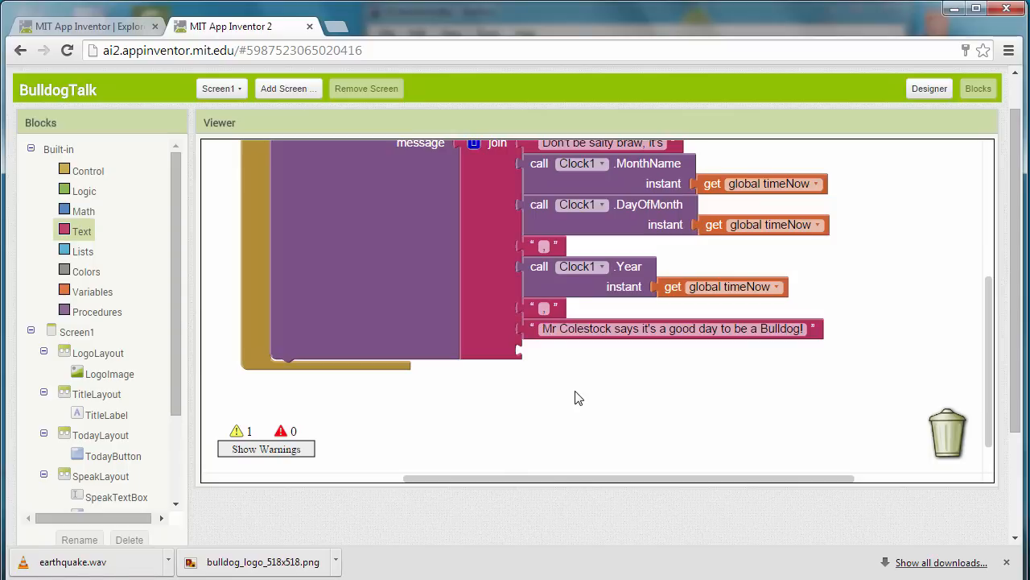
pyautogui.moveTo(148, 219)
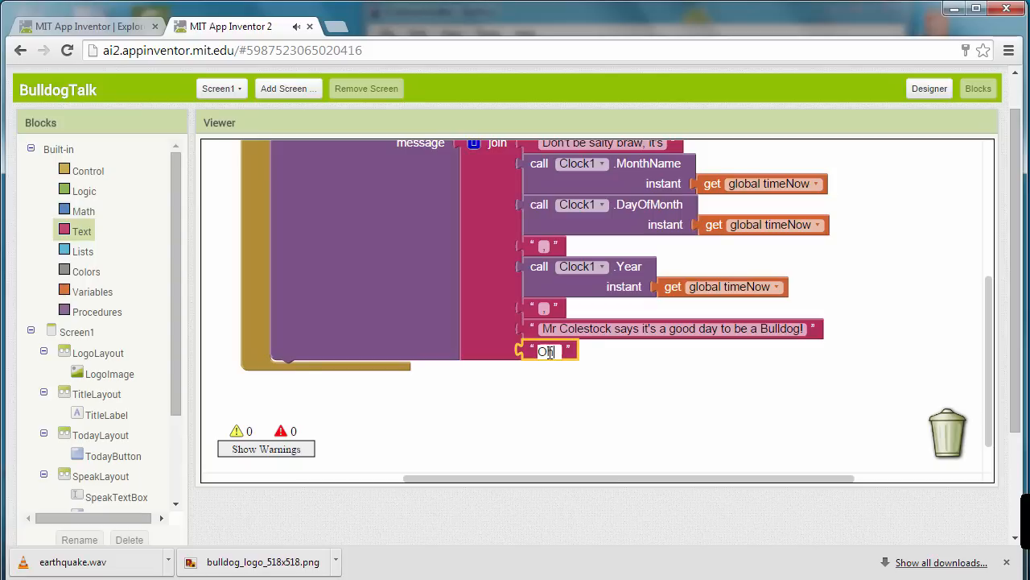
pyautogui.write(', by the way, do your homewo')
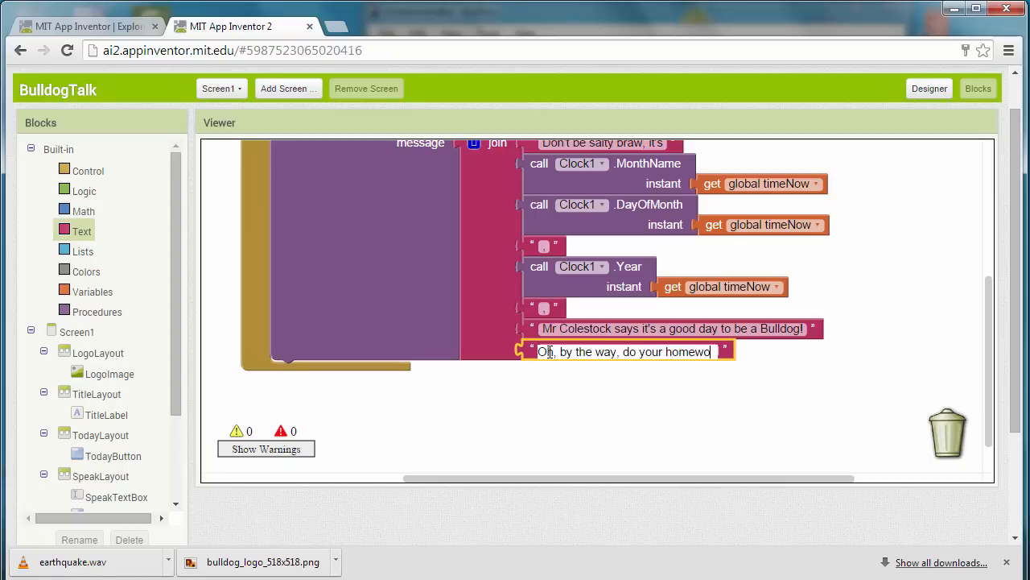
pyautogui.write('rk!')
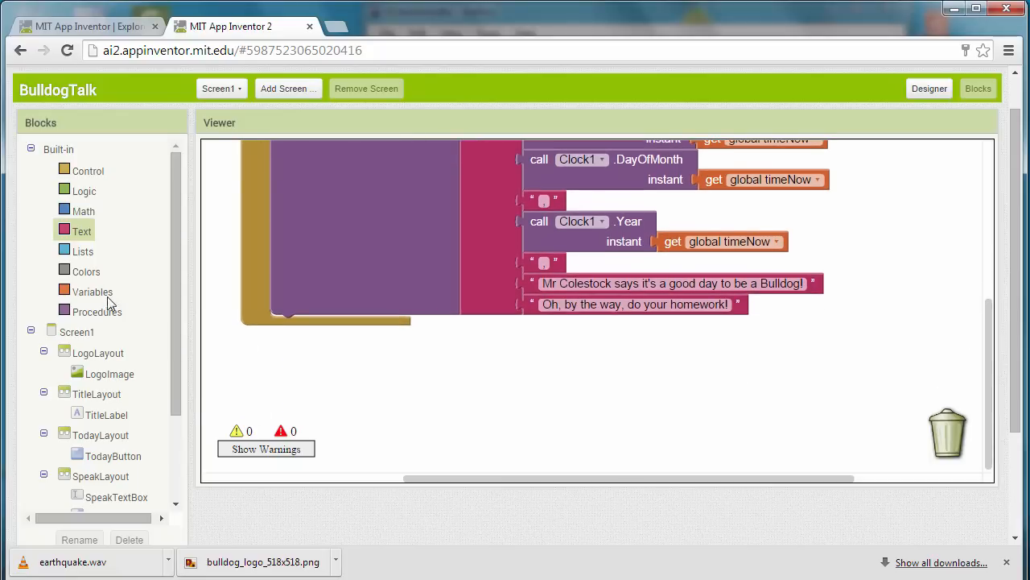
# Initialize global variable message to empty text and add a SpeakButton.Click handler.
pyautogui.click(92, 292)
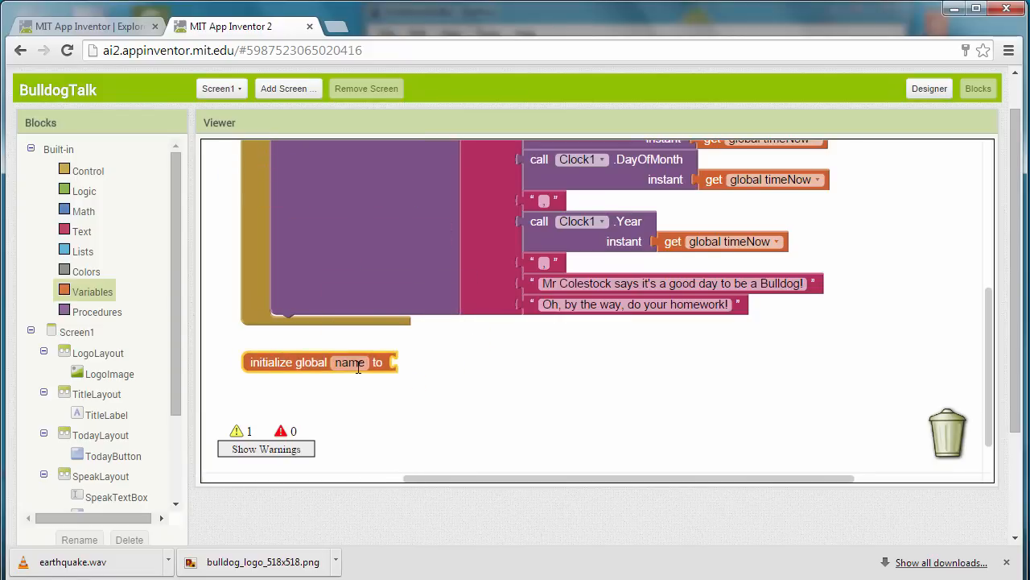
pyautogui.write('m')
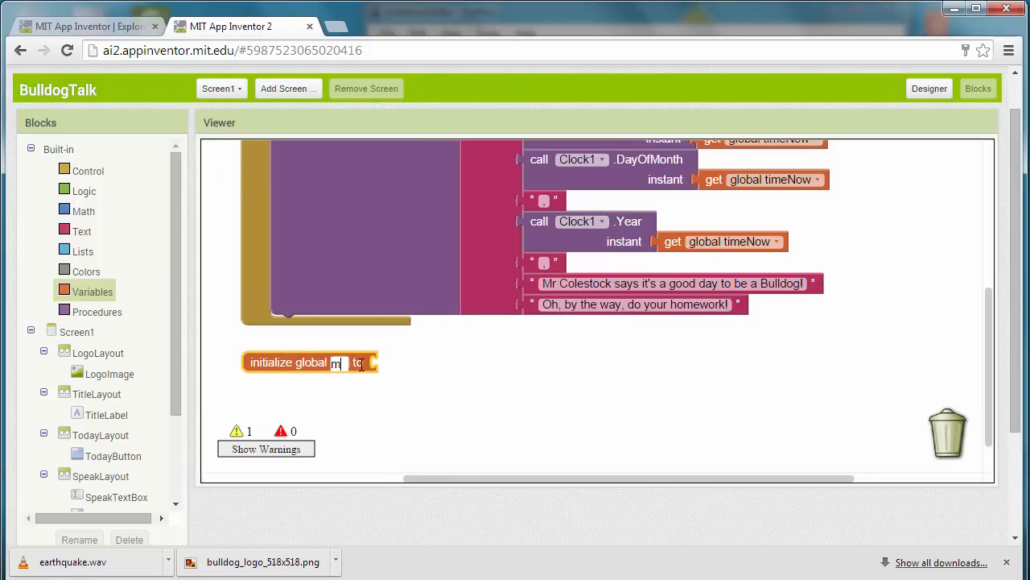
pyautogui.write('essage')
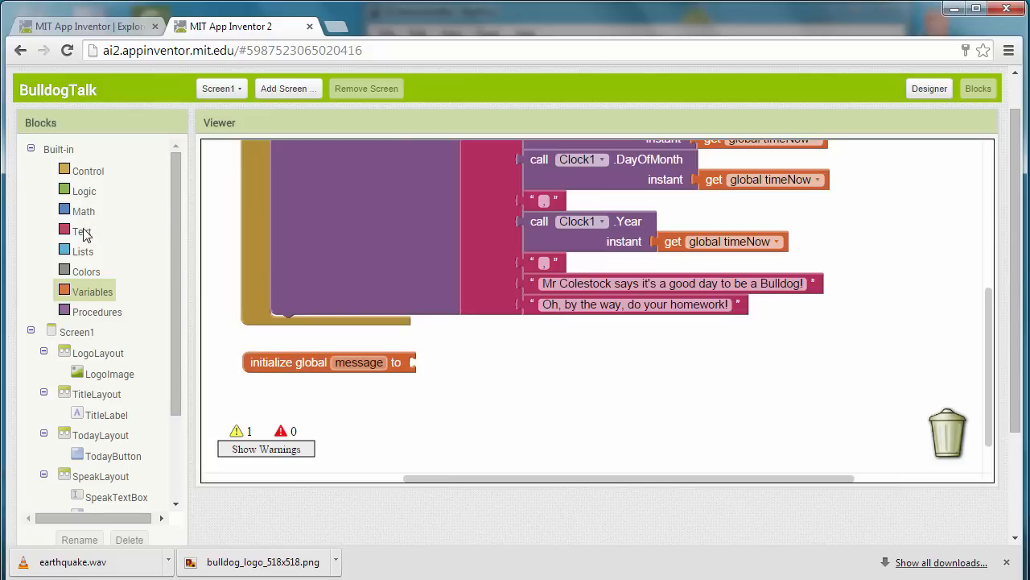
pyautogui.click(82, 231)
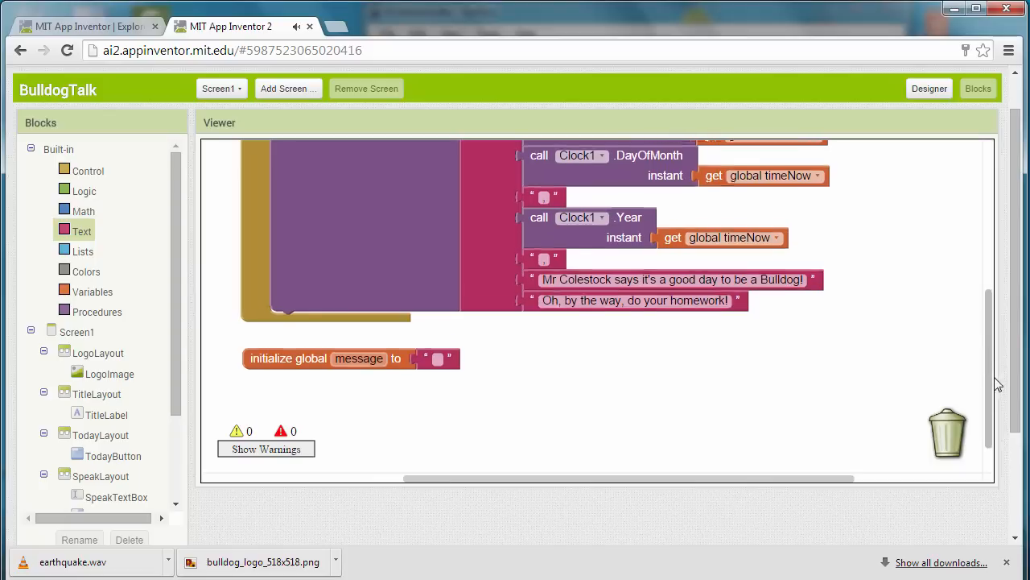
pyautogui.scroll(-3)
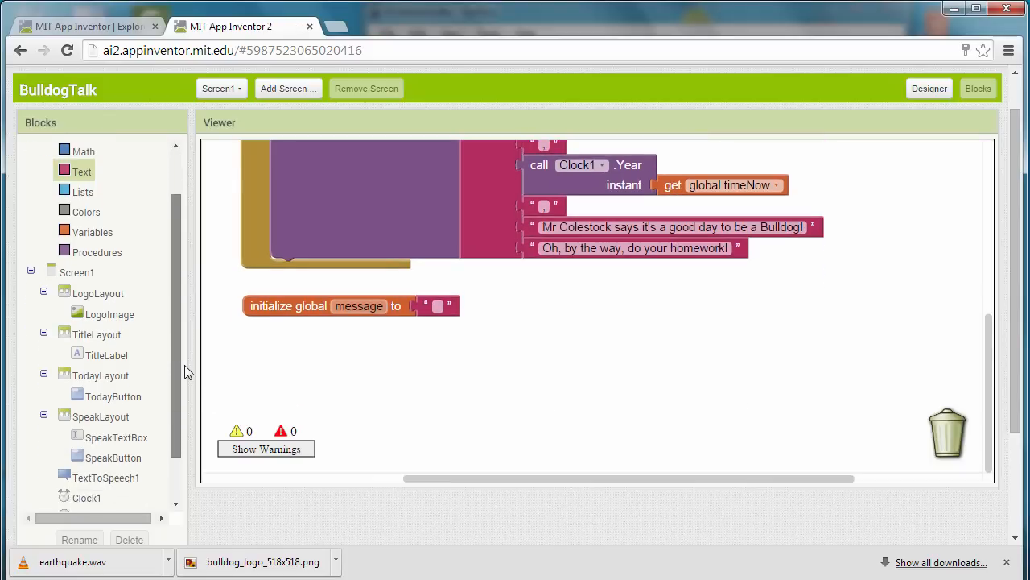
pyautogui.click(113, 400)
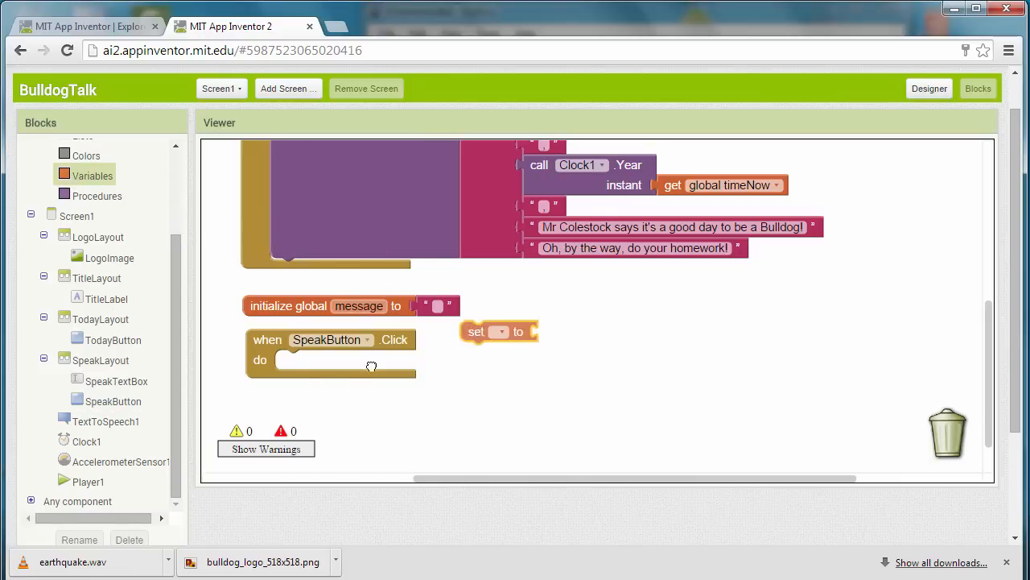
# Inside SpeakButton.Click, set global message to SpeakTextBox.Text.
pyautogui.moveTo(499, 331); pyautogui.dragTo(330, 360)
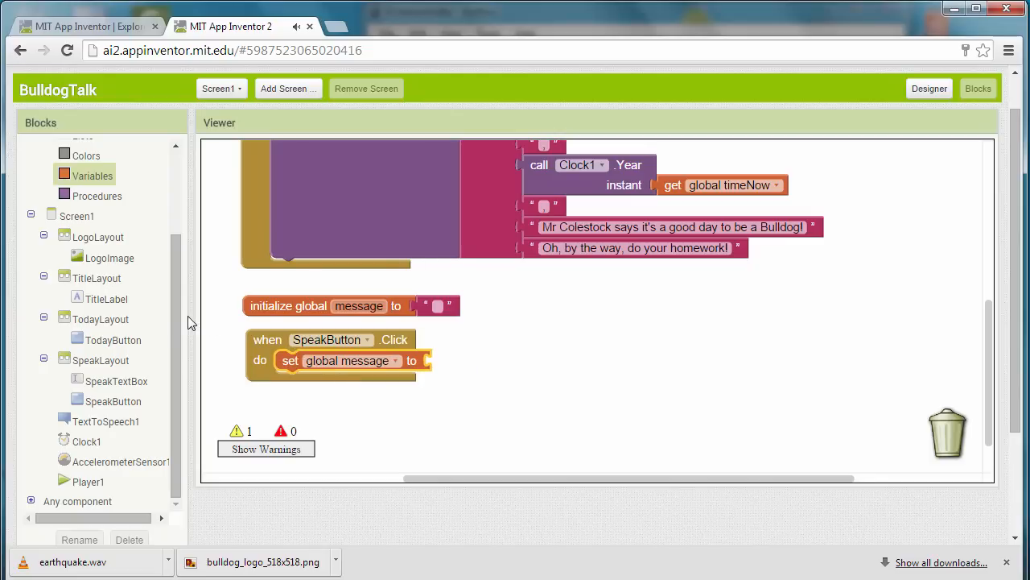
pyautogui.moveTo(177, 354)
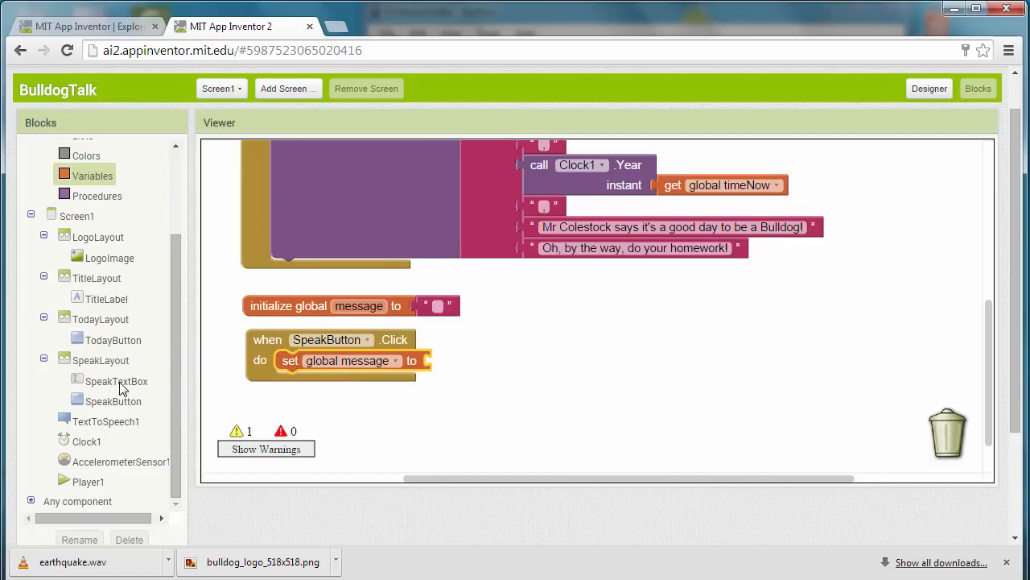
pyautogui.click(116, 381)
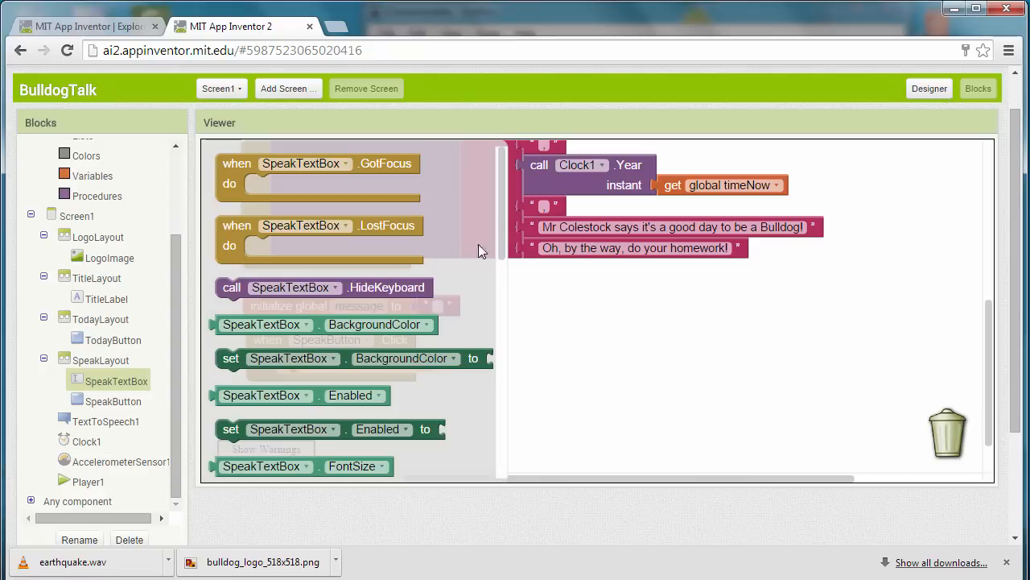
pyautogui.scroll(-3)
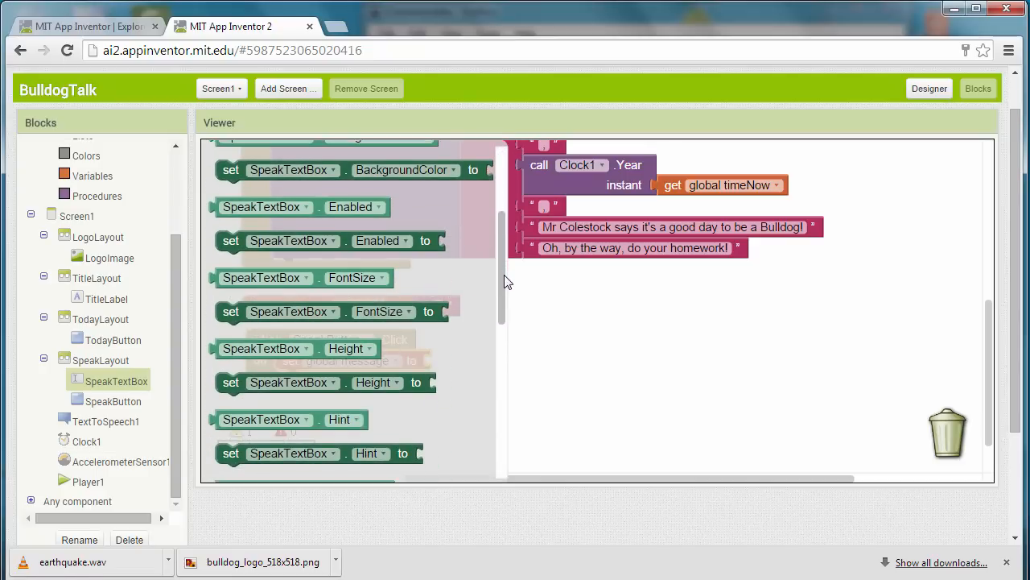
pyautogui.scroll(-3)
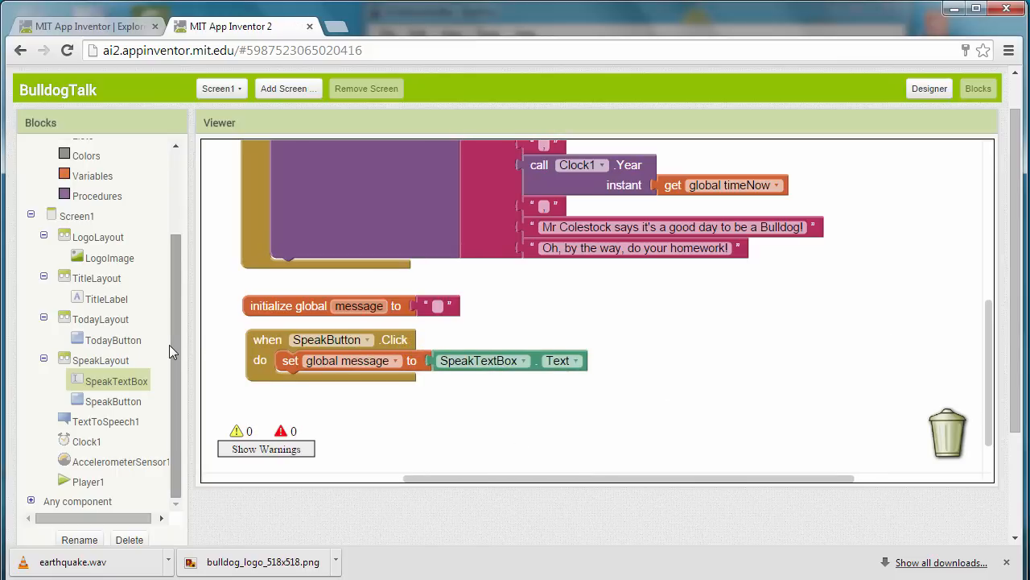
pyautogui.moveTo(115, 425)
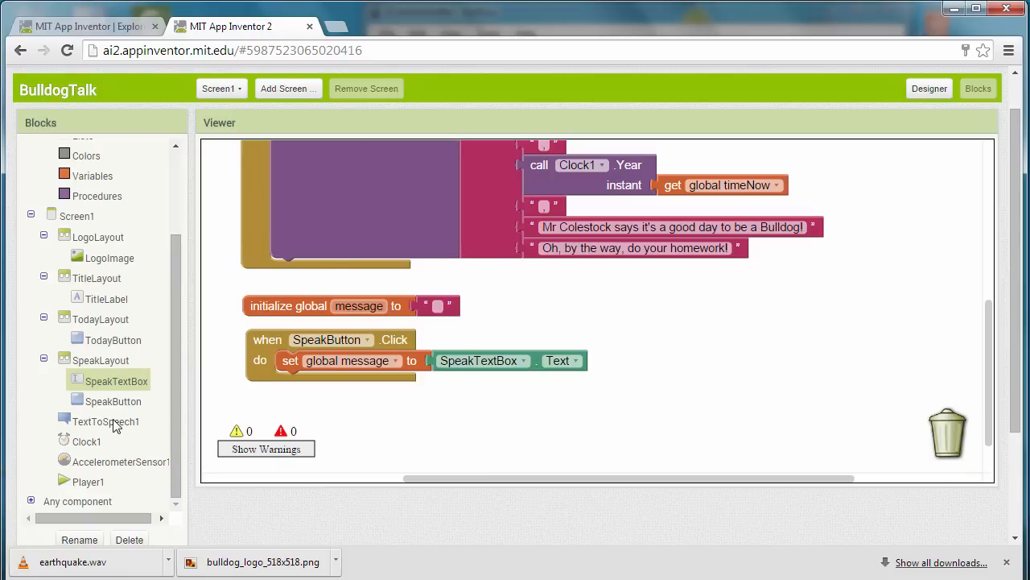
# Add TextToSpeech1.Speak with get global message as the message.
pyautogui.click(108, 419)
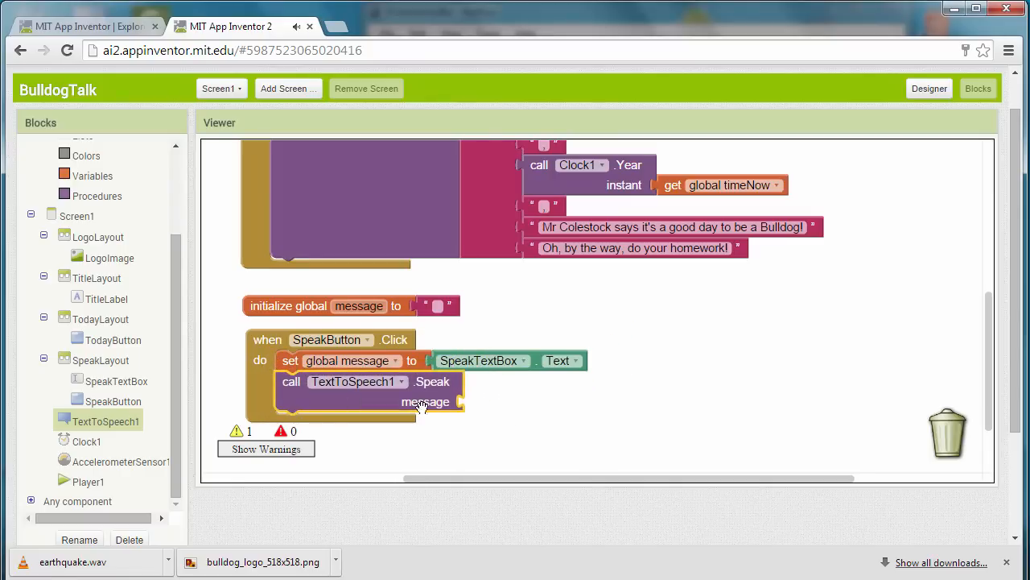
pyautogui.moveTo(564, 441)
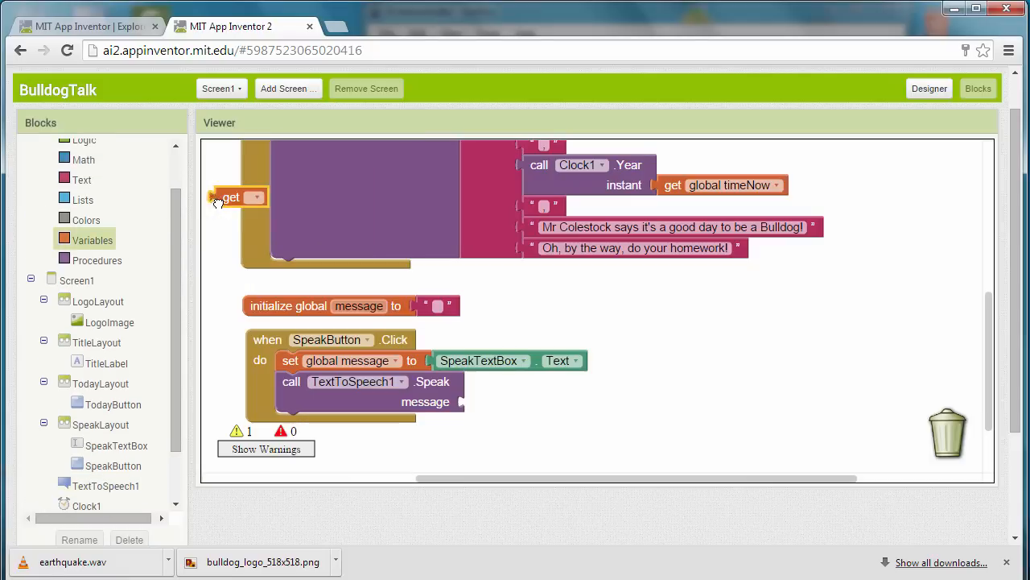
pyautogui.moveTo(231, 198); pyautogui.dragTo(501, 402)
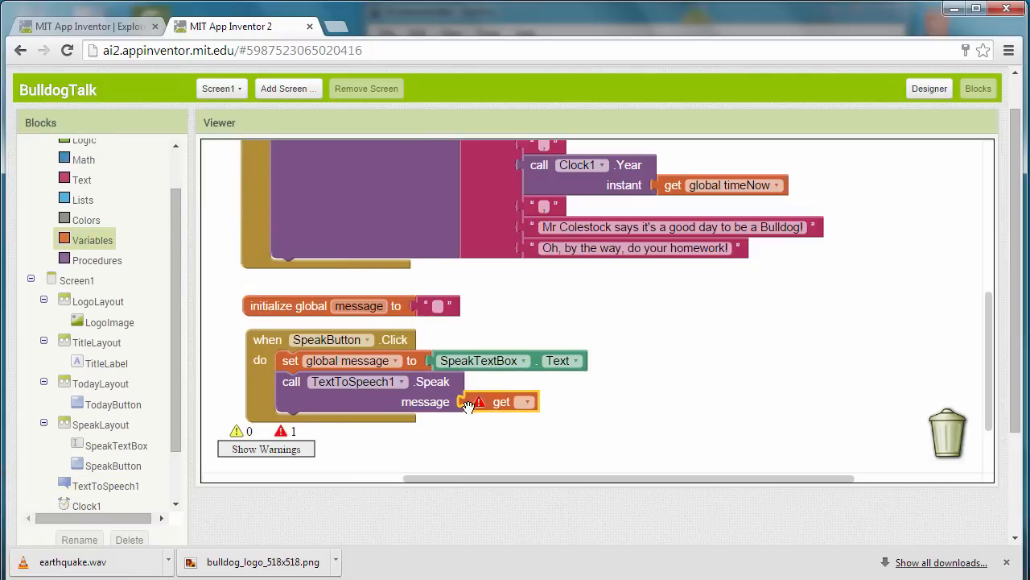
pyautogui.click(528, 402)
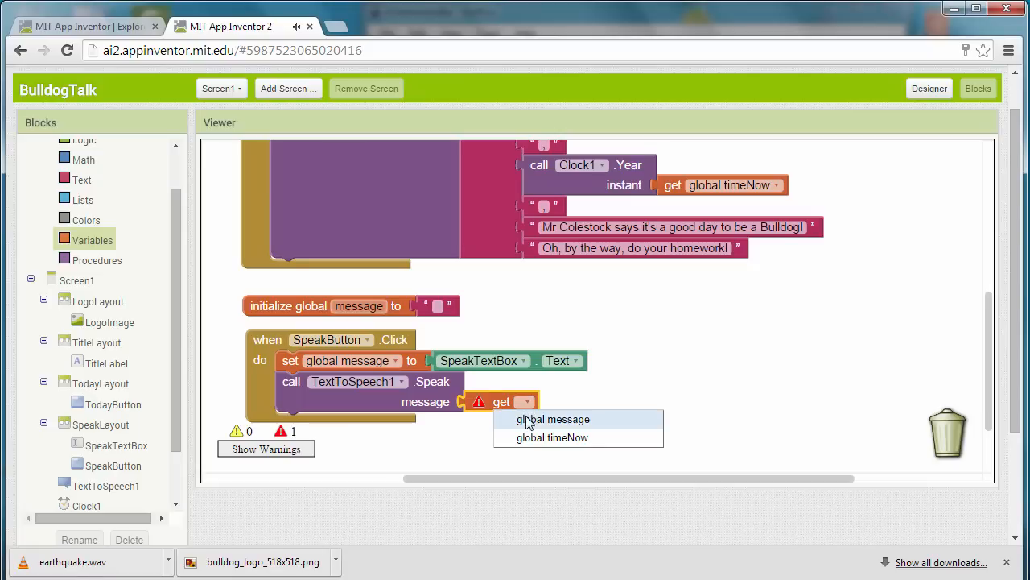
pyautogui.click(553, 419)
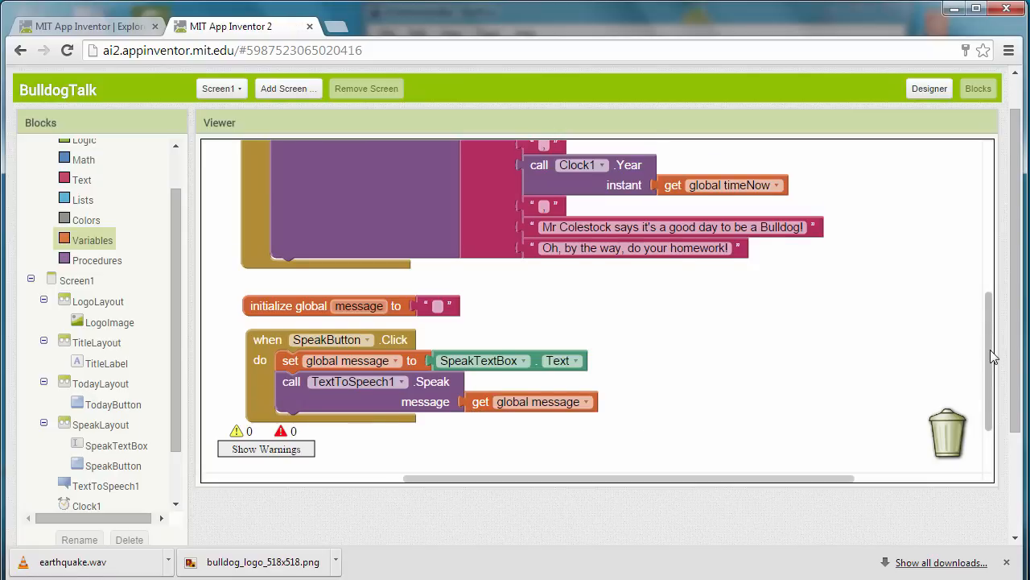
pyautogui.scroll(-3)
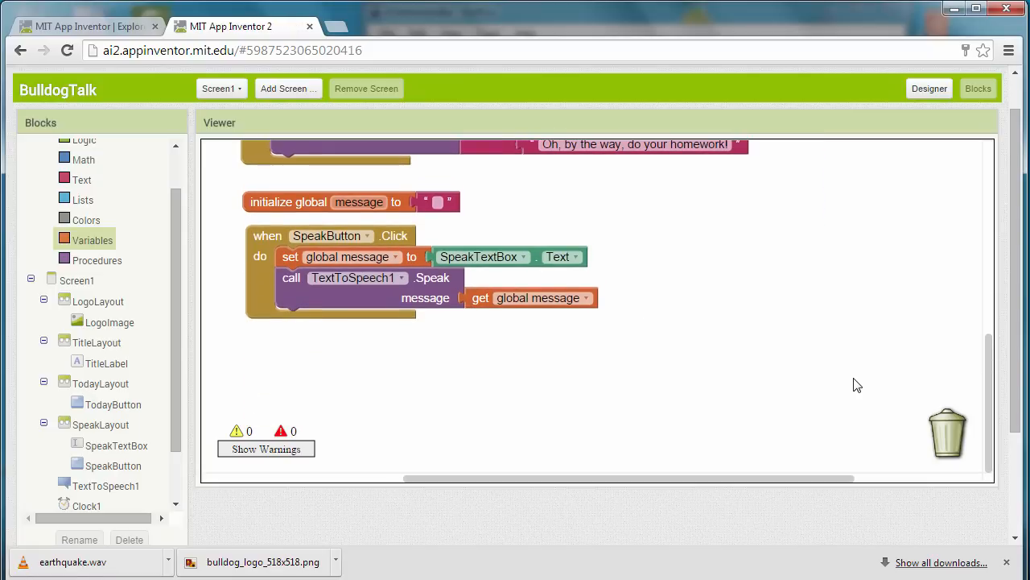
pyautogui.moveTo(185, 326)
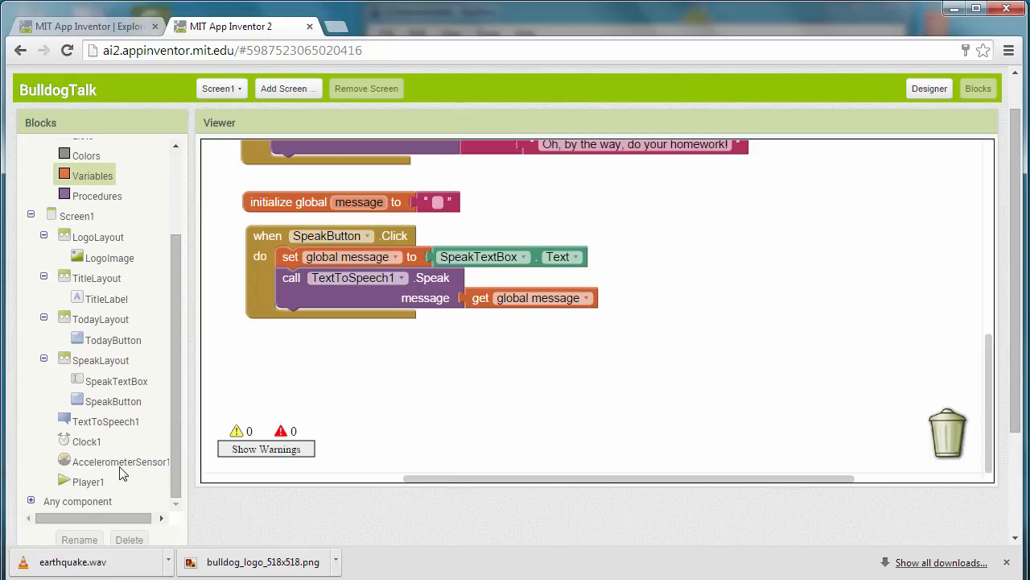
# Add AccelerometerSensor1.Shaking setting Player1.Source to "earthquake.wav" and calling Player1.Start.
pyautogui.click(121, 461)
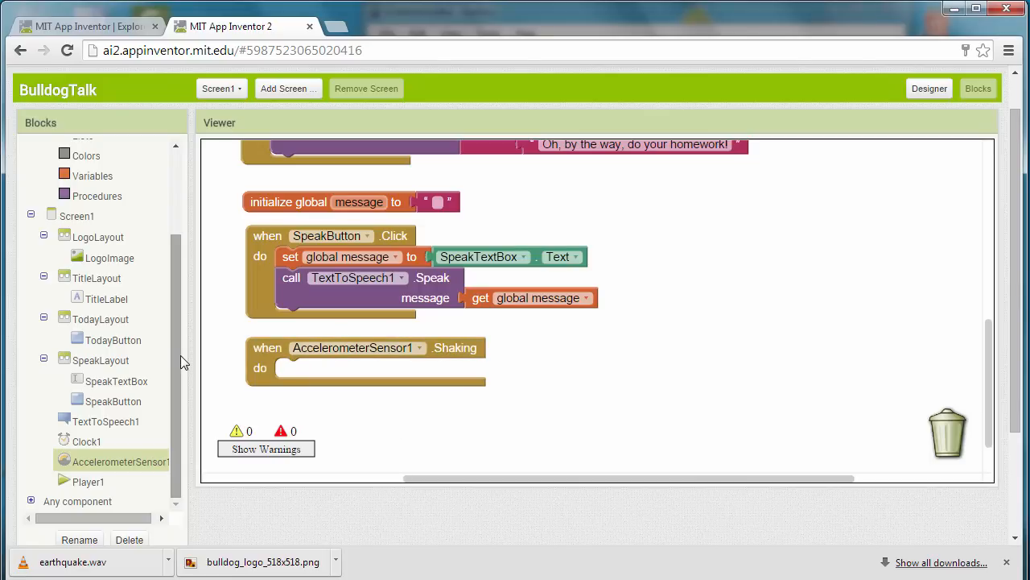
pyautogui.moveTo(177, 353)
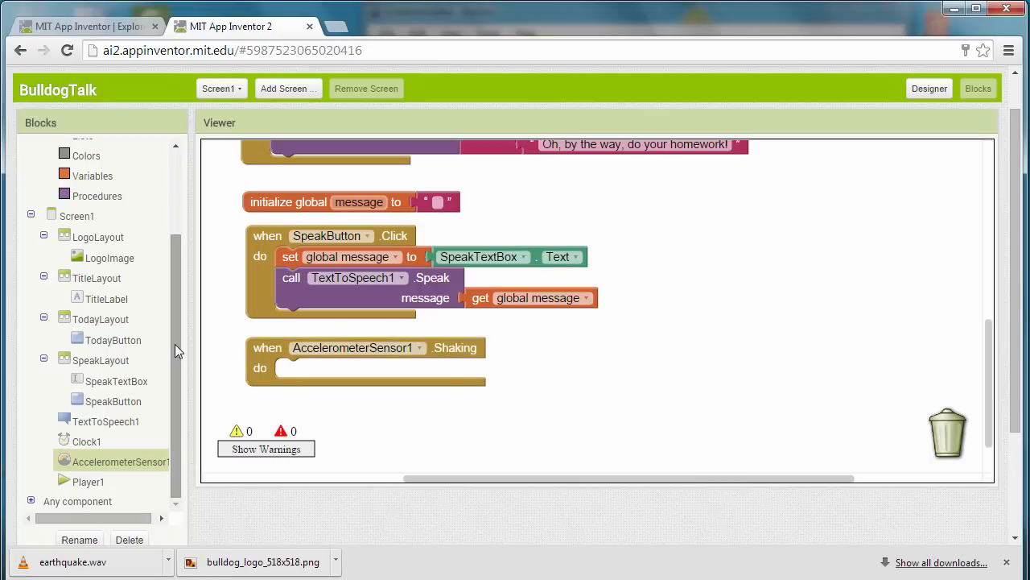
pyautogui.click(90, 480)
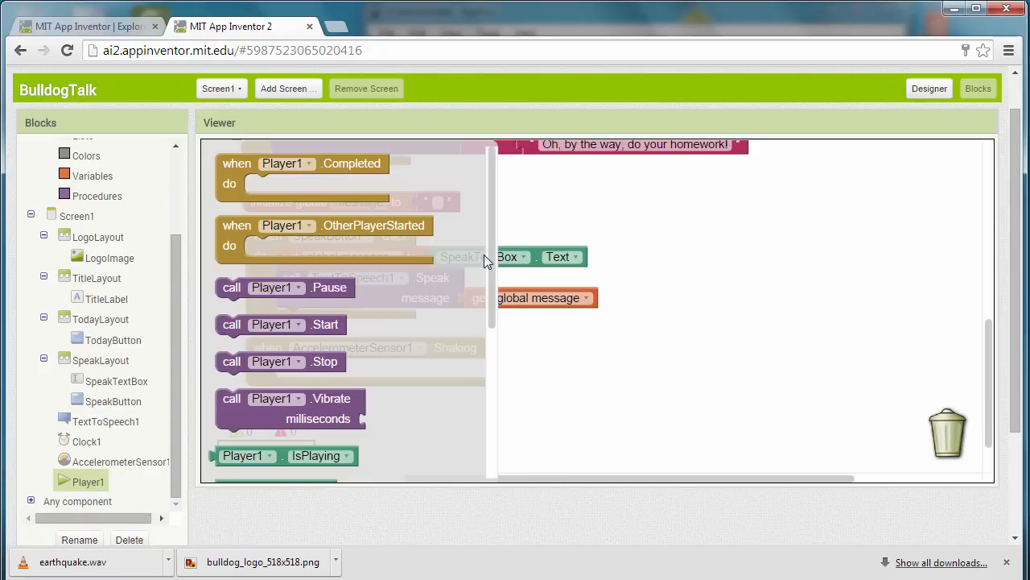
pyautogui.scroll(-3)
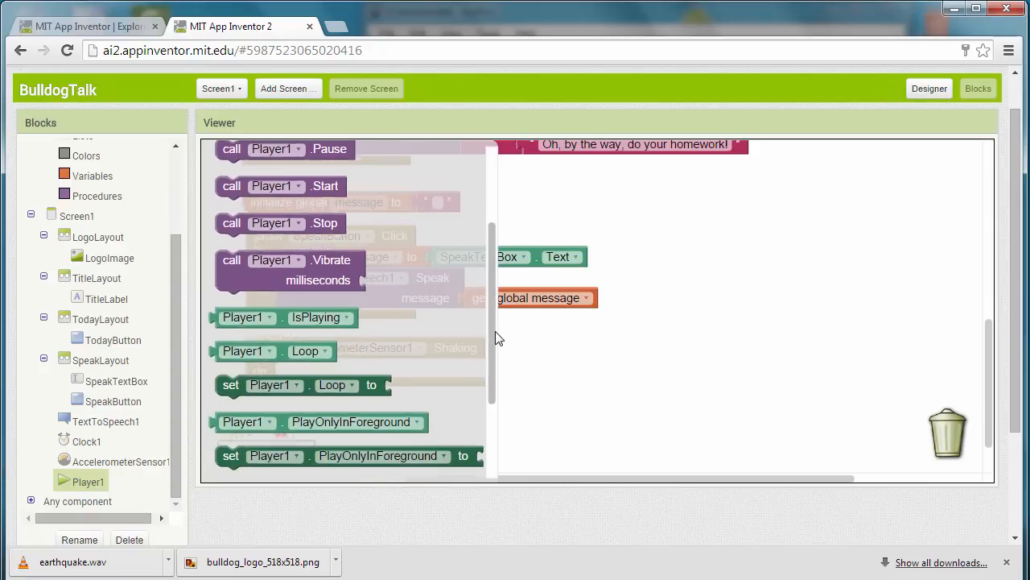
pyautogui.scroll(-3)
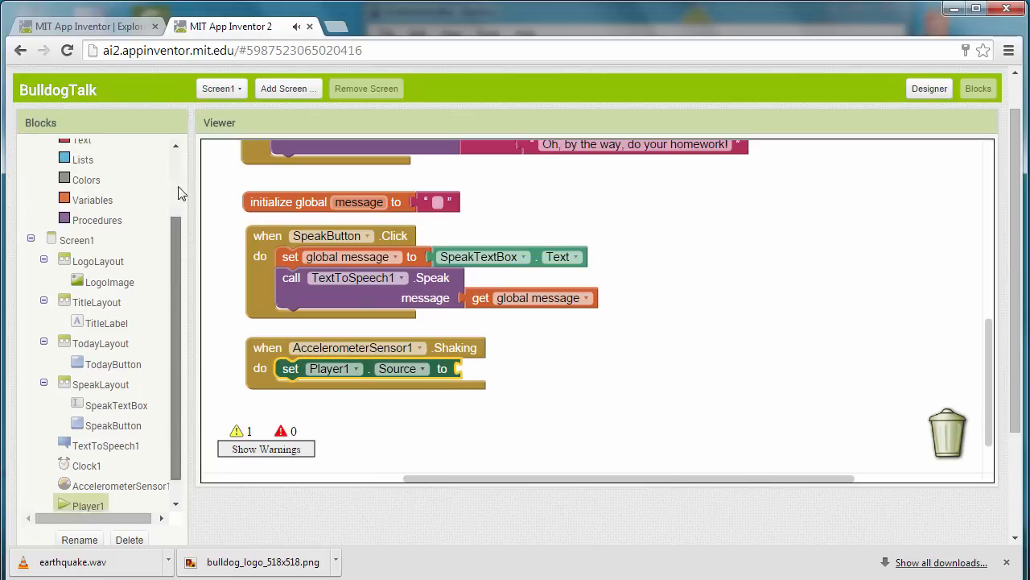
pyautogui.click(81, 231)
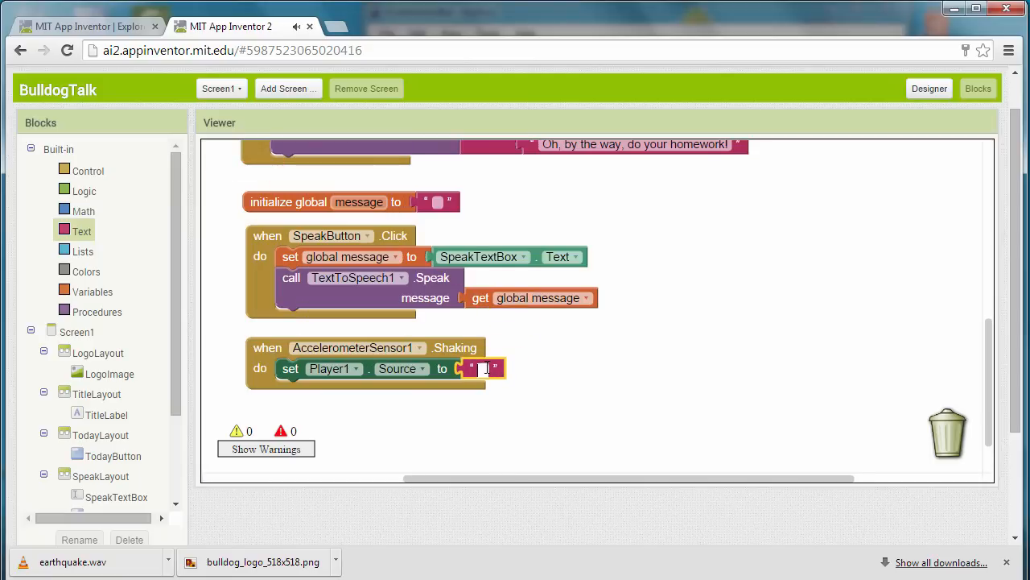
pyautogui.write('earthquake.w')
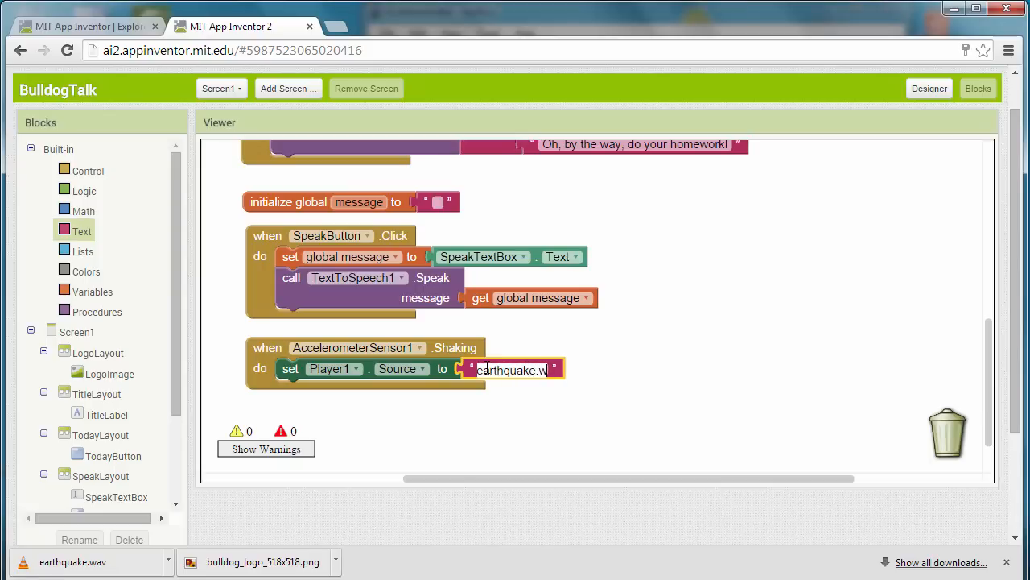
pyautogui.click(644, 389)
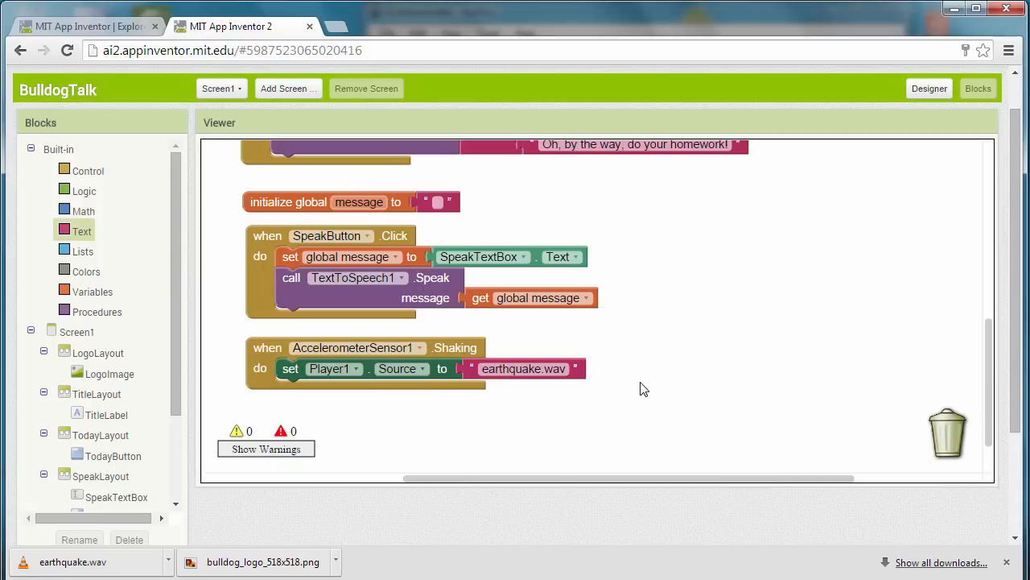
pyautogui.moveTo(224, 325)
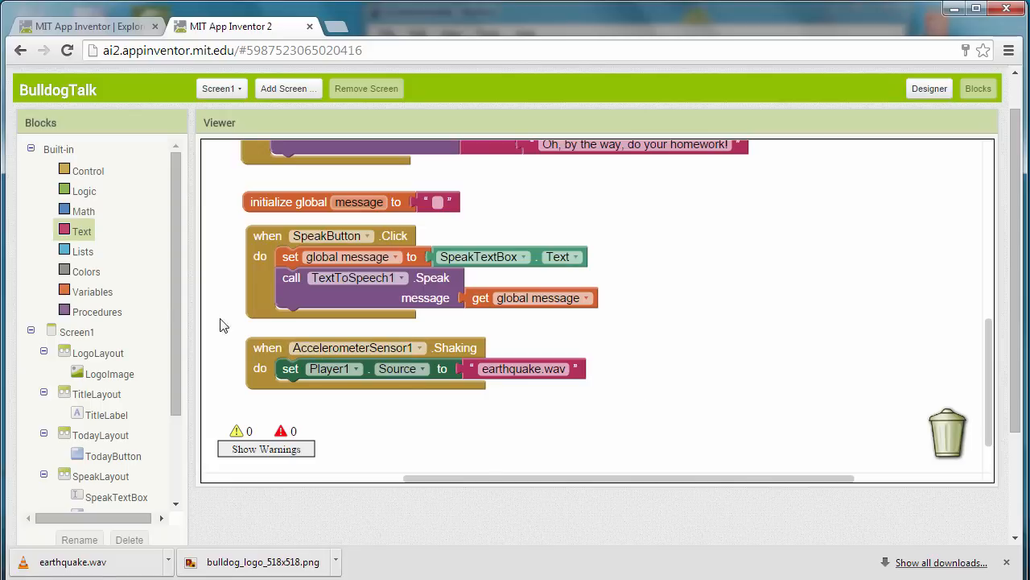
pyautogui.scroll(-3)
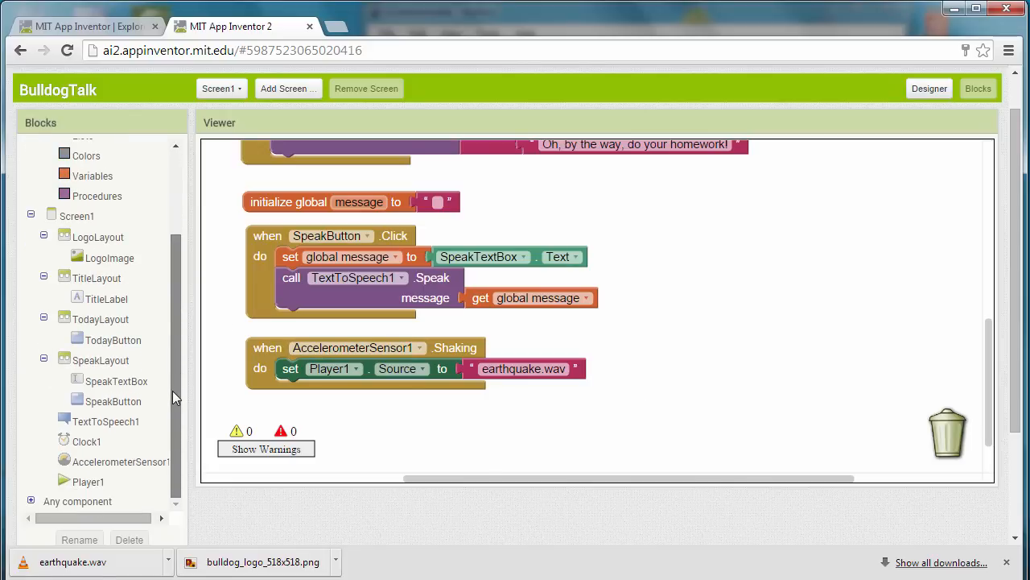
pyautogui.click(89, 482)
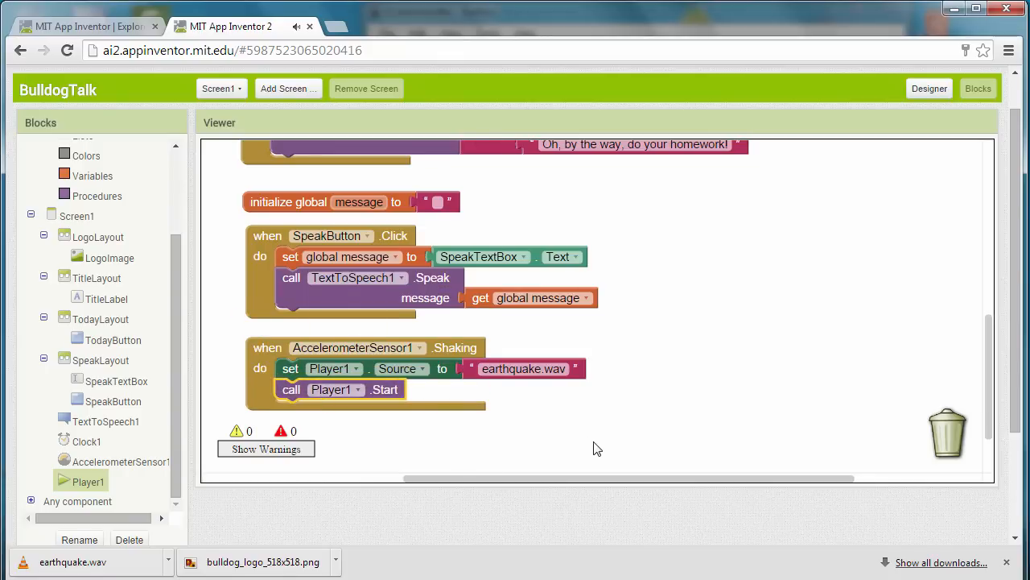
pyautogui.moveTo(884, 380)
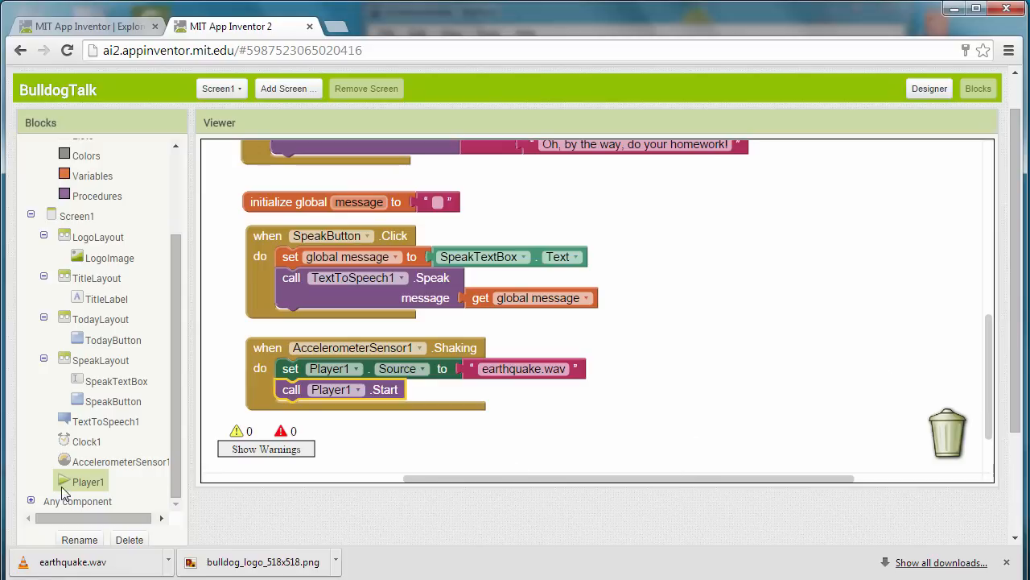
# Add Player1.Completed containing a TextToSpeech1.Speak call with an empty text block.
pyautogui.click(89, 481)
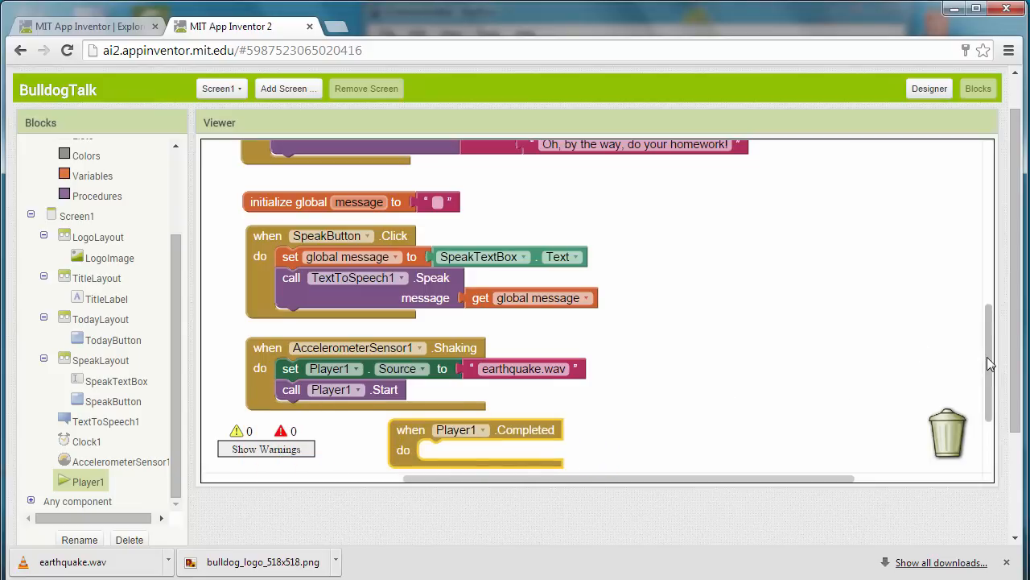
pyautogui.scroll(-3)
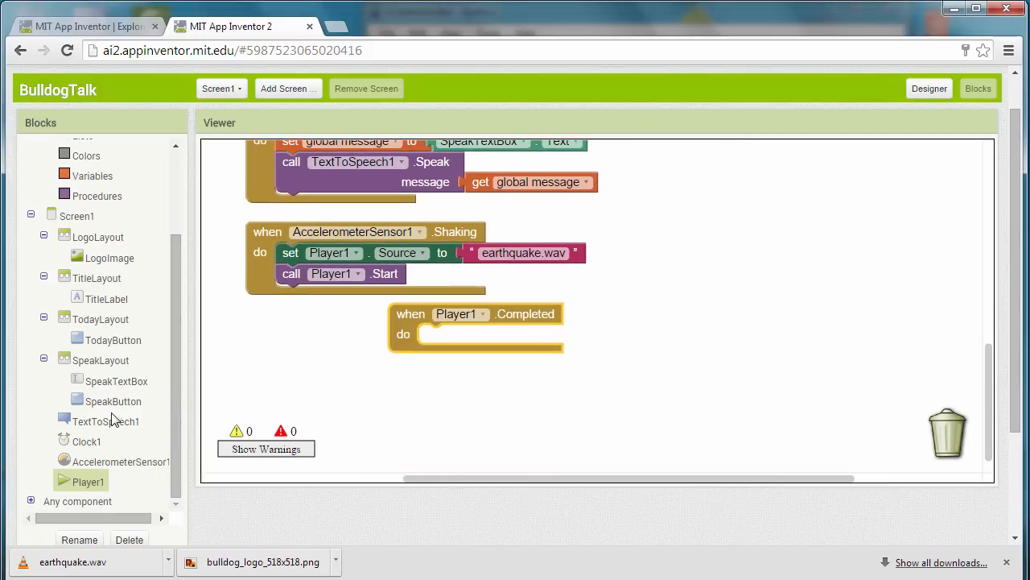
pyautogui.click(105, 420)
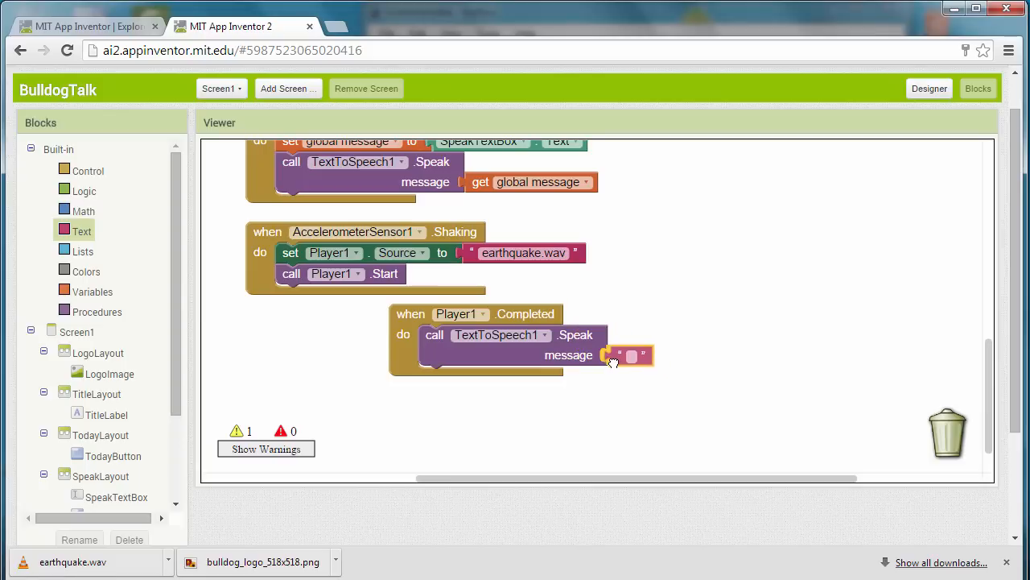
# Set the Speak message in Player1.Completed to "Oh, shake me baby, I like that!".
pyautogui.click(631, 355)
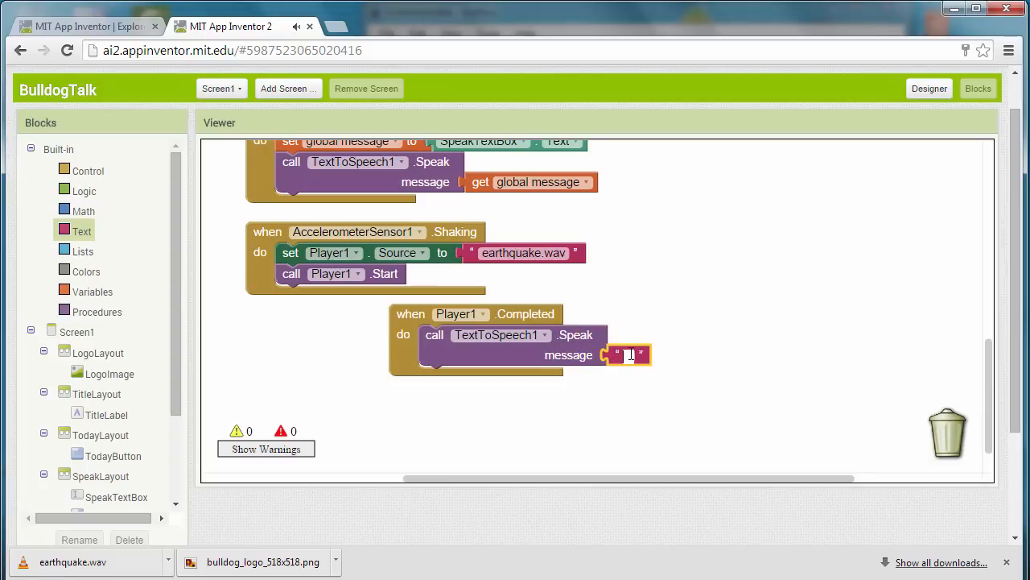
pyautogui.write('Oh')
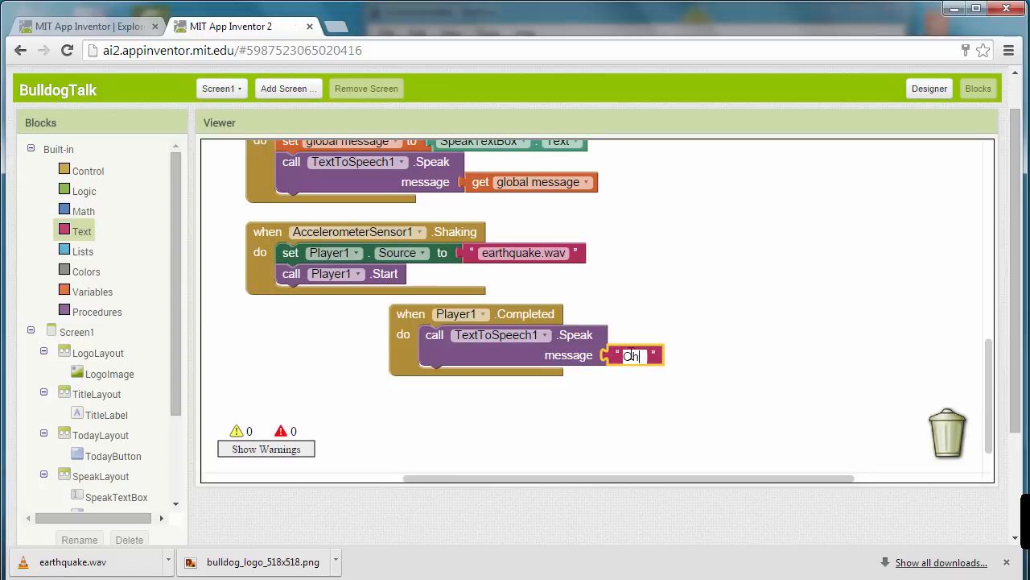
pyautogui.write(', shake me')
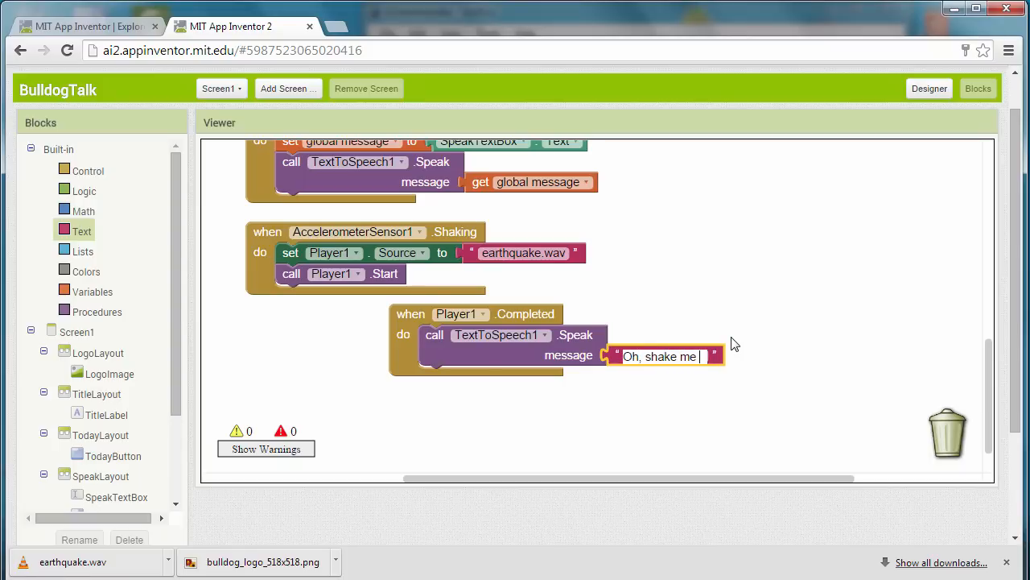
pyautogui.write('baby, I like that!')
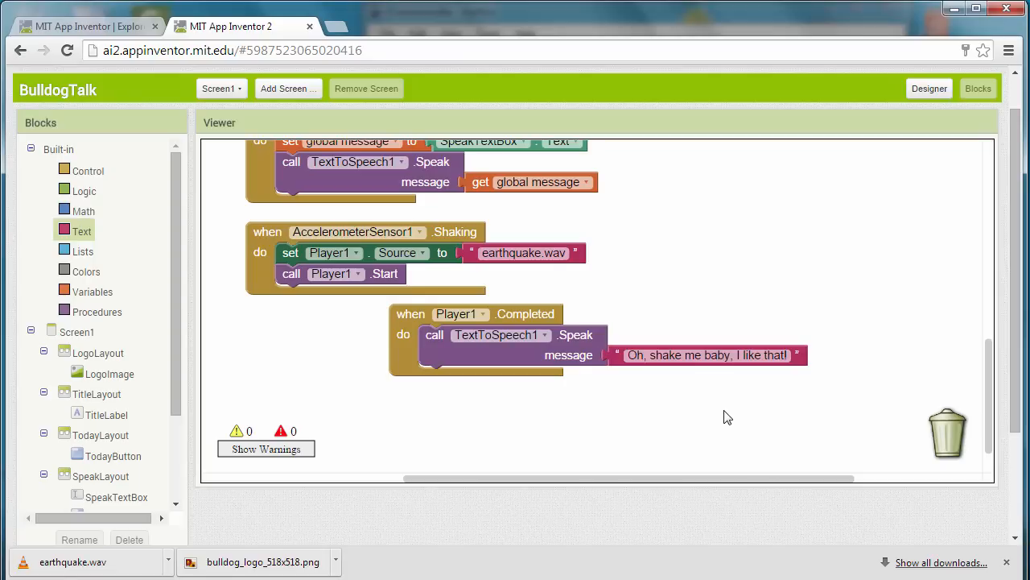
pyautogui.moveTo(755, 263)
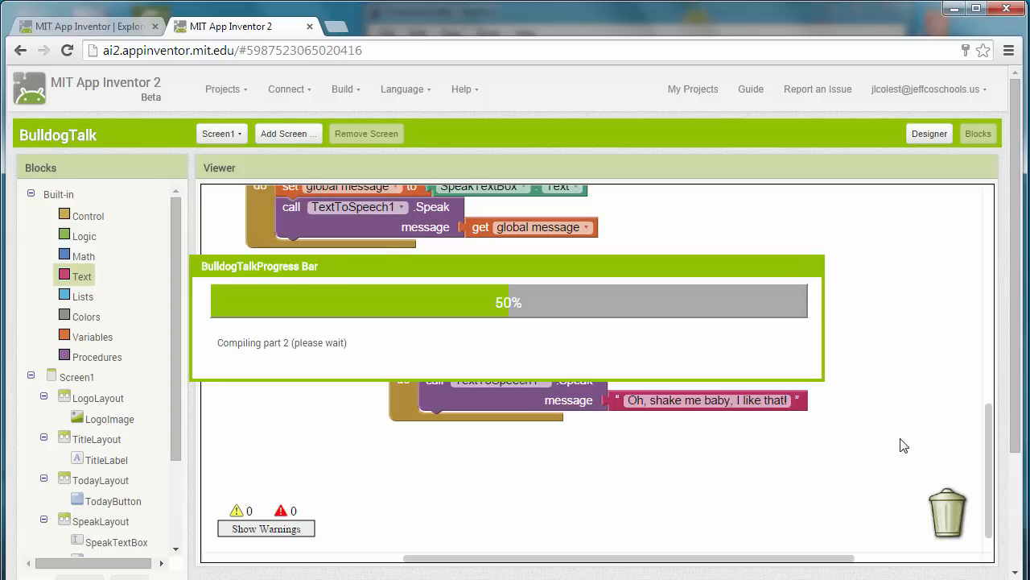
pyautogui.moveTo(943, 339)
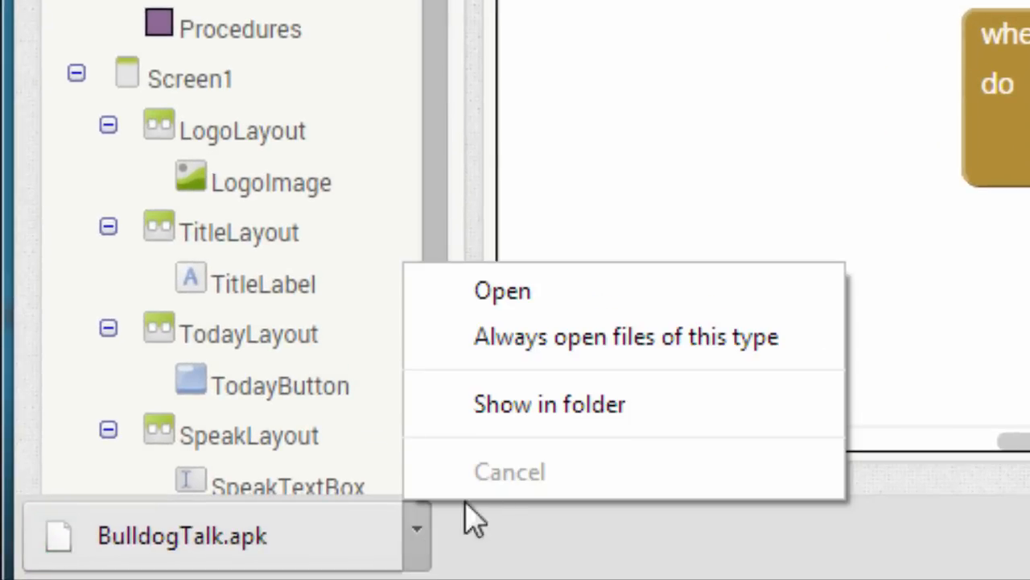
# Copy BulldogTalk.apk from Downloads into the USB drive's Apps folder.
pyautogui.click(550, 403)
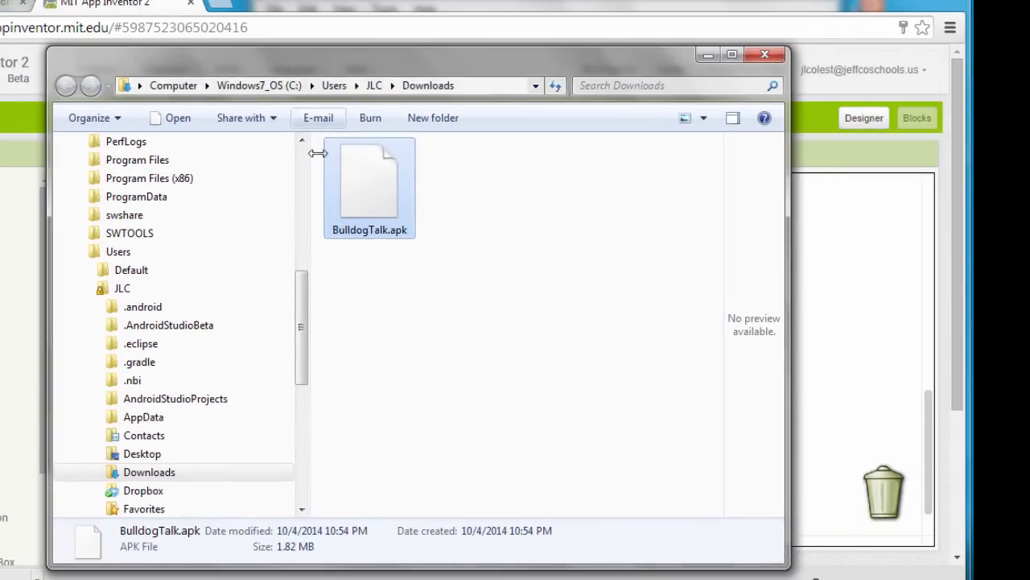
pyautogui.rightClick(369, 186)
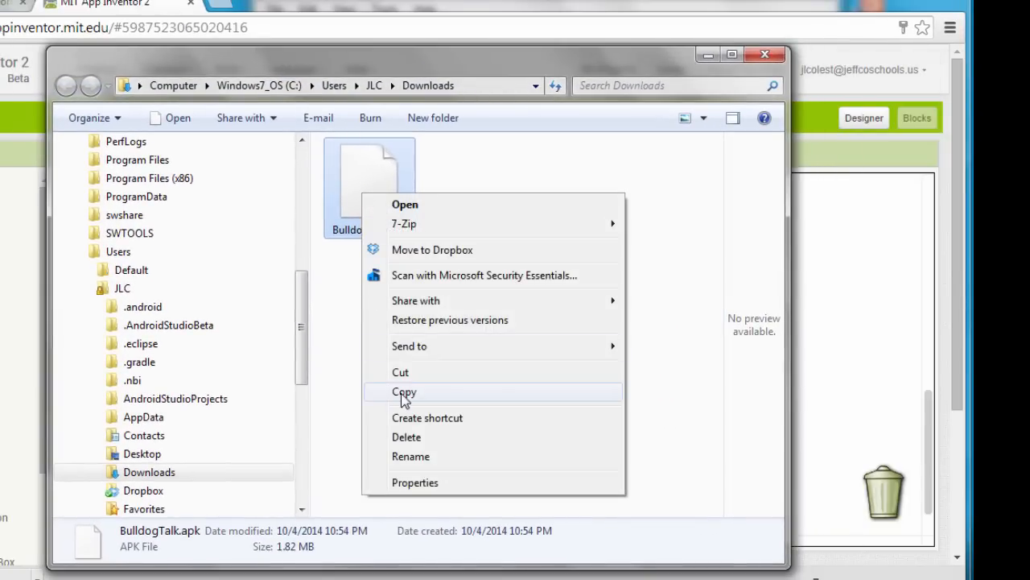
pyautogui.click(404, 392)
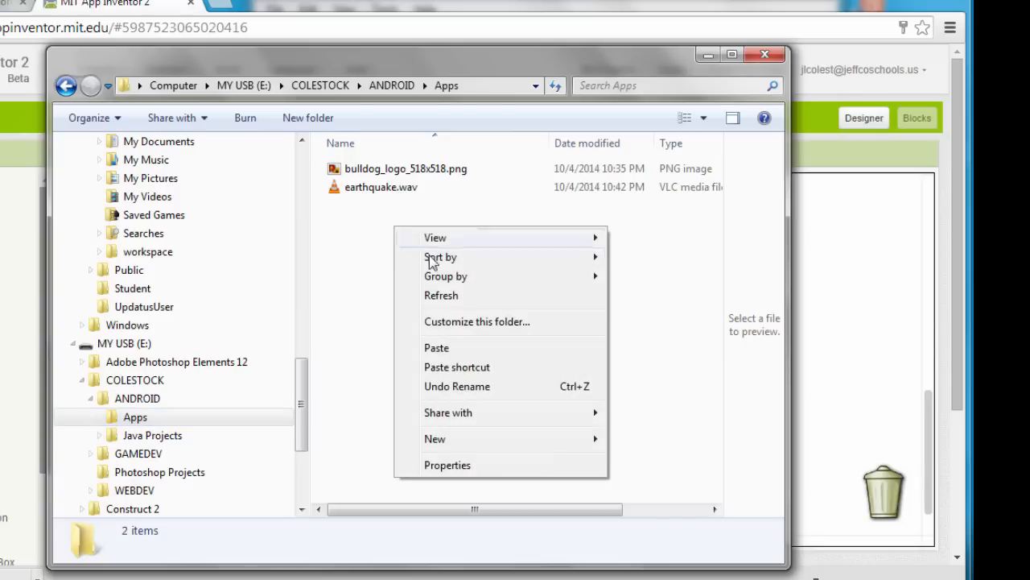
pyautogui.click(436, 347)
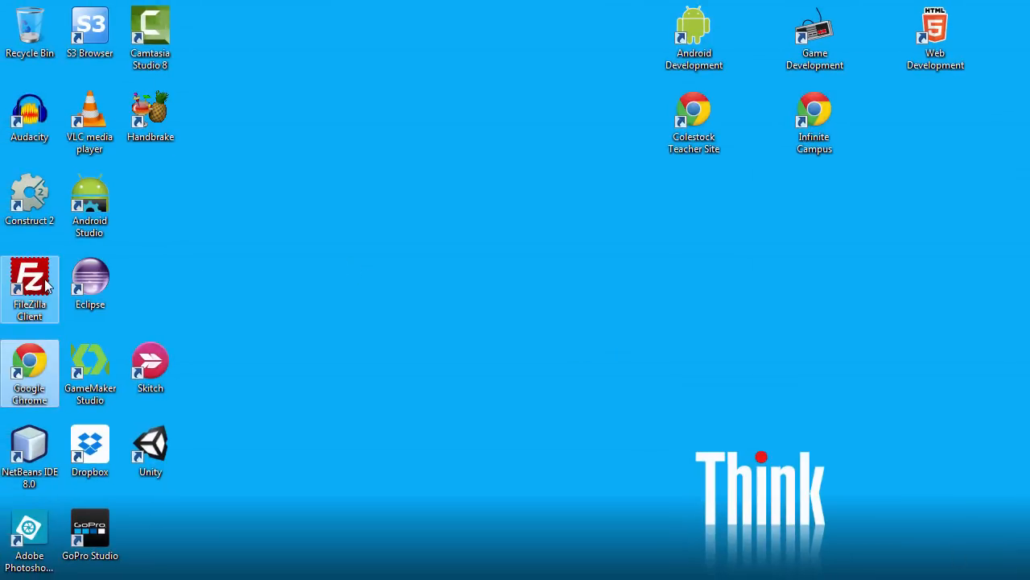
pyautogui.doubleClick(30, 288)
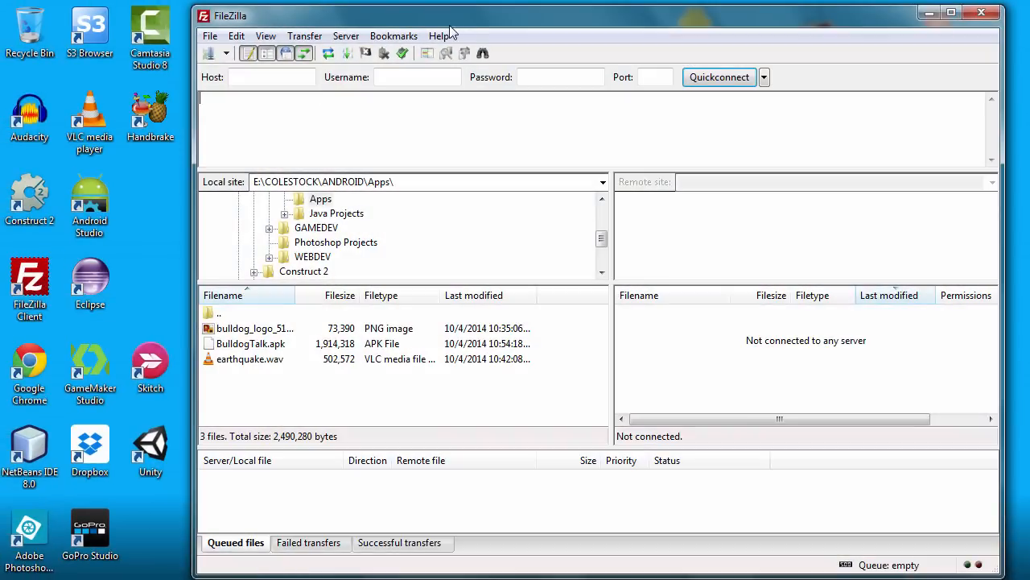
pyautogui.click(272, 77)
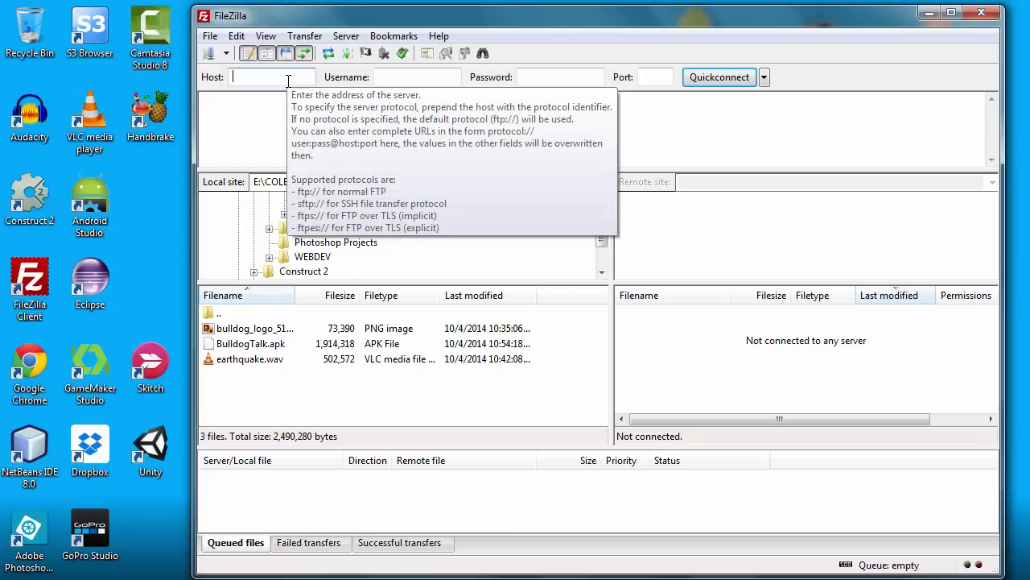
pyautogui.write('www.ahstech')
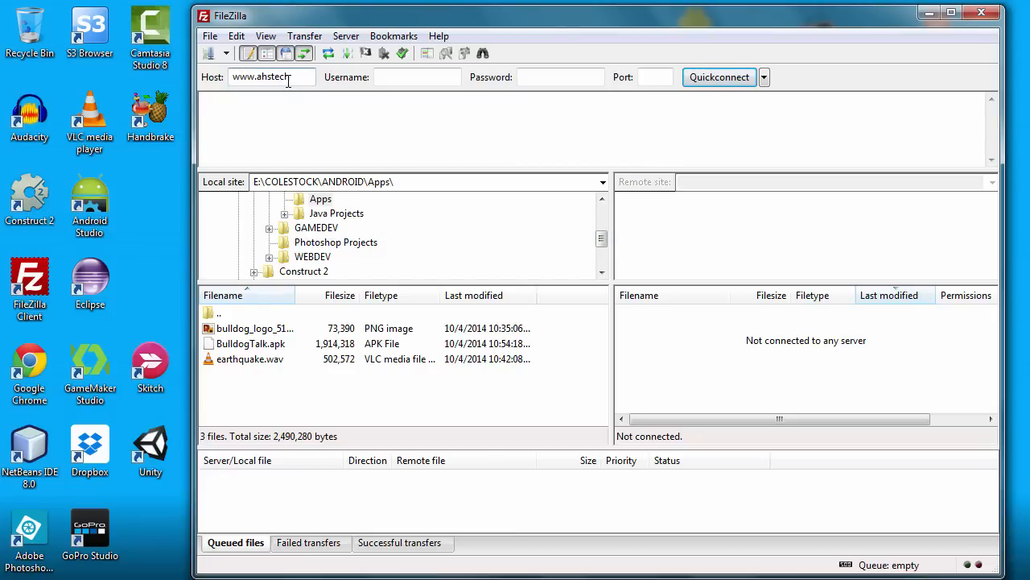
pyautogui.write('1')
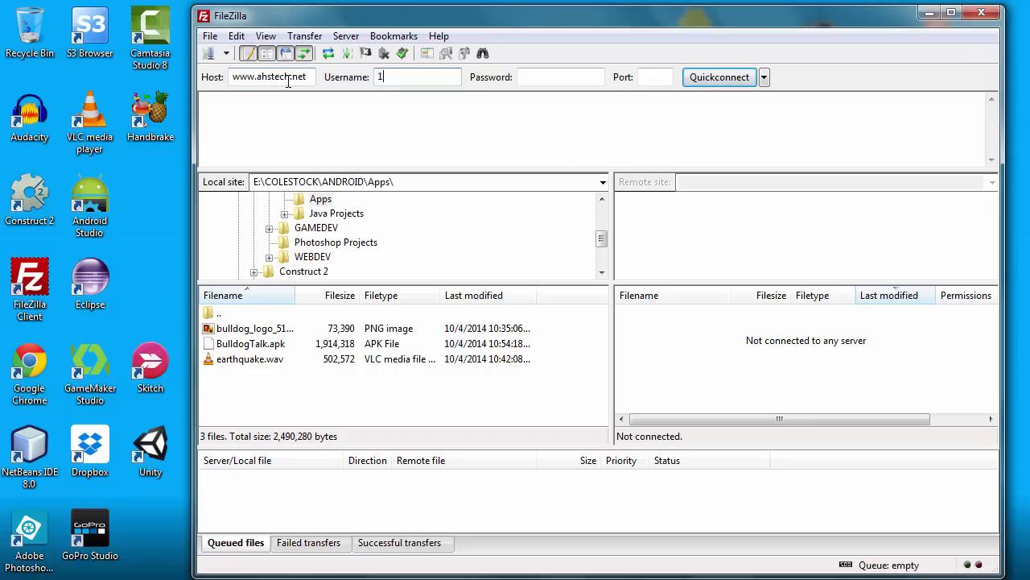
pyautogui.write('49572')
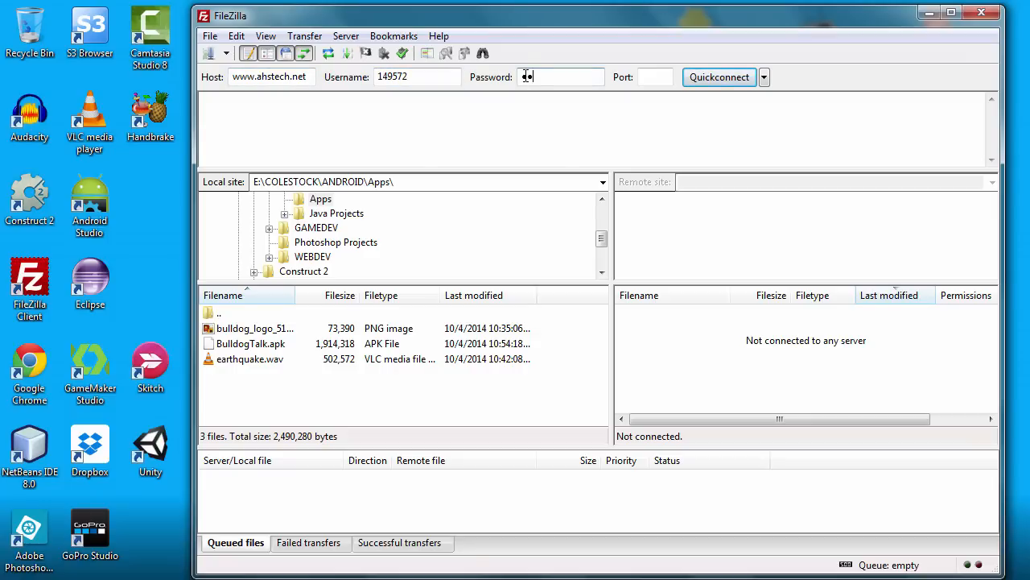
pyautogui.write('••••••')
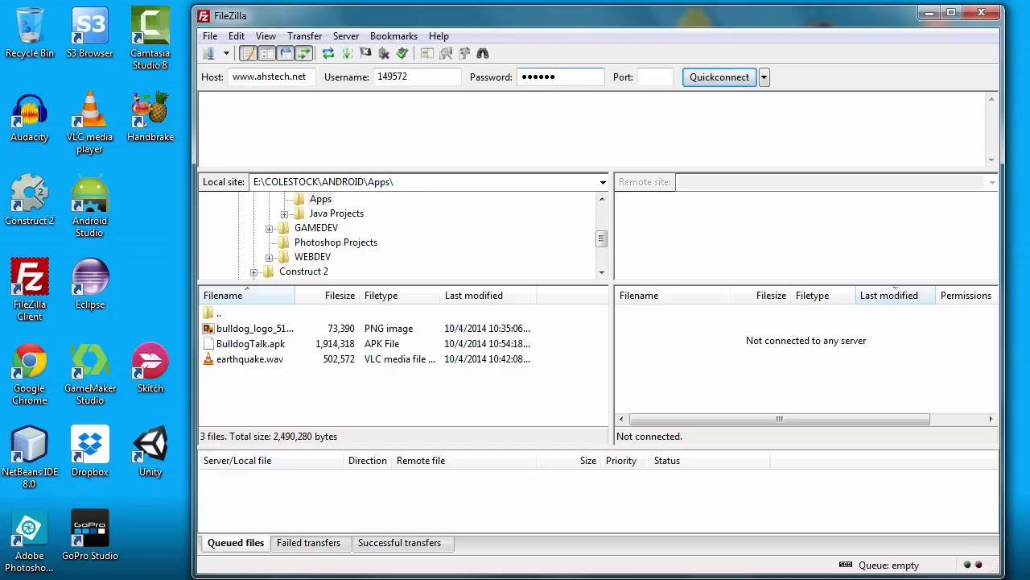
pyautogui.click(719, 76)
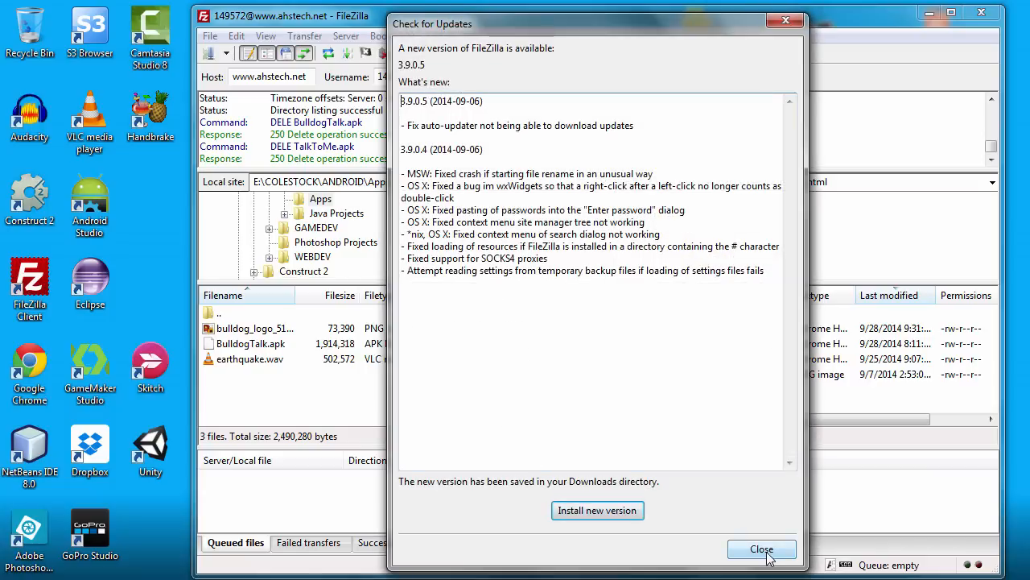
pyautogui.click(761, 548)
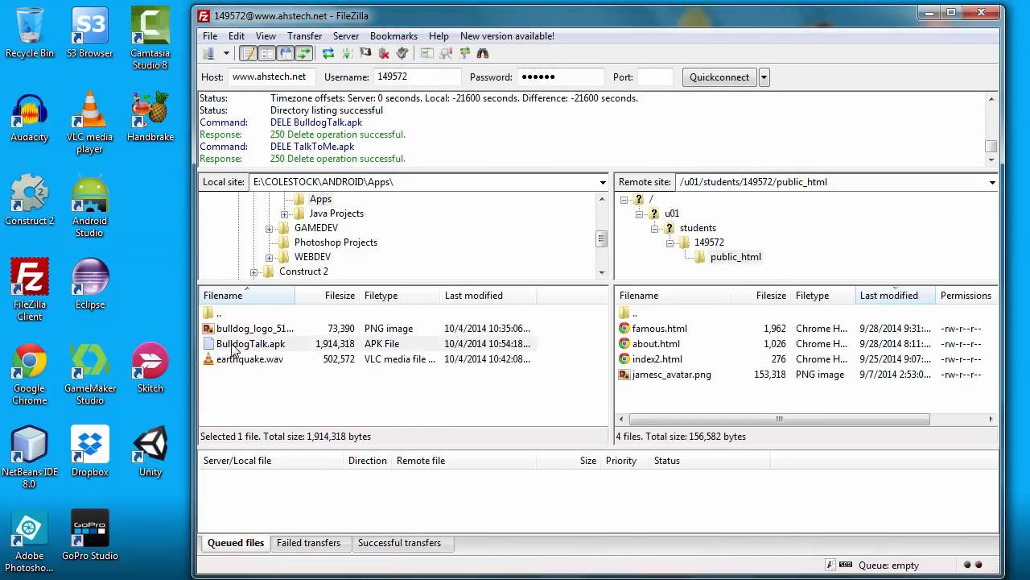
pyautogui.click(644, 312)
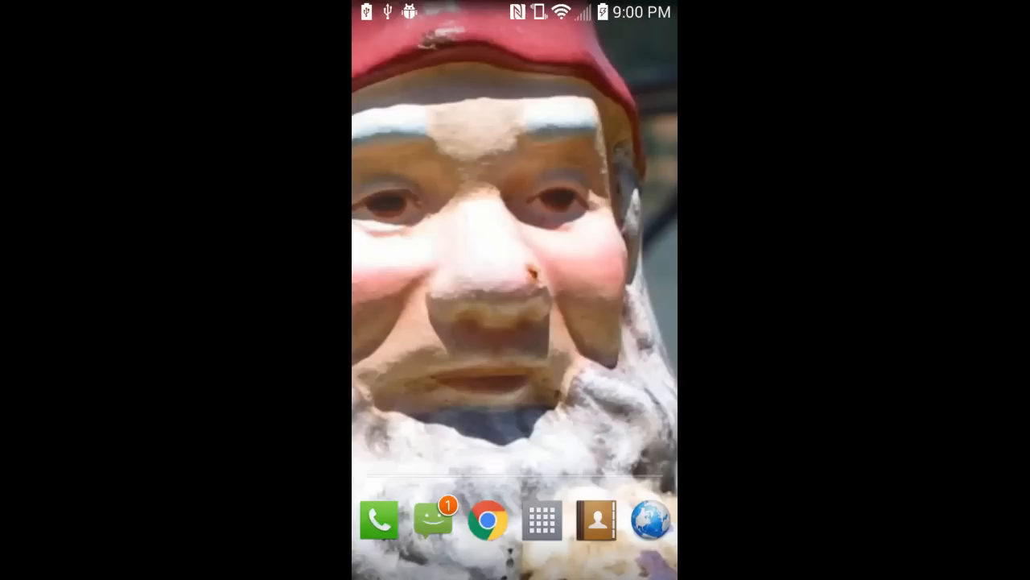
pyautogui.click(489, 520)
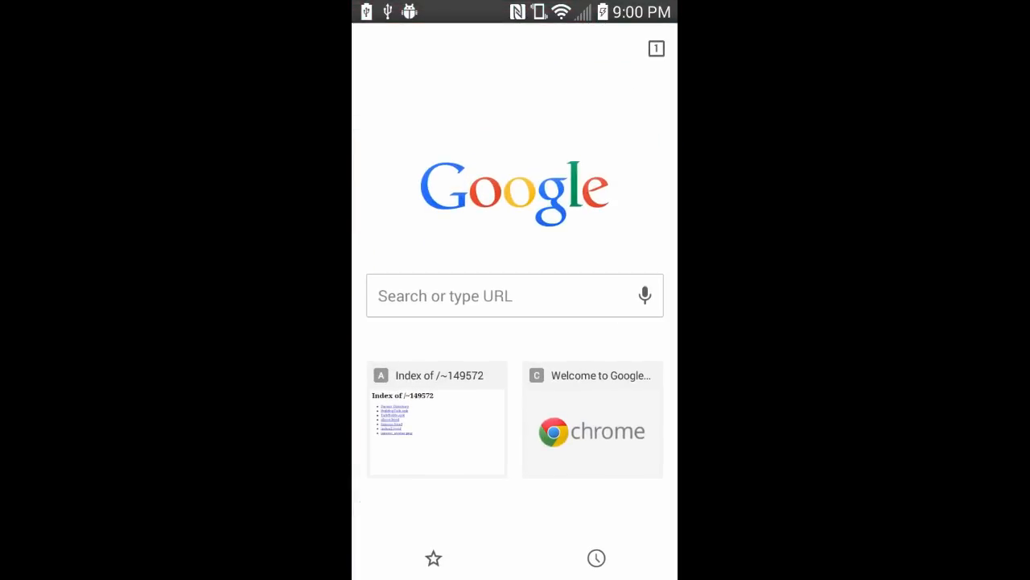
pyautogui.click(516, 296)
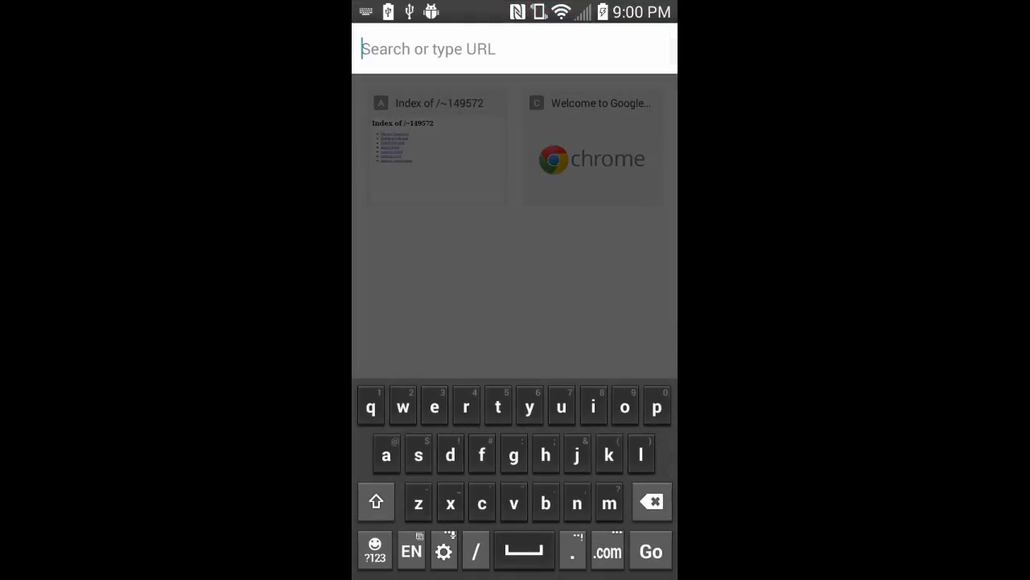
pyautogui.write('b/col_algebra/col_alg_tut46_logeq.htm')
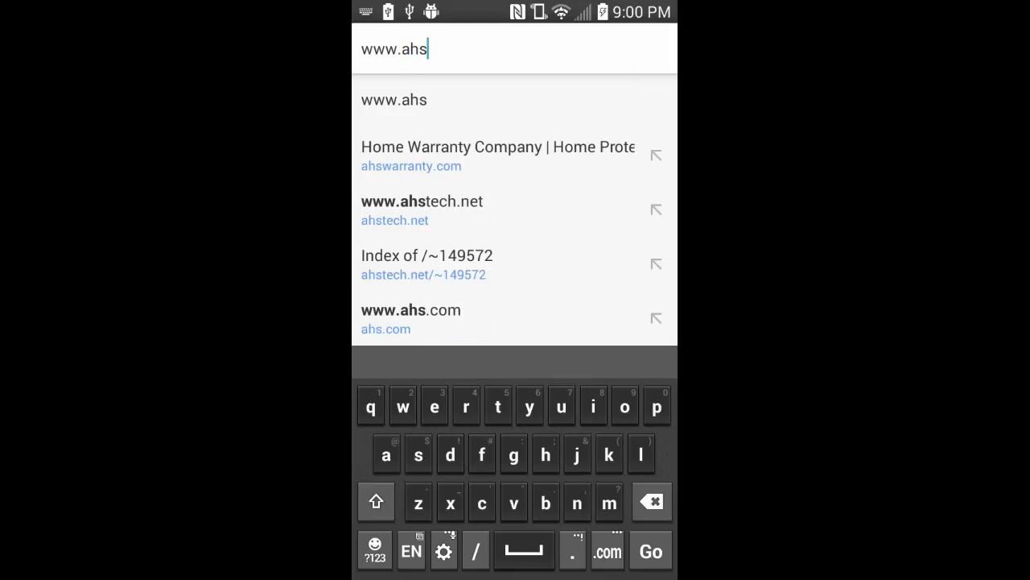
pyautogui.write('tec')
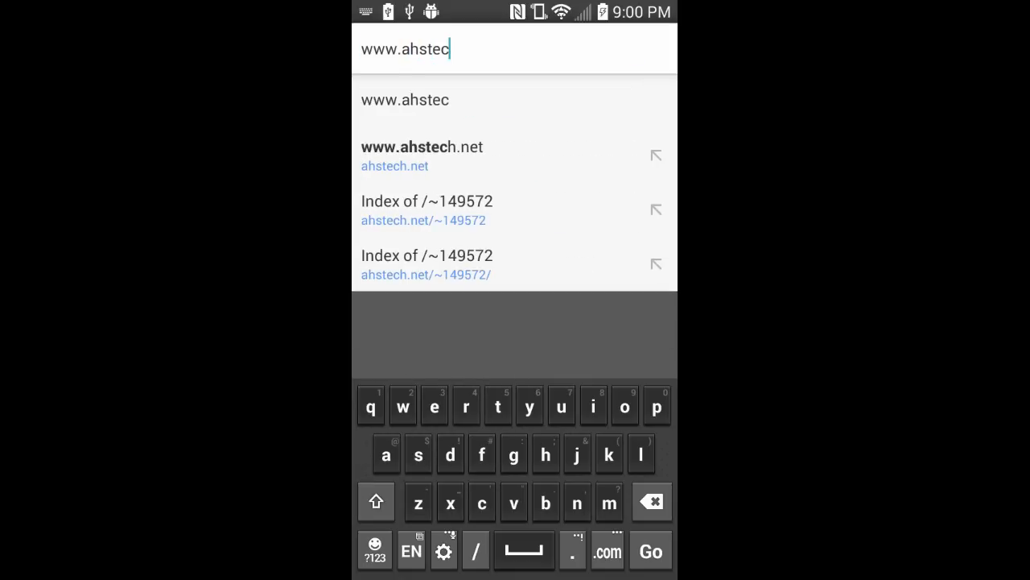
pyautogui.click(434, 405)
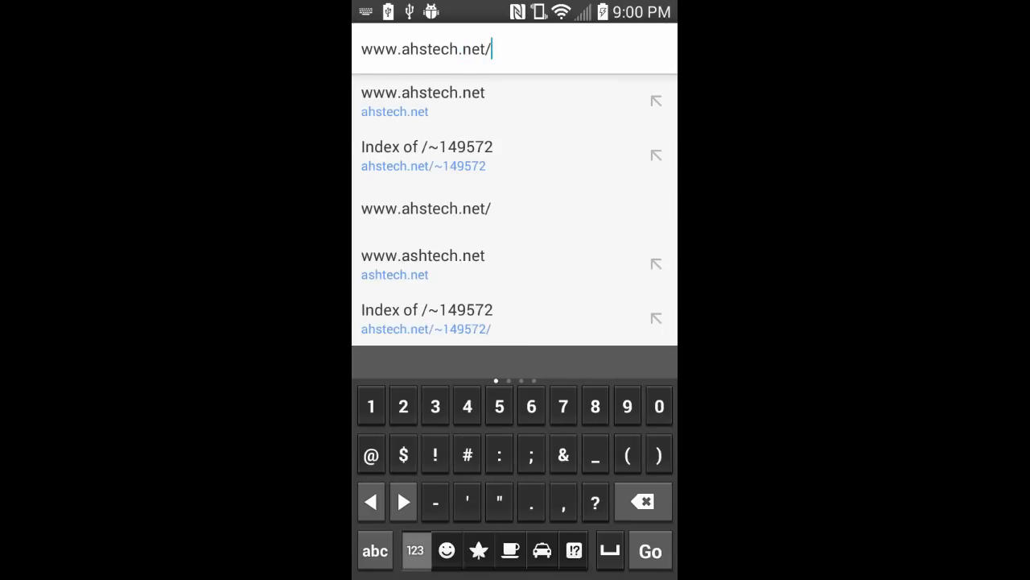
pyautogui.write('~')
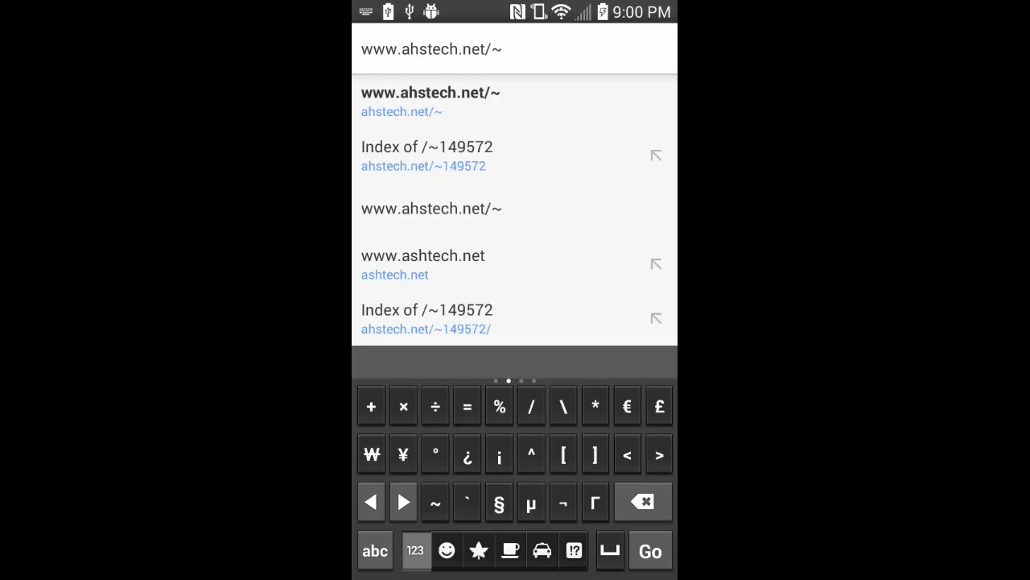
pyautogui.click(375, 551)
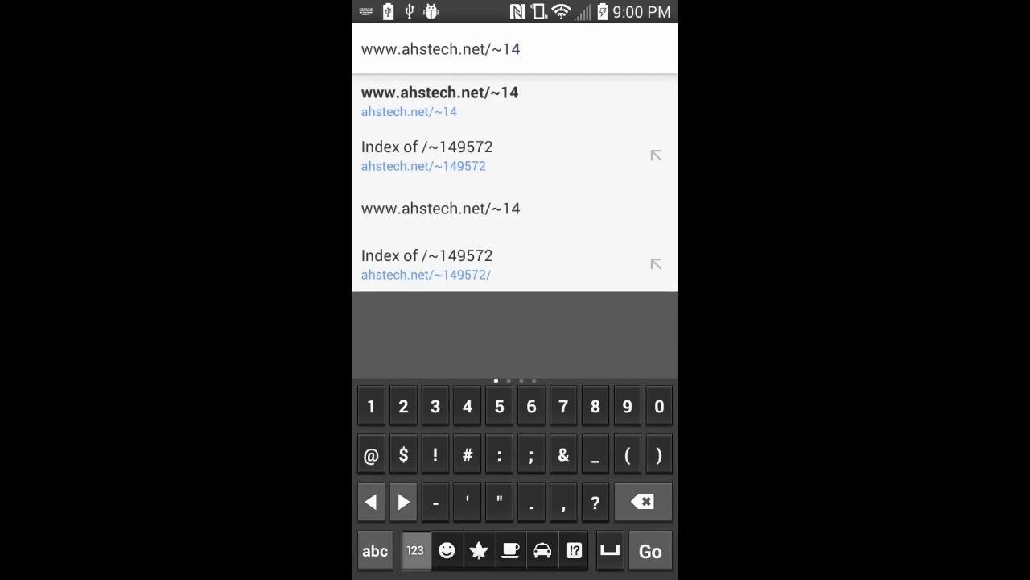
pyautogui.write('9572/')
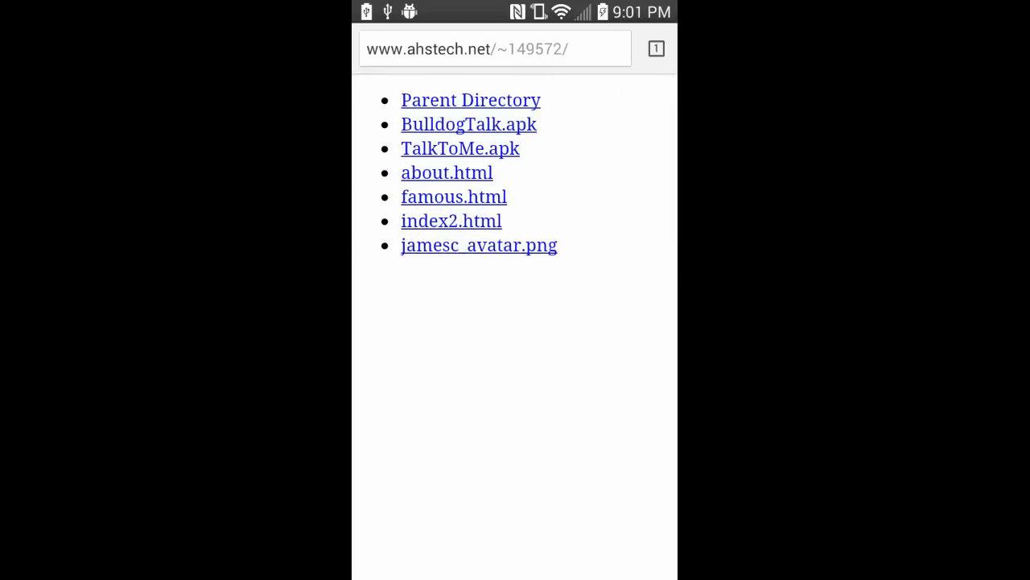
pyautogui.click(469, 124)
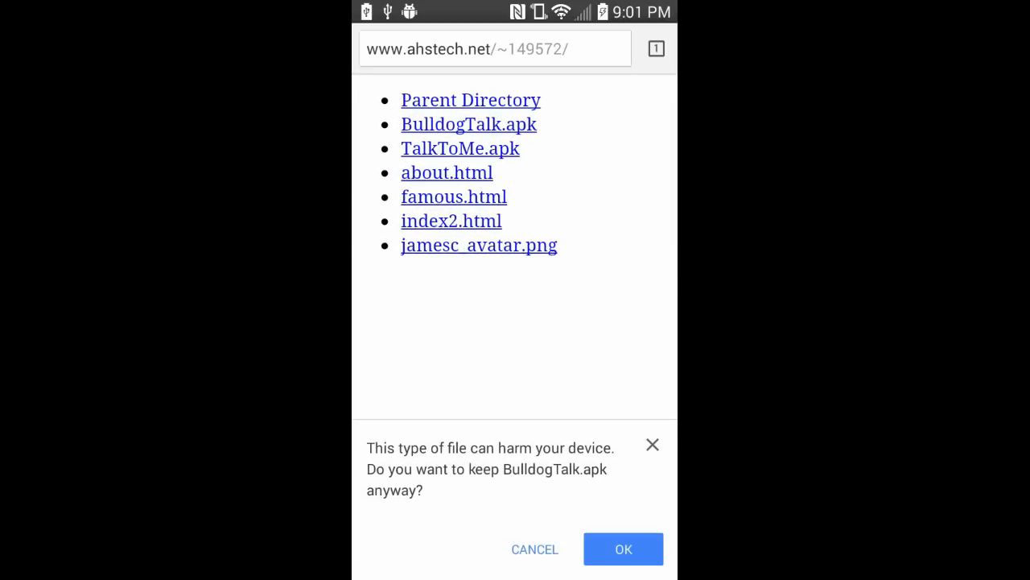
# Keep the BulldogTalk.apk download, install it, and open the app.
pyautogui.click(623, 549)
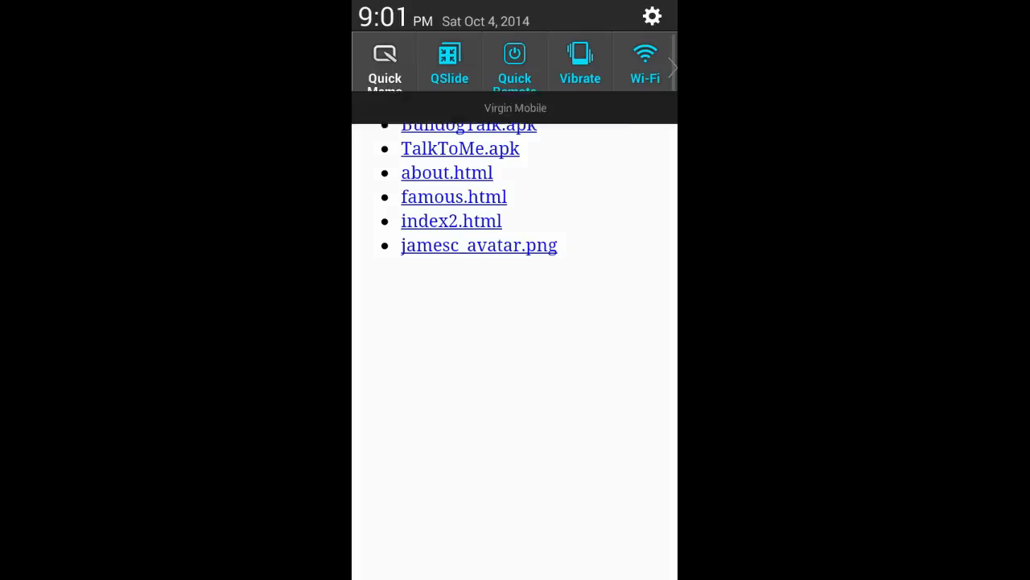
pyautogui.click(470, 124)
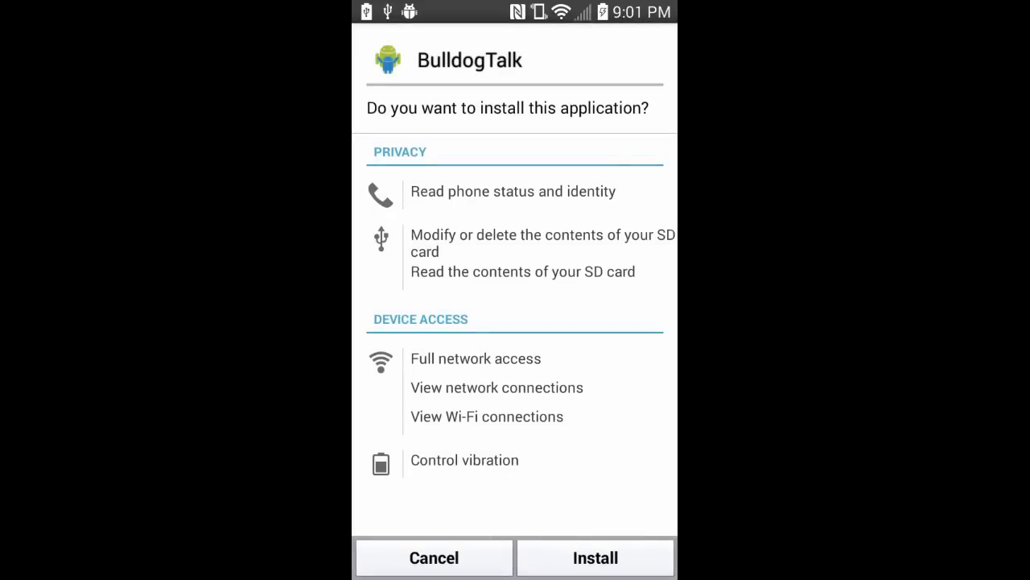
pyautogui.click(595, 557)
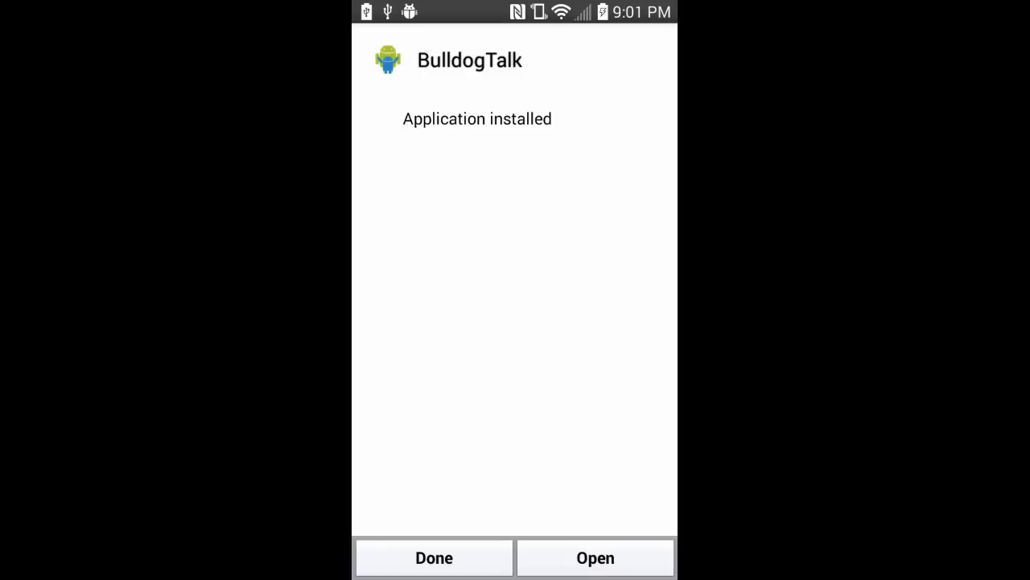
pyautogui.click(594, 557)
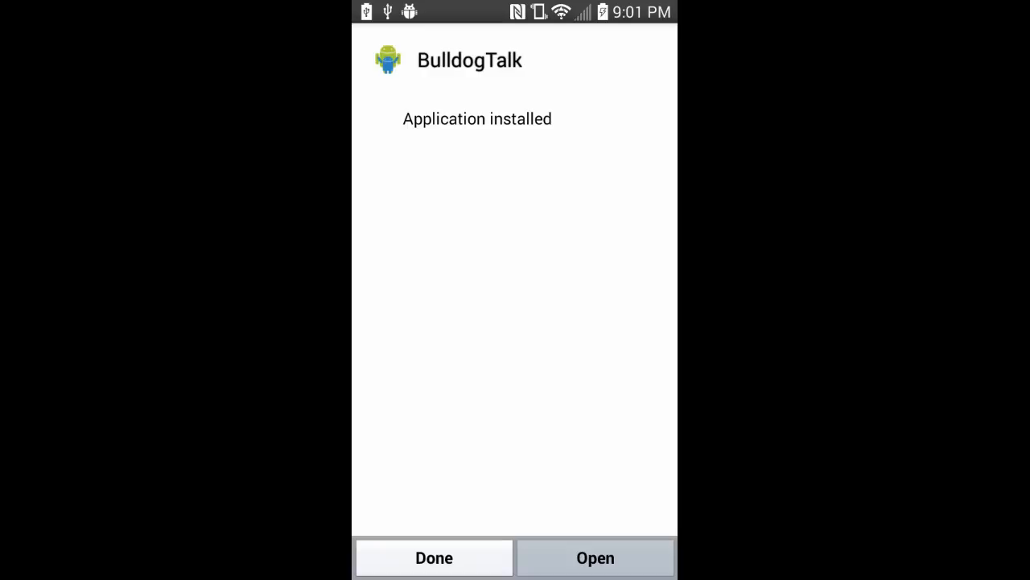
pyautogui.click(595, 557)
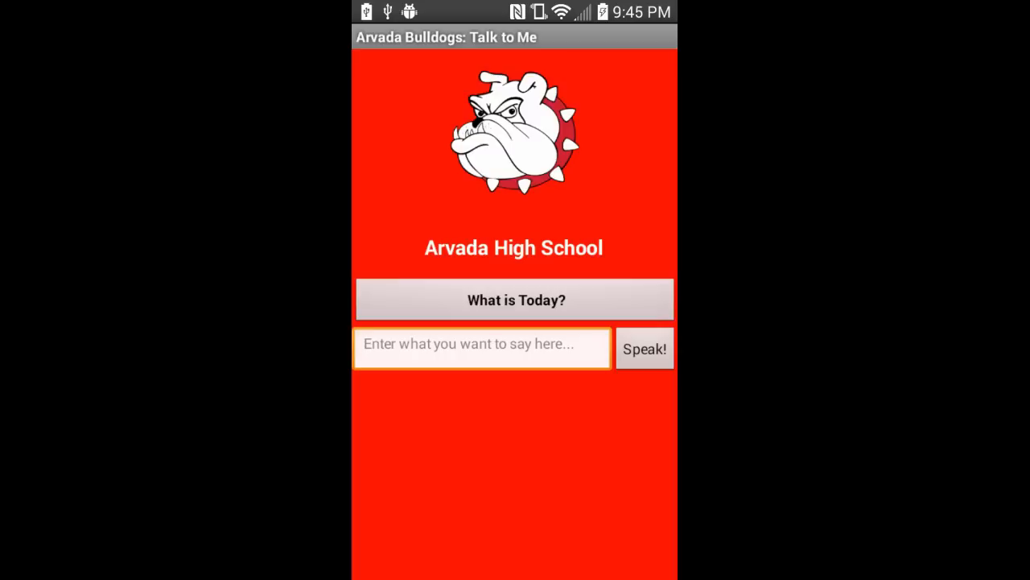
# Type "hell" into the 'Enter what you want to say here' box.
pyautogui.click(481, 344)
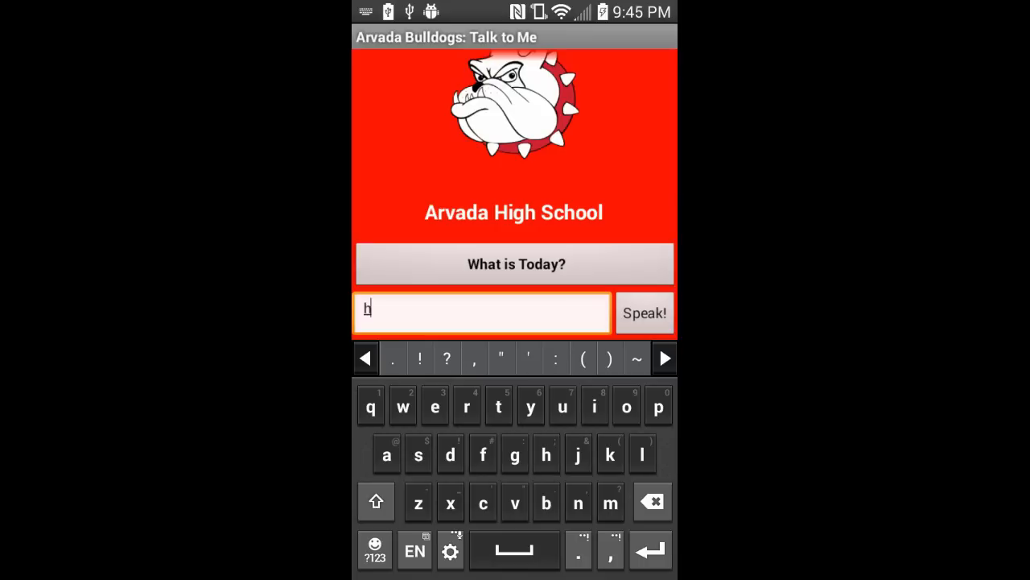
pyautogui.write('ell')
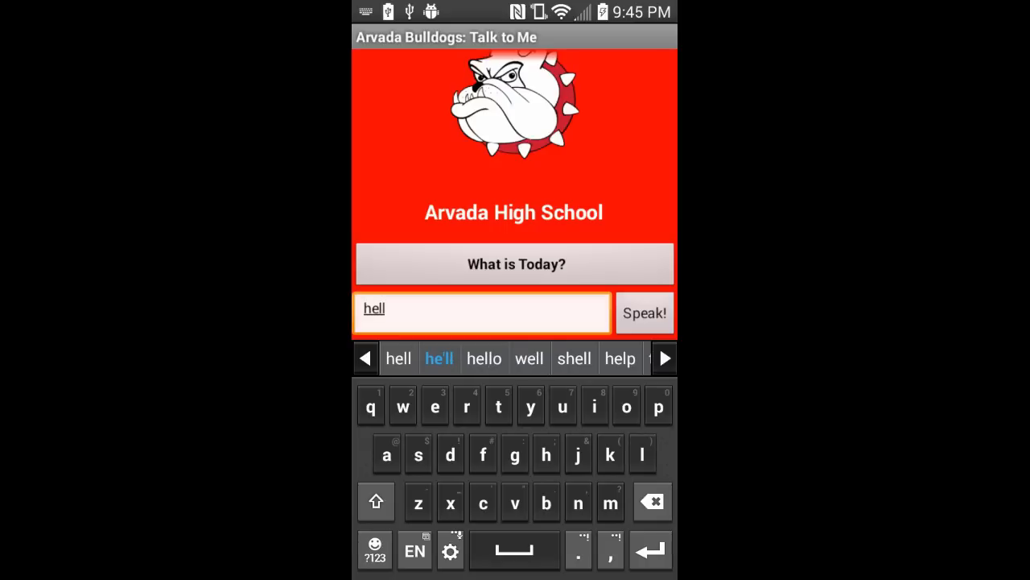